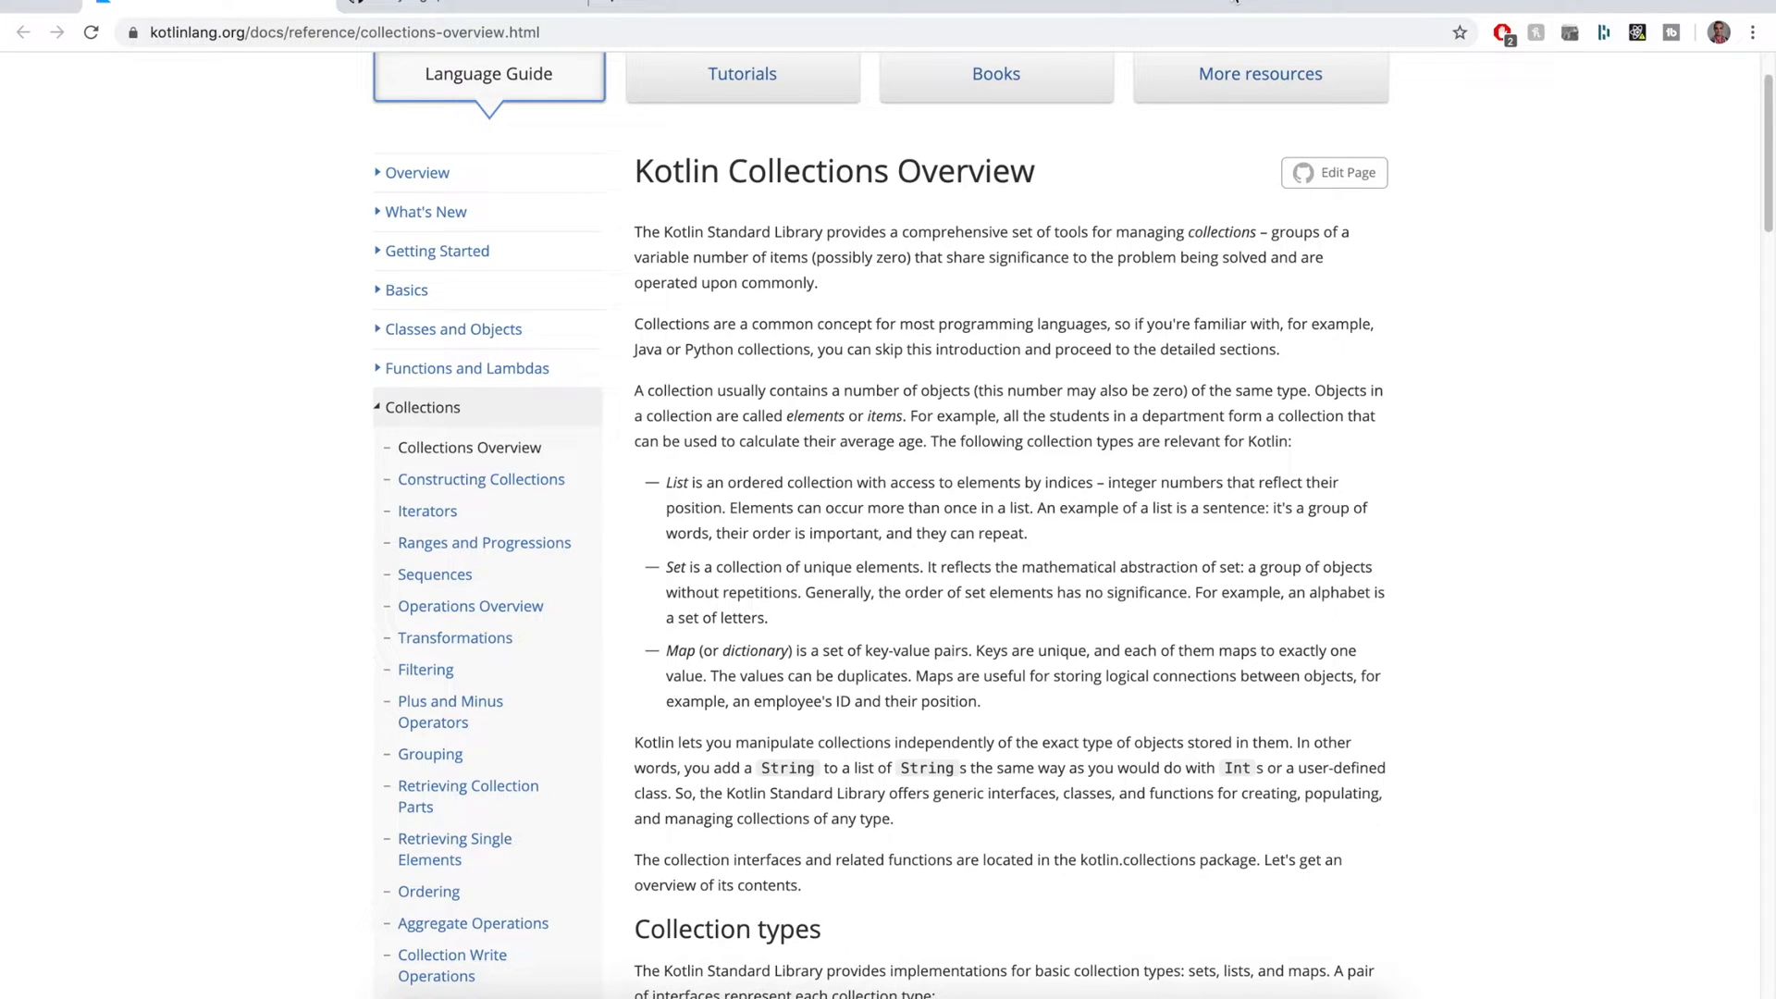
pyautogui.moveTo(739, 255)
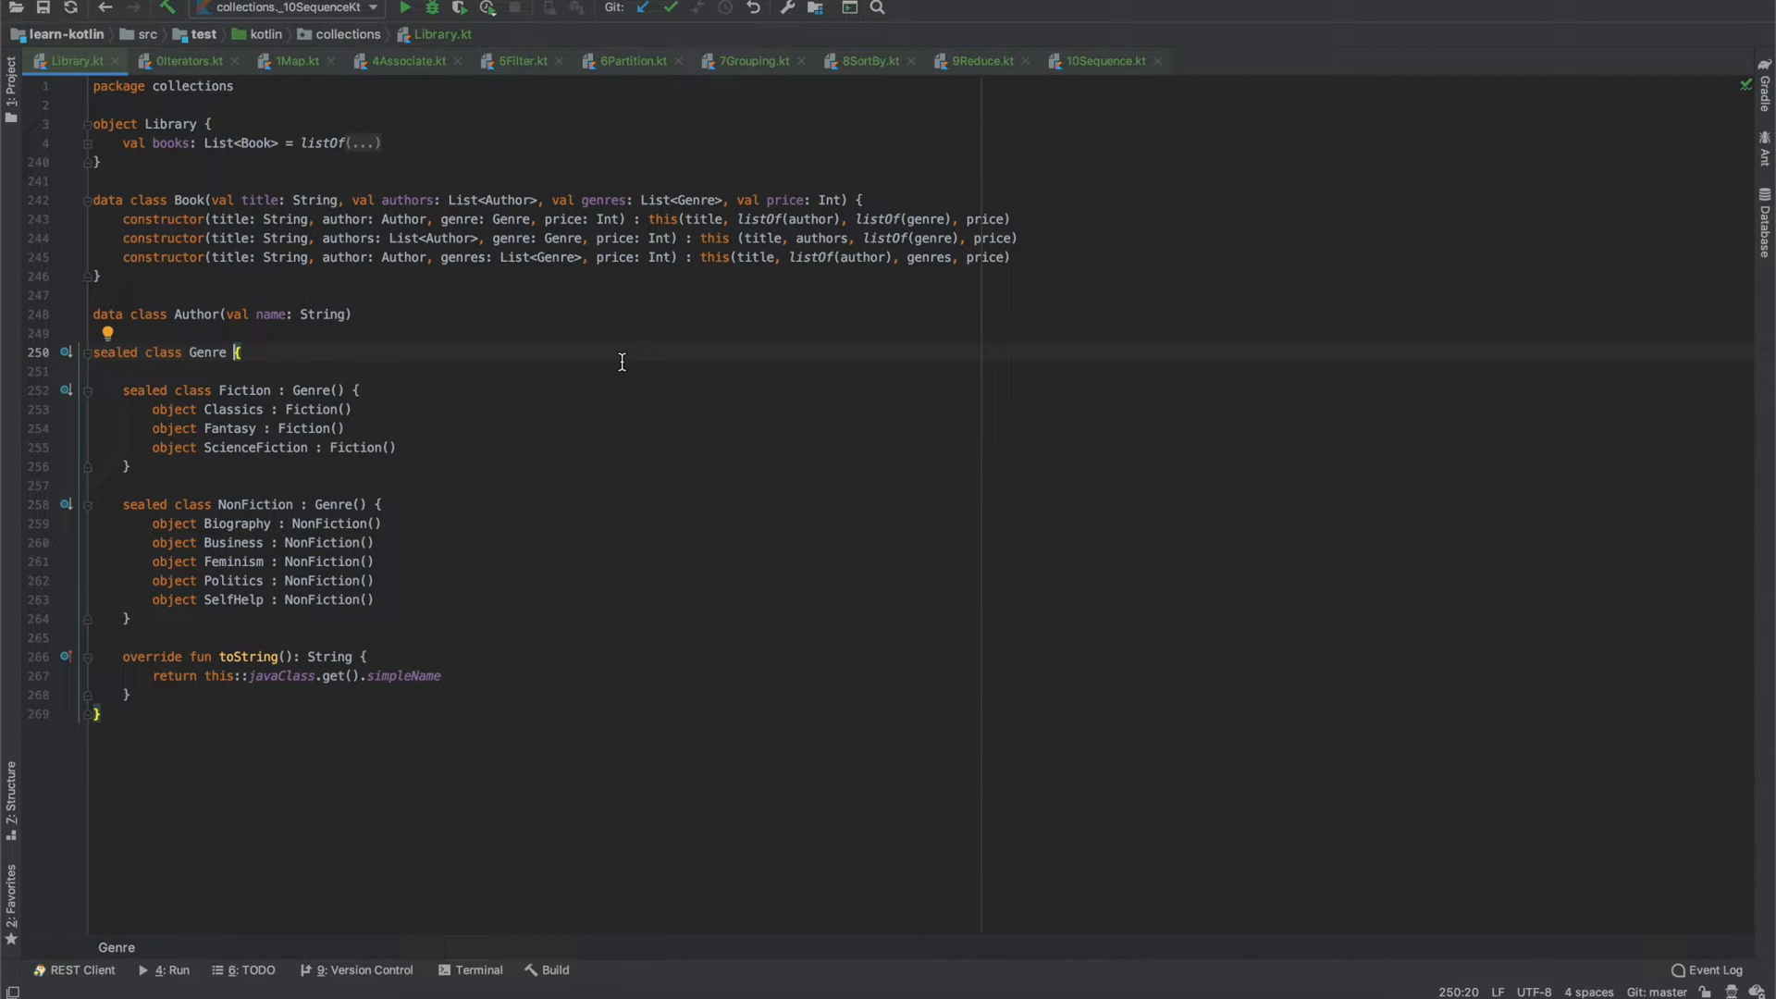
pyautogui.moveTo(409, 122)
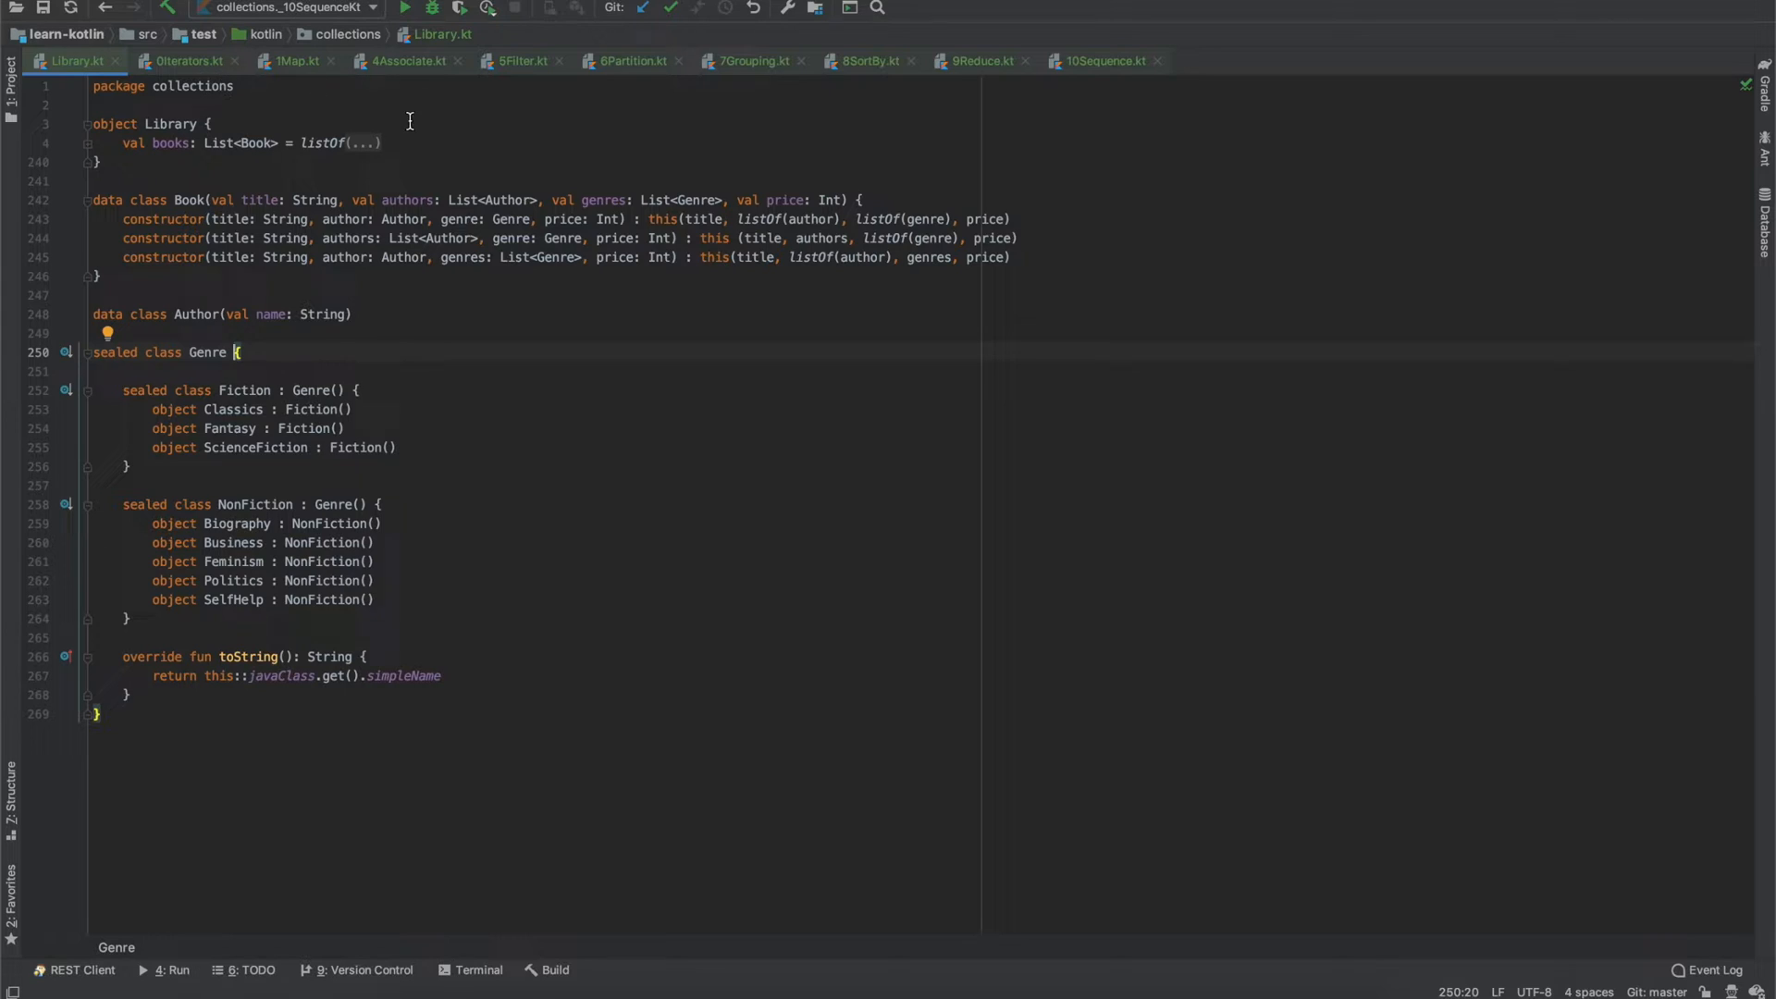
pyautogui.moveTo(290, 215)
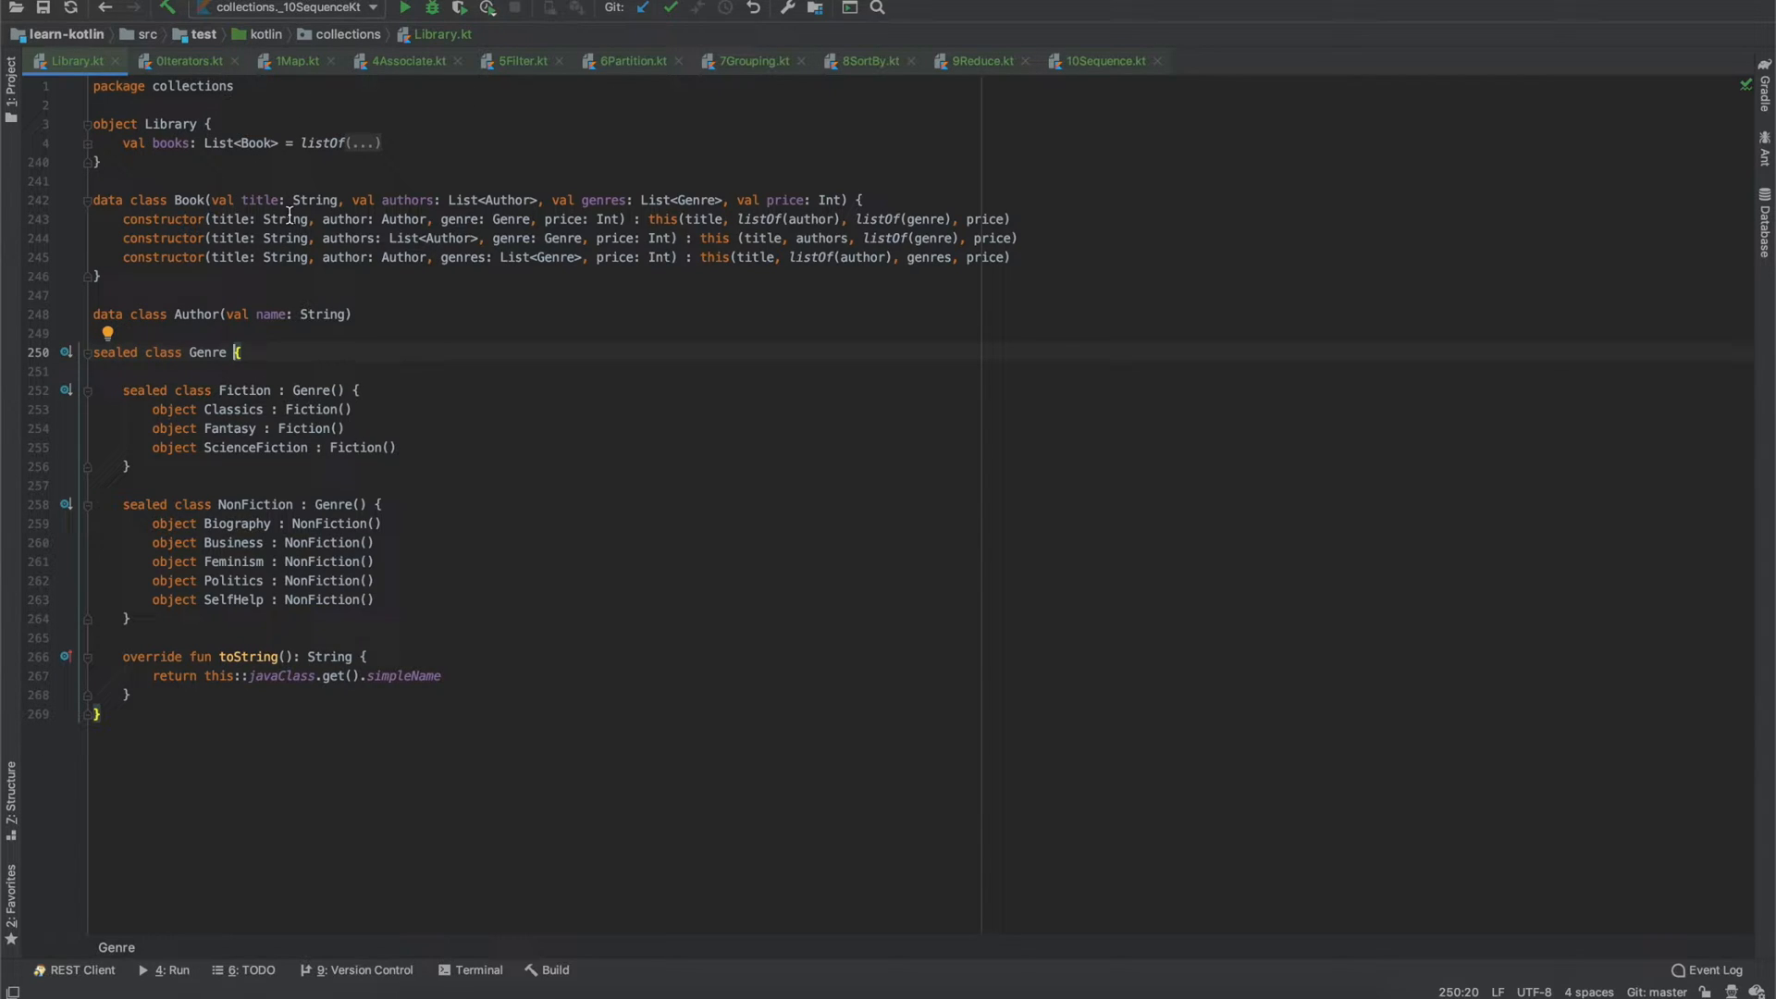
pyautogui.moveTo(175, 87)
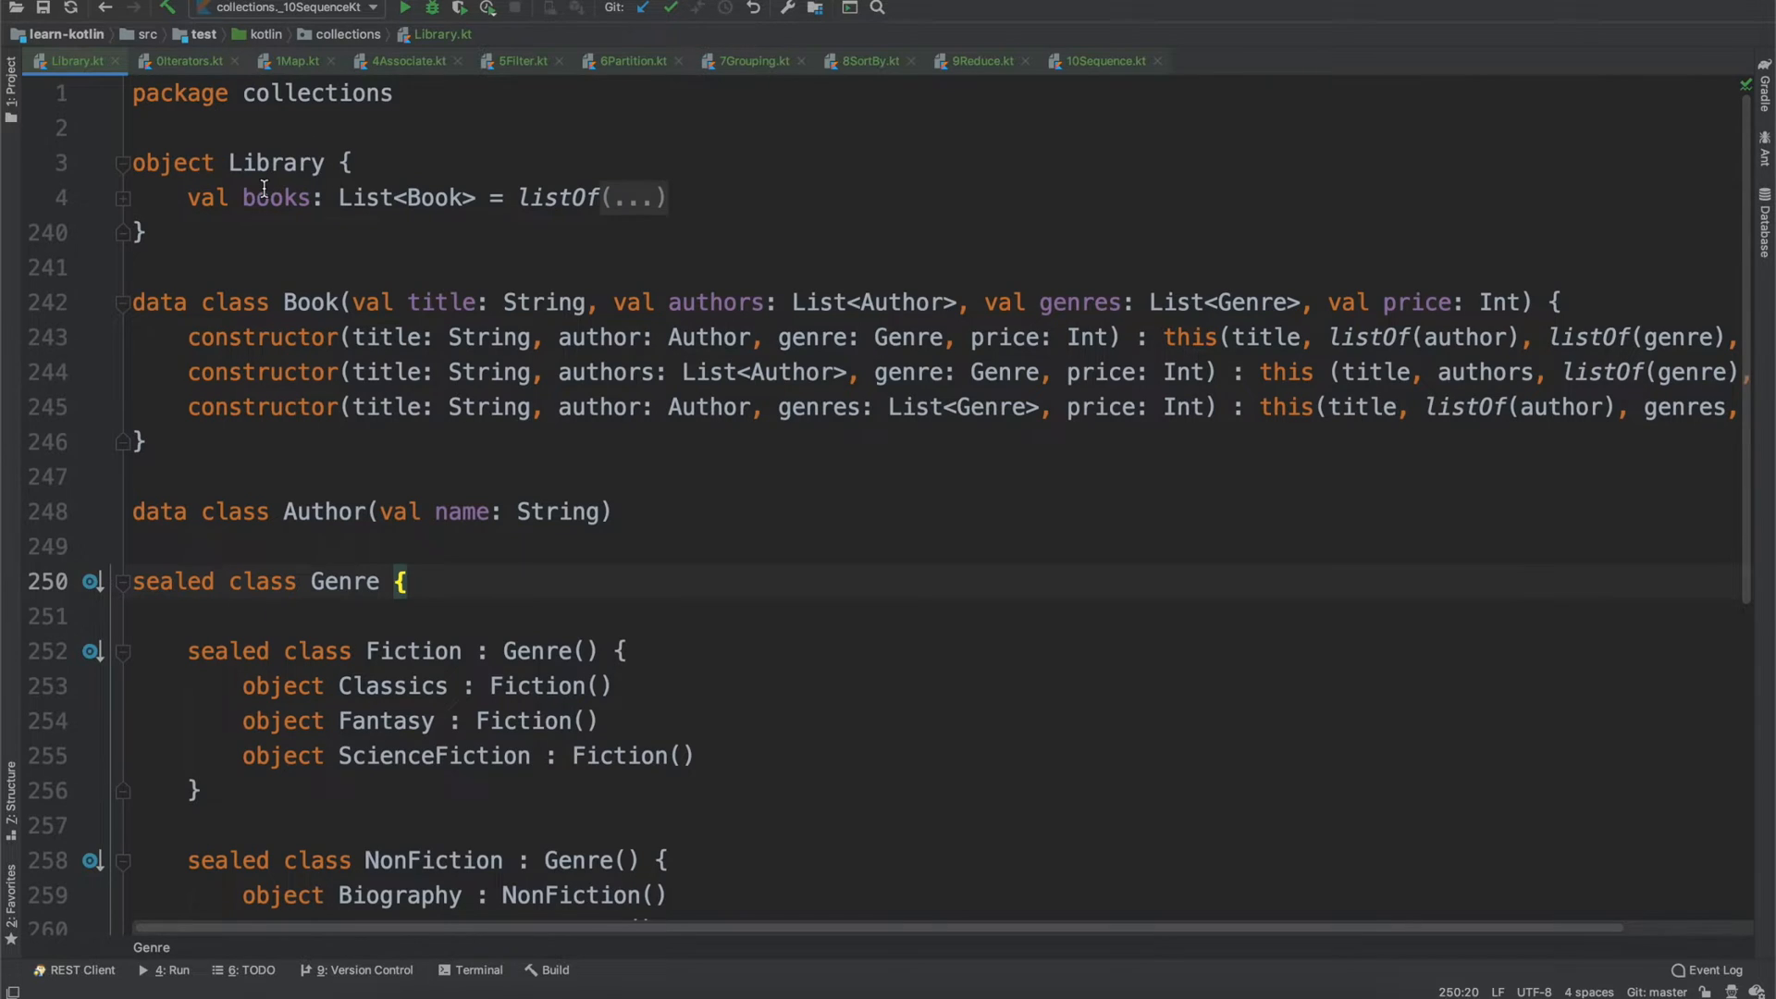
pyautogui.moveTo(403, 217)
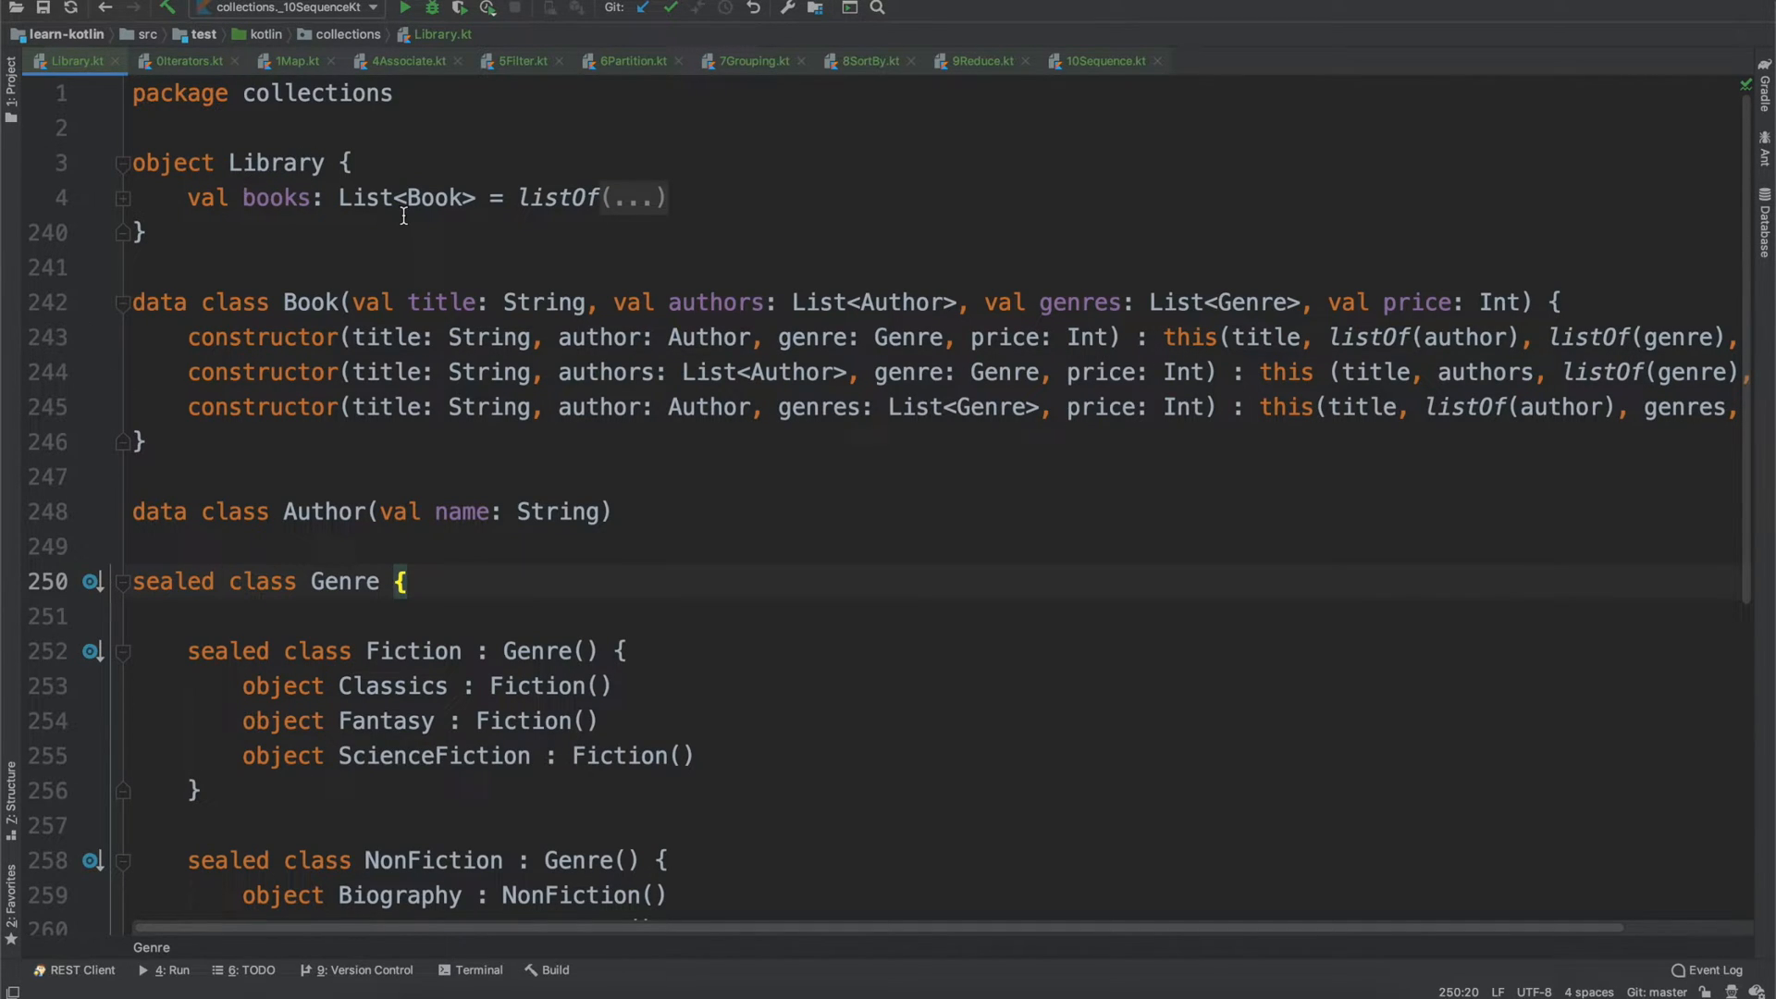
pyautogui.moveTo(653, 202)
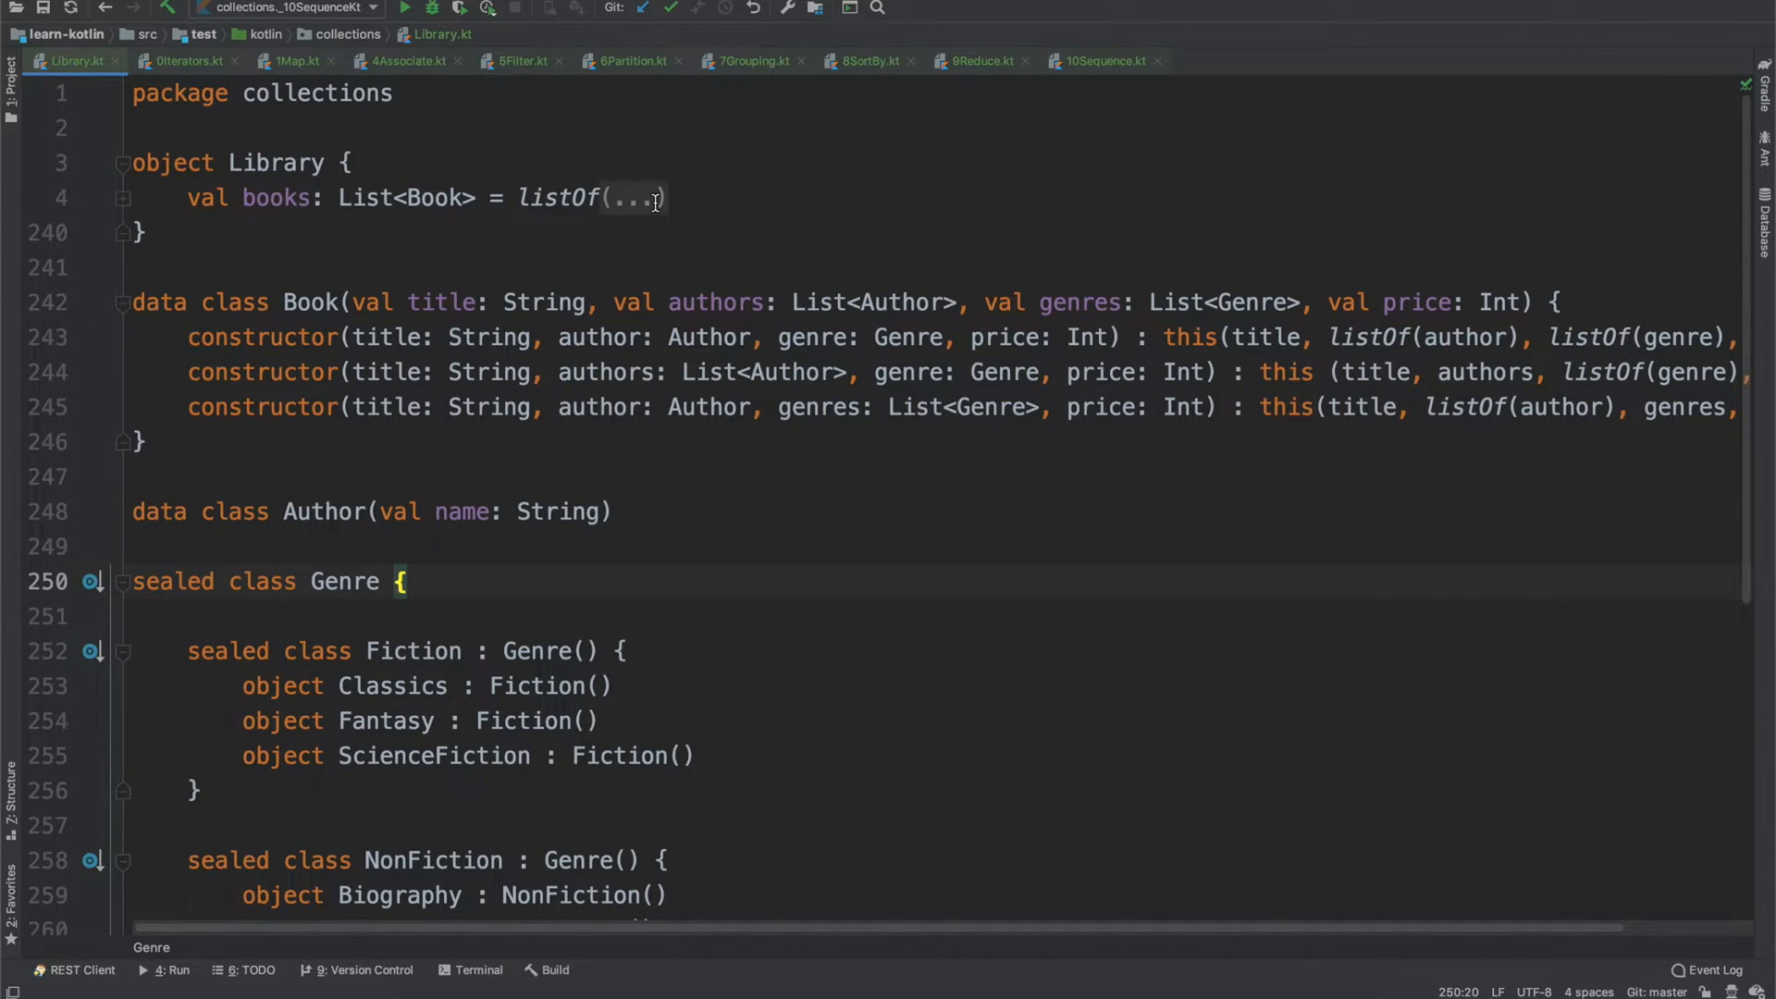
# - Review the Book class's authors, genres and price properties, adding a '// 19.99' price comment
pyautogui.scroll(-3)
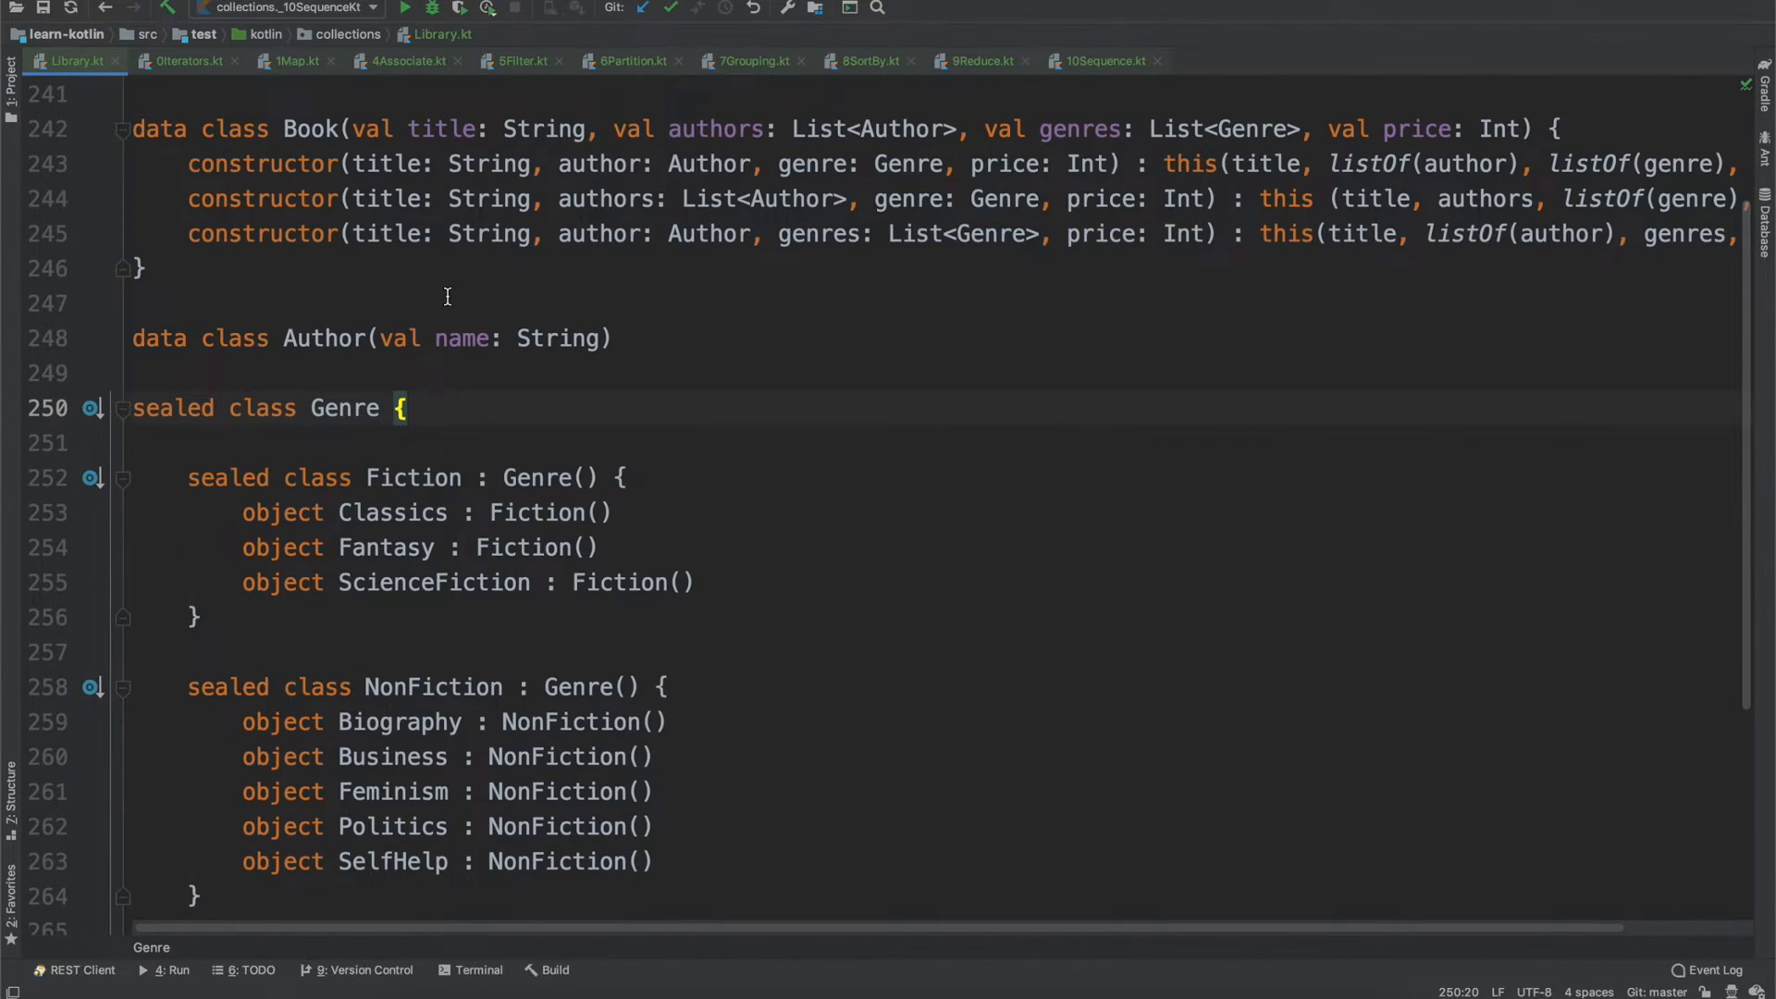
pyautogui.scroll(3)
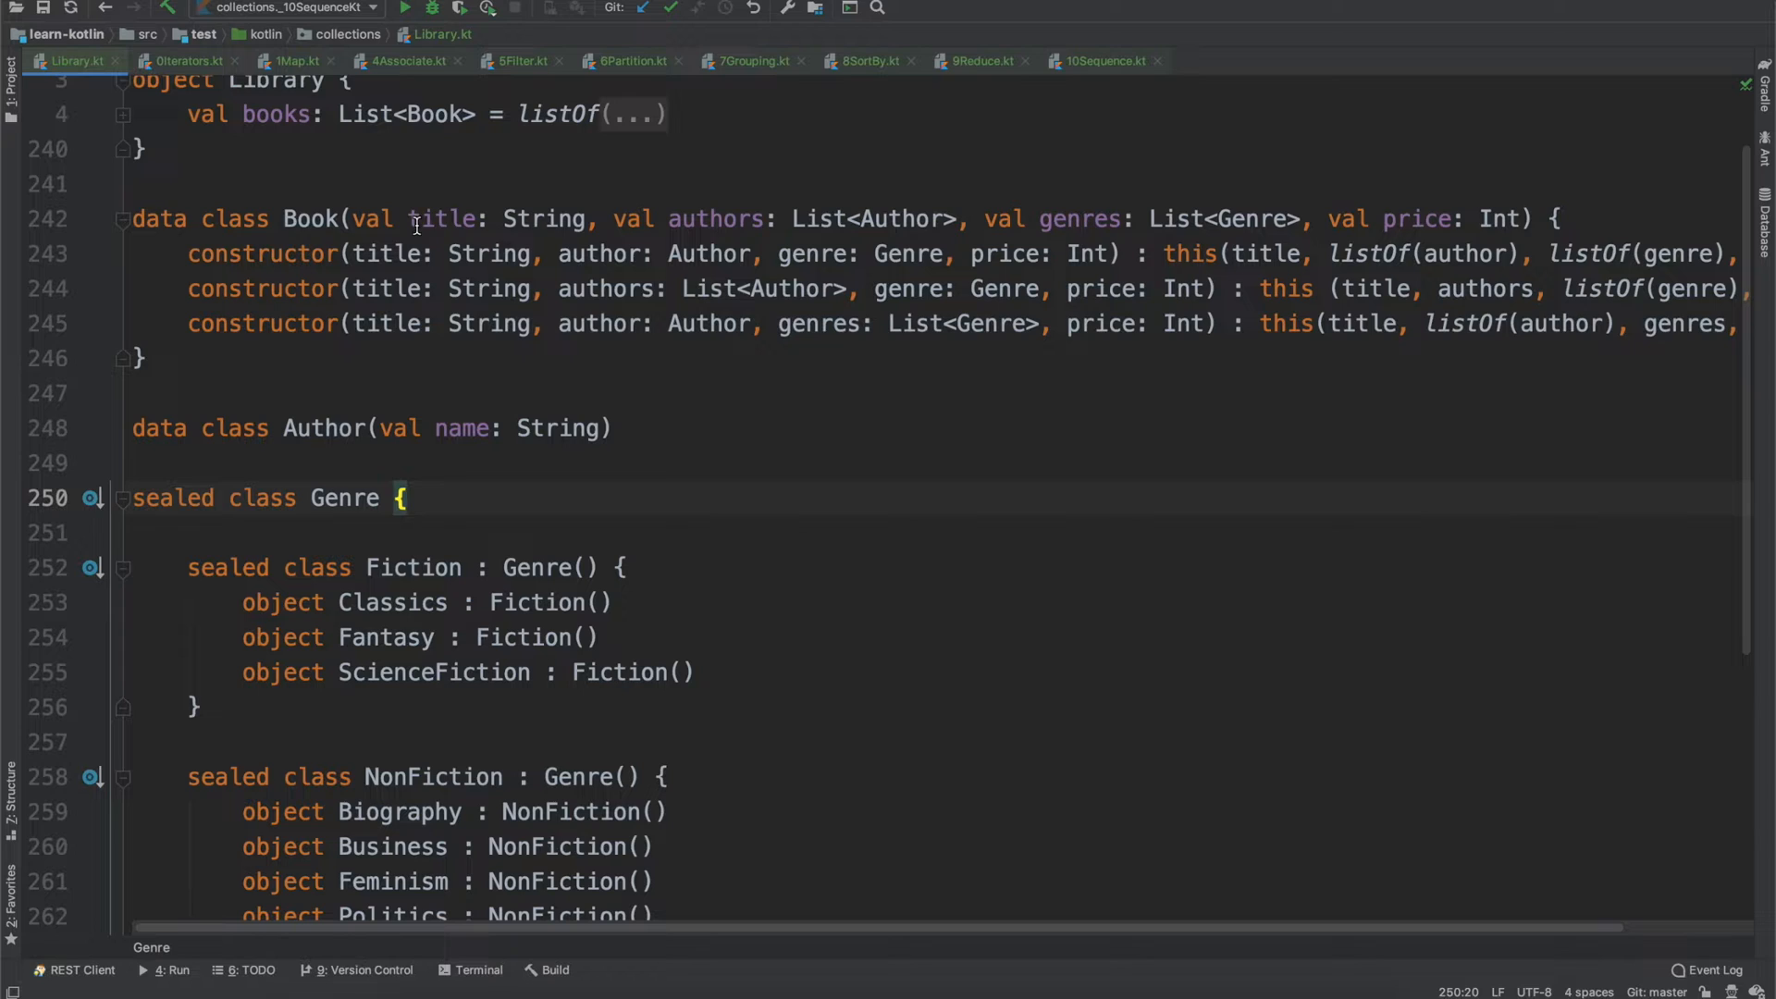
pyautogui.doubleClick(714, 219)
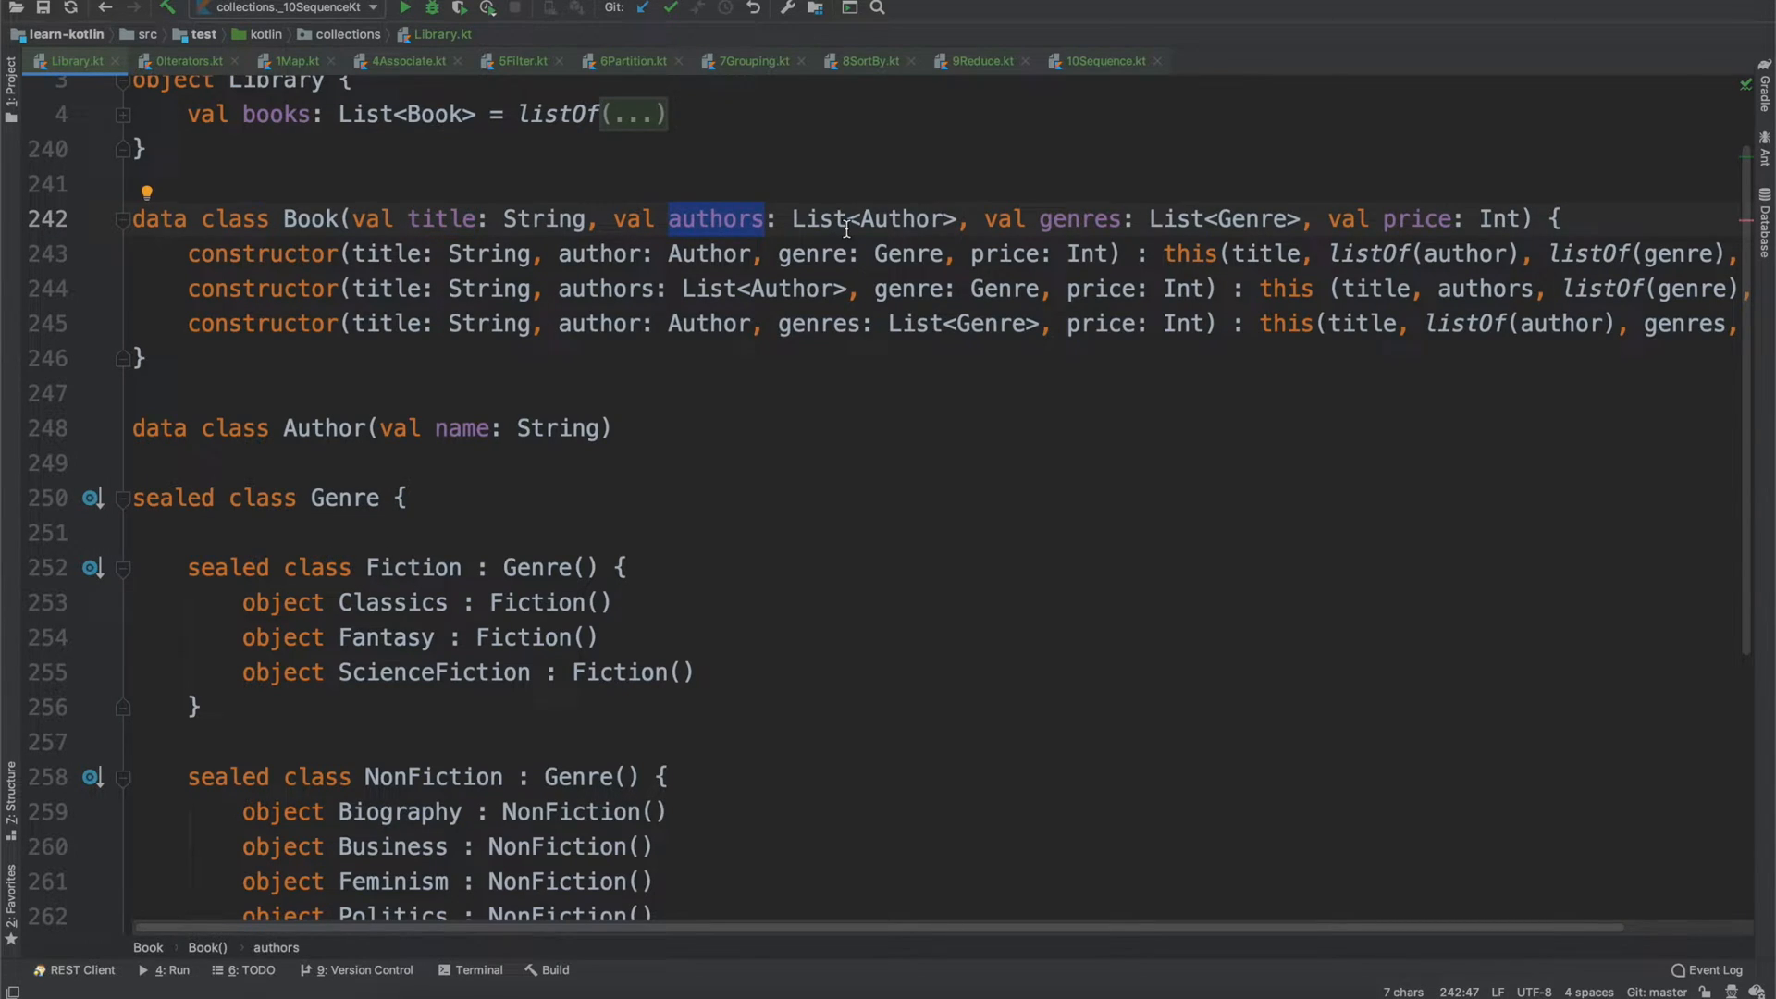
pyautogui.hscroll(3)
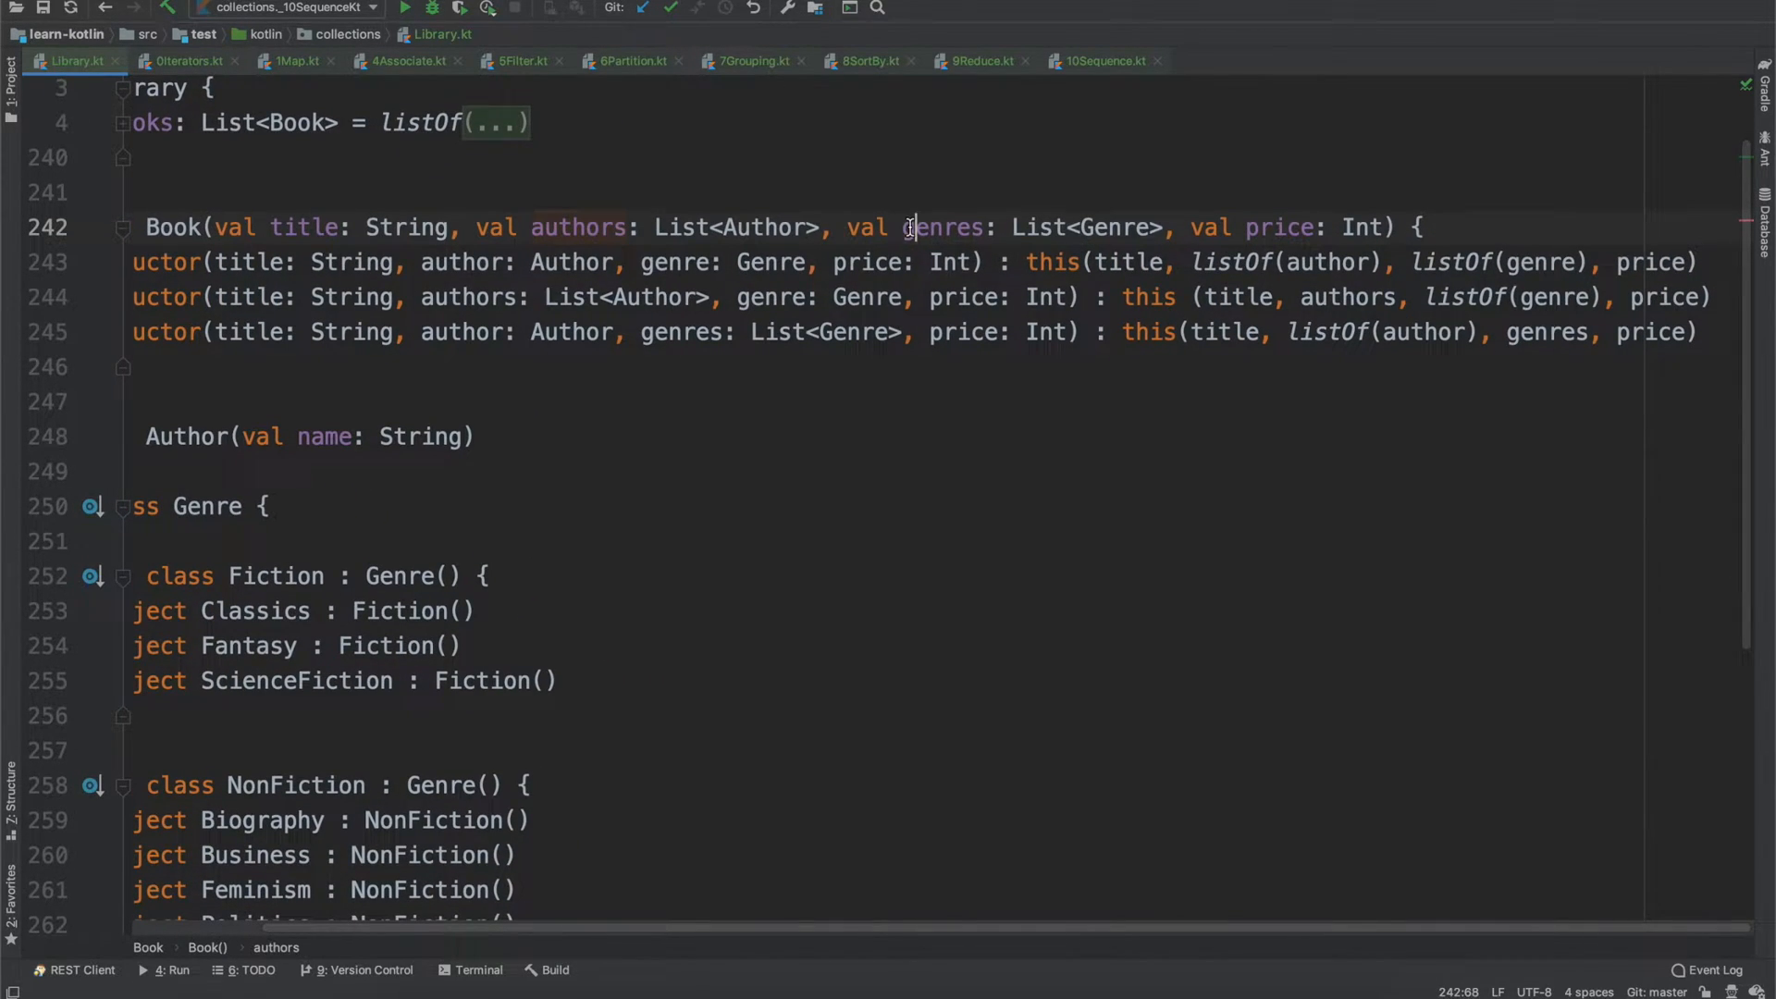
pyautogui.doubleClick(942, 226)
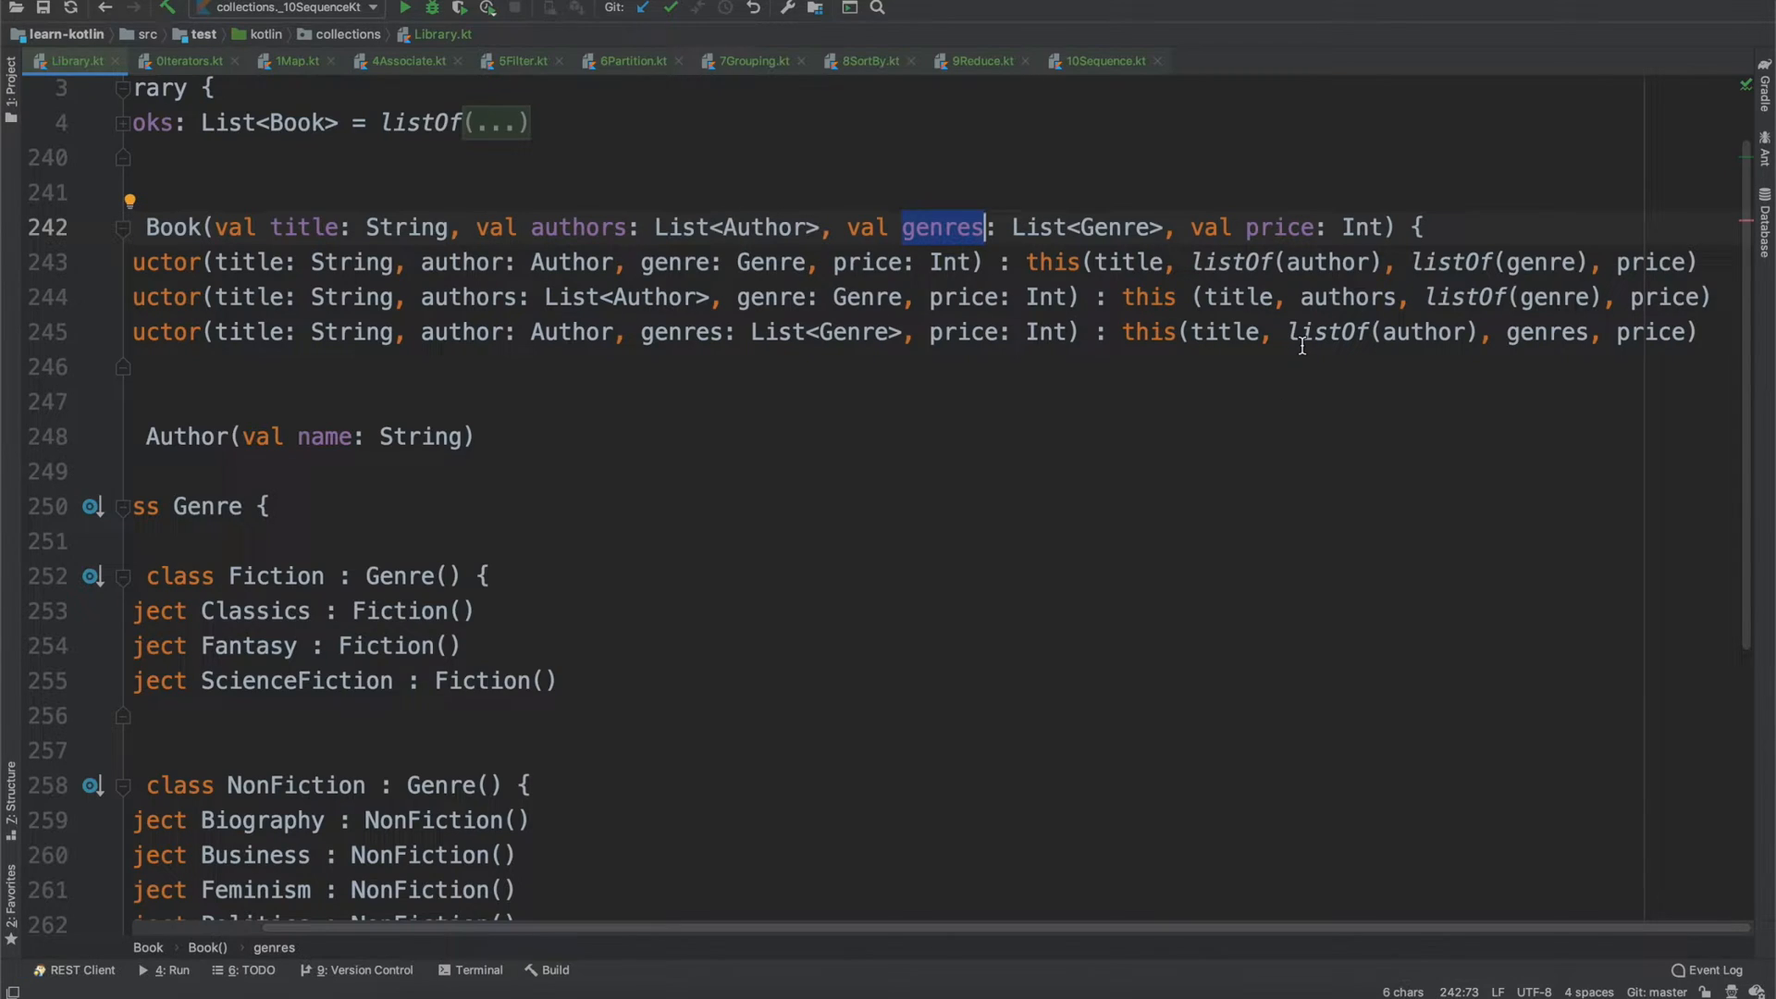
pyautogui.doubleClick(1277, 226)
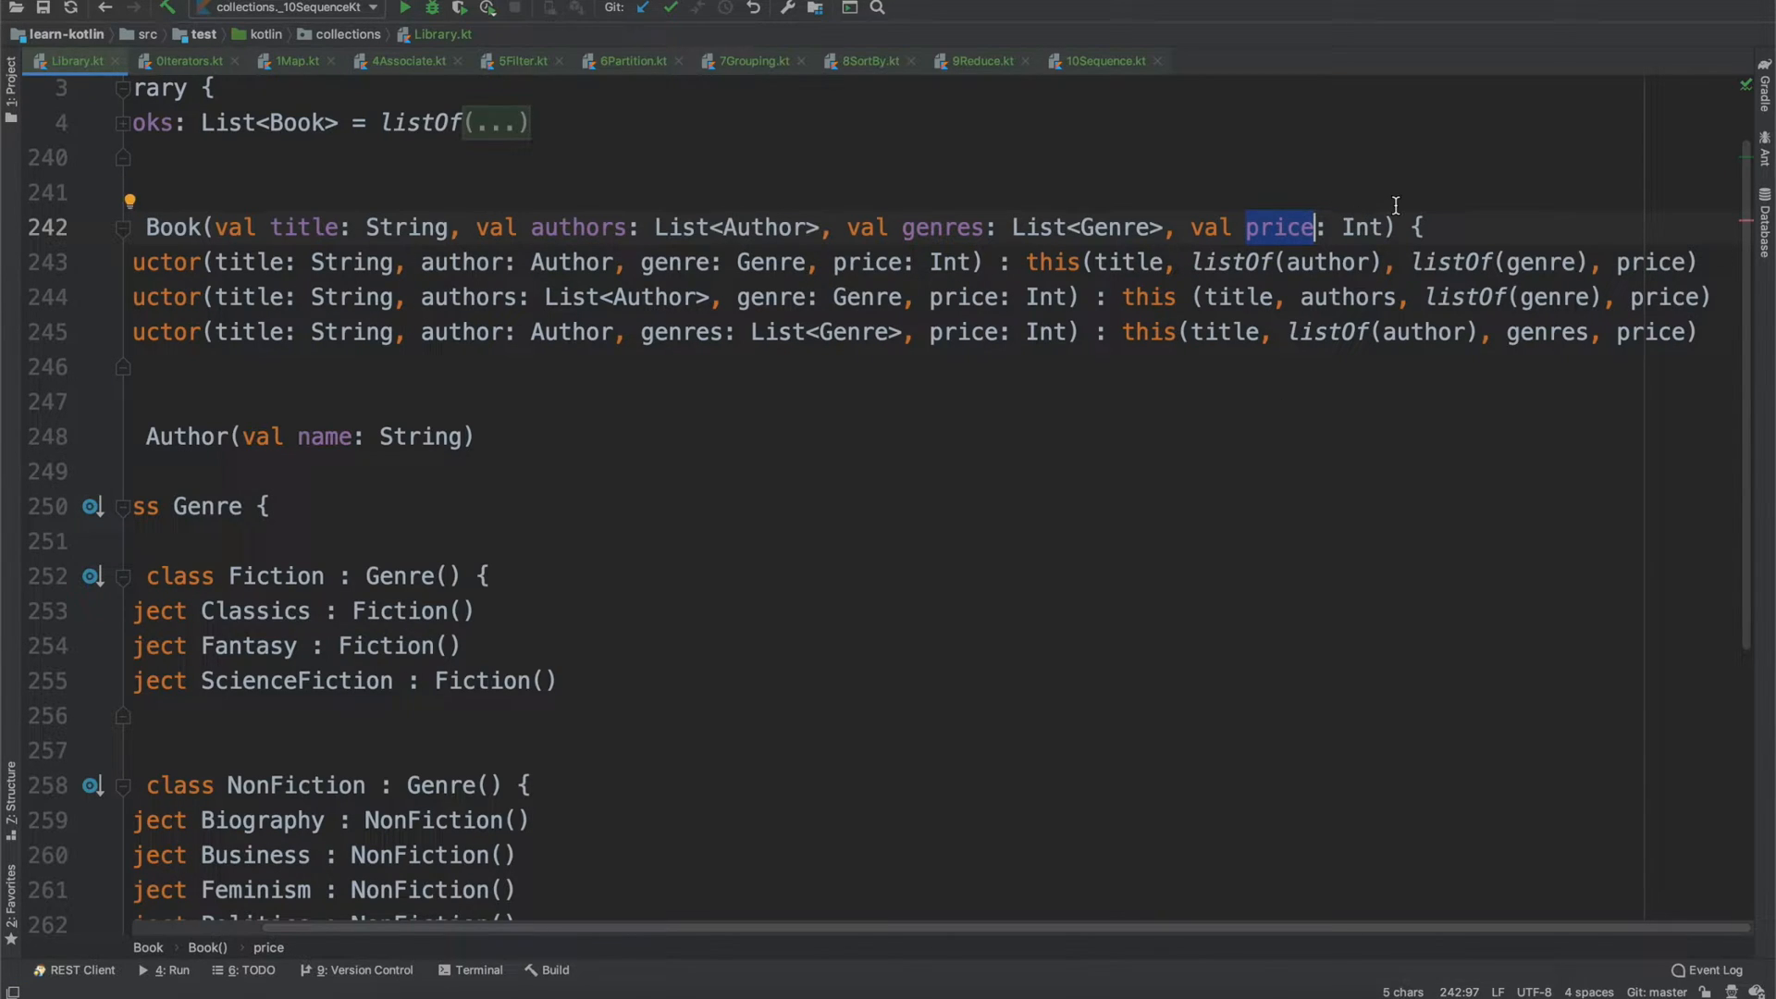
pyautogui.moveTo(1424, 226)
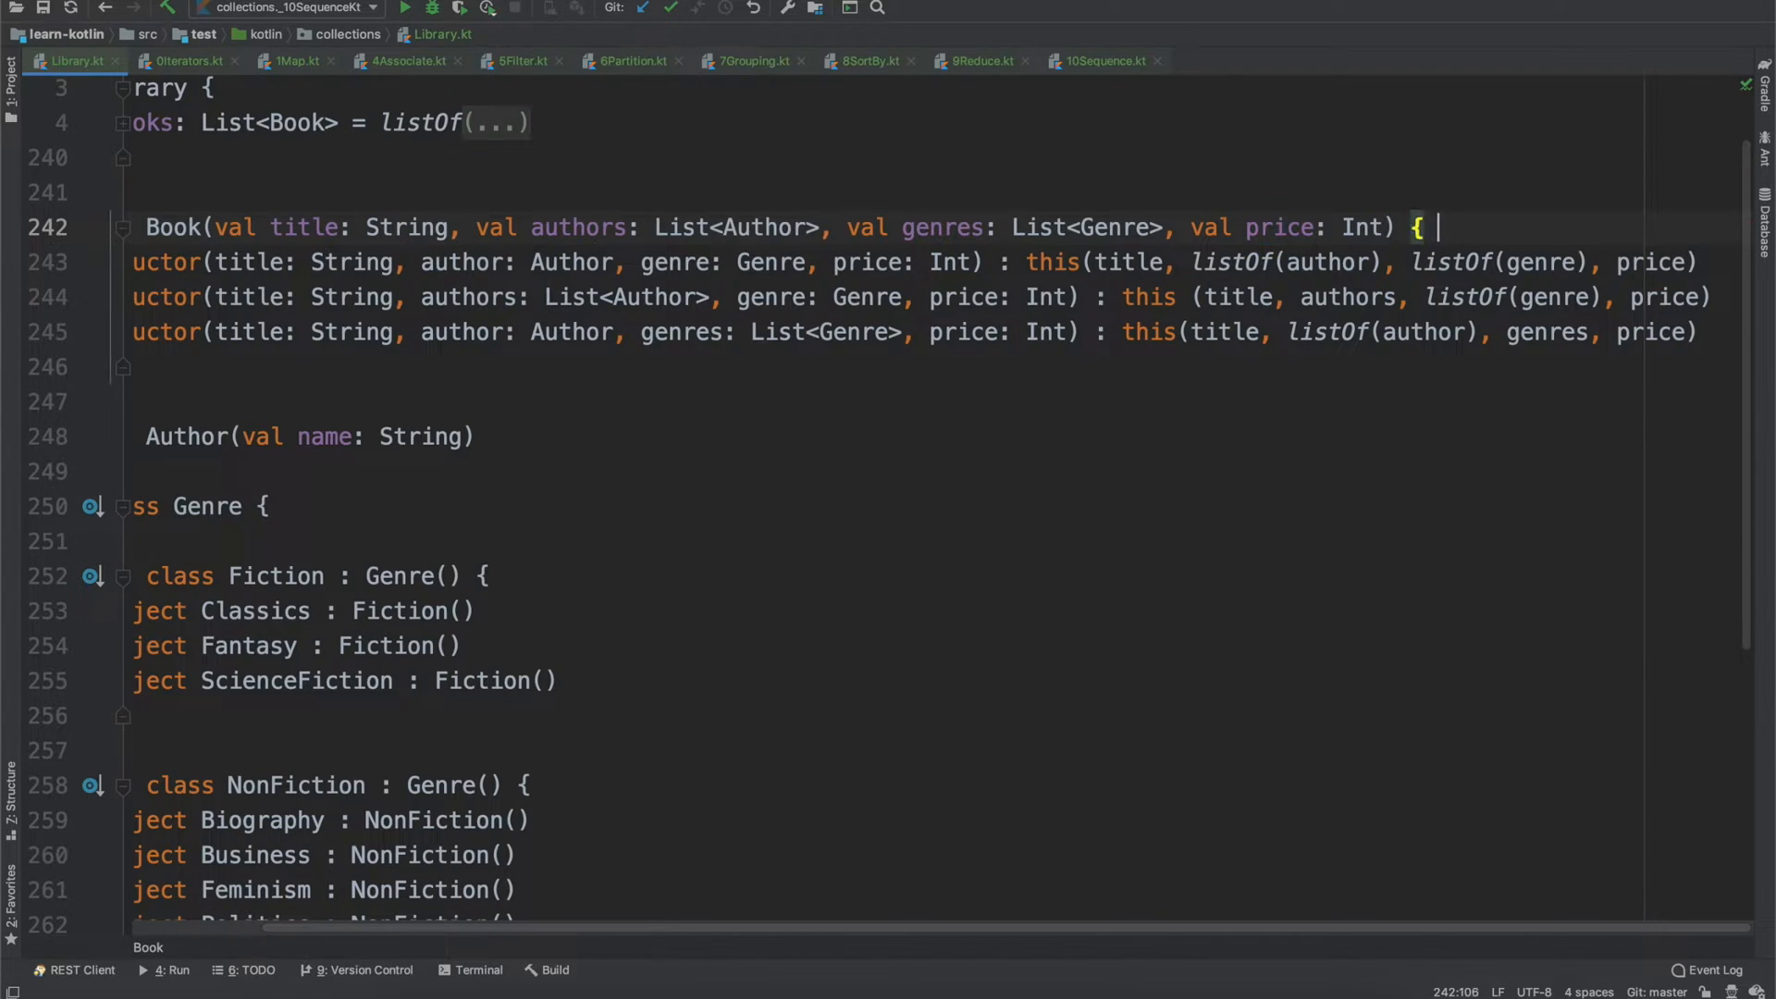
pyautogui.write('// 19.')
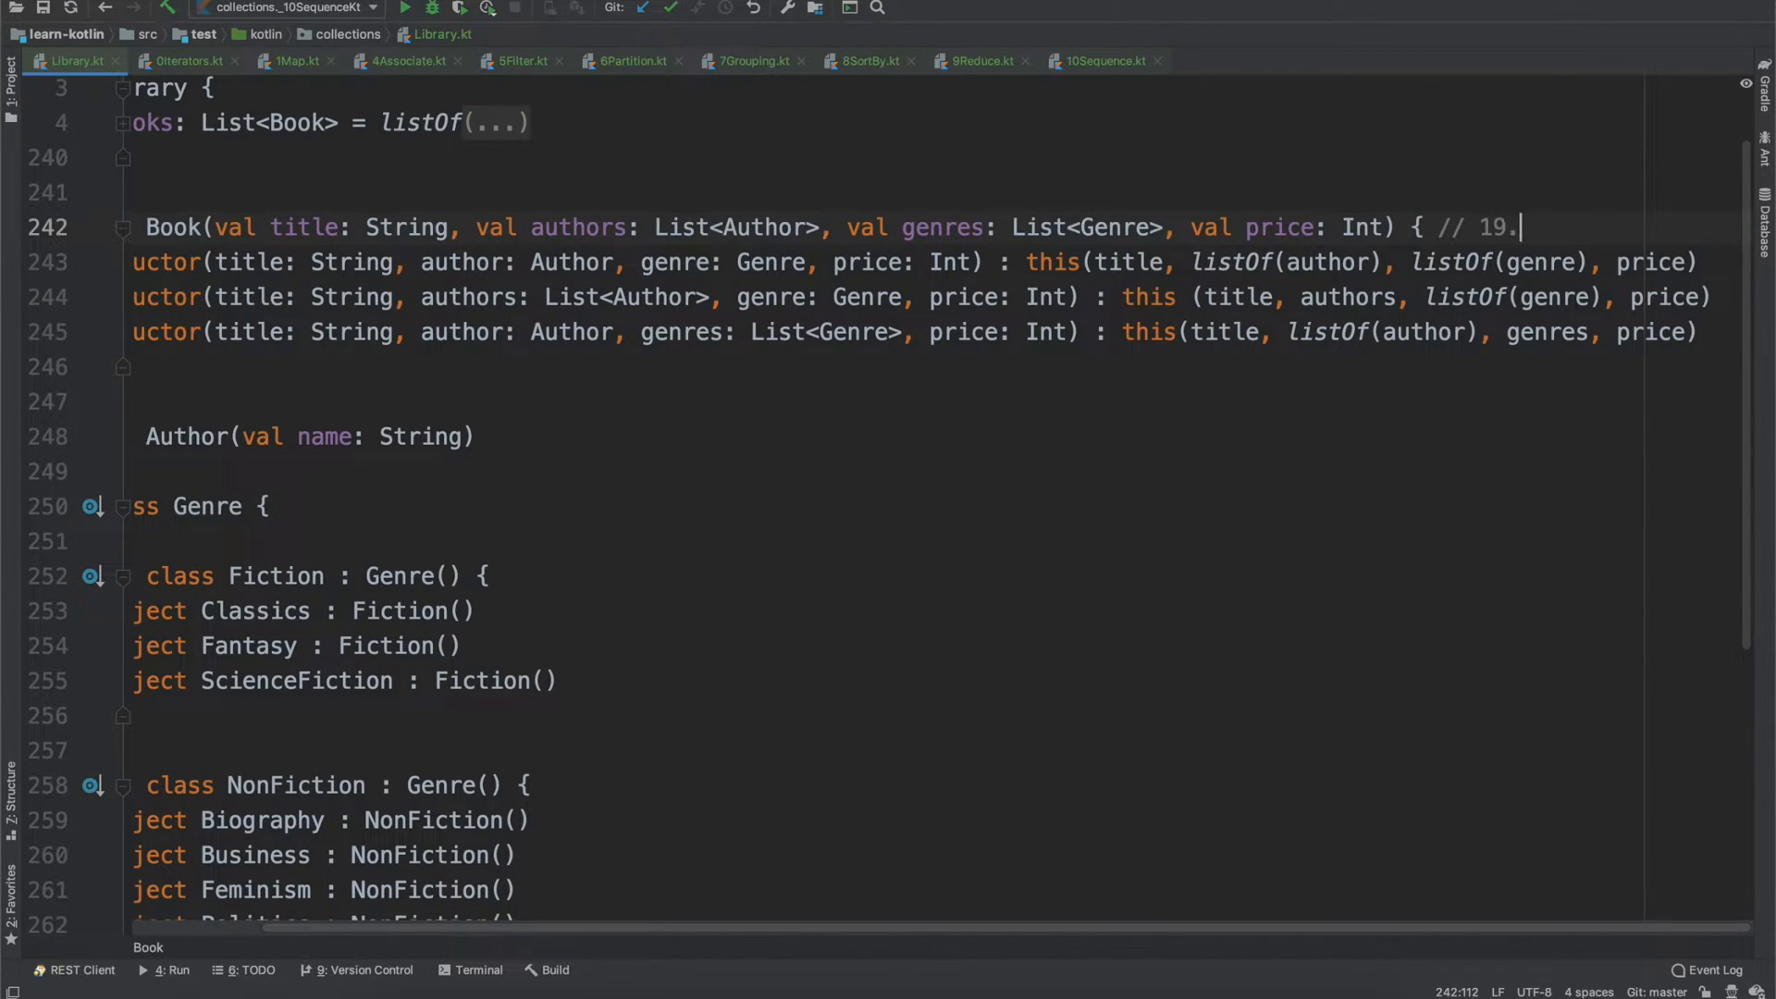
pyautogui.write('99')
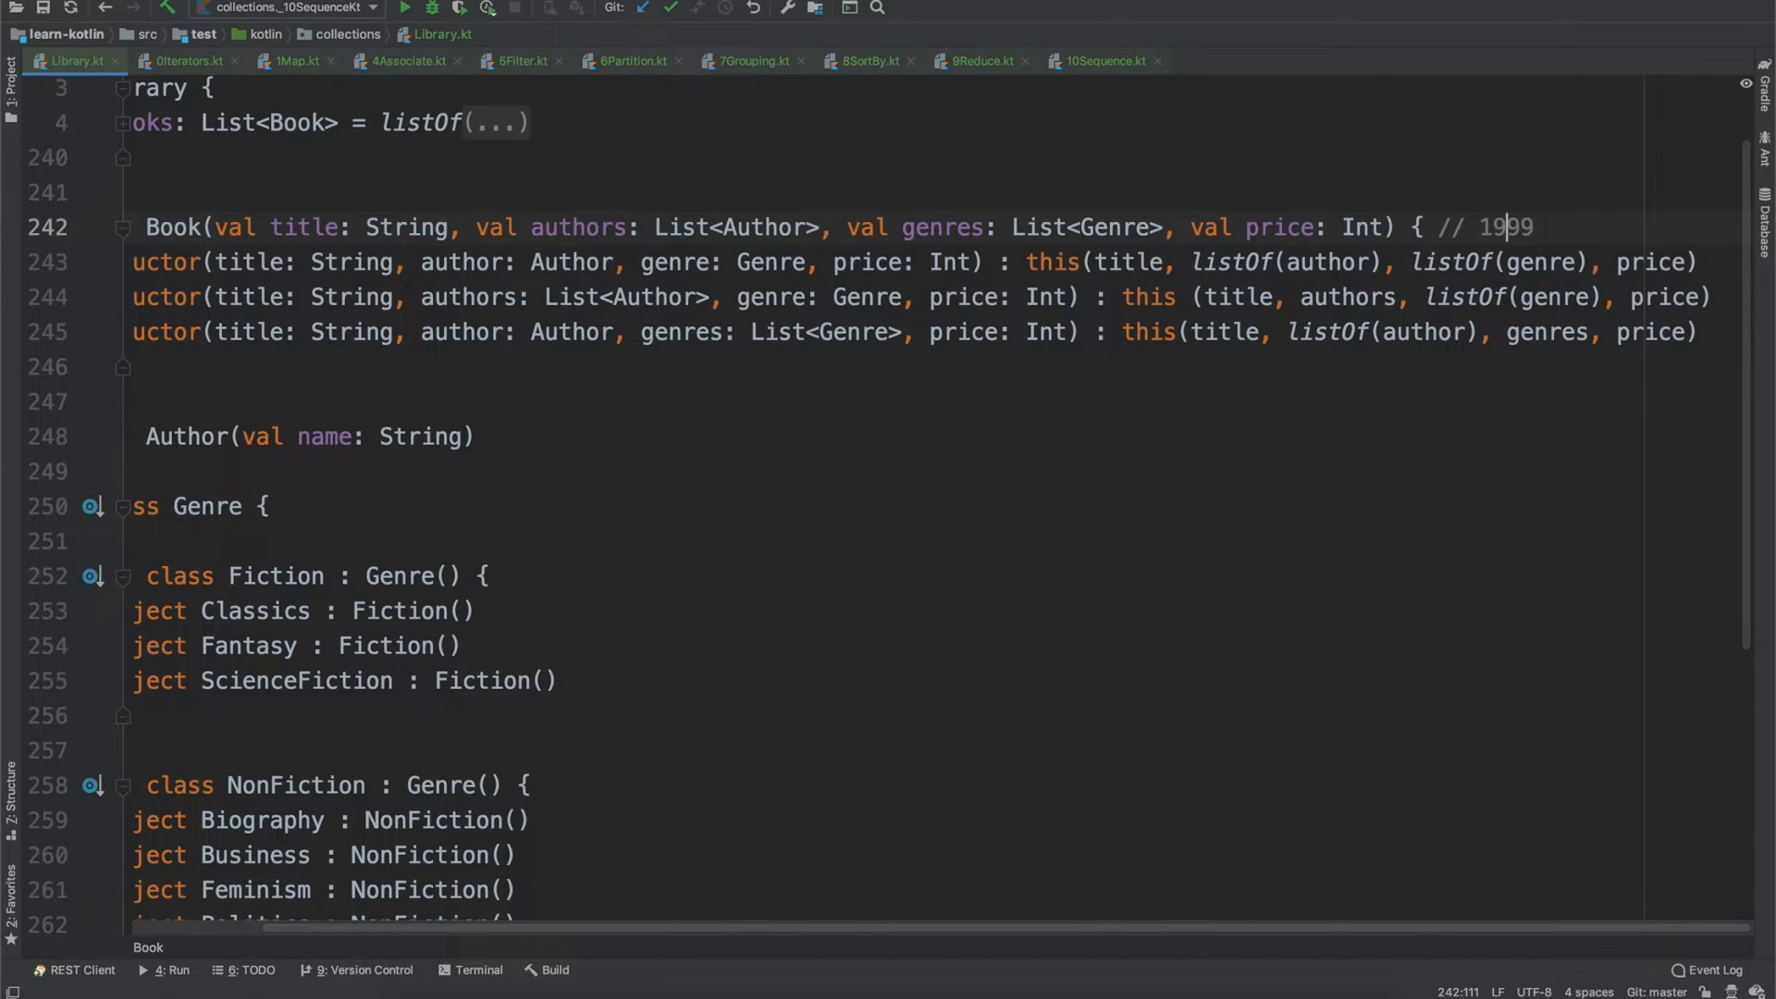
pyautogui.click(1541, 225)
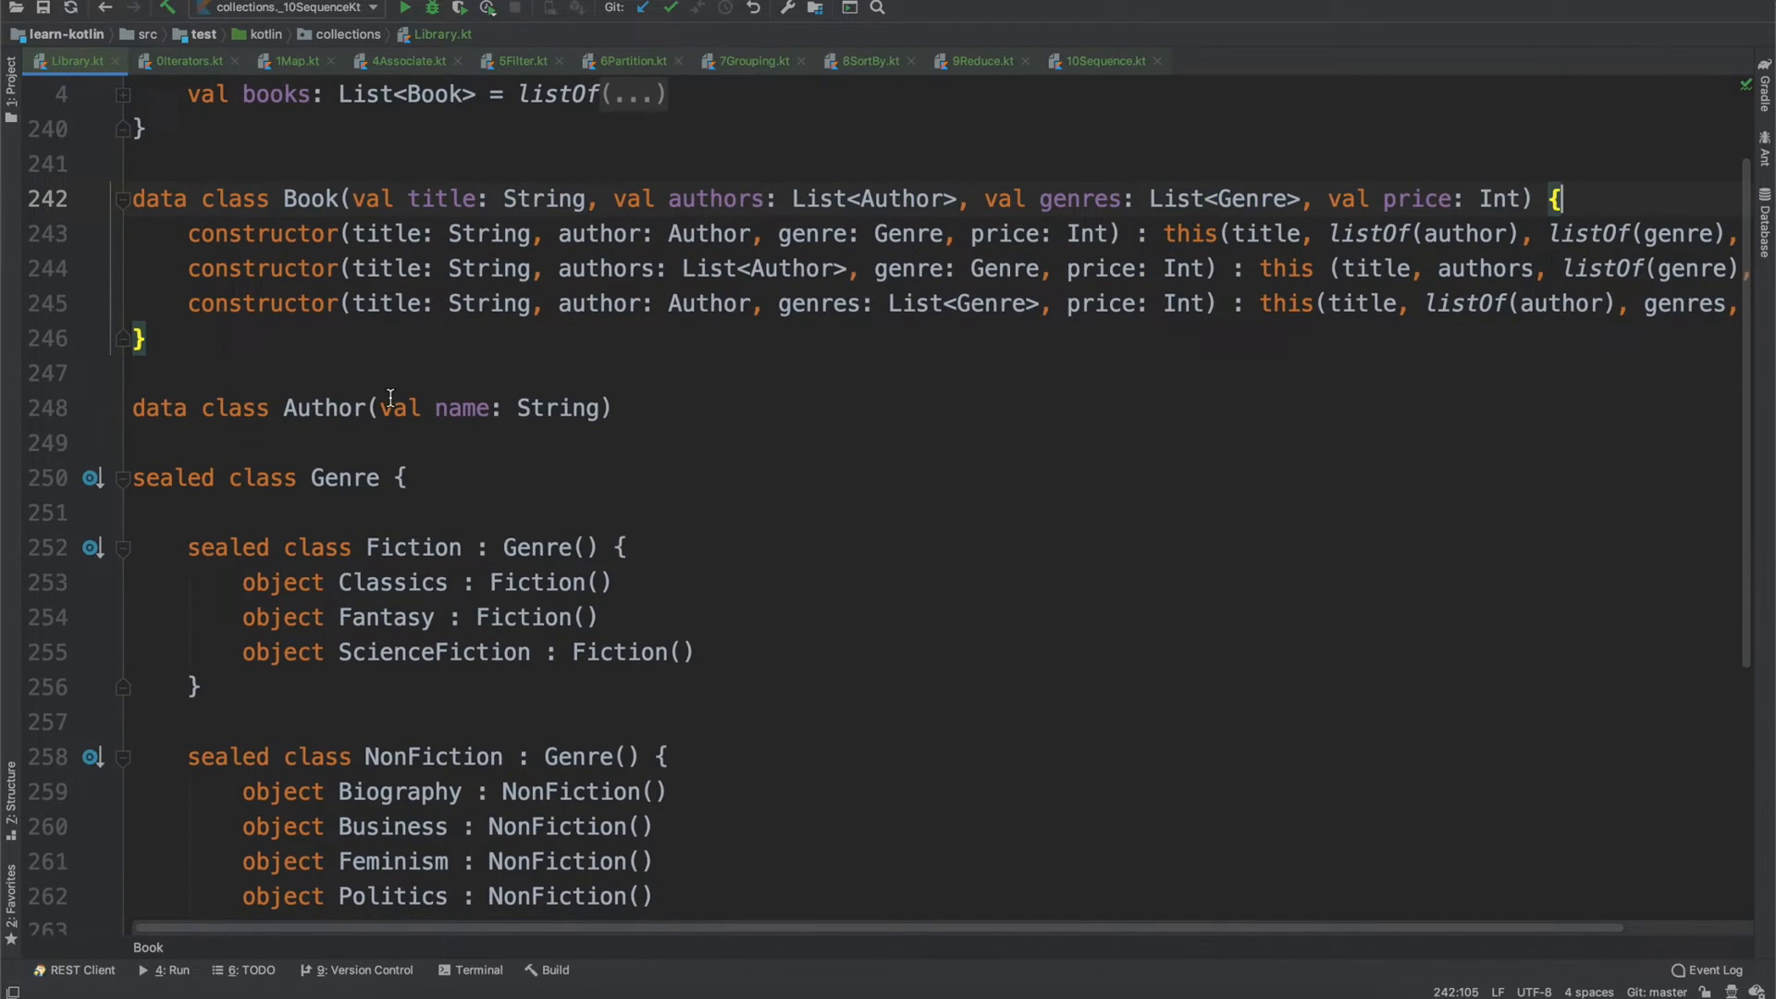
# - Review the Author class and the Genre hierarchy: Fiction, NonFiction, Classics, Feminism, SelfHelp and toString
pyautogui.doubleClick(322, 407)
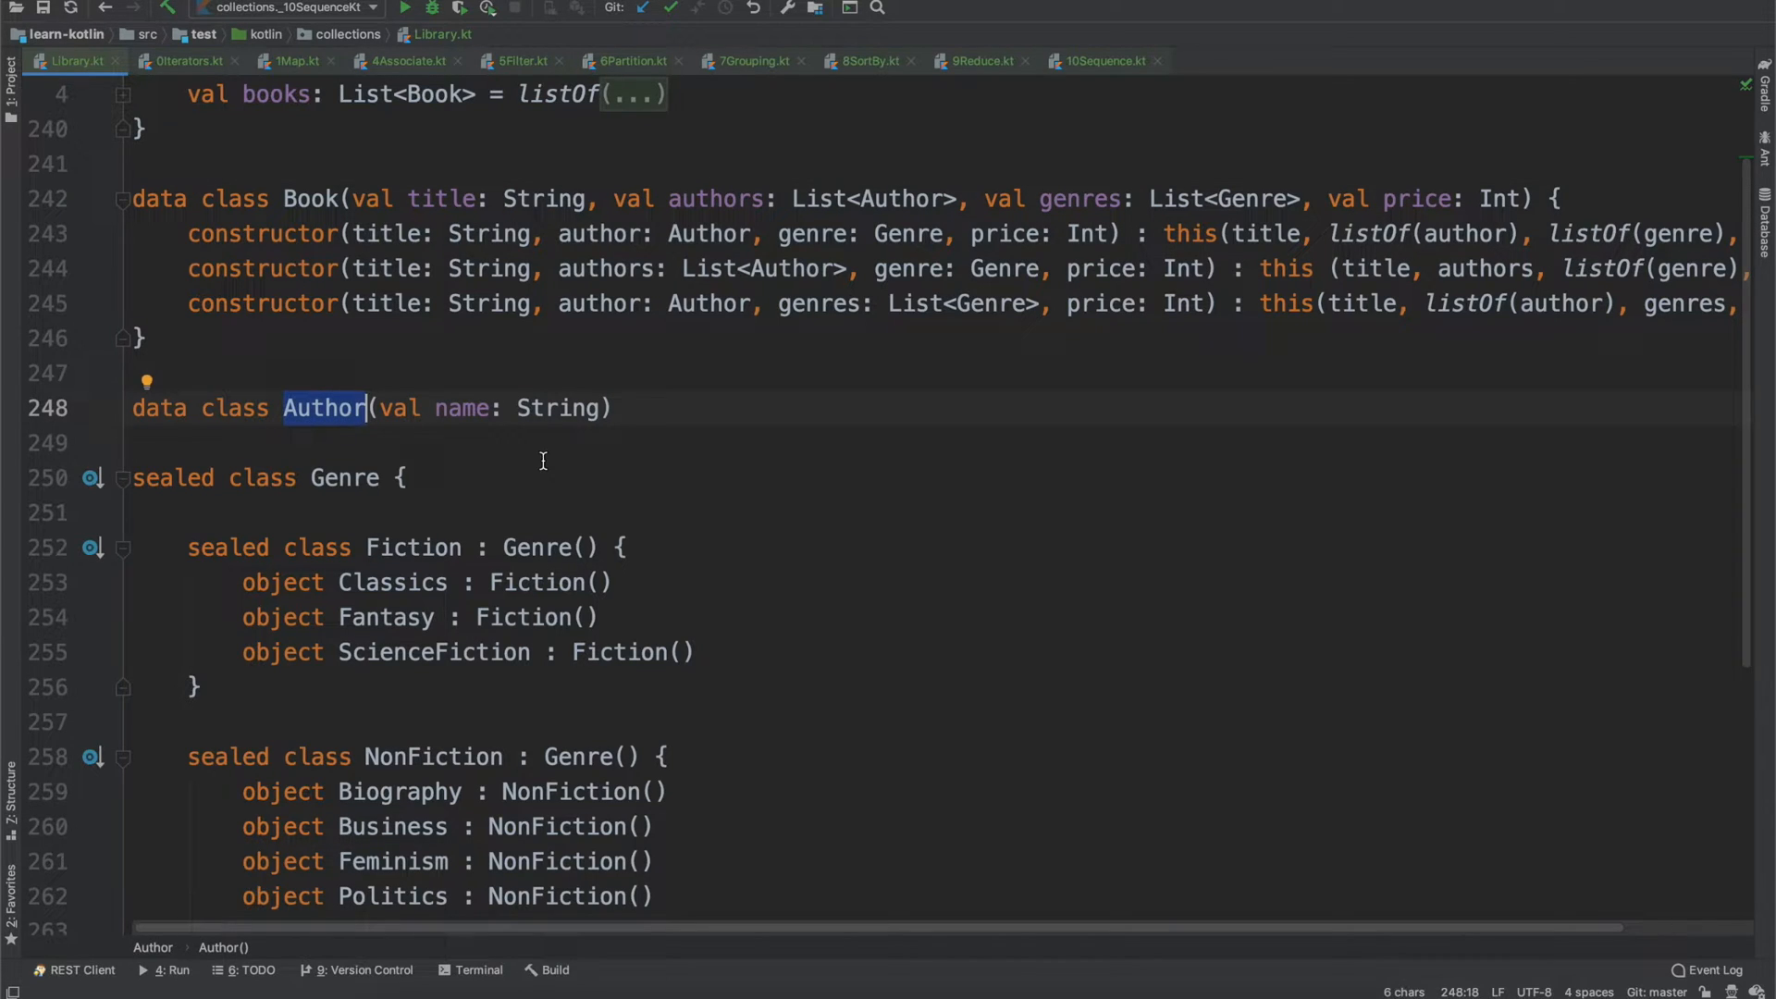
pyautogui.doubleClick(461, 407)
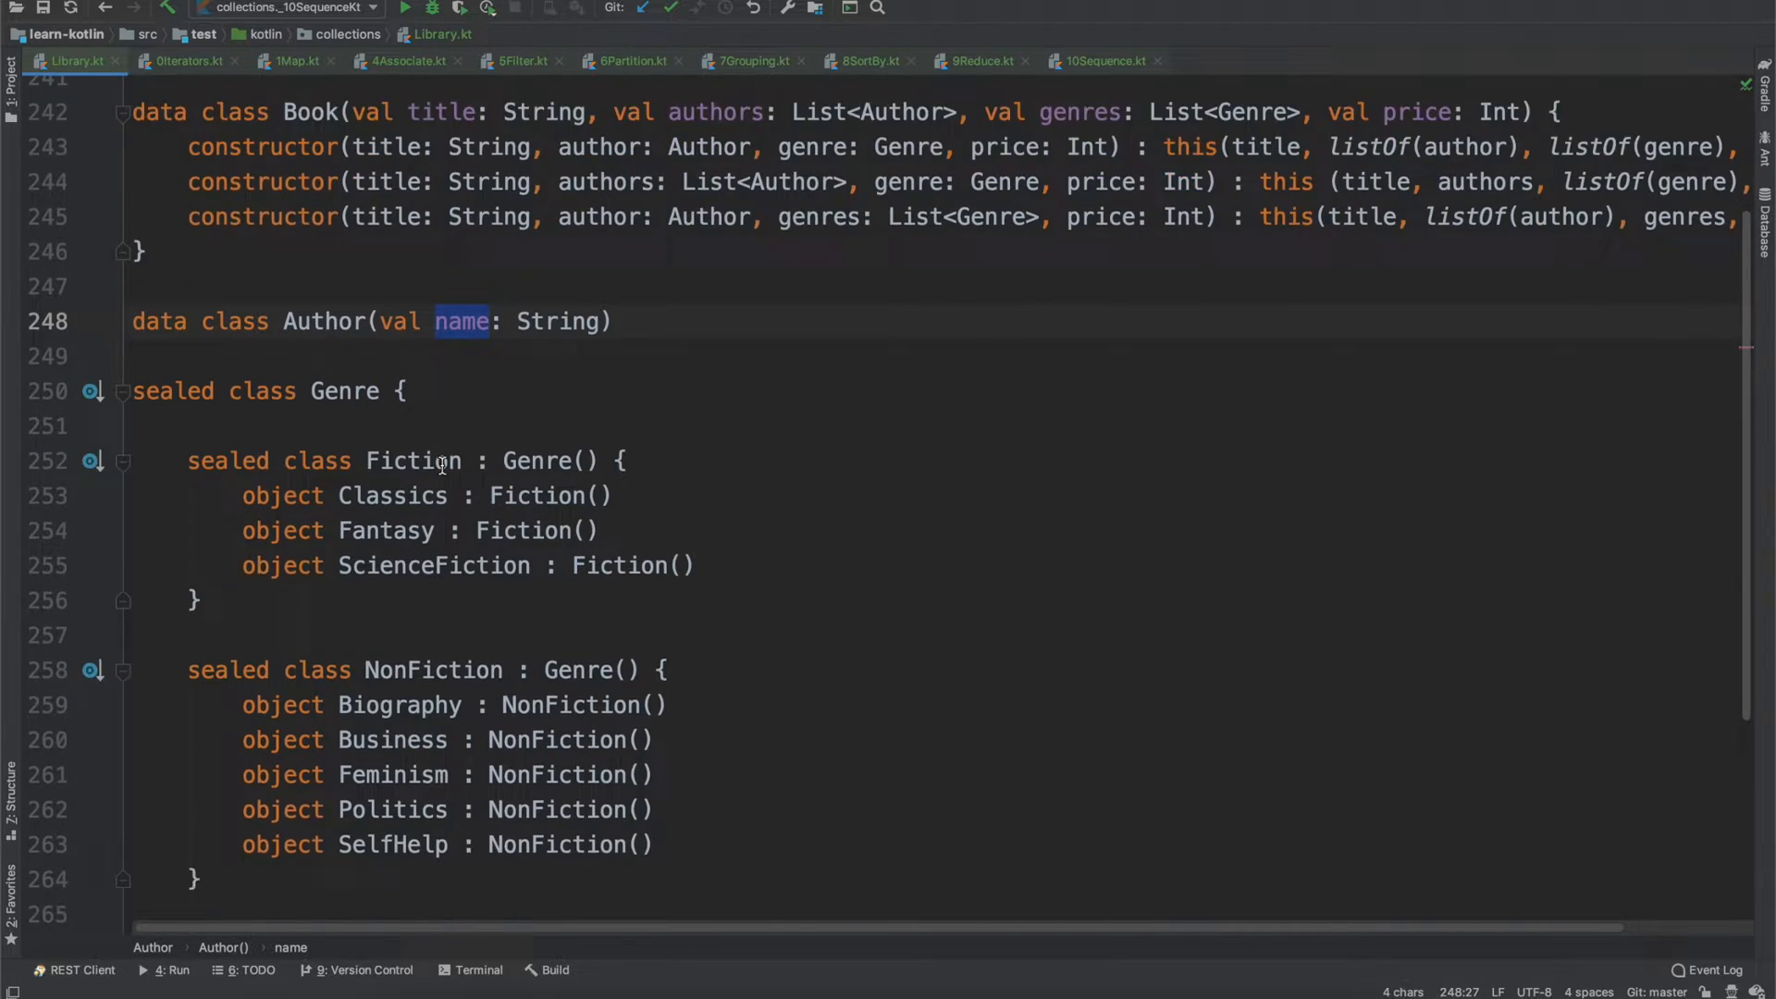
pyautogui.scroll(-3)
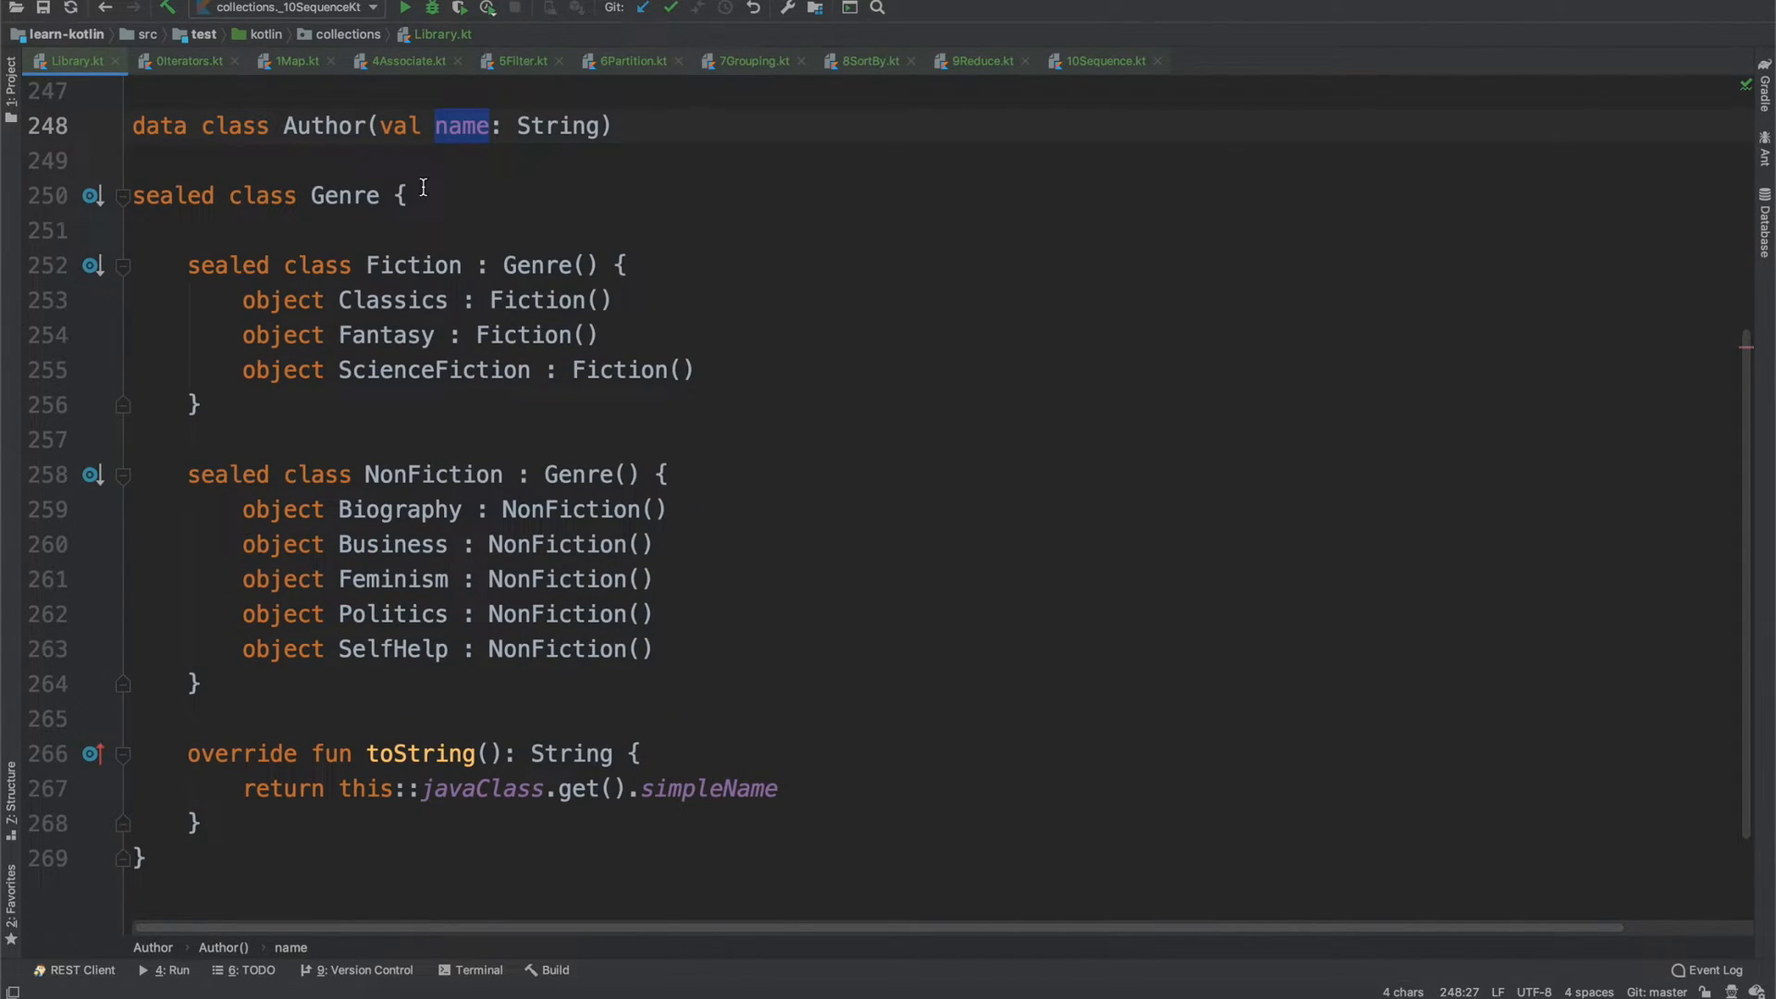
pyautogui.moveTo(367, 235)
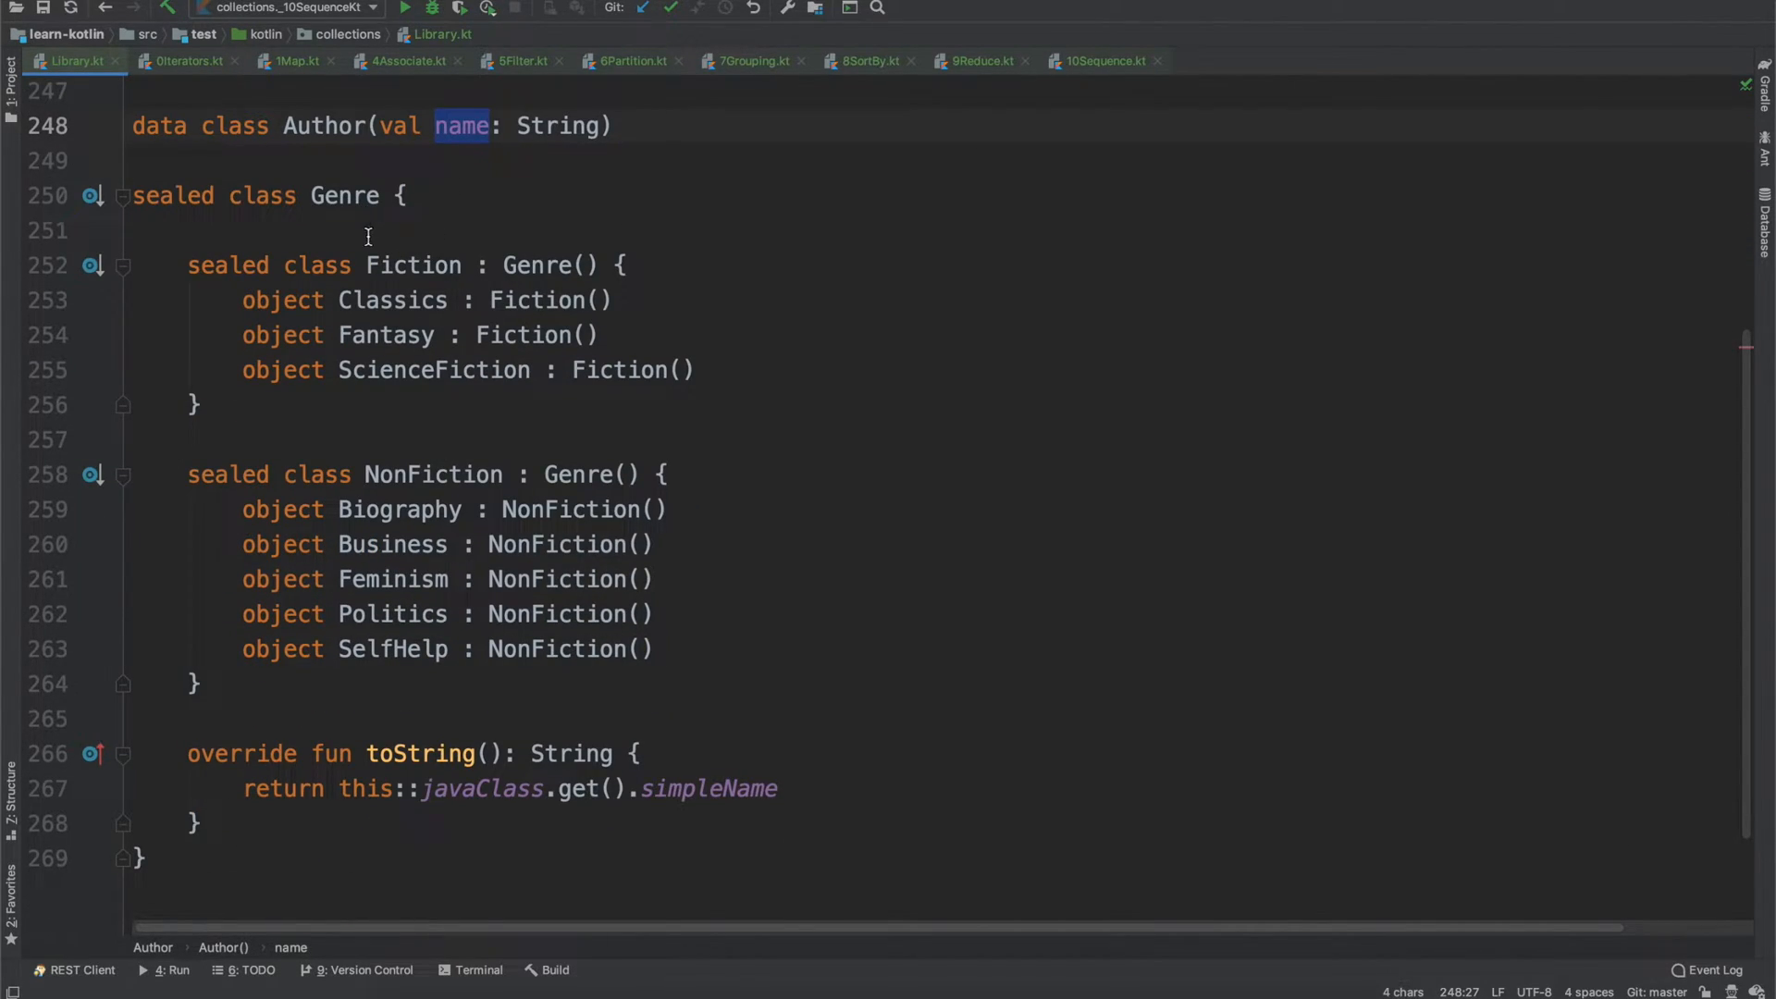
pyautogui.doubleClick(411, 264)
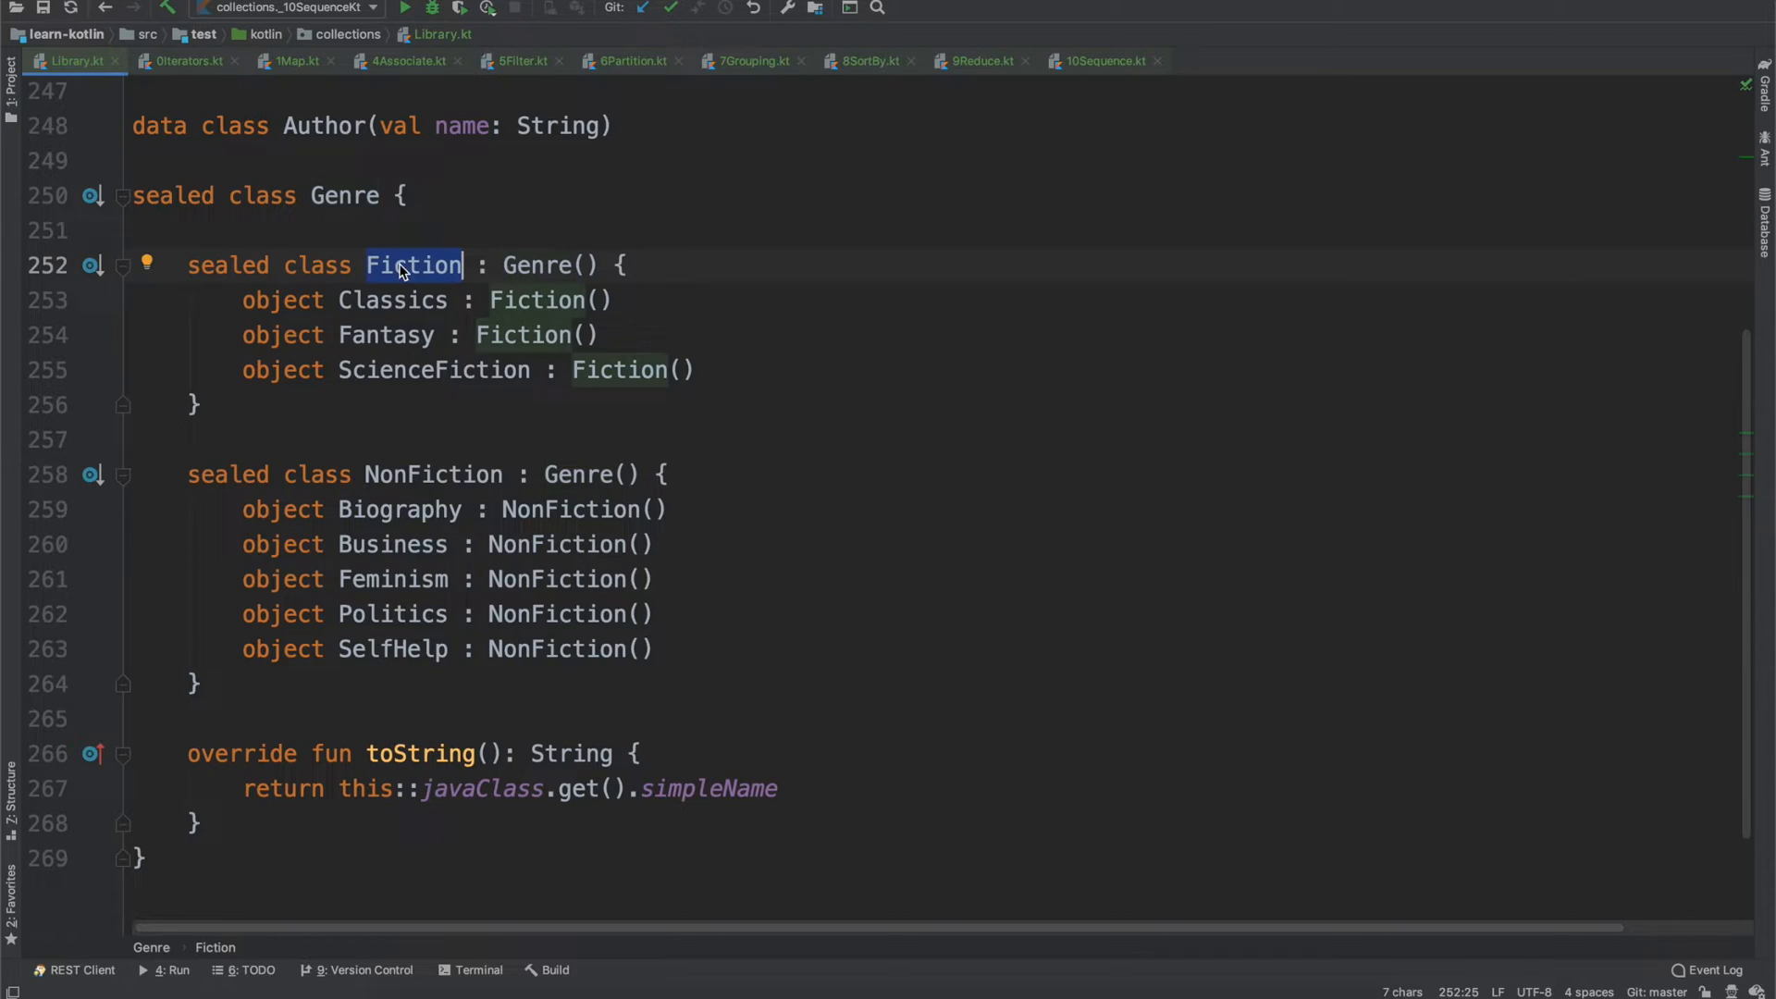
pyautogui.moveTo(374, 265)
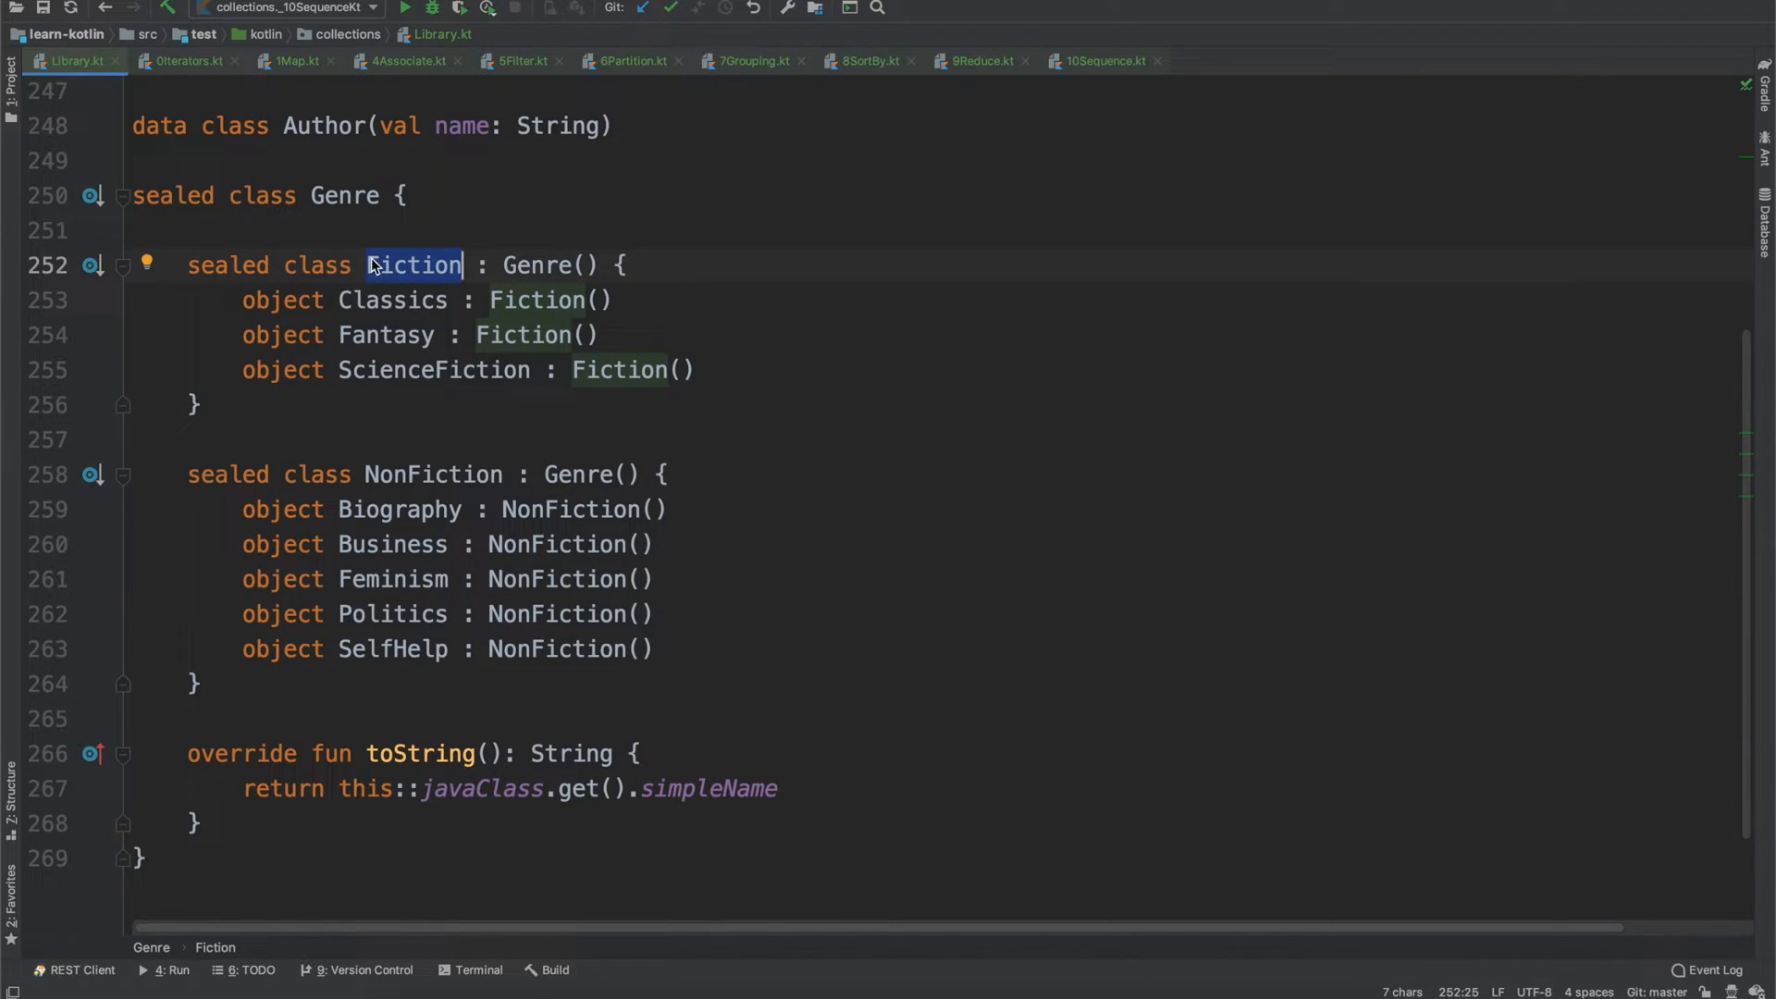
pyautogui.doubleClick(433, 474)
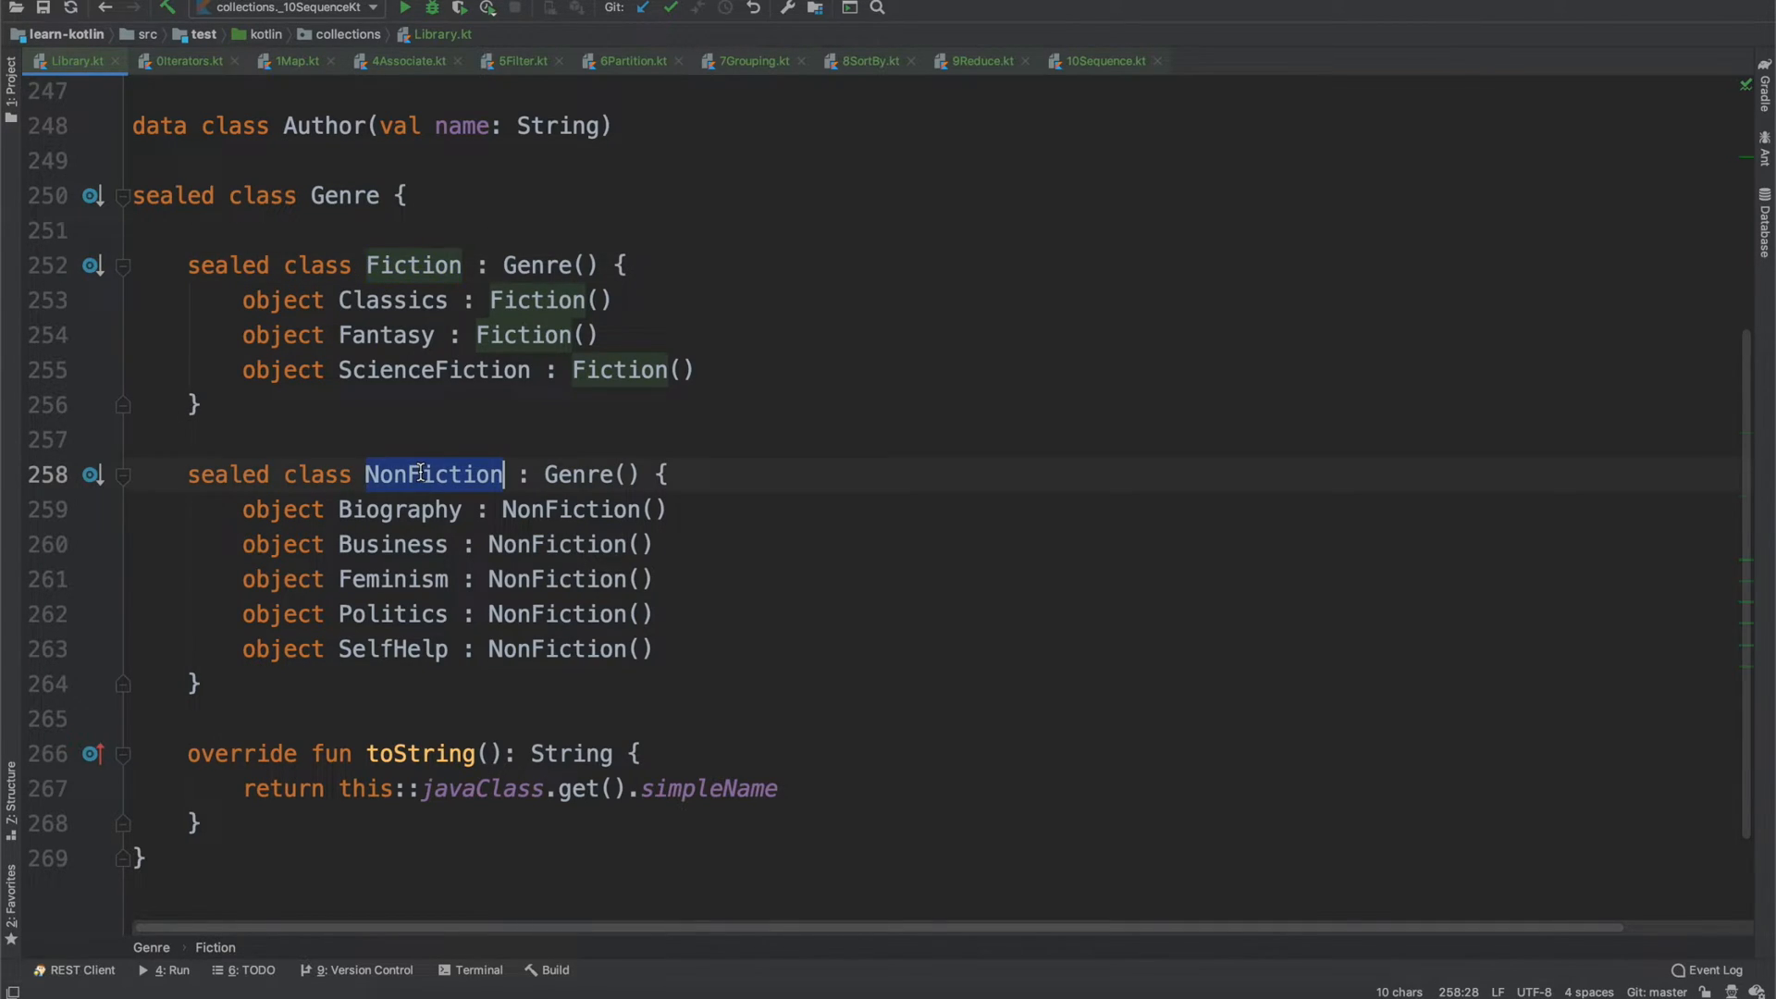
pyautogui.click(433, 474)
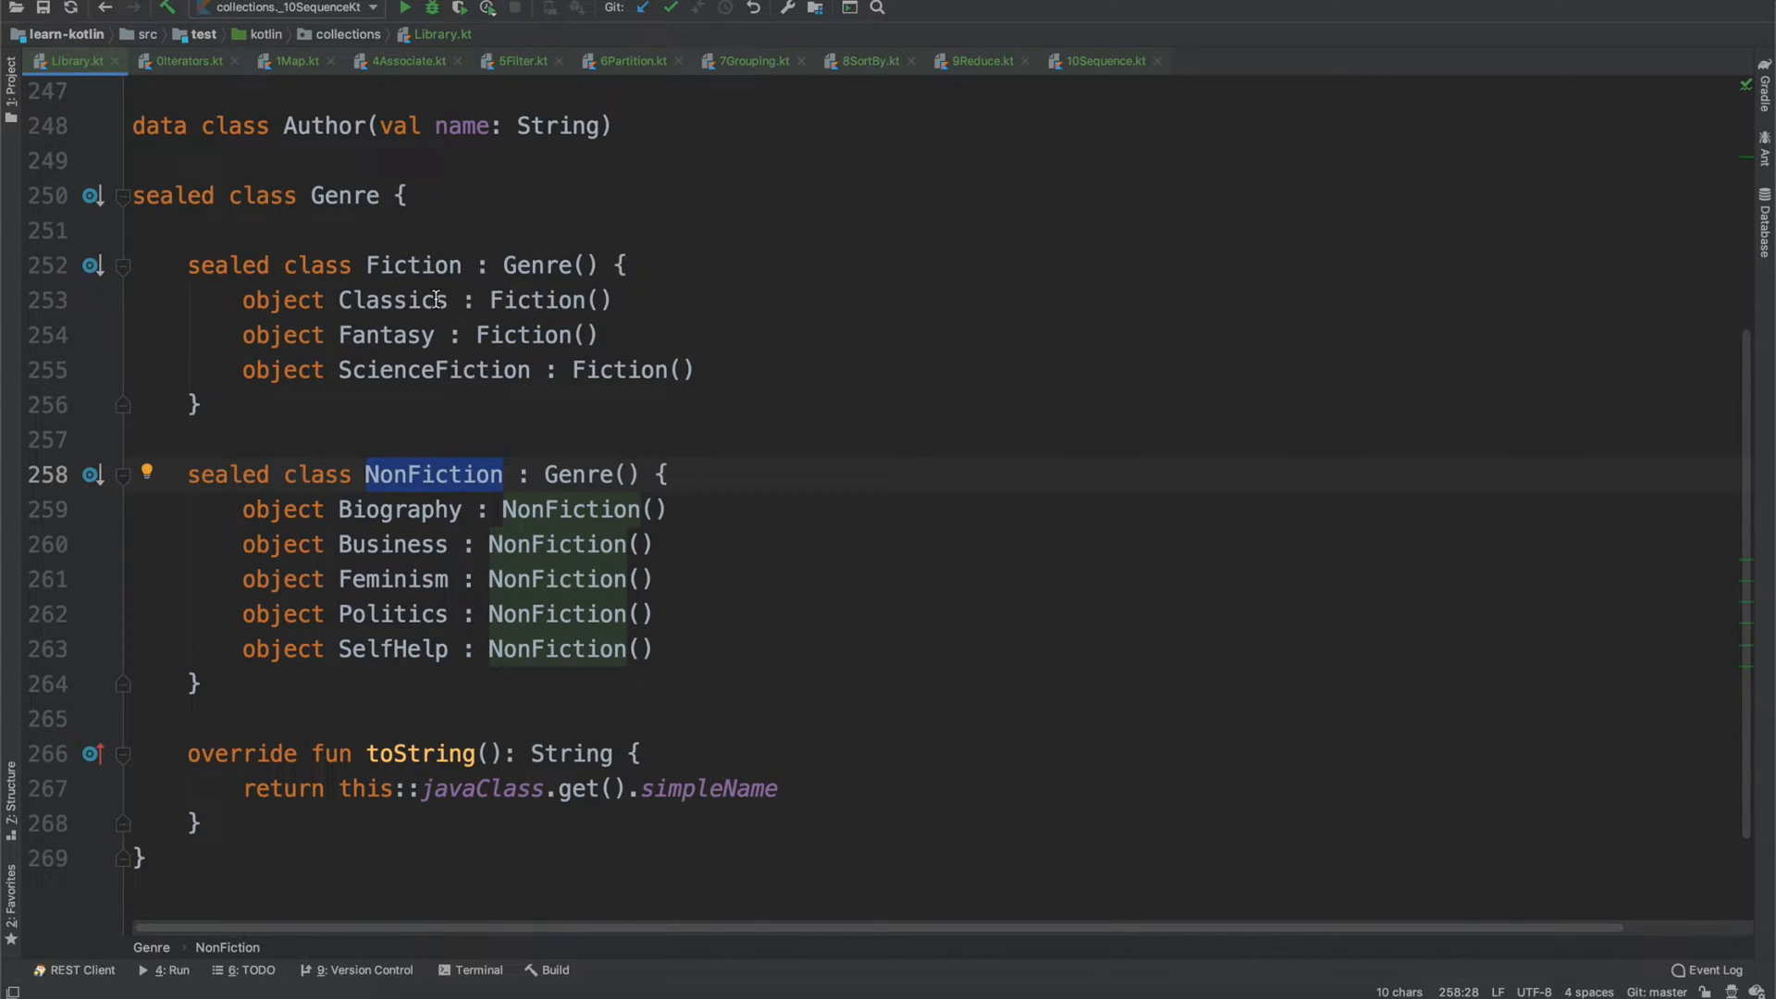
pyautogui.doubleClick(390, 300)
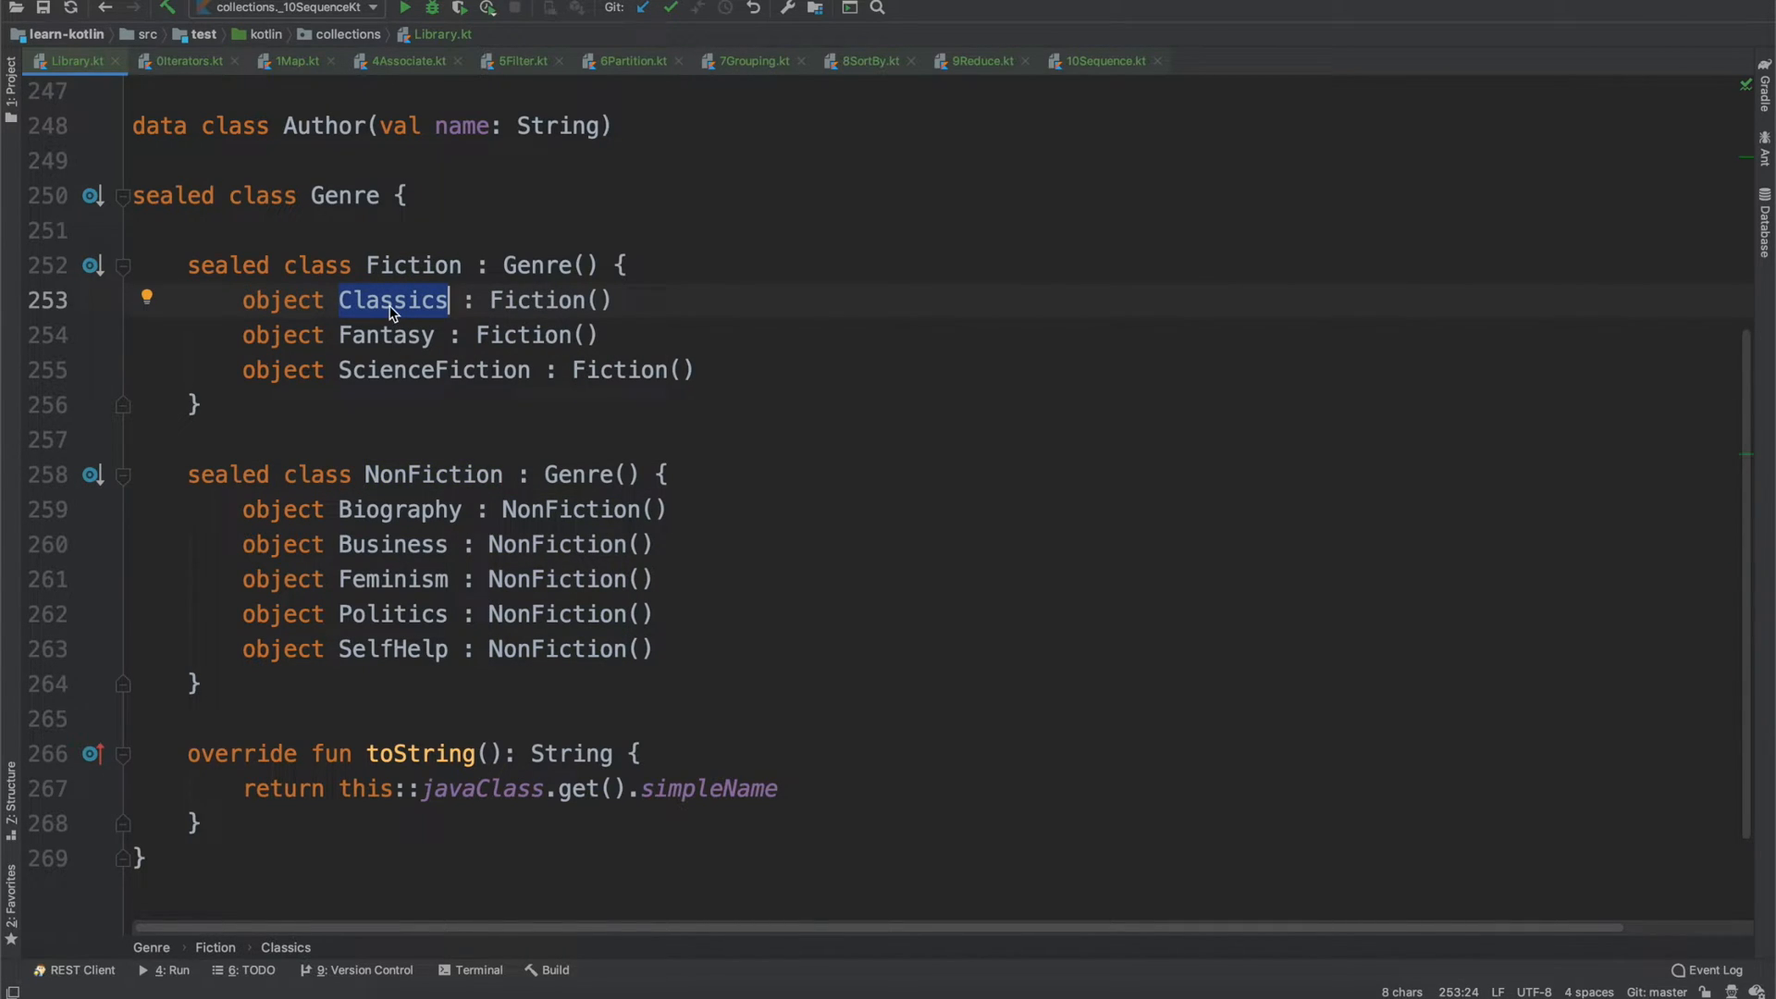
pyautogui.doubleClick(433, 370)
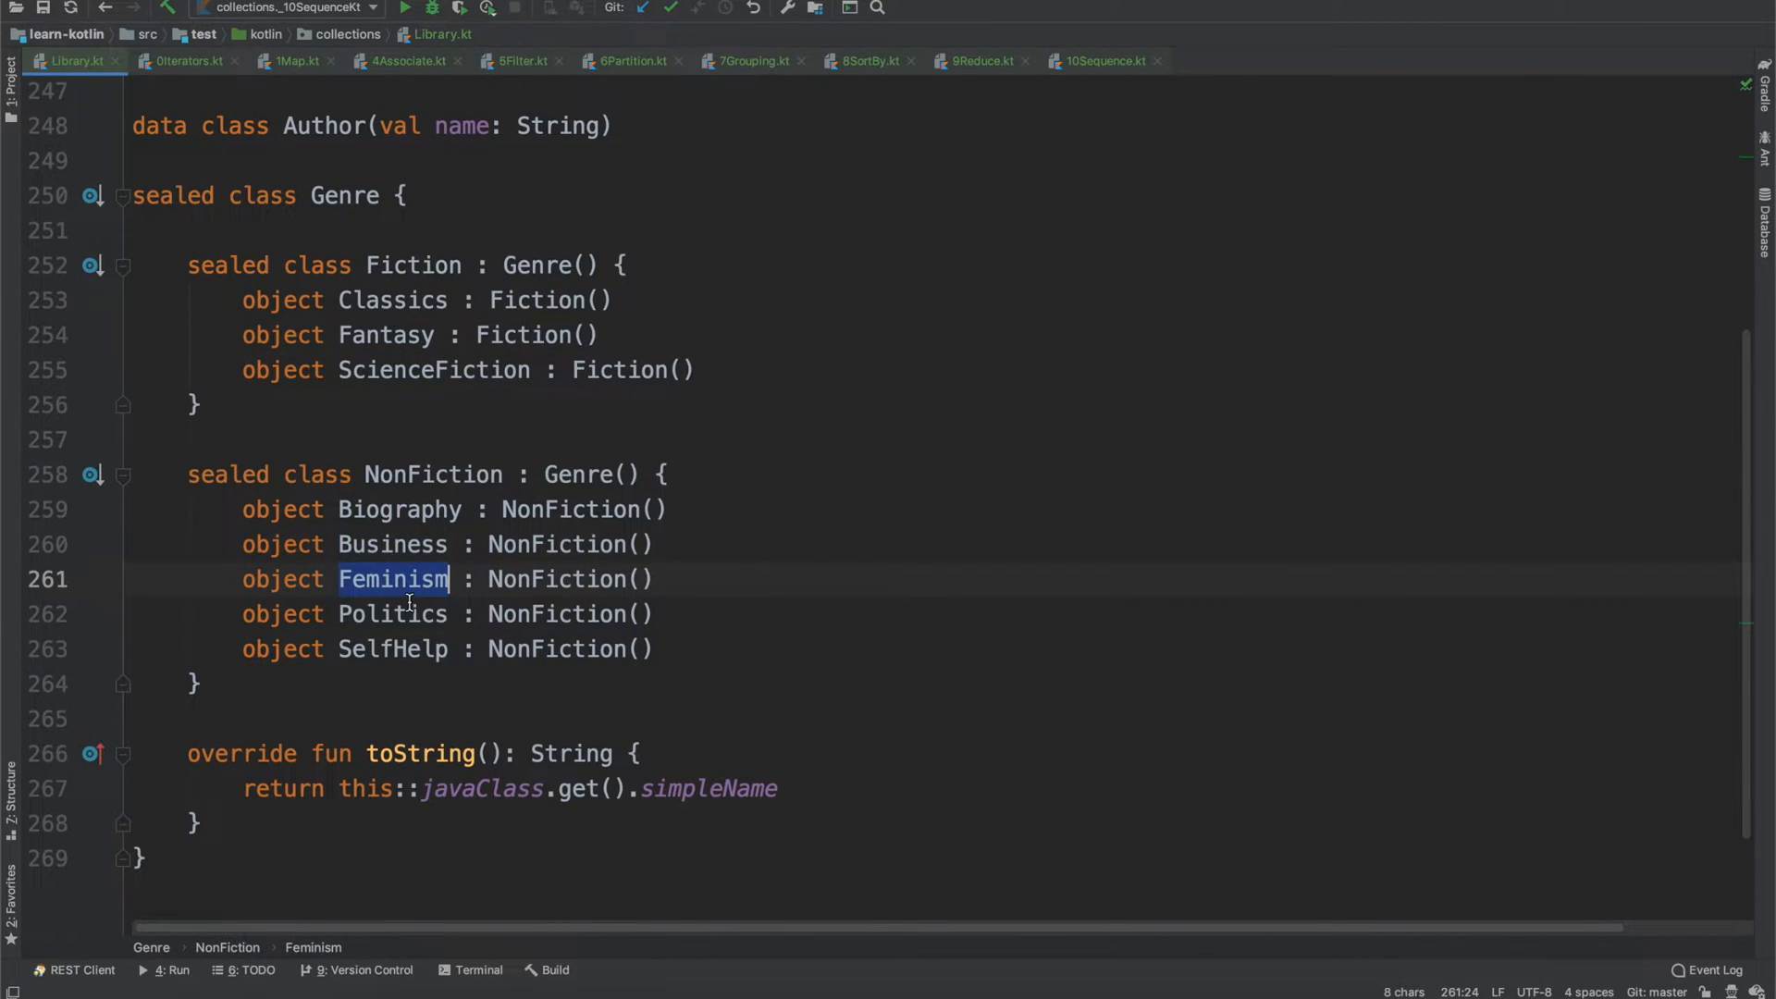
pyautogui.doubleClick(393, 649)
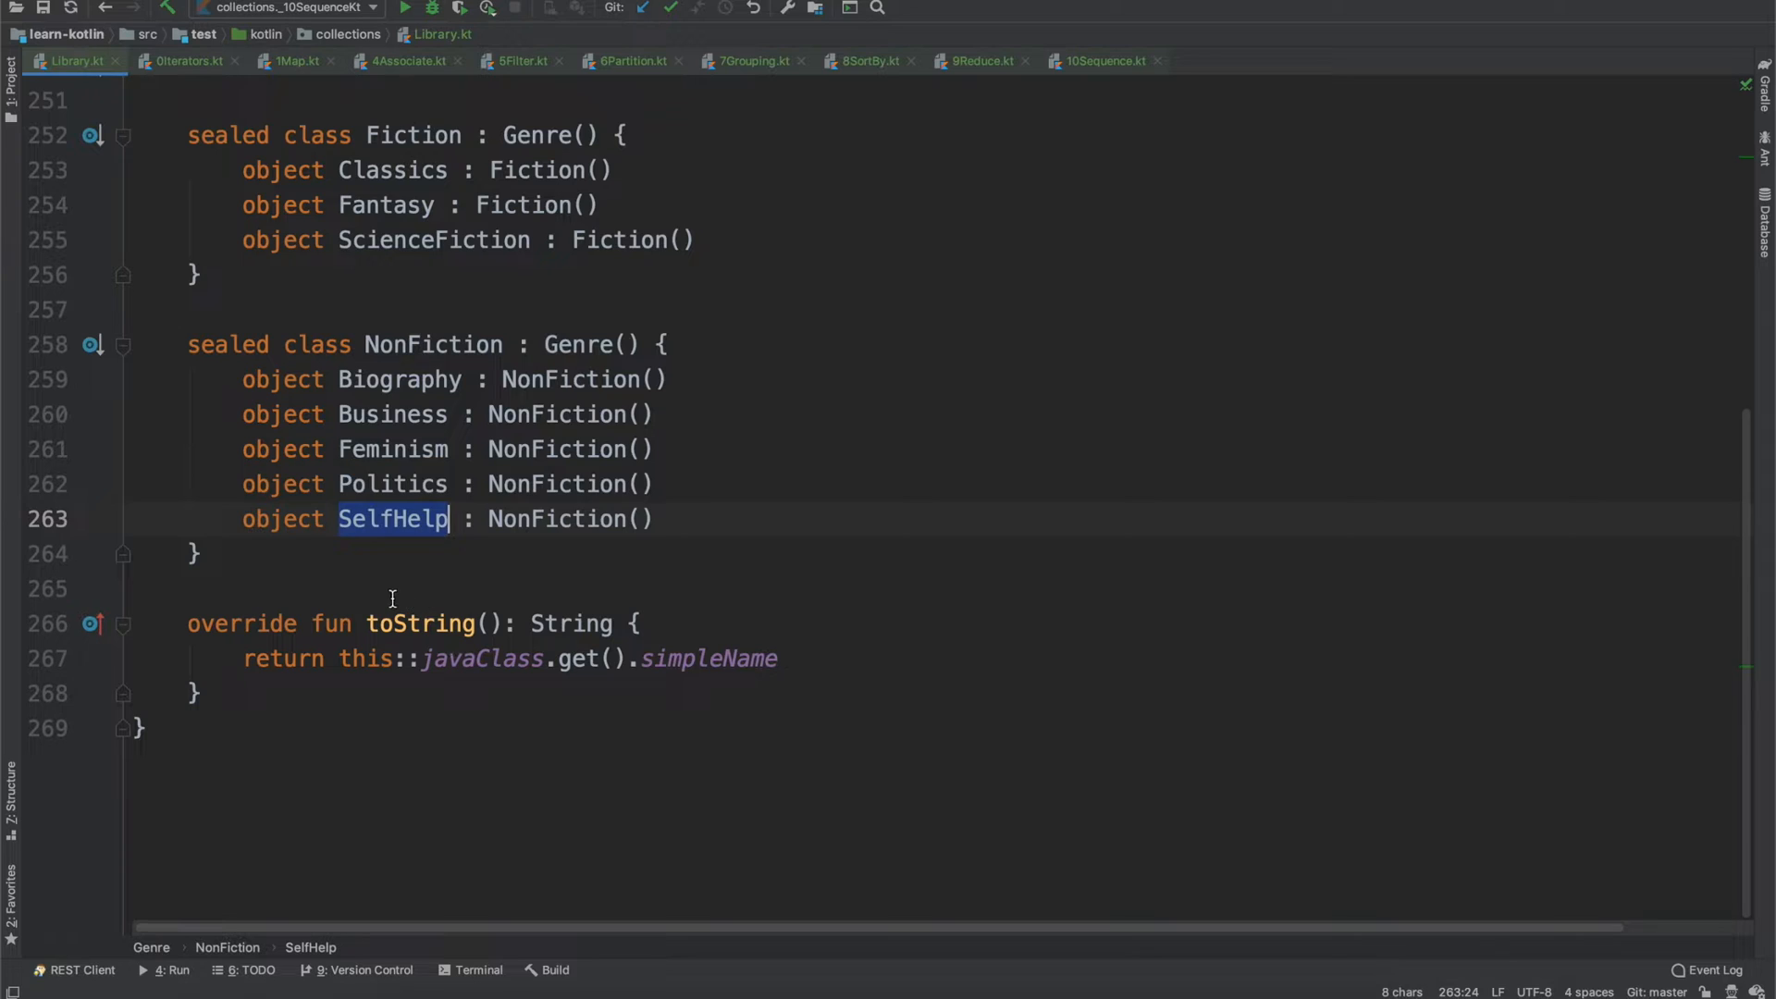
pyautogui.click(781, 658)
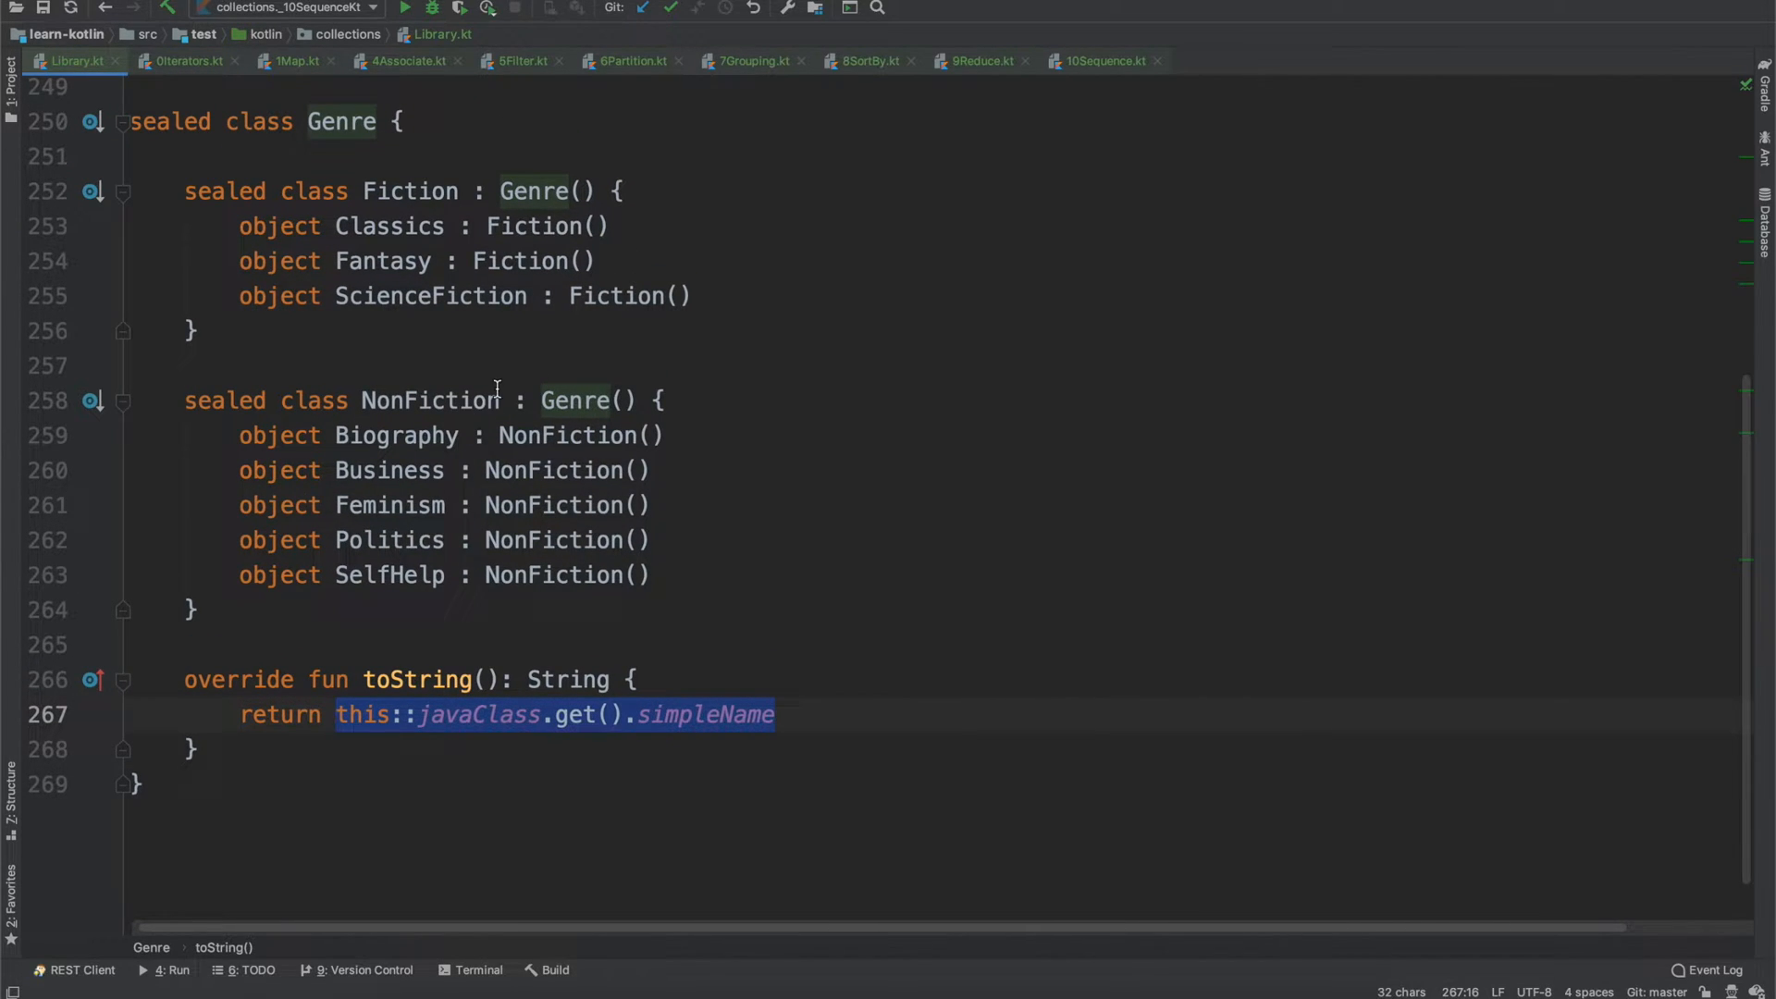
# - Scroll through the books list and fold away the Library object's body
pyautogui.scroll(3)
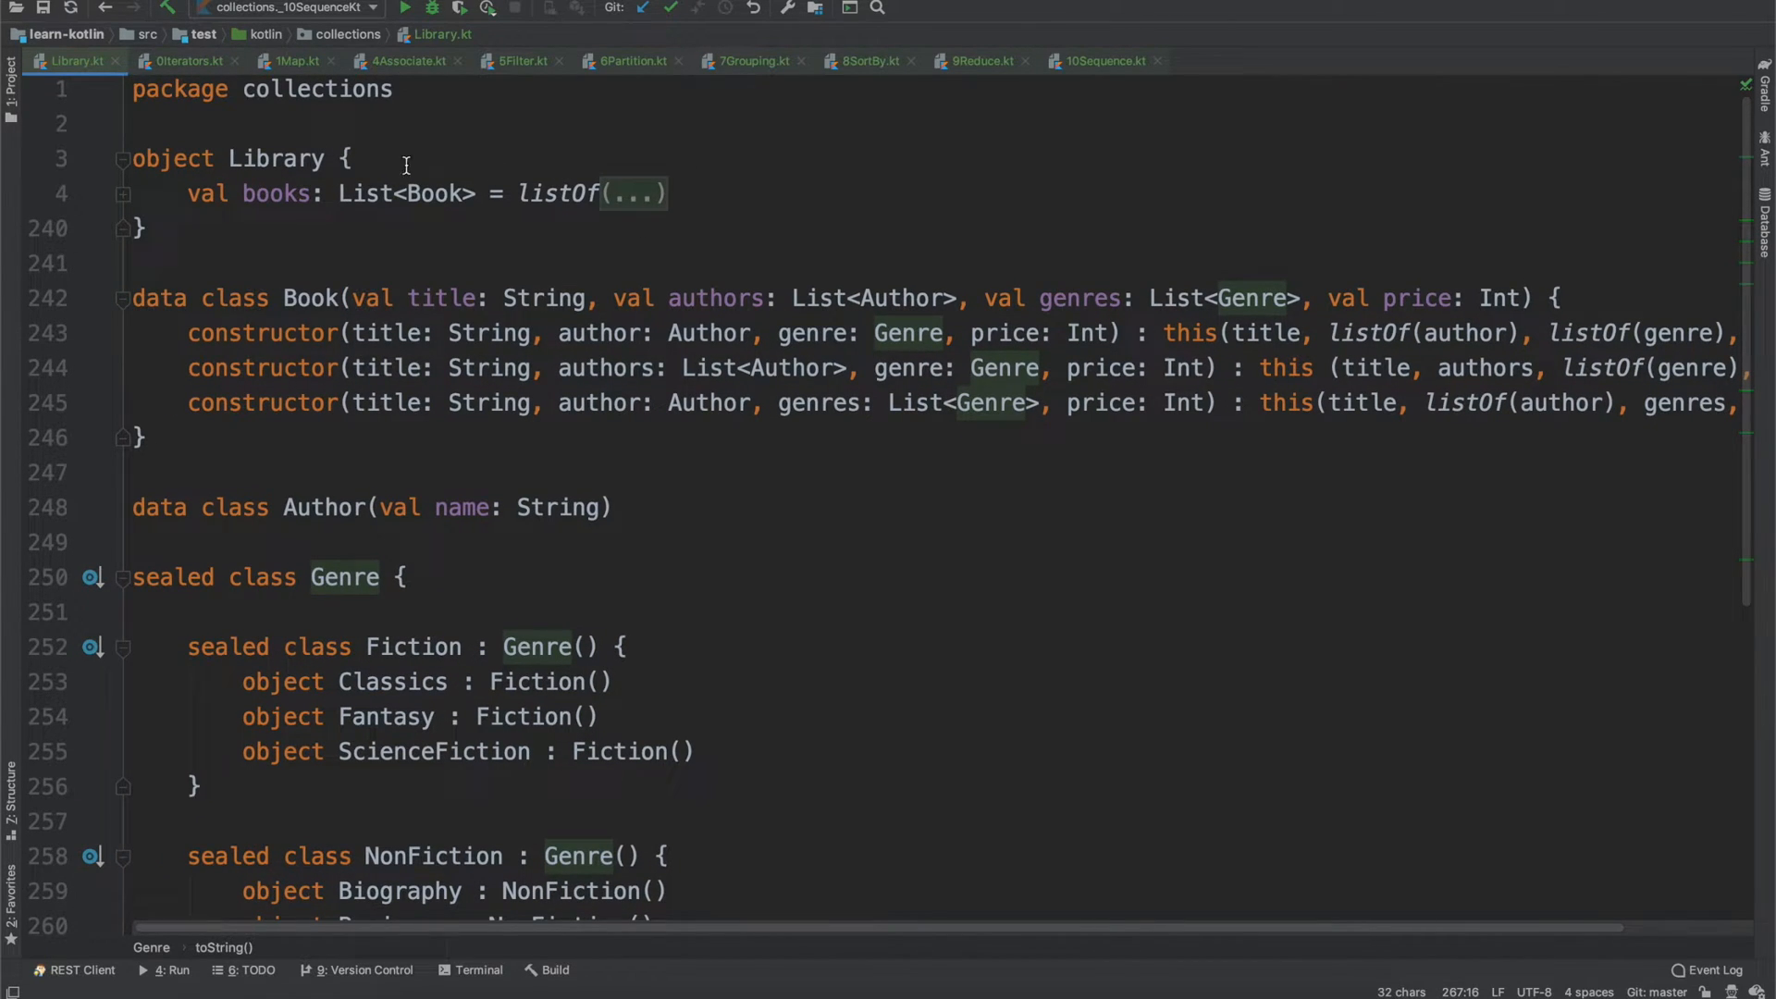
pyautogui.scroll(3)
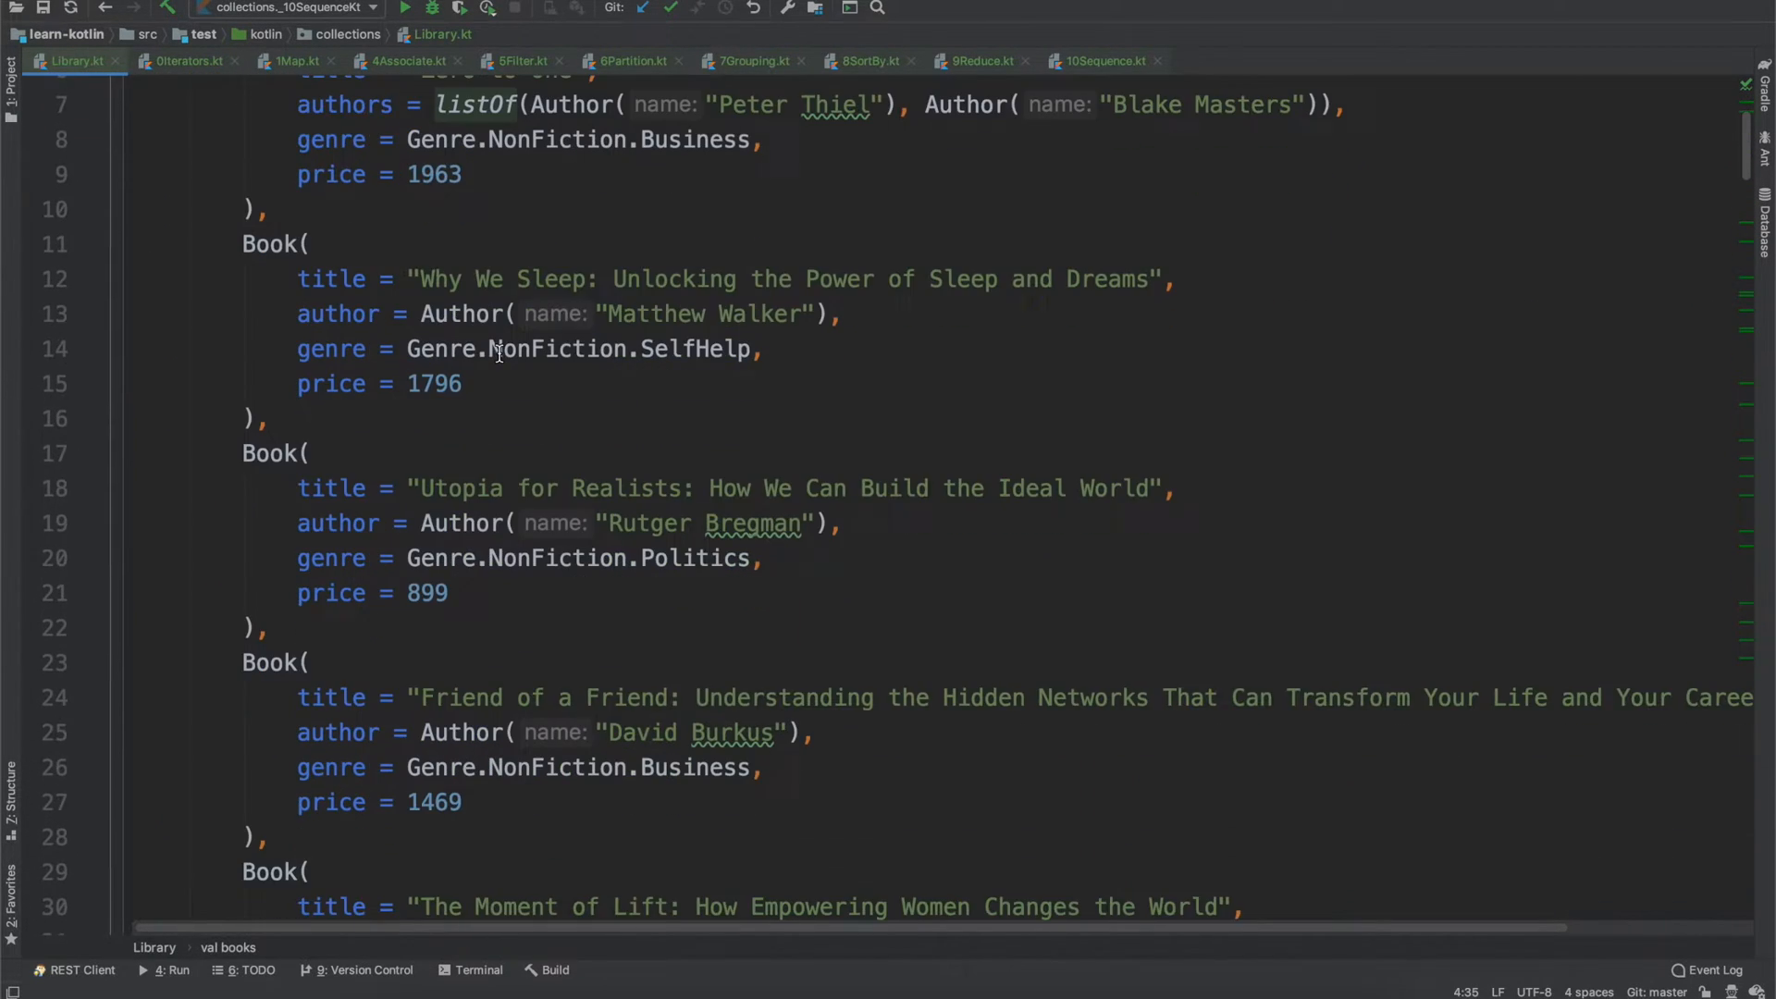
pyautogui.scroll(3)
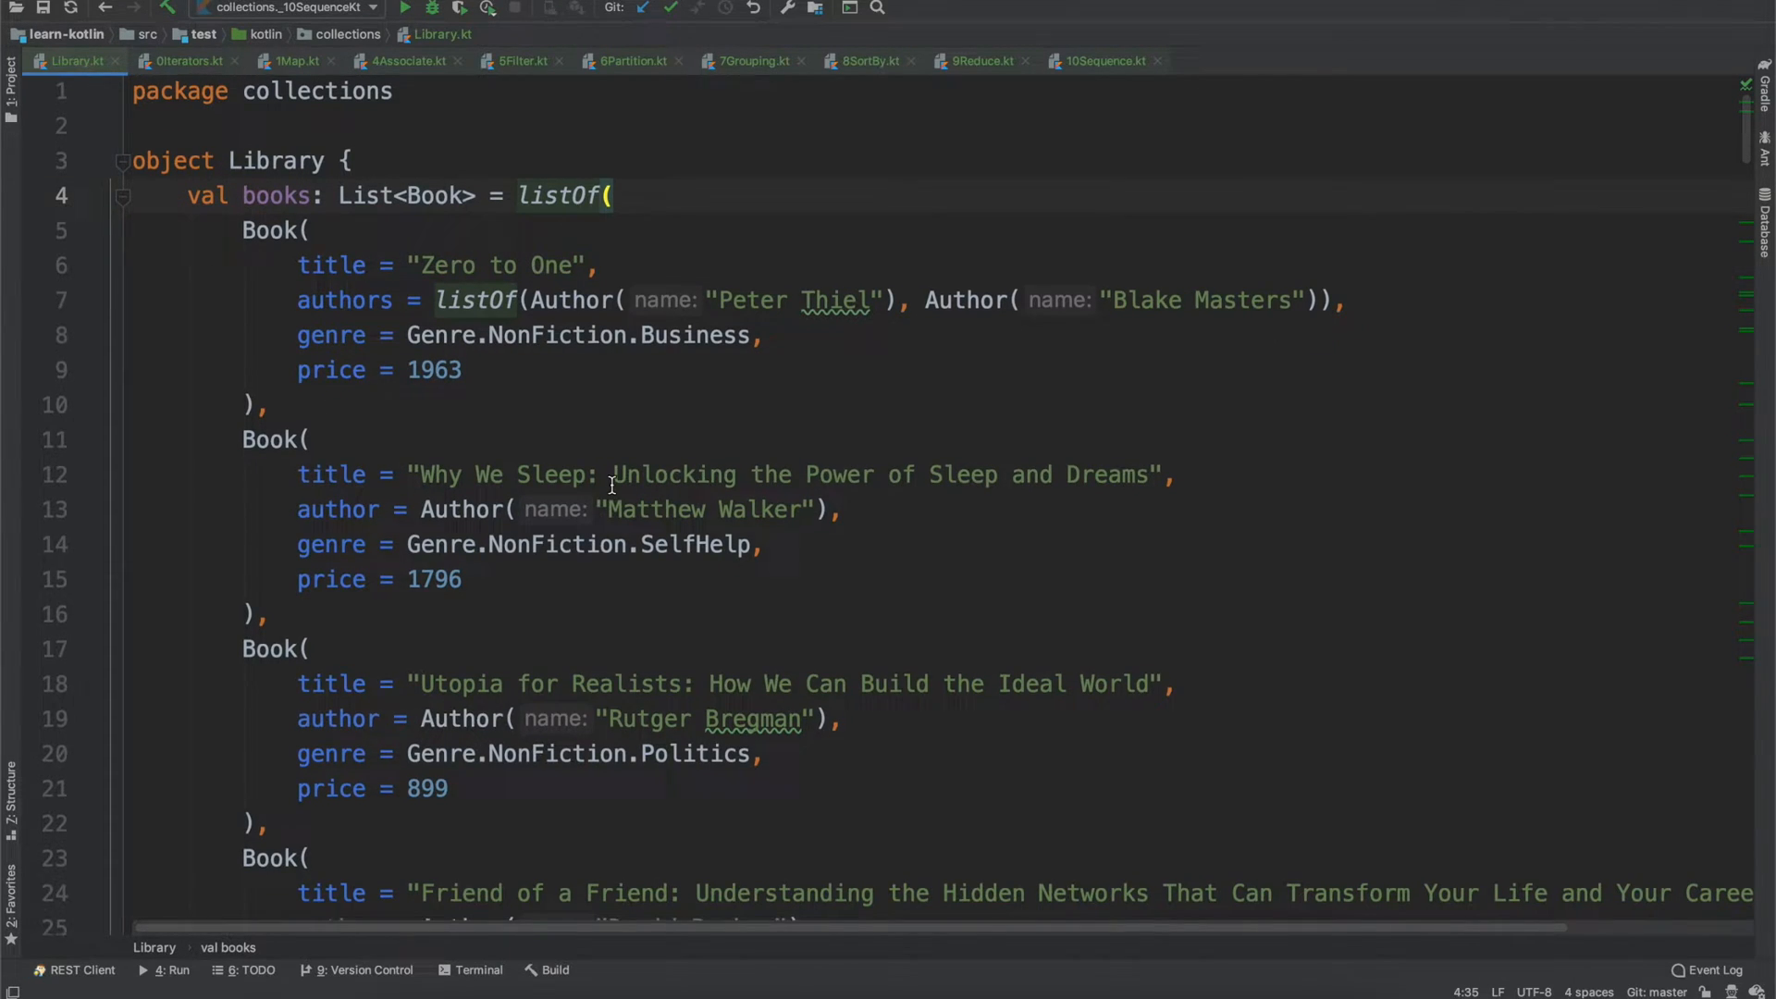
pyautogui.scroll(-3)
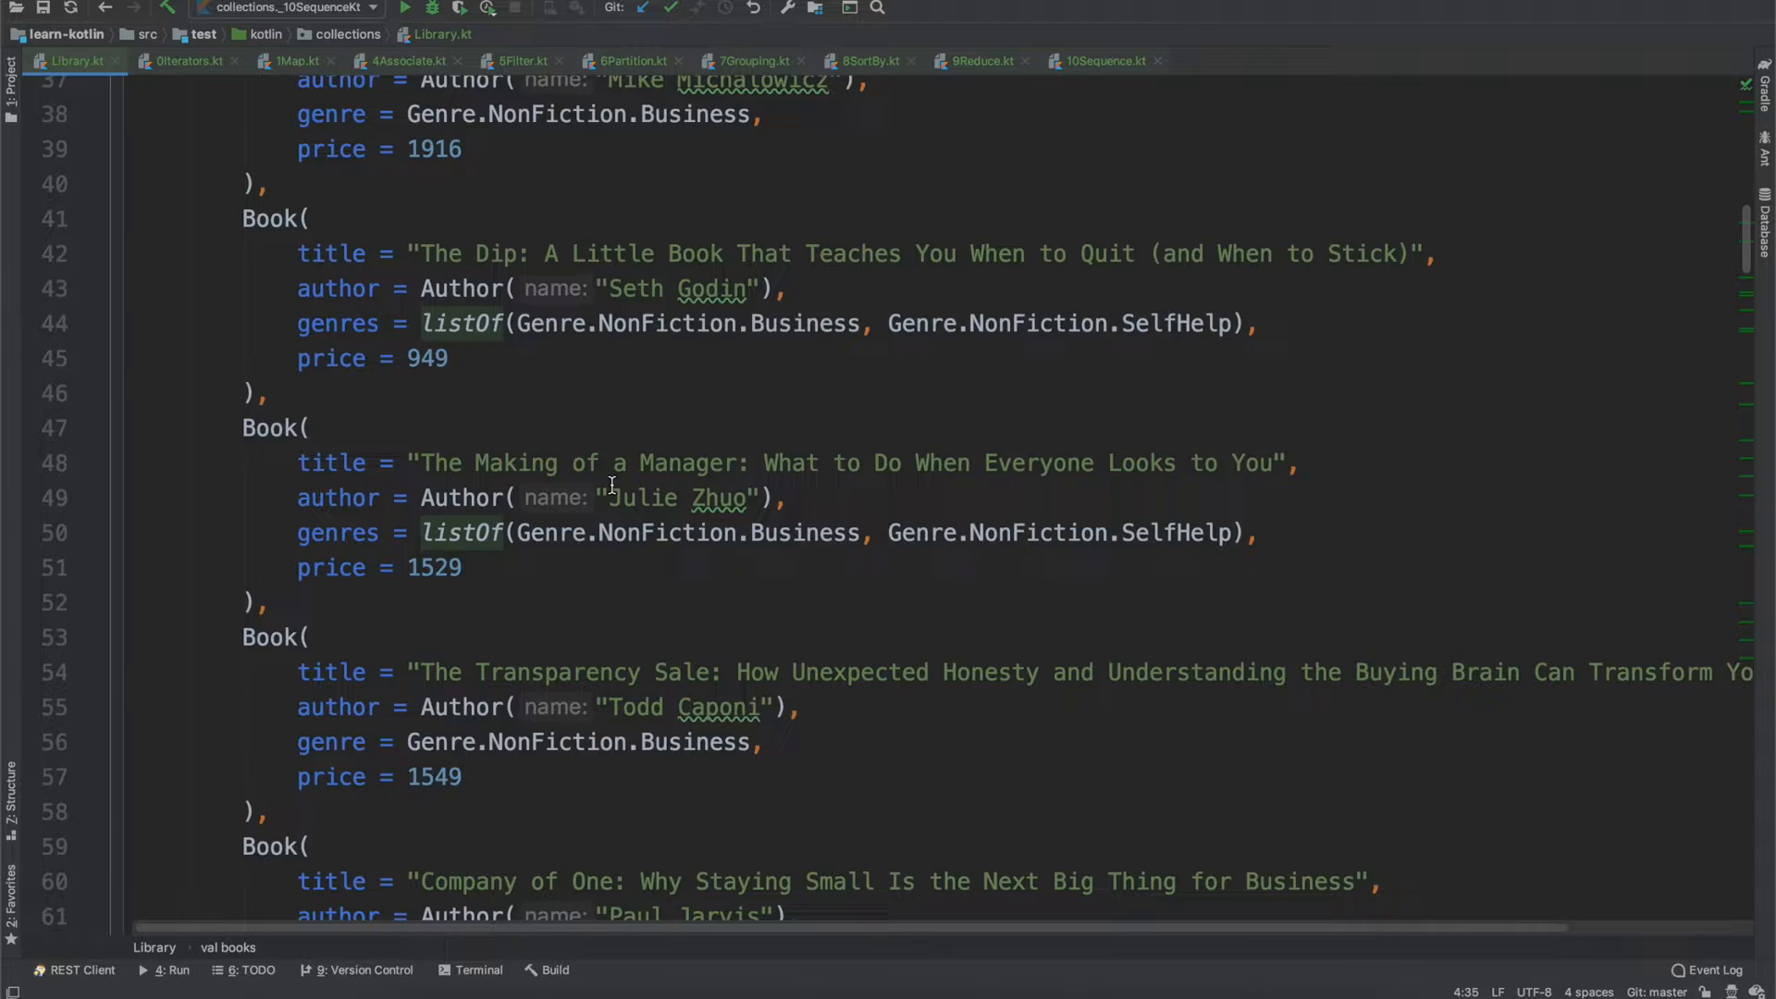
pyautogui.scroll(-3)
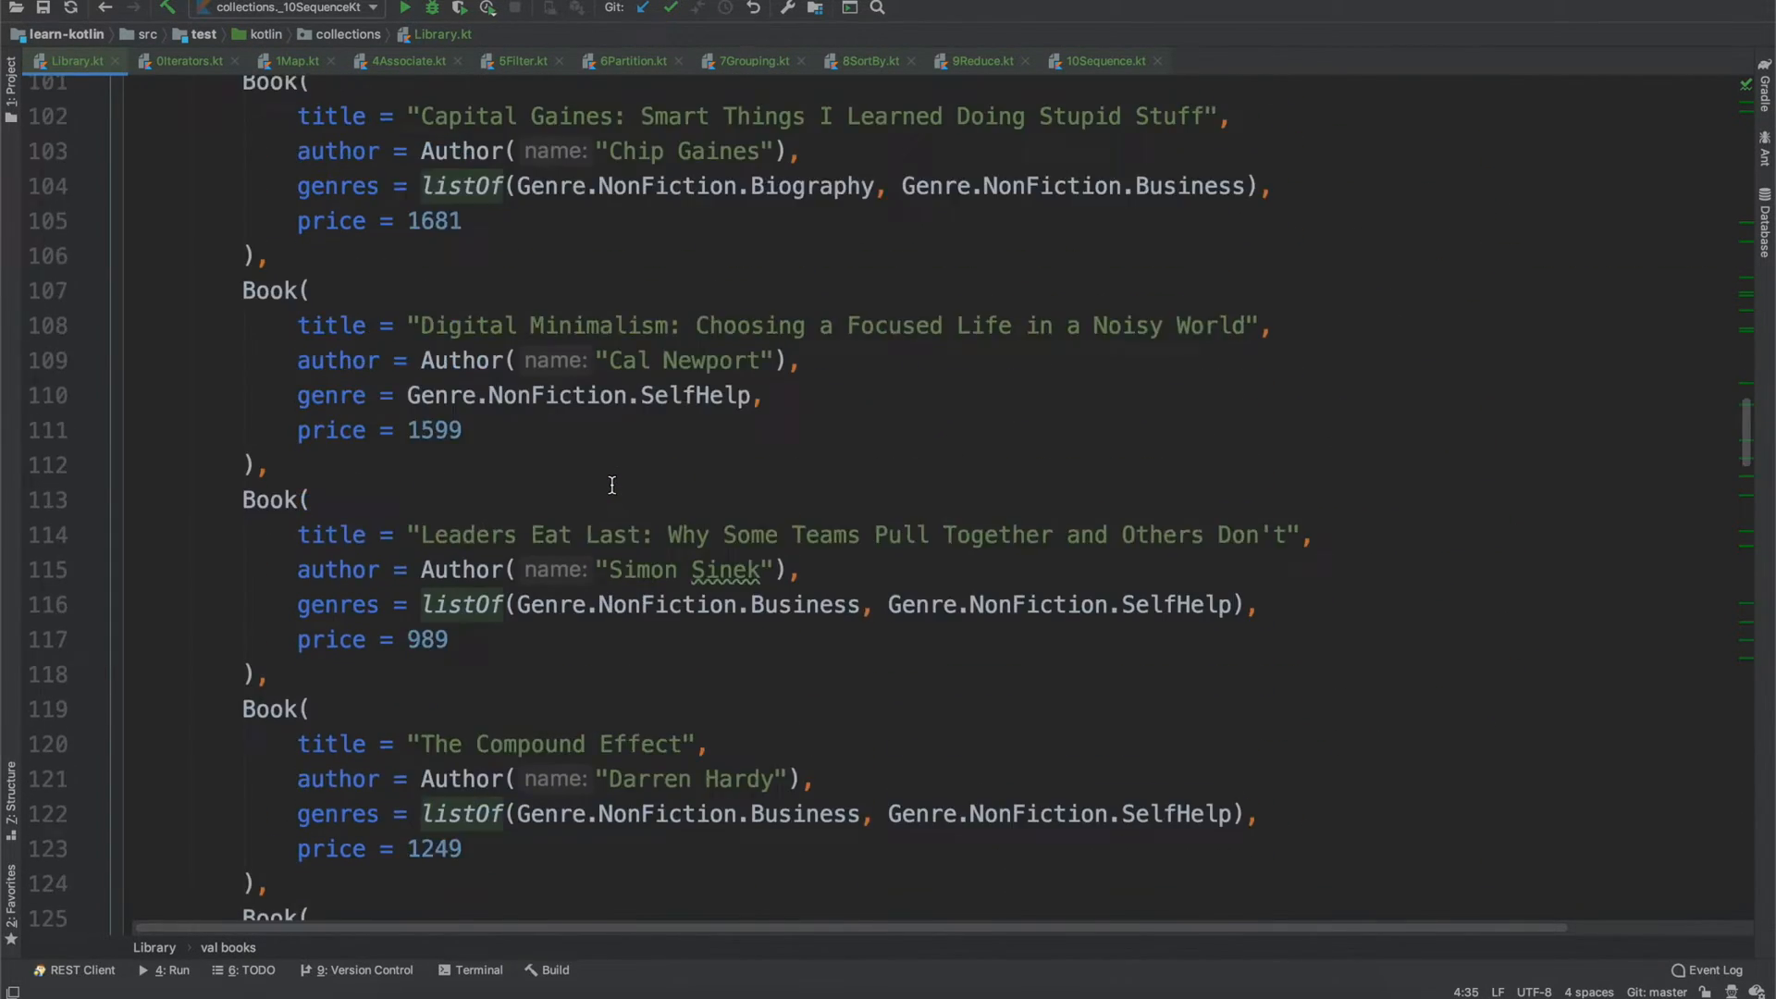
pyautogui.scroll(-3)
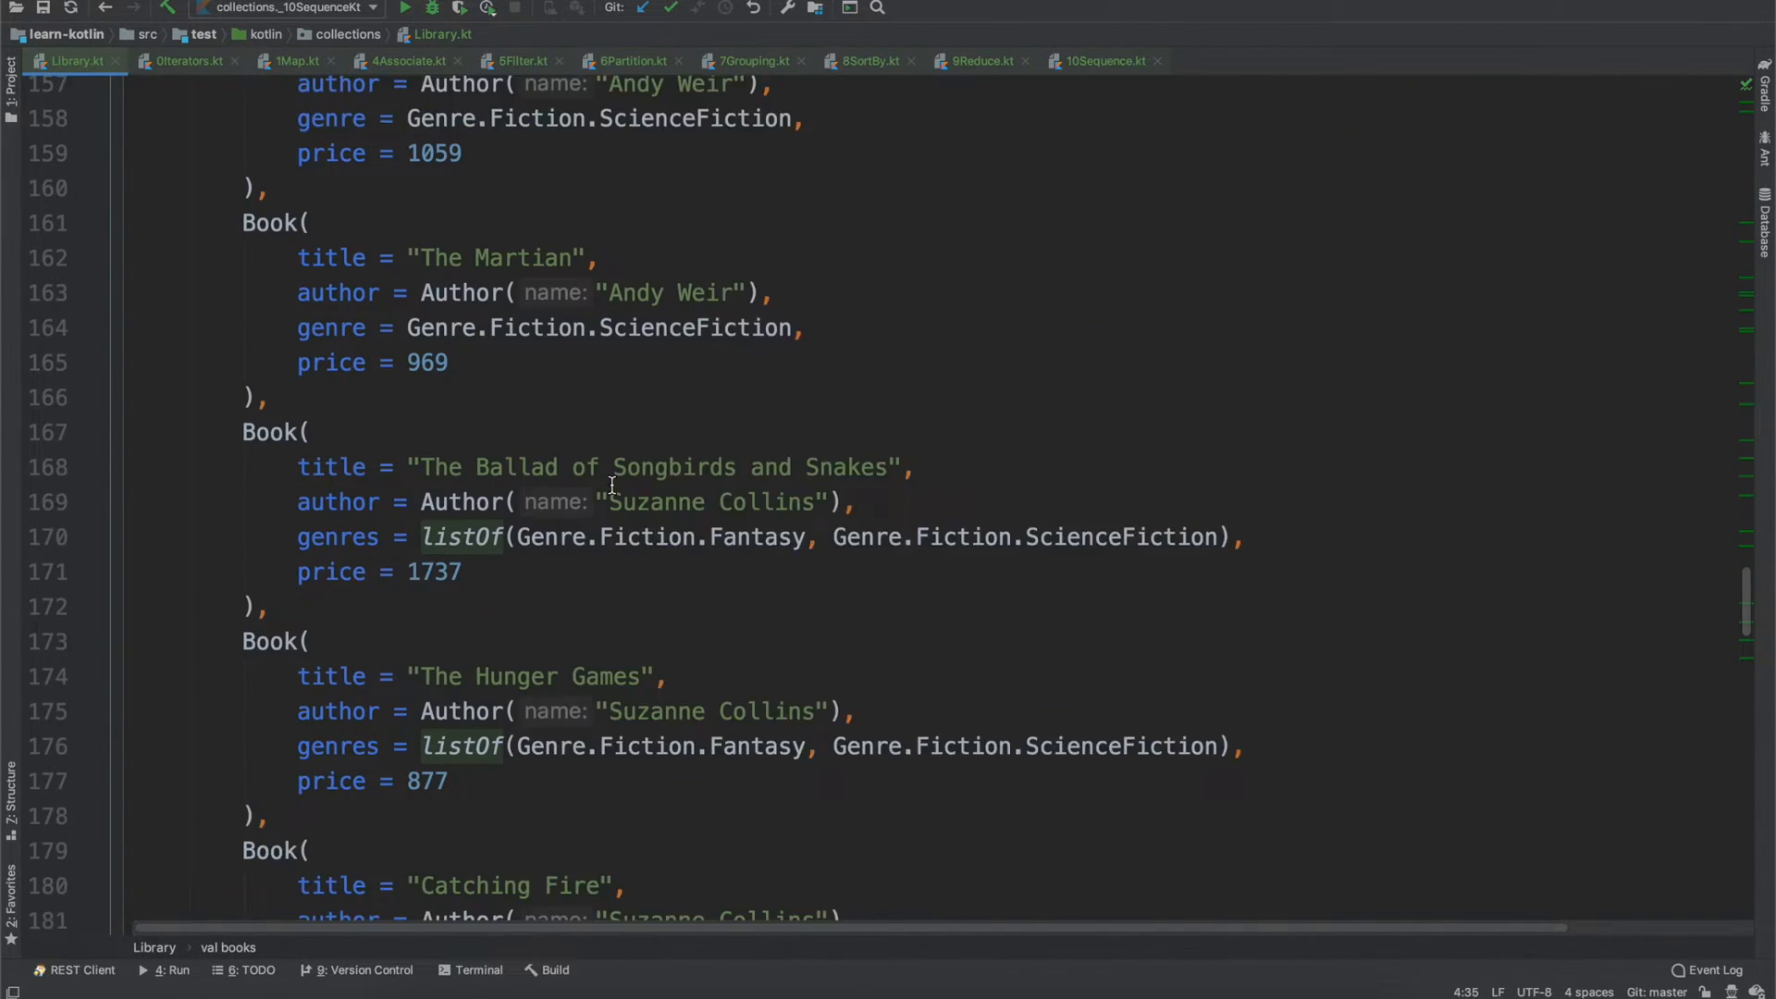
pyautogui.scroll(-3)
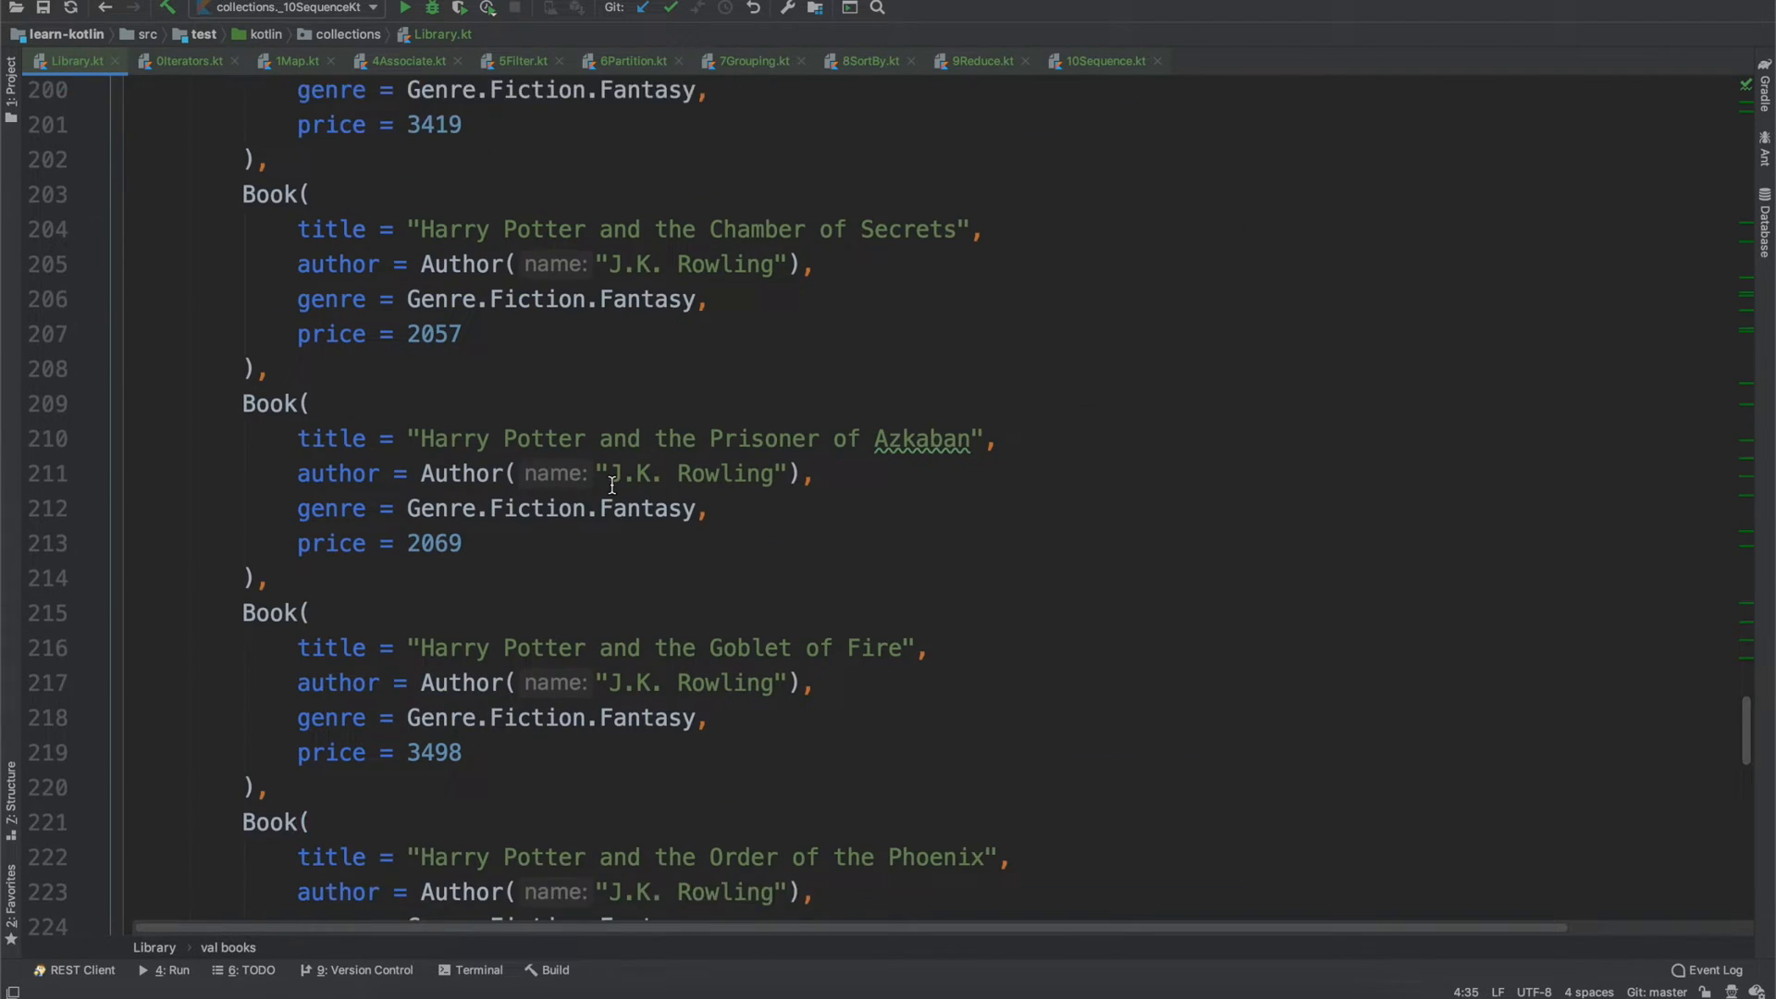
pyautogui.scroll(-3)
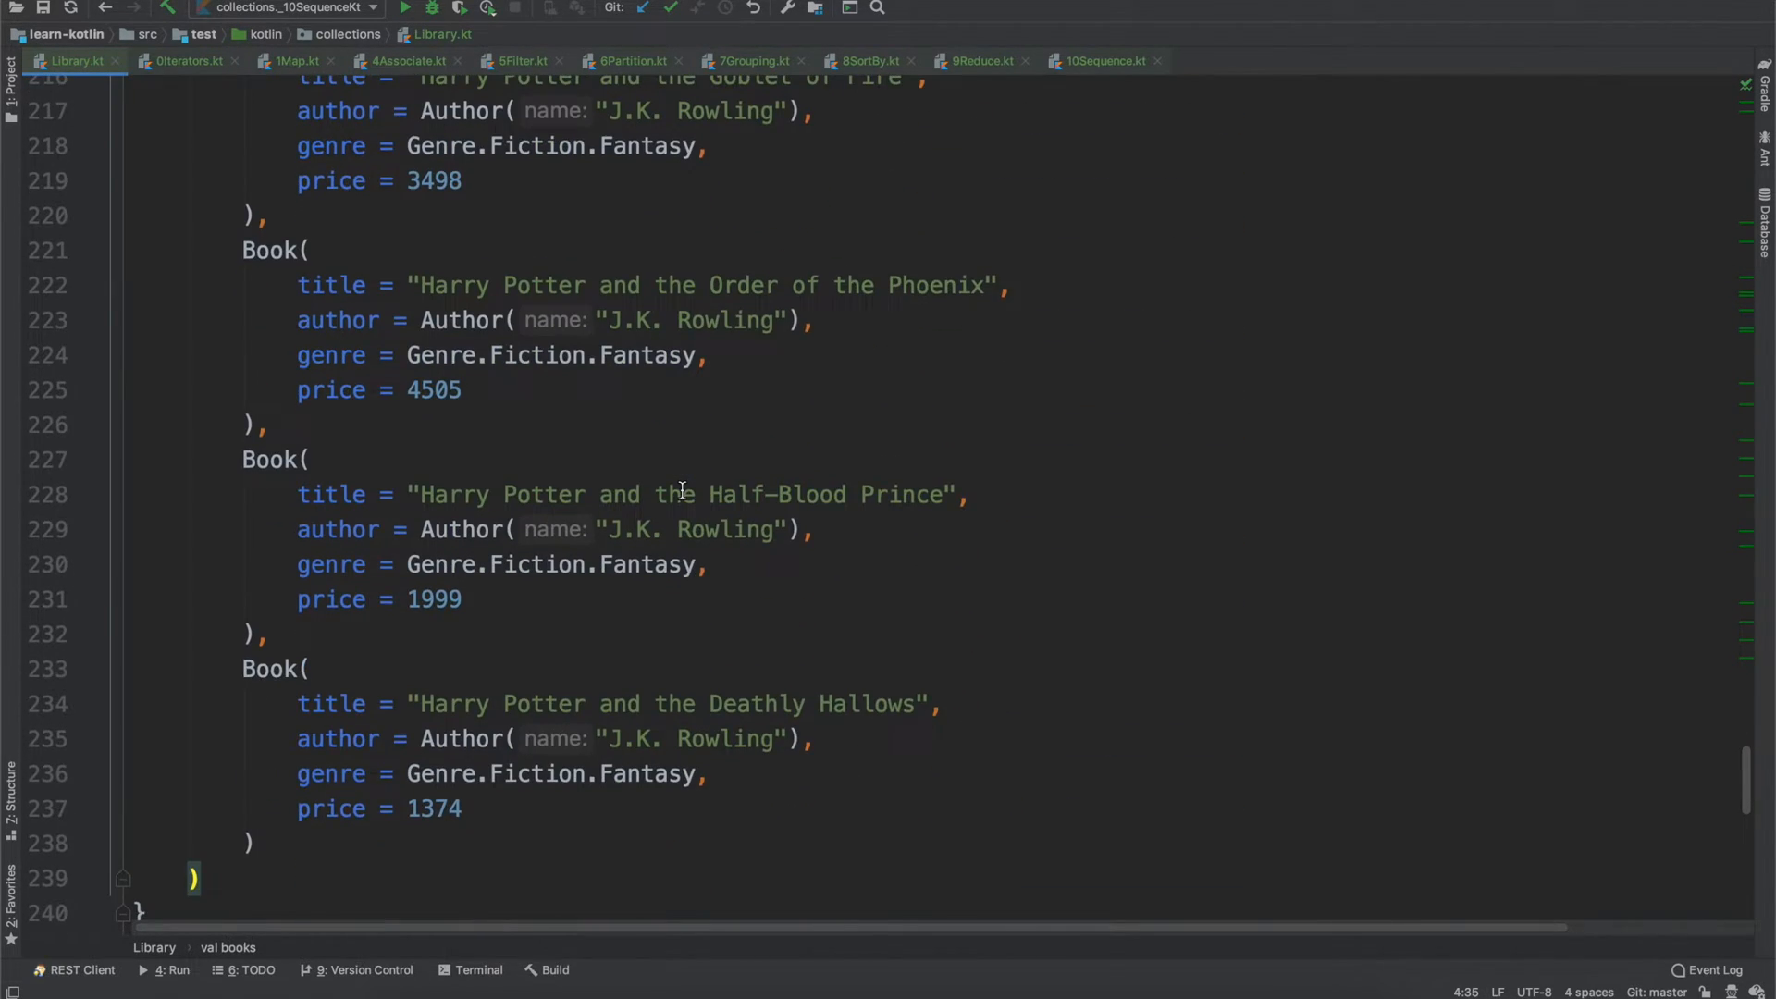
pyautogui.scroll(3)
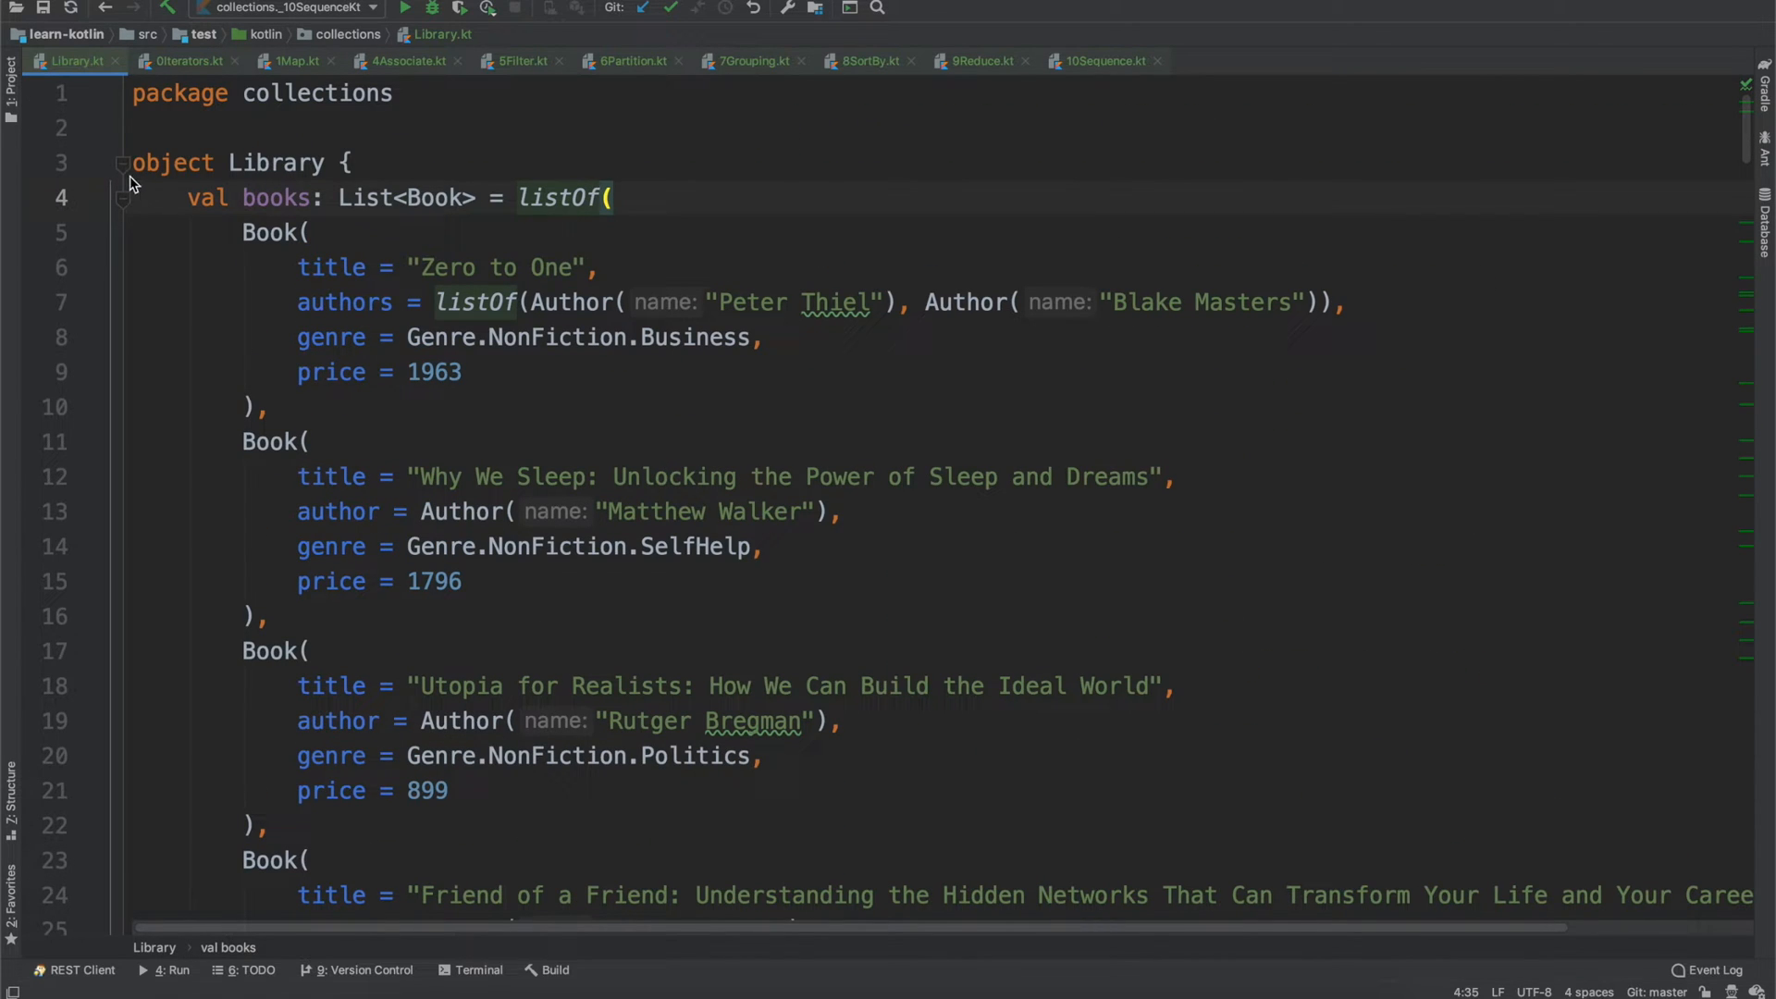
pyautogui.click(122, 163)
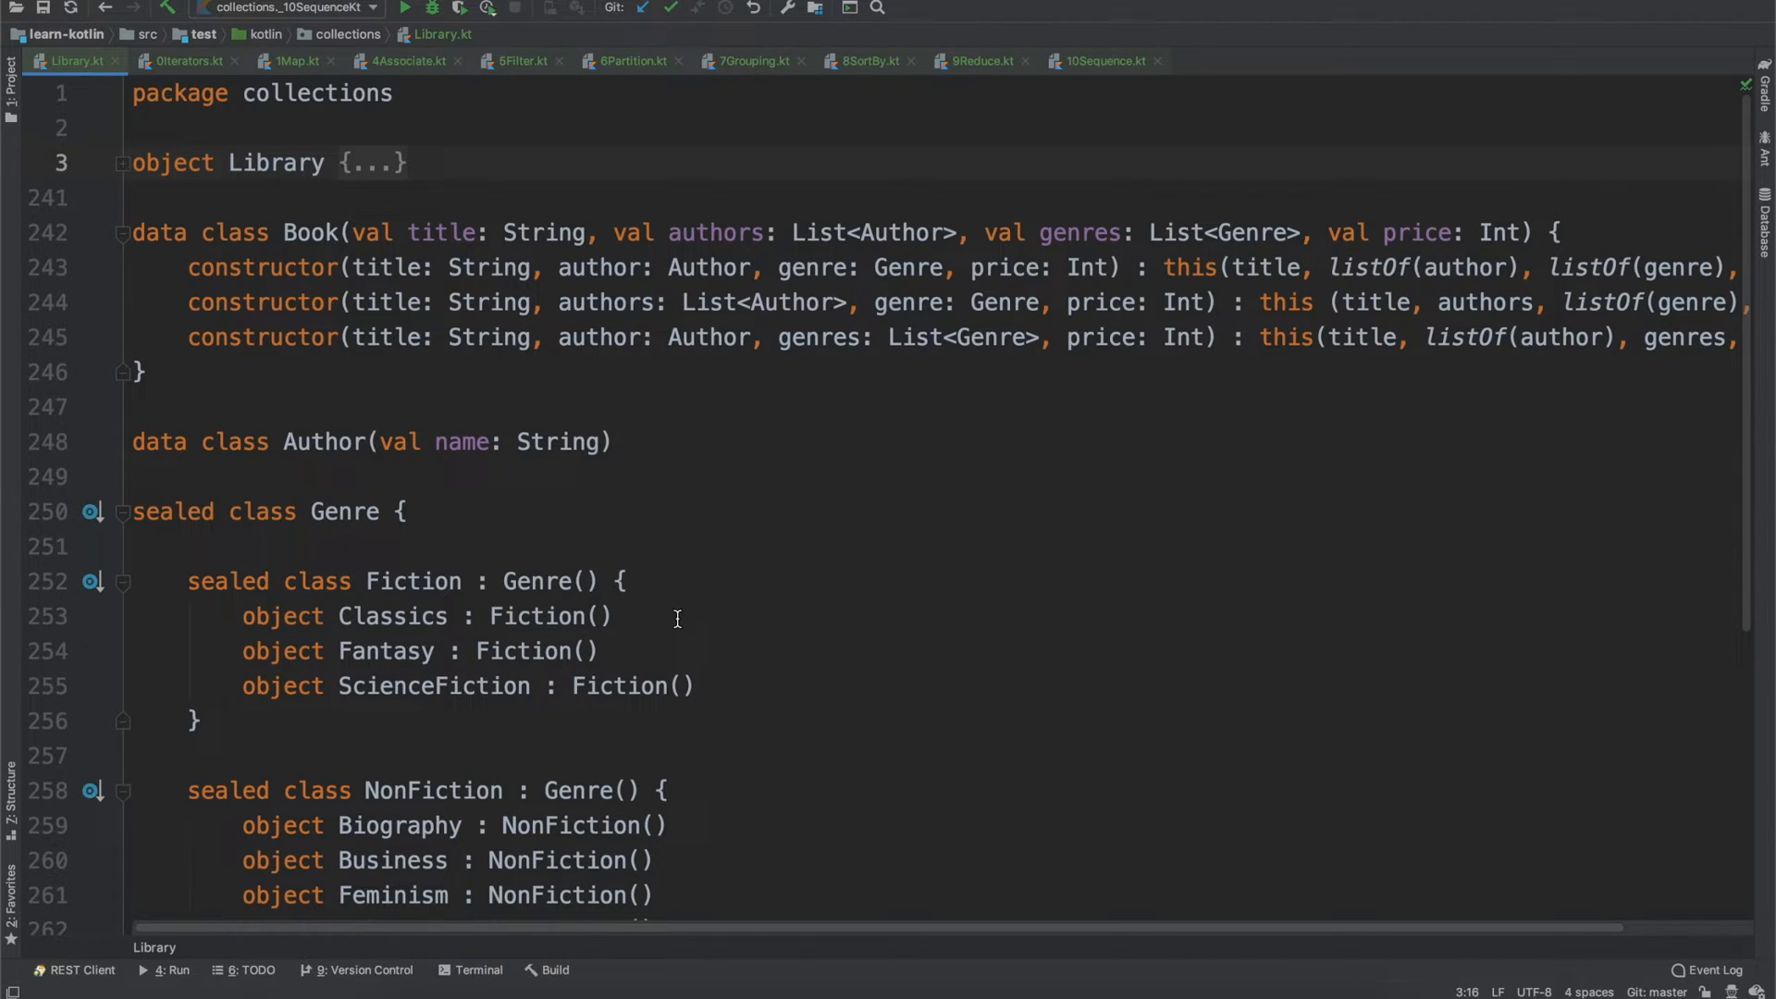
pyautogui.moveTo(703, 992)
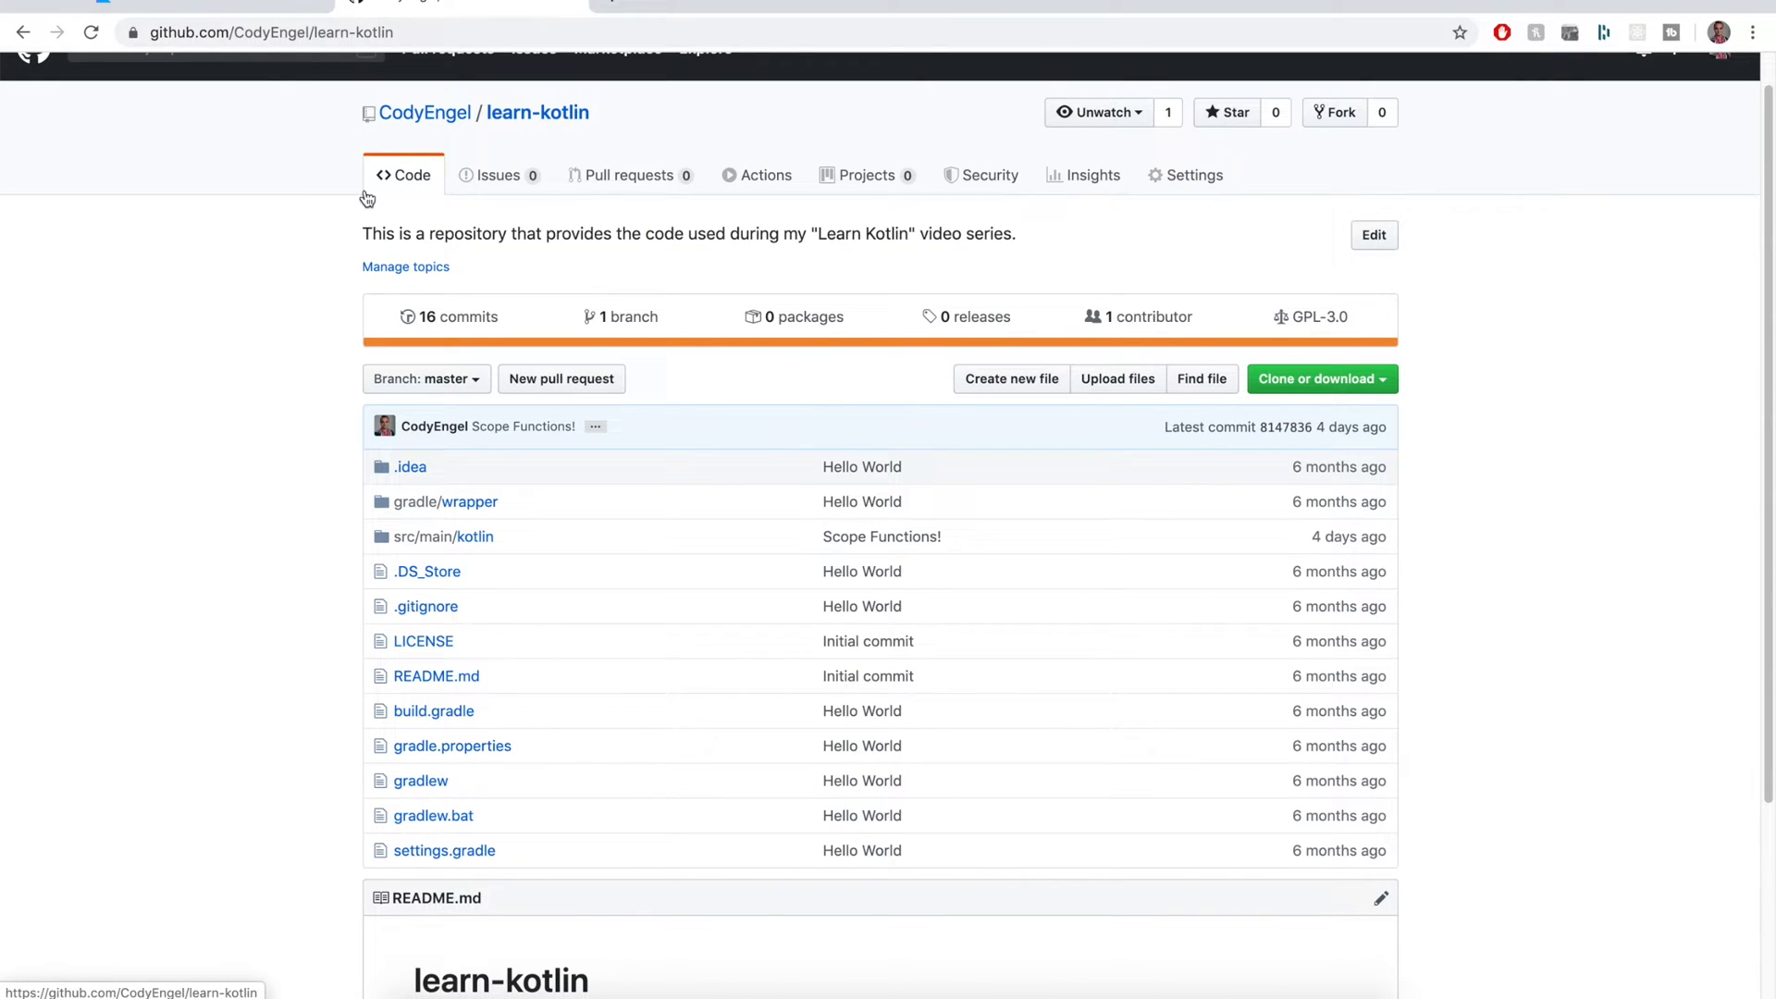
# - Show the learn-kotlin repo's Clone or download options, start Download ZIP, then cancel saving it
pyautogui.scroll(3)
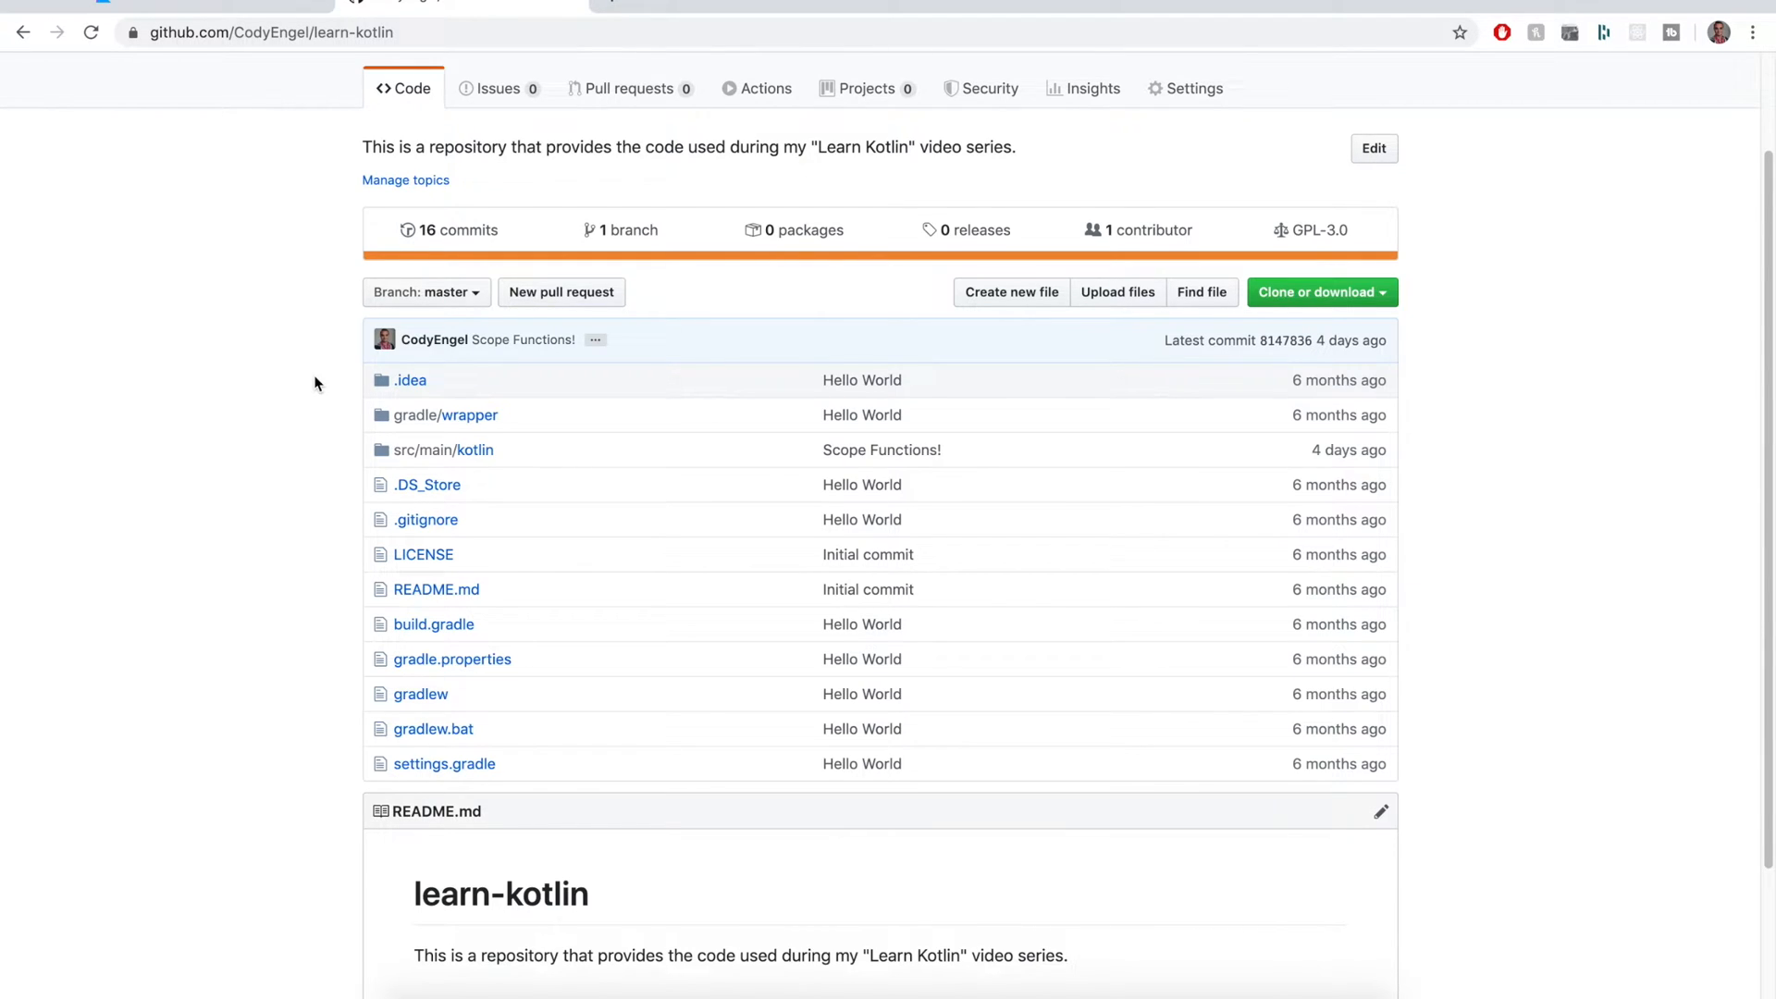
pyautogui.moveTo(1360, 362)
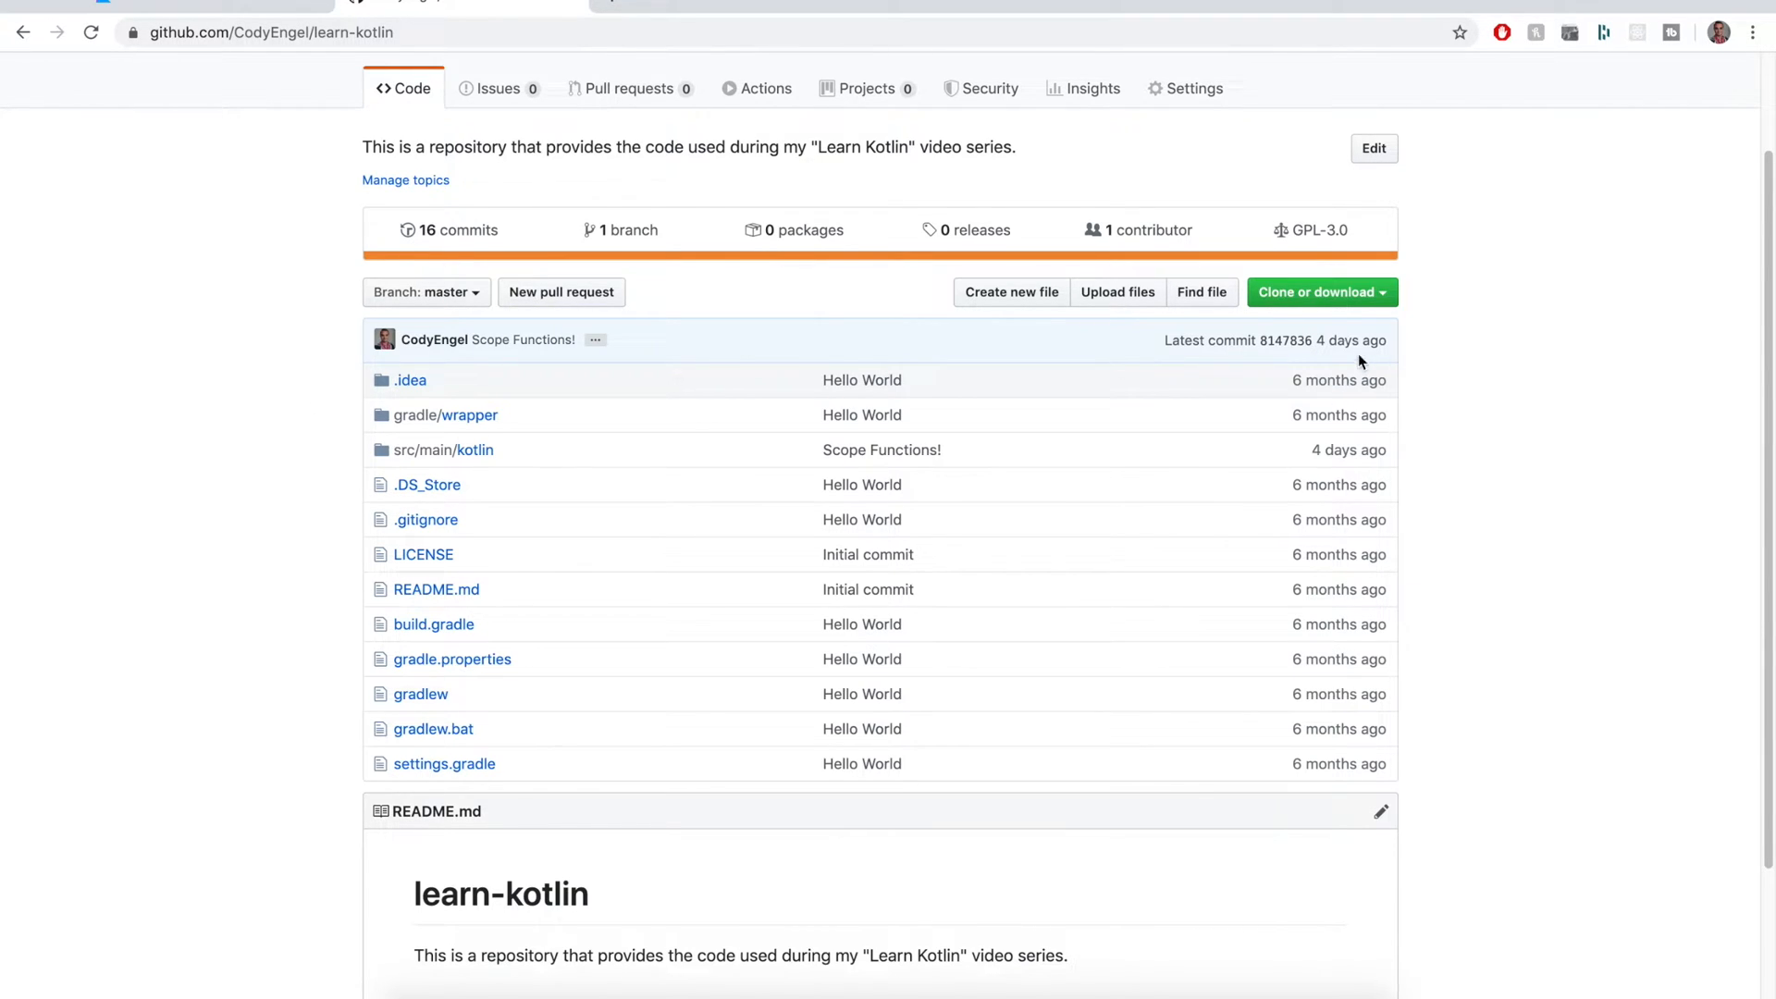
pyautogui.moveTo(1320, 298)
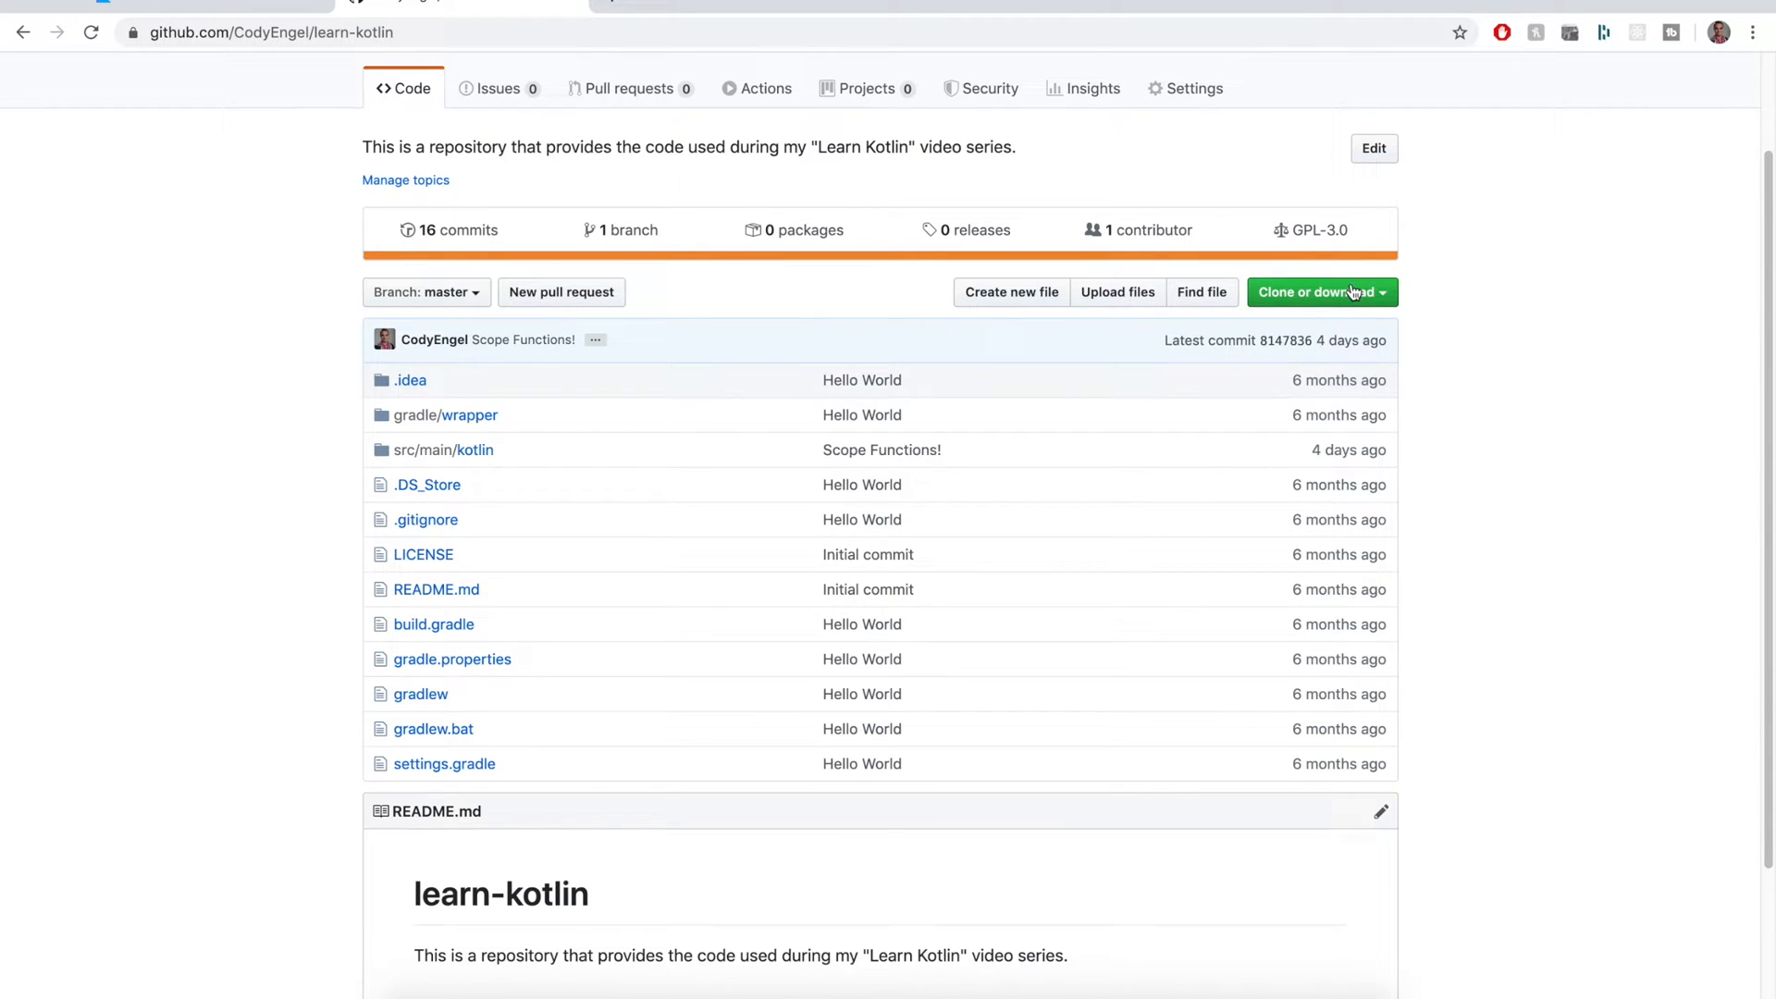
pyautogui.click(1316, 293)
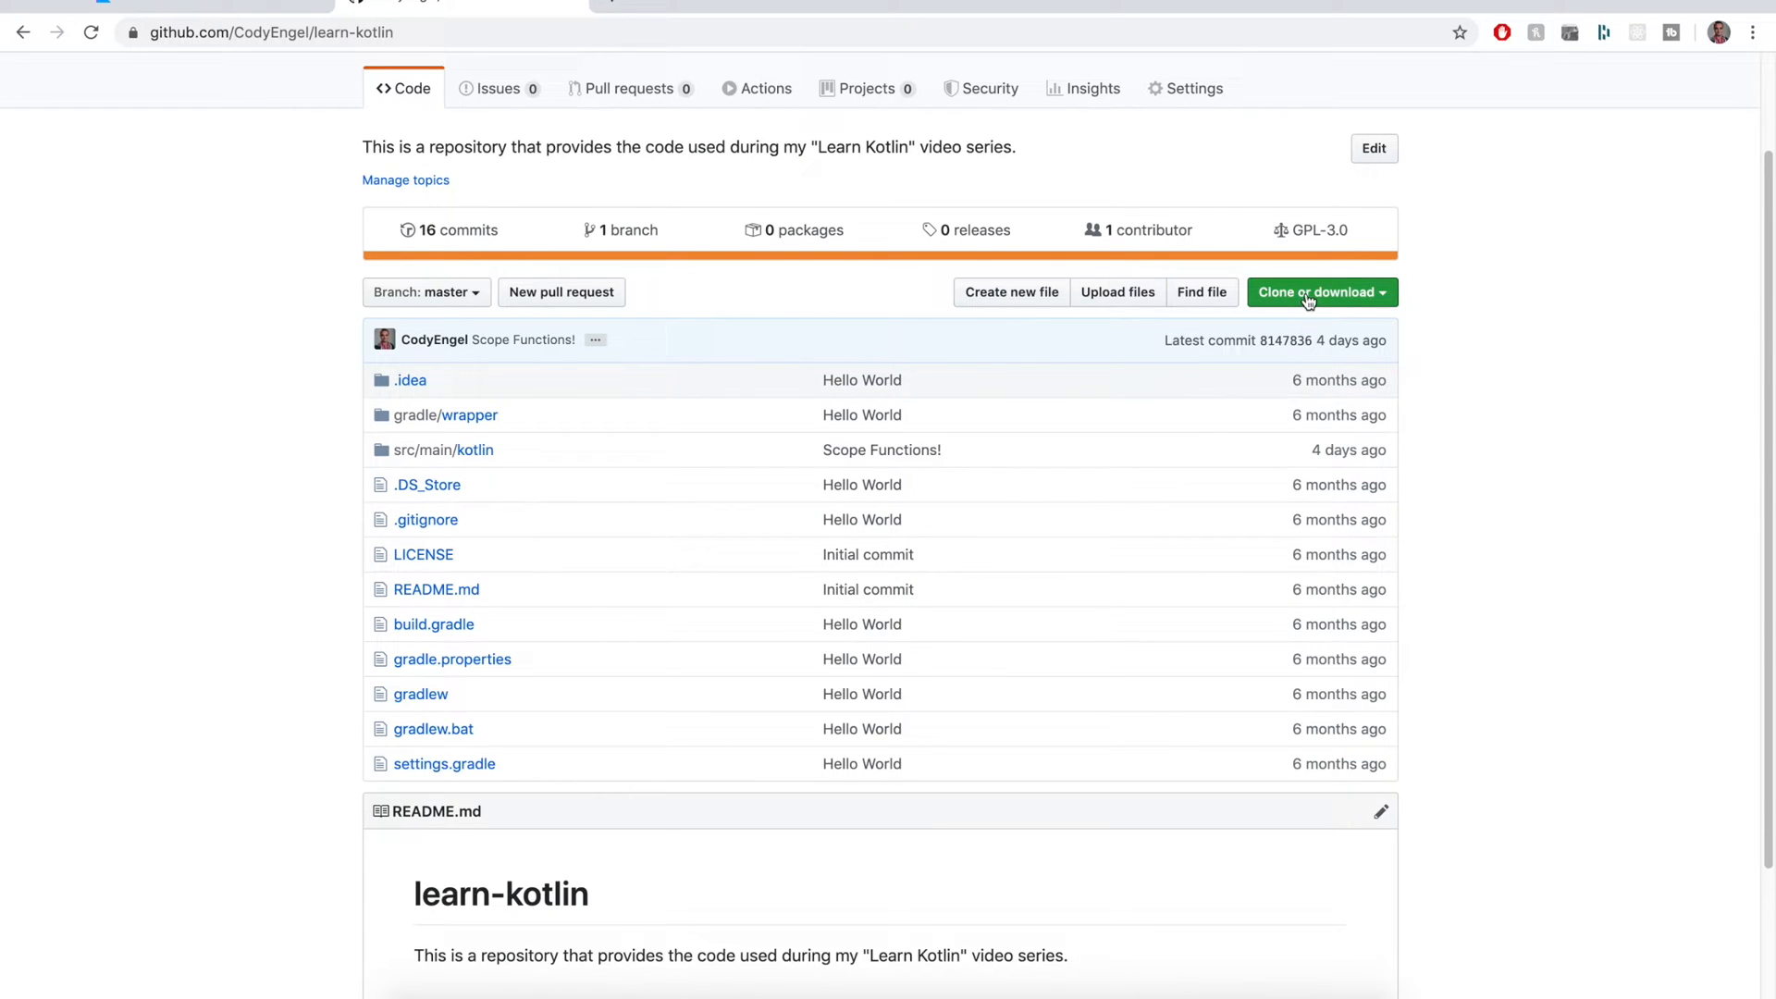
pyautogui.click(1316, 292)
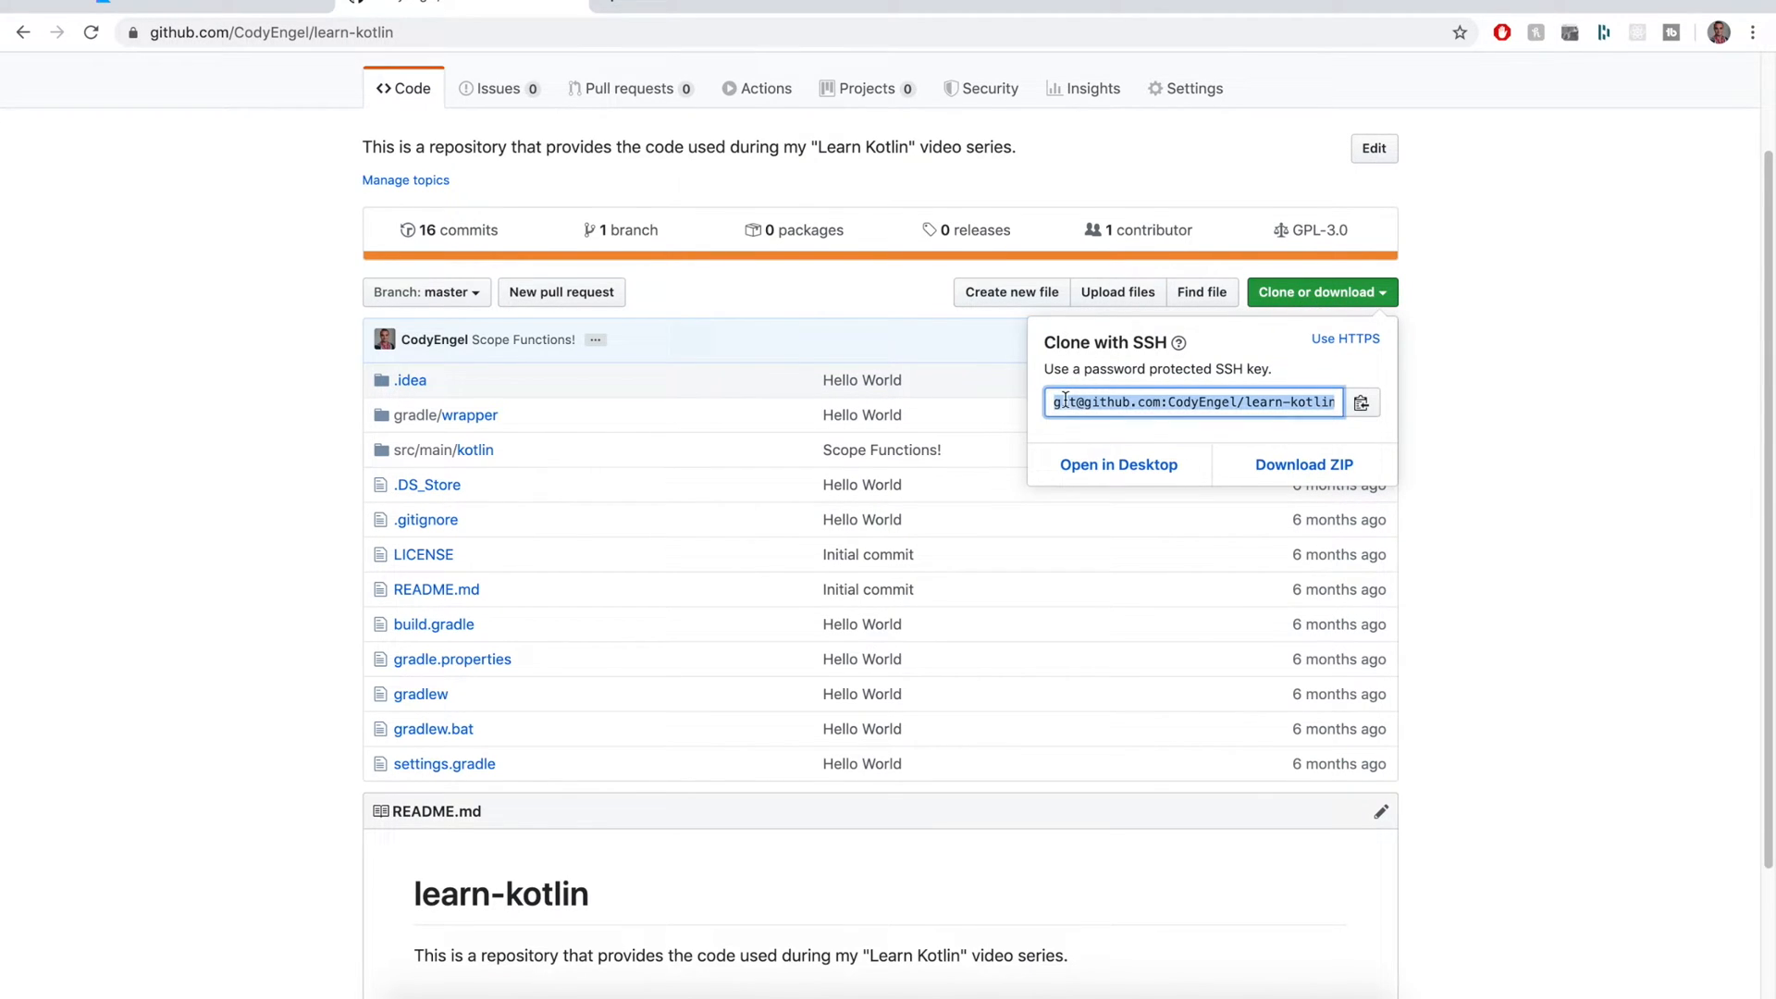
pyautogui.moveTo(1094, 410)
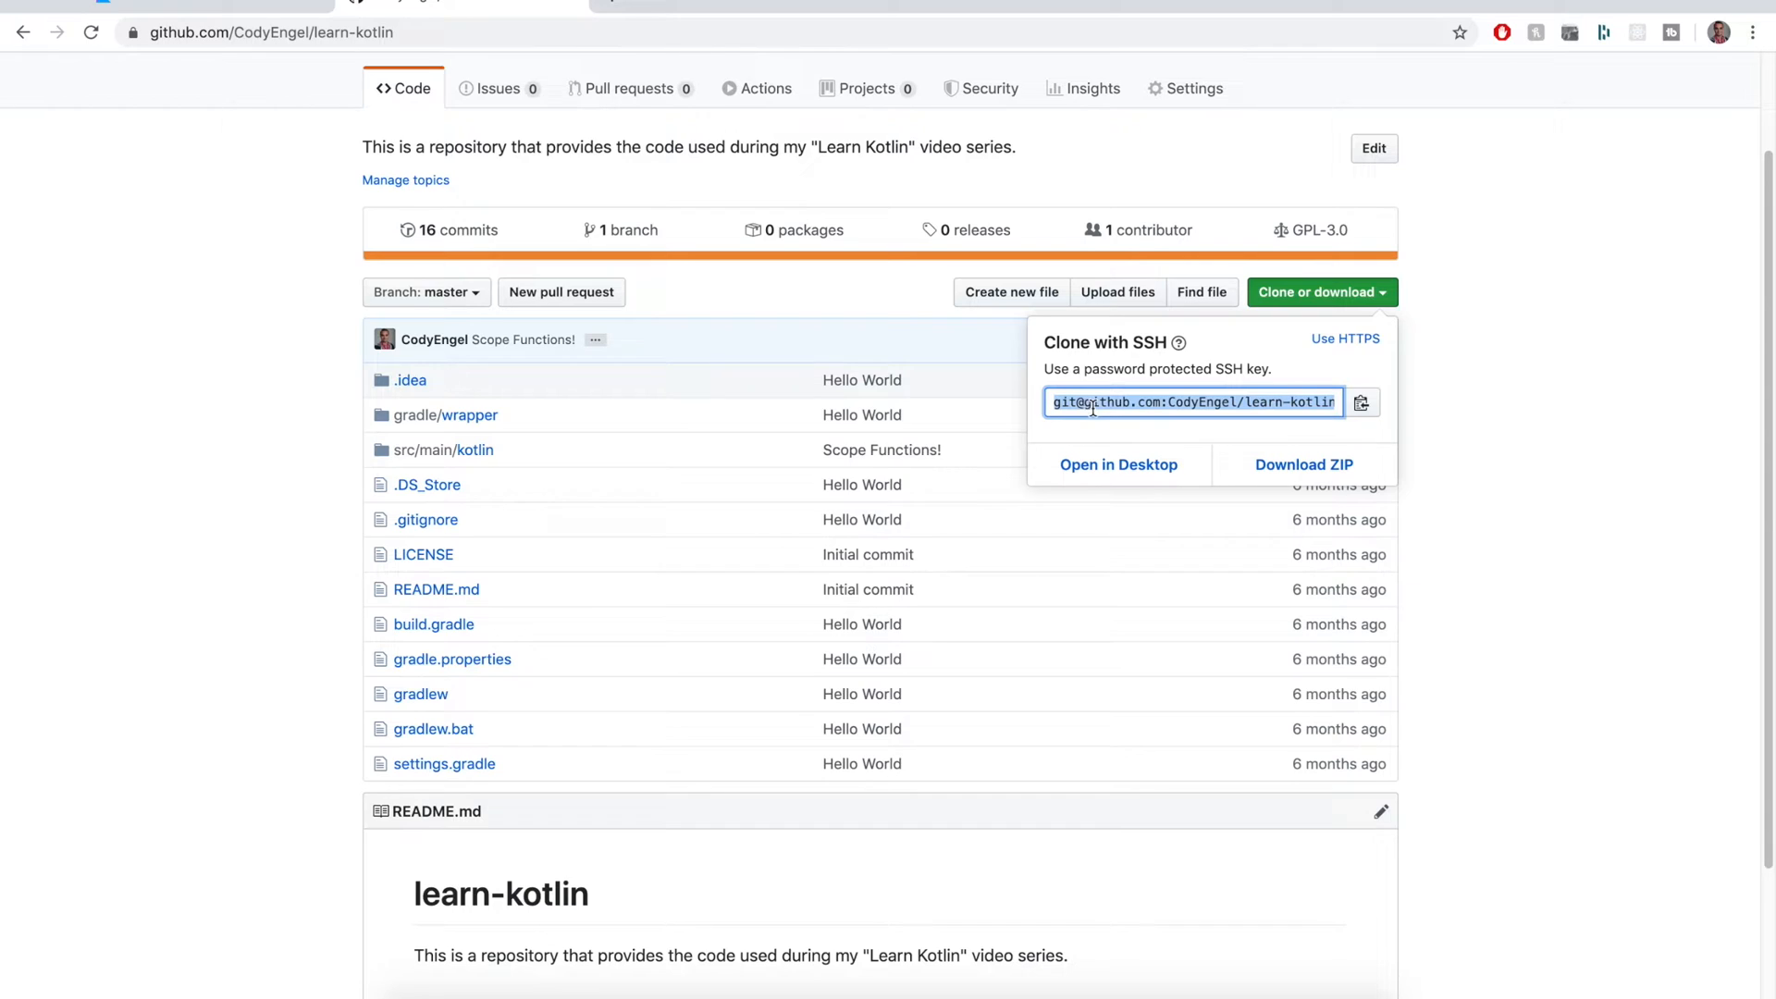
pyautogui.moveTo(1264, 442)
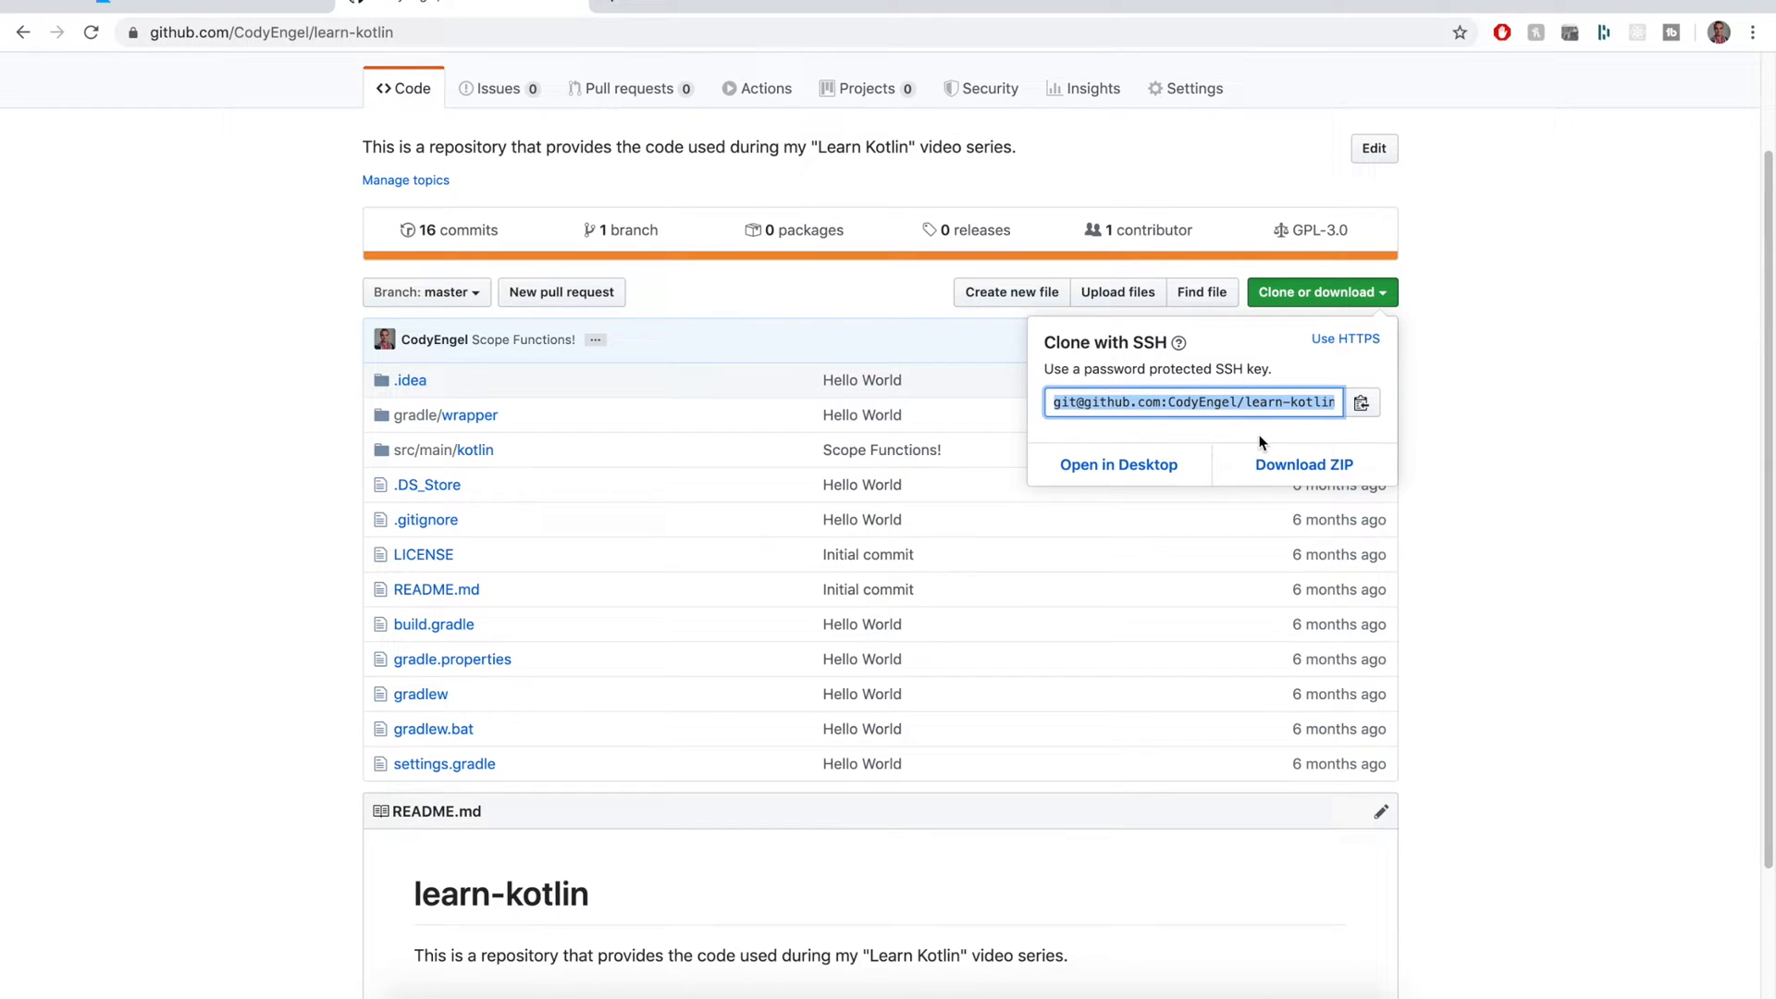
pyautogui.moveTo(1304, 464)
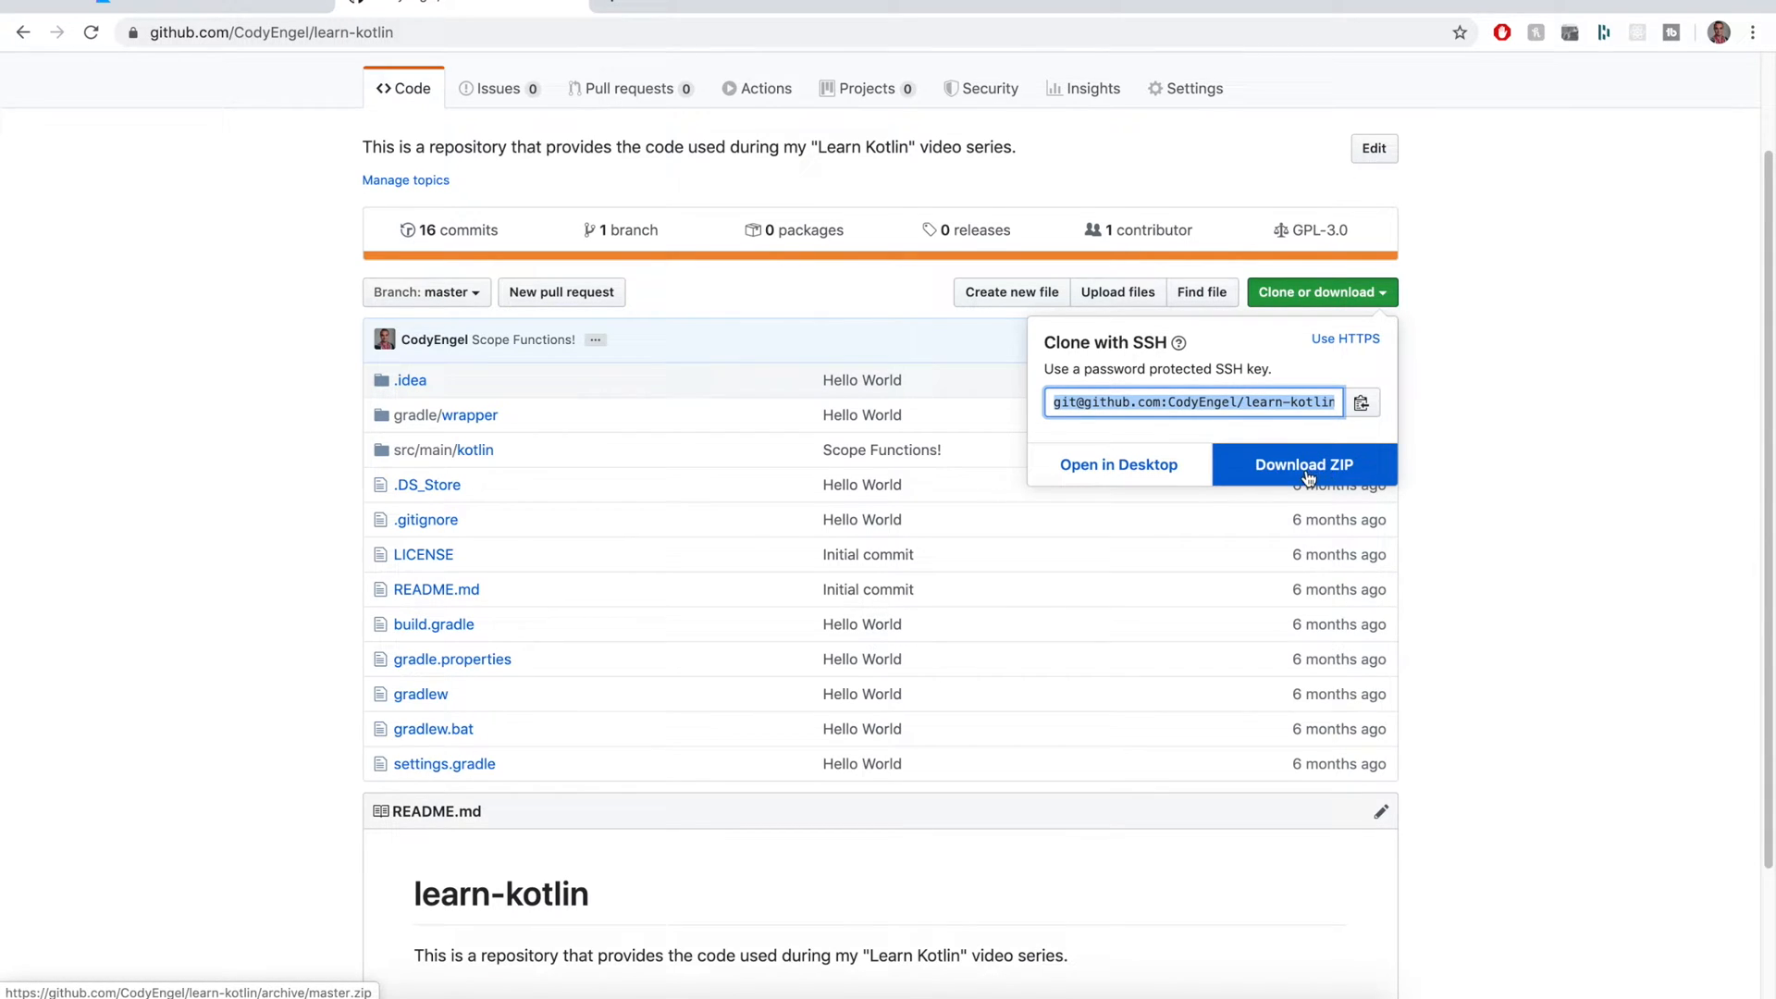
pyautogui.click(1304, 465)
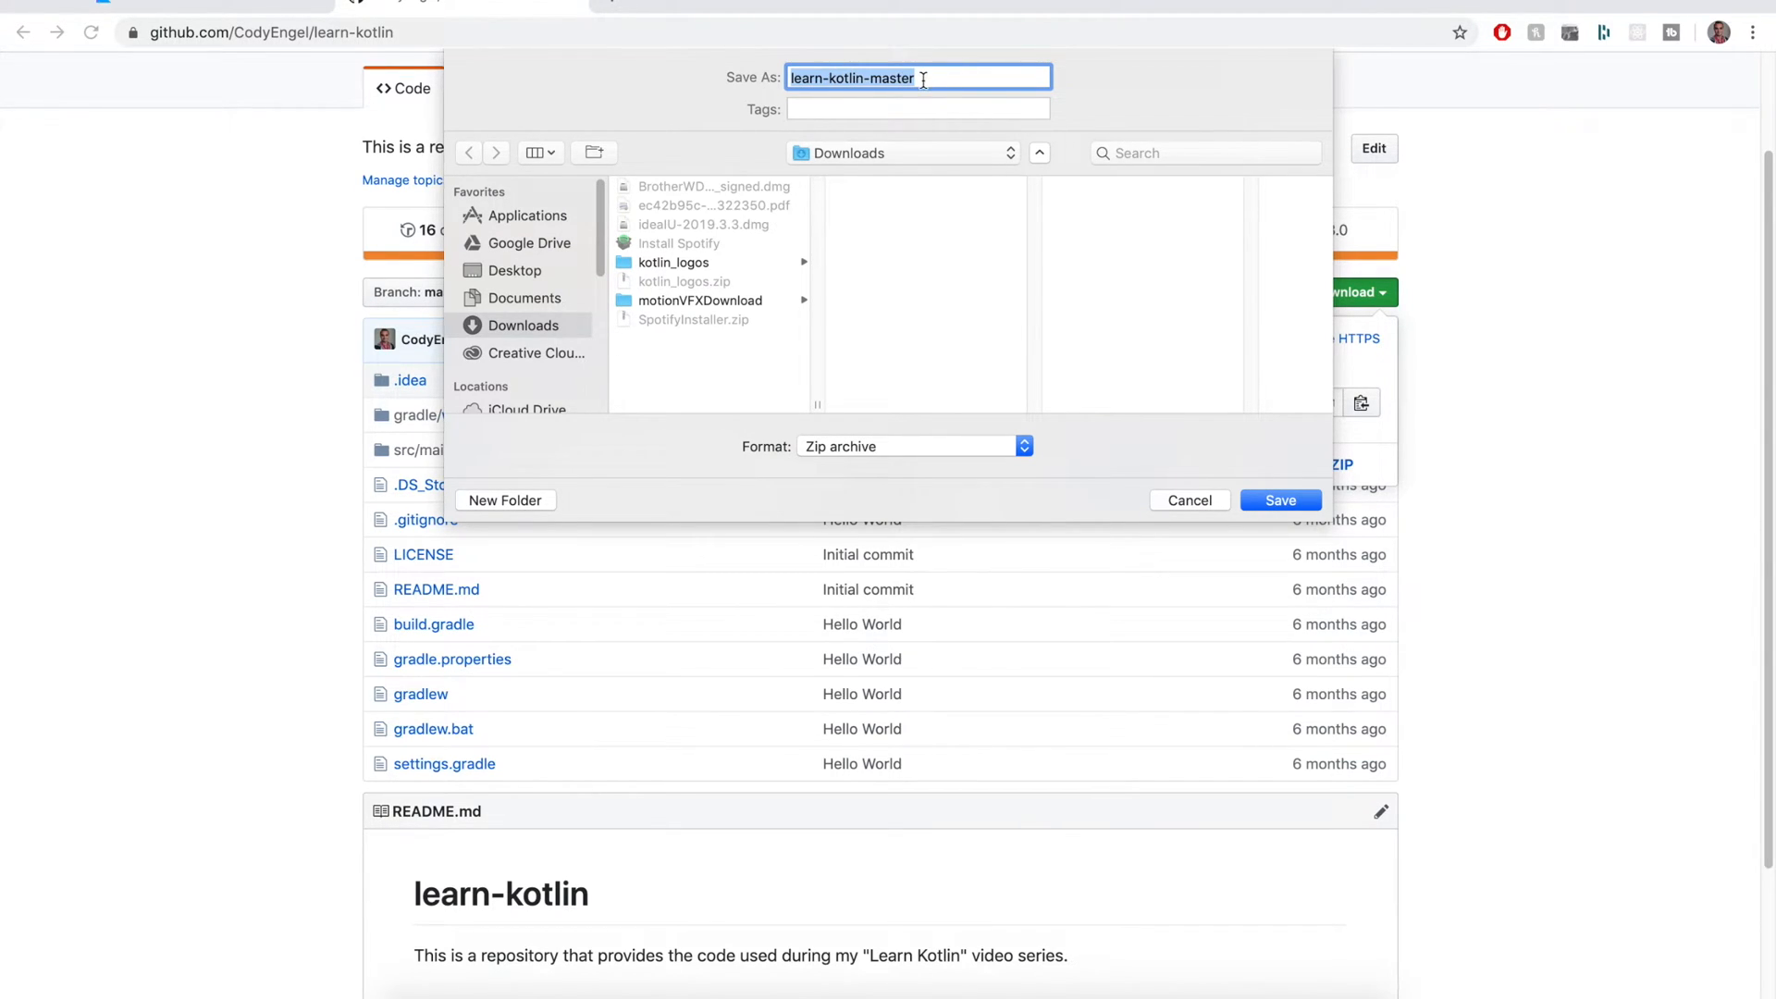
pyautogui.moveTo(1190, 499)
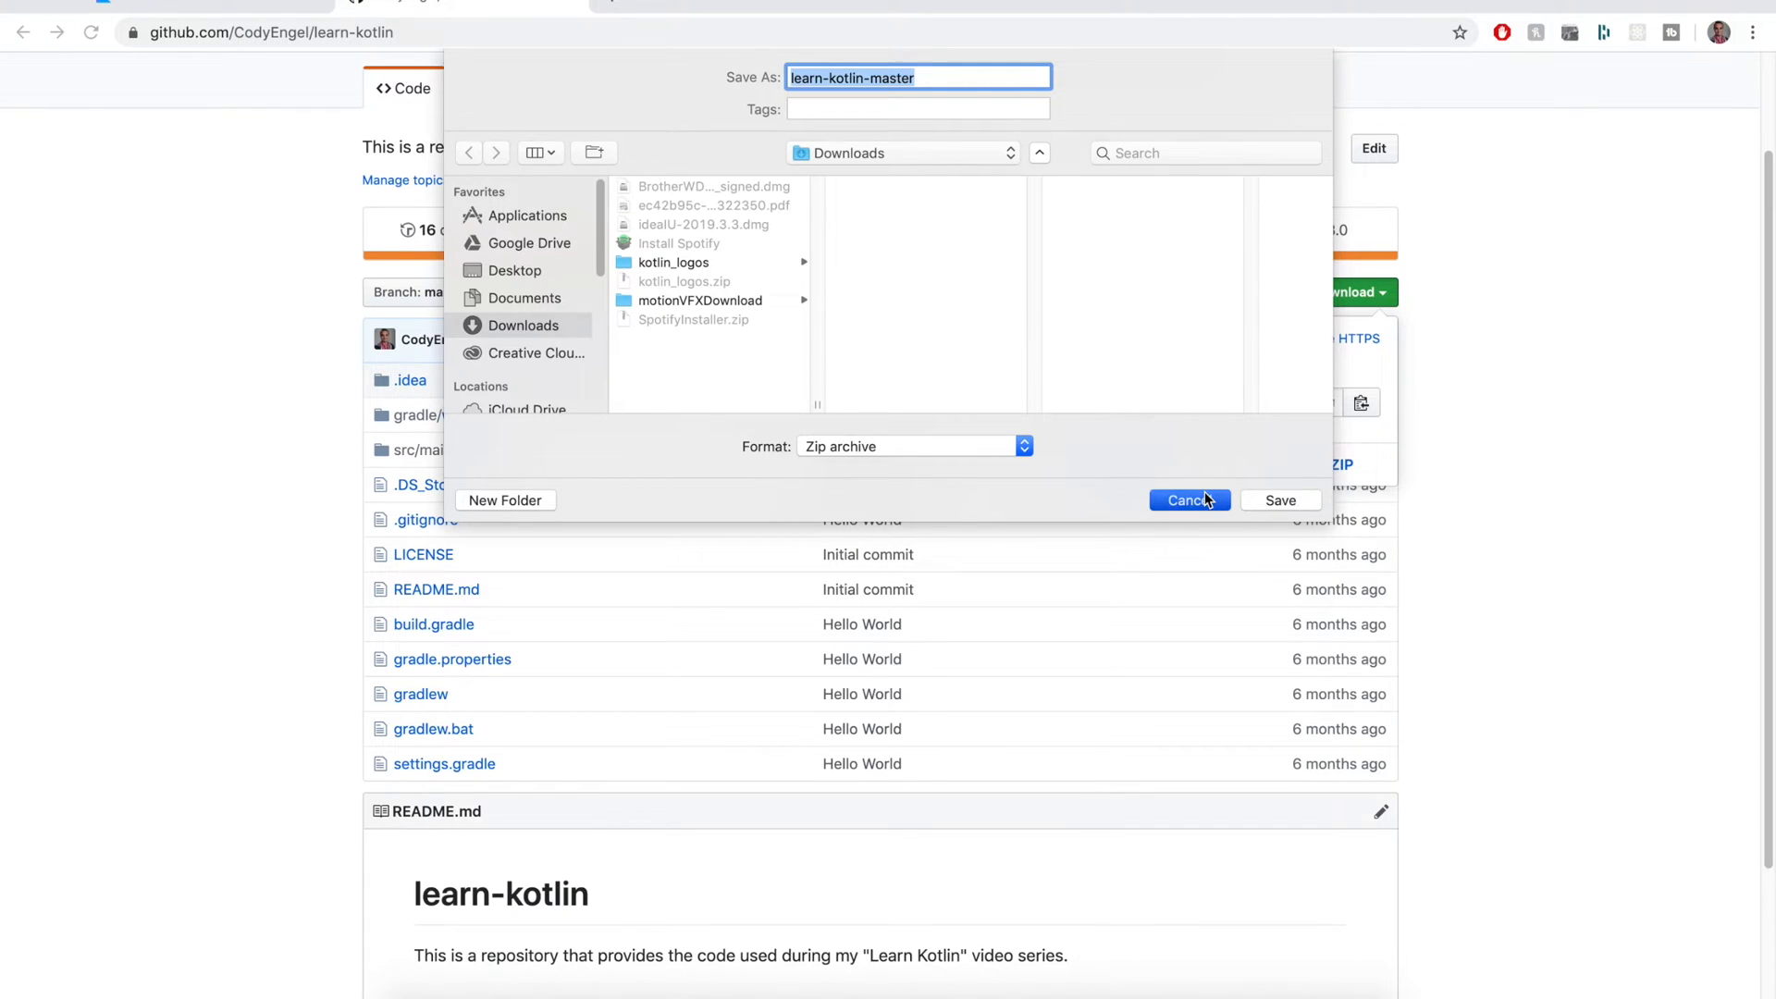
pyautogui.click(1188, 499)
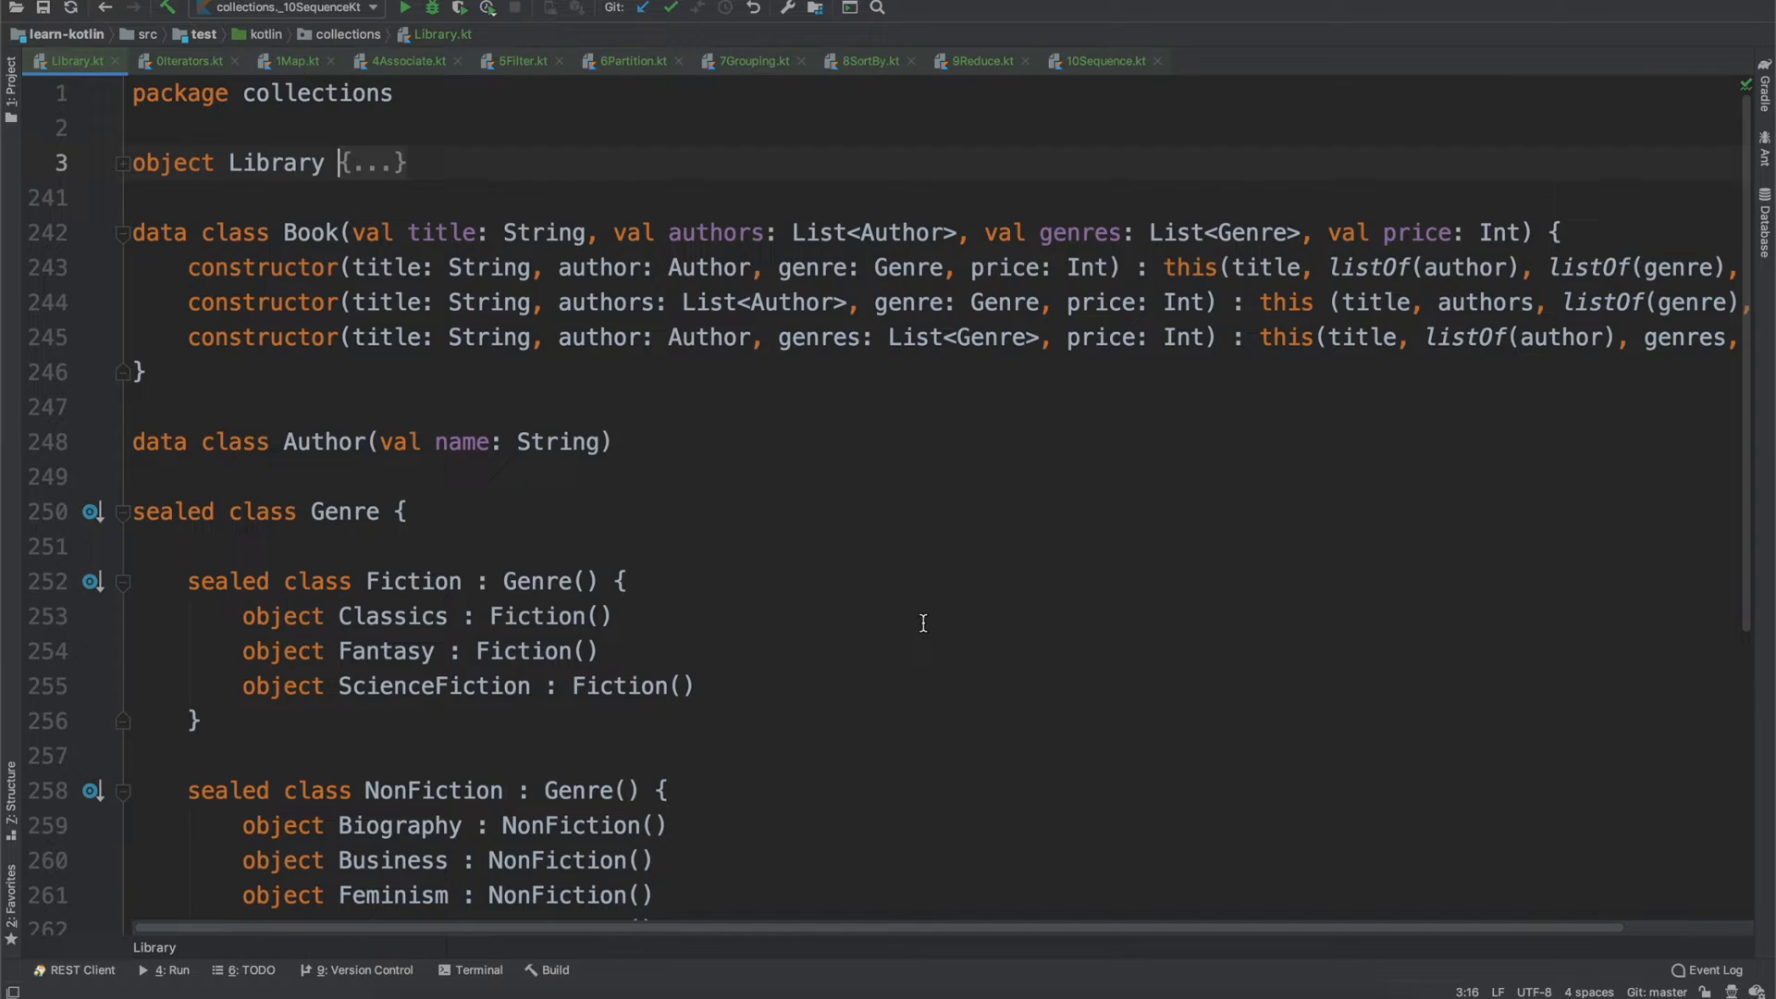
pyautogui.moveTo(749, 494)
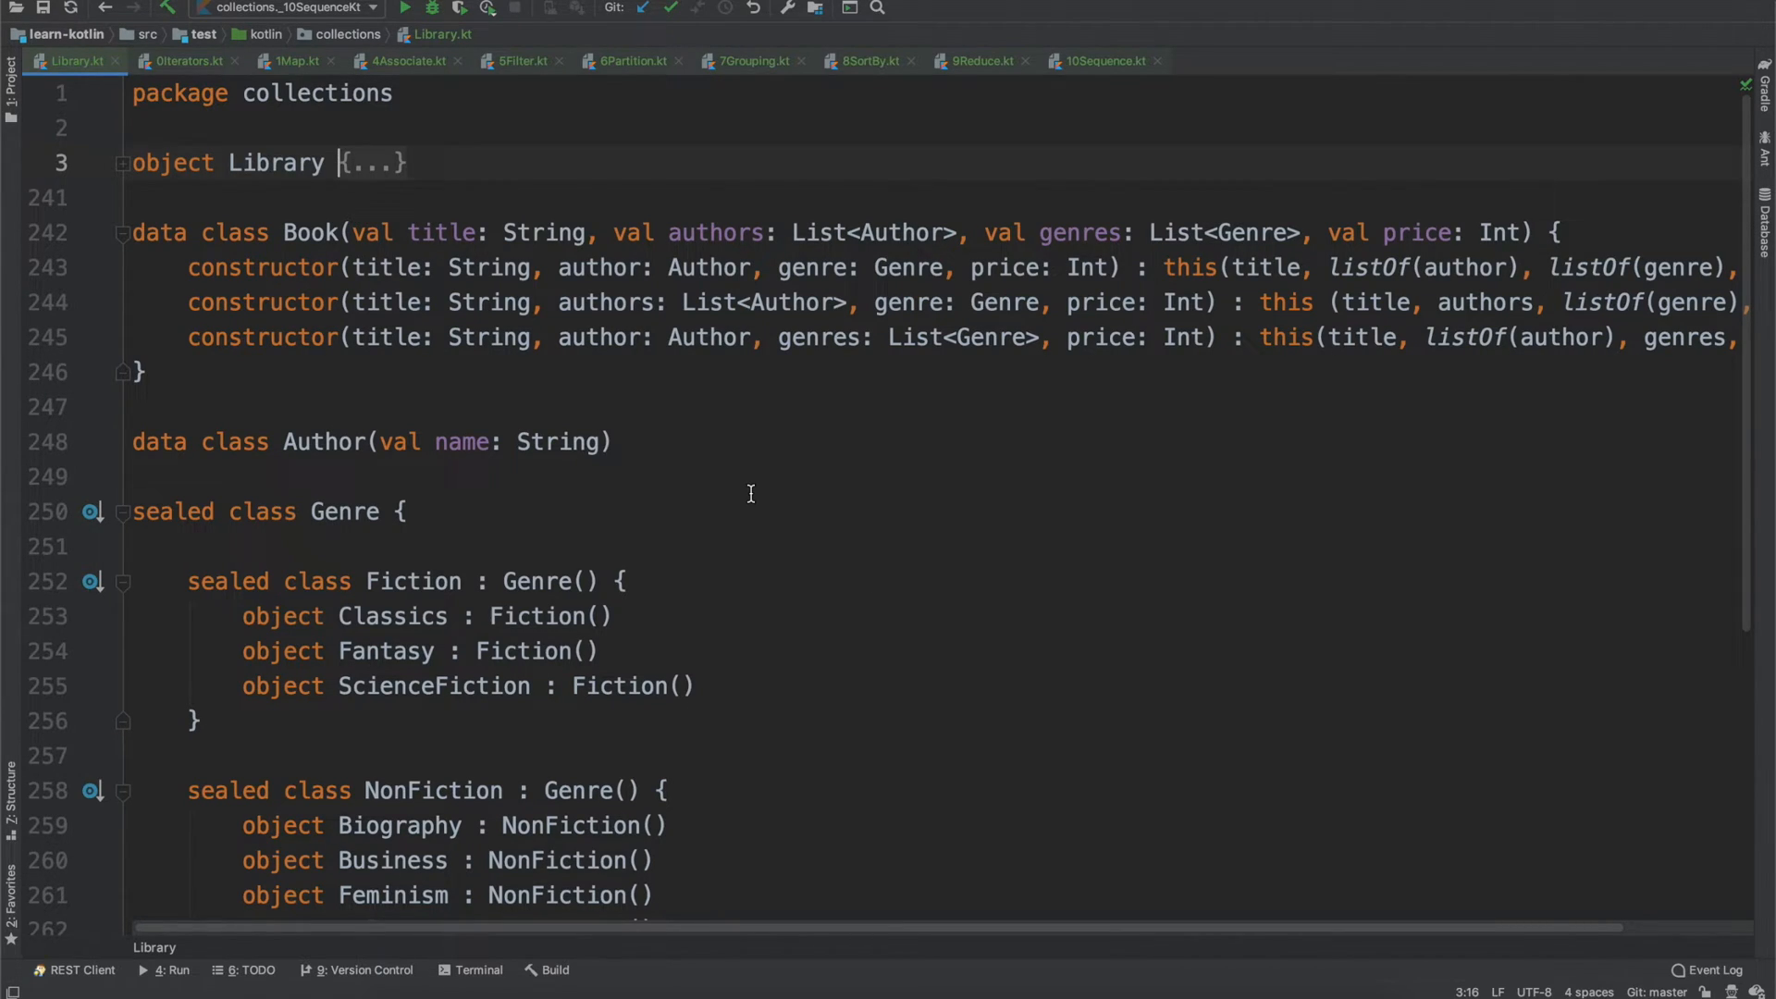
pyautogui.moveTo(37, 93)
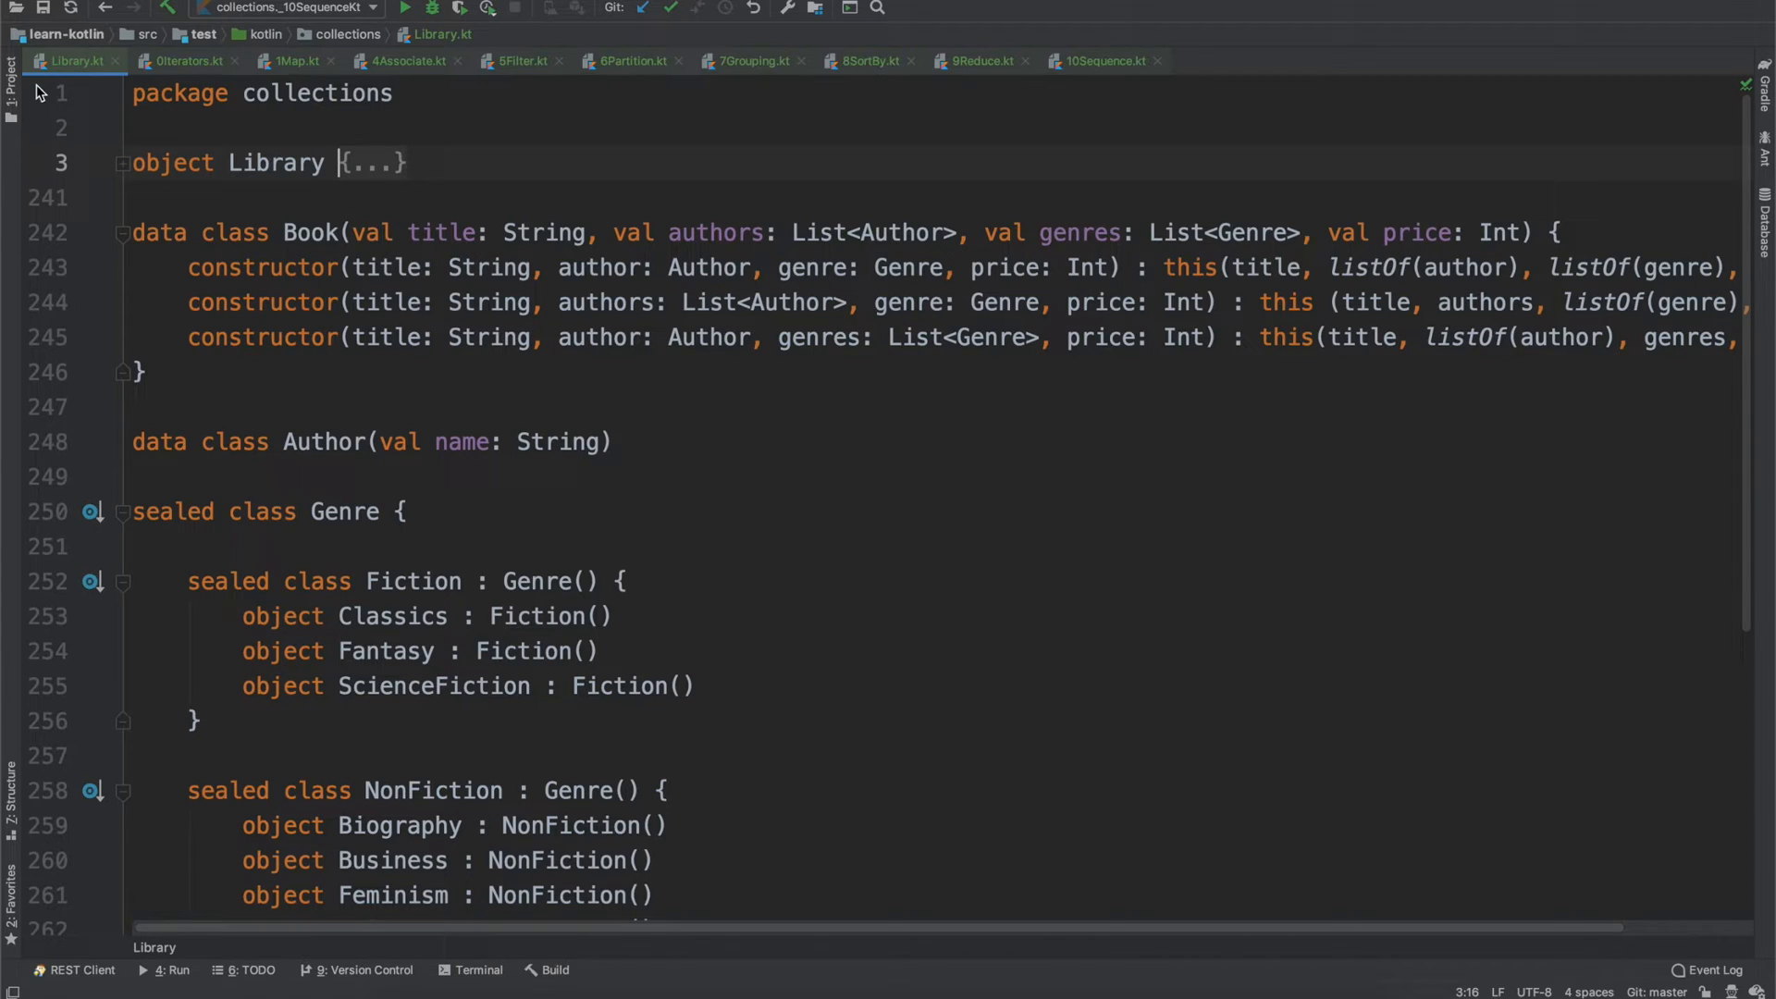
# - Create a new package named collections under main/kotlin in the Project panel
pyautogui.click(13, 85)
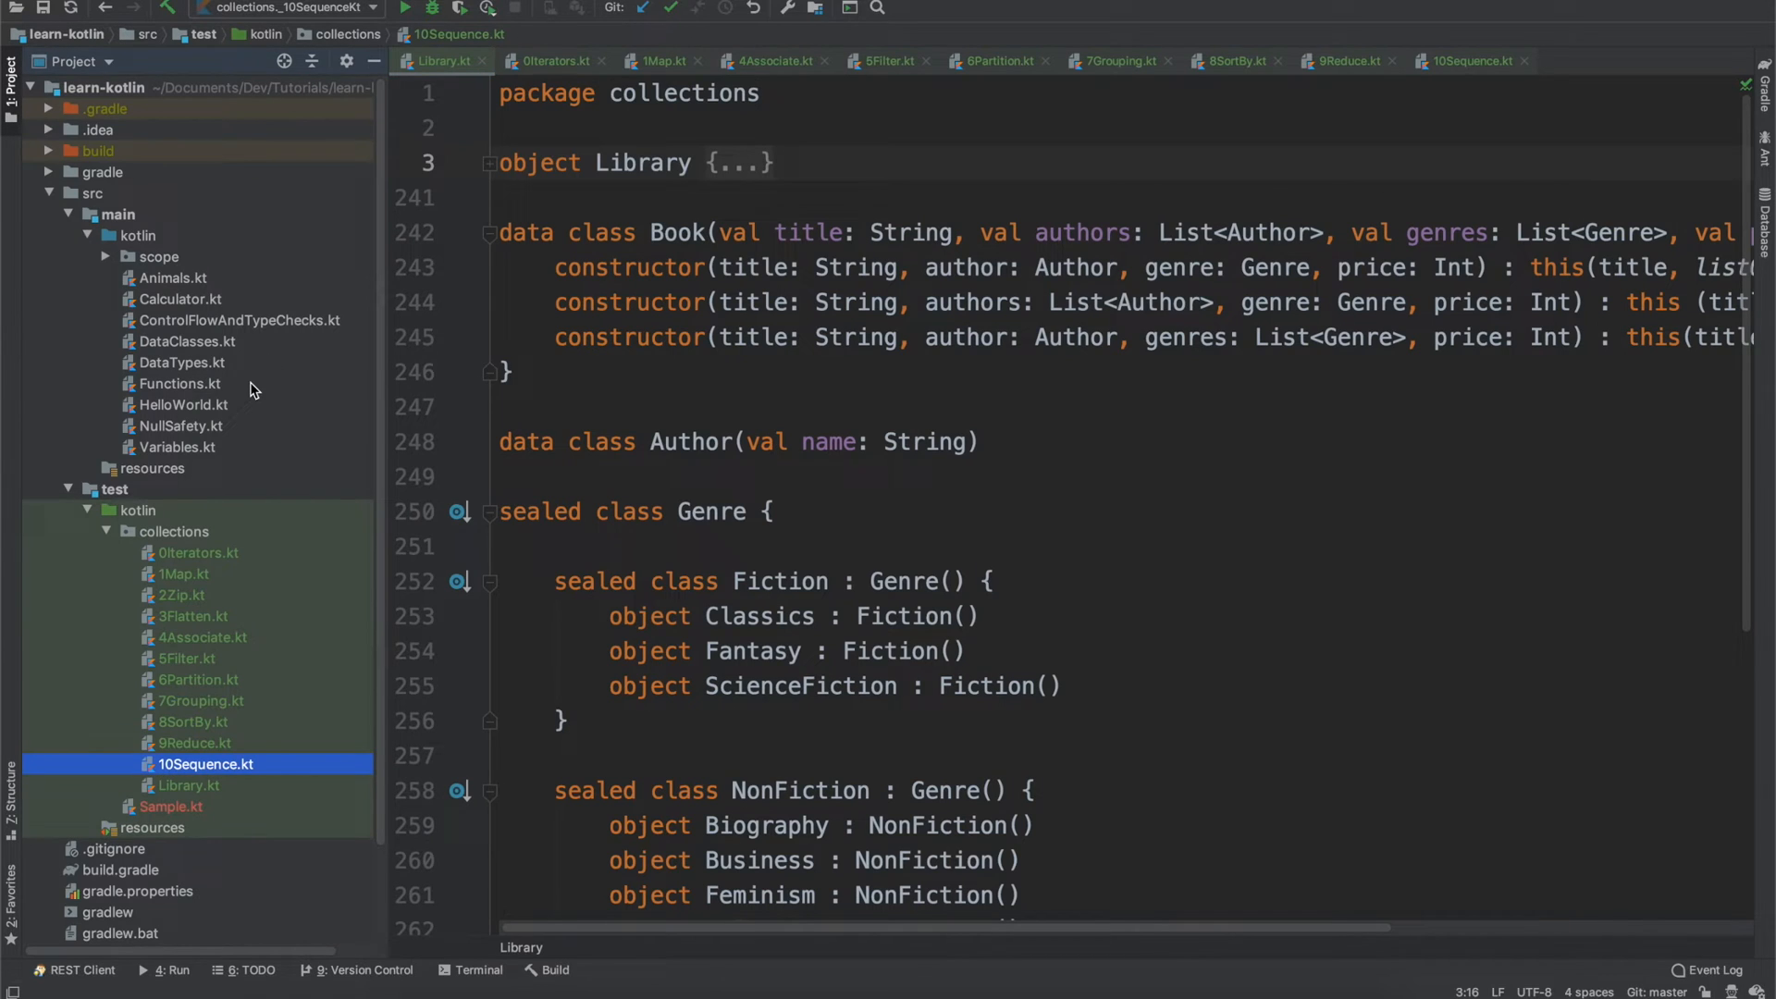
pyautogui.moveTo(198, 533)
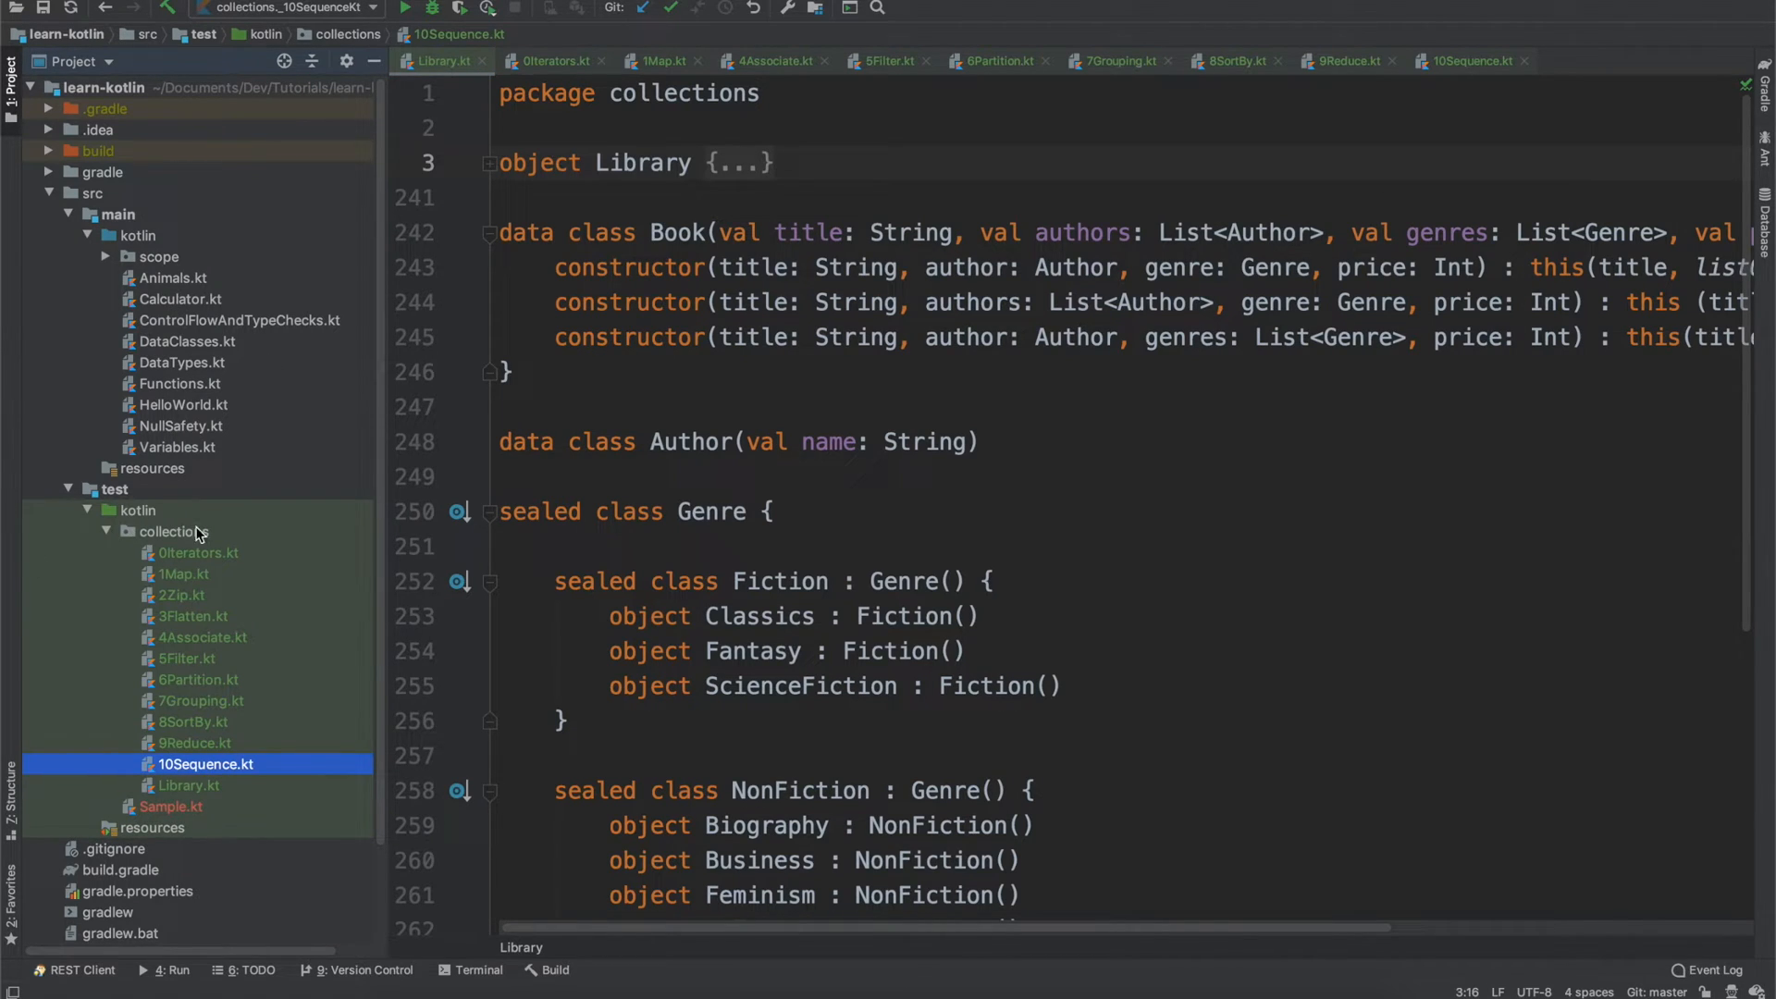
pyautogui.click(159, 257)
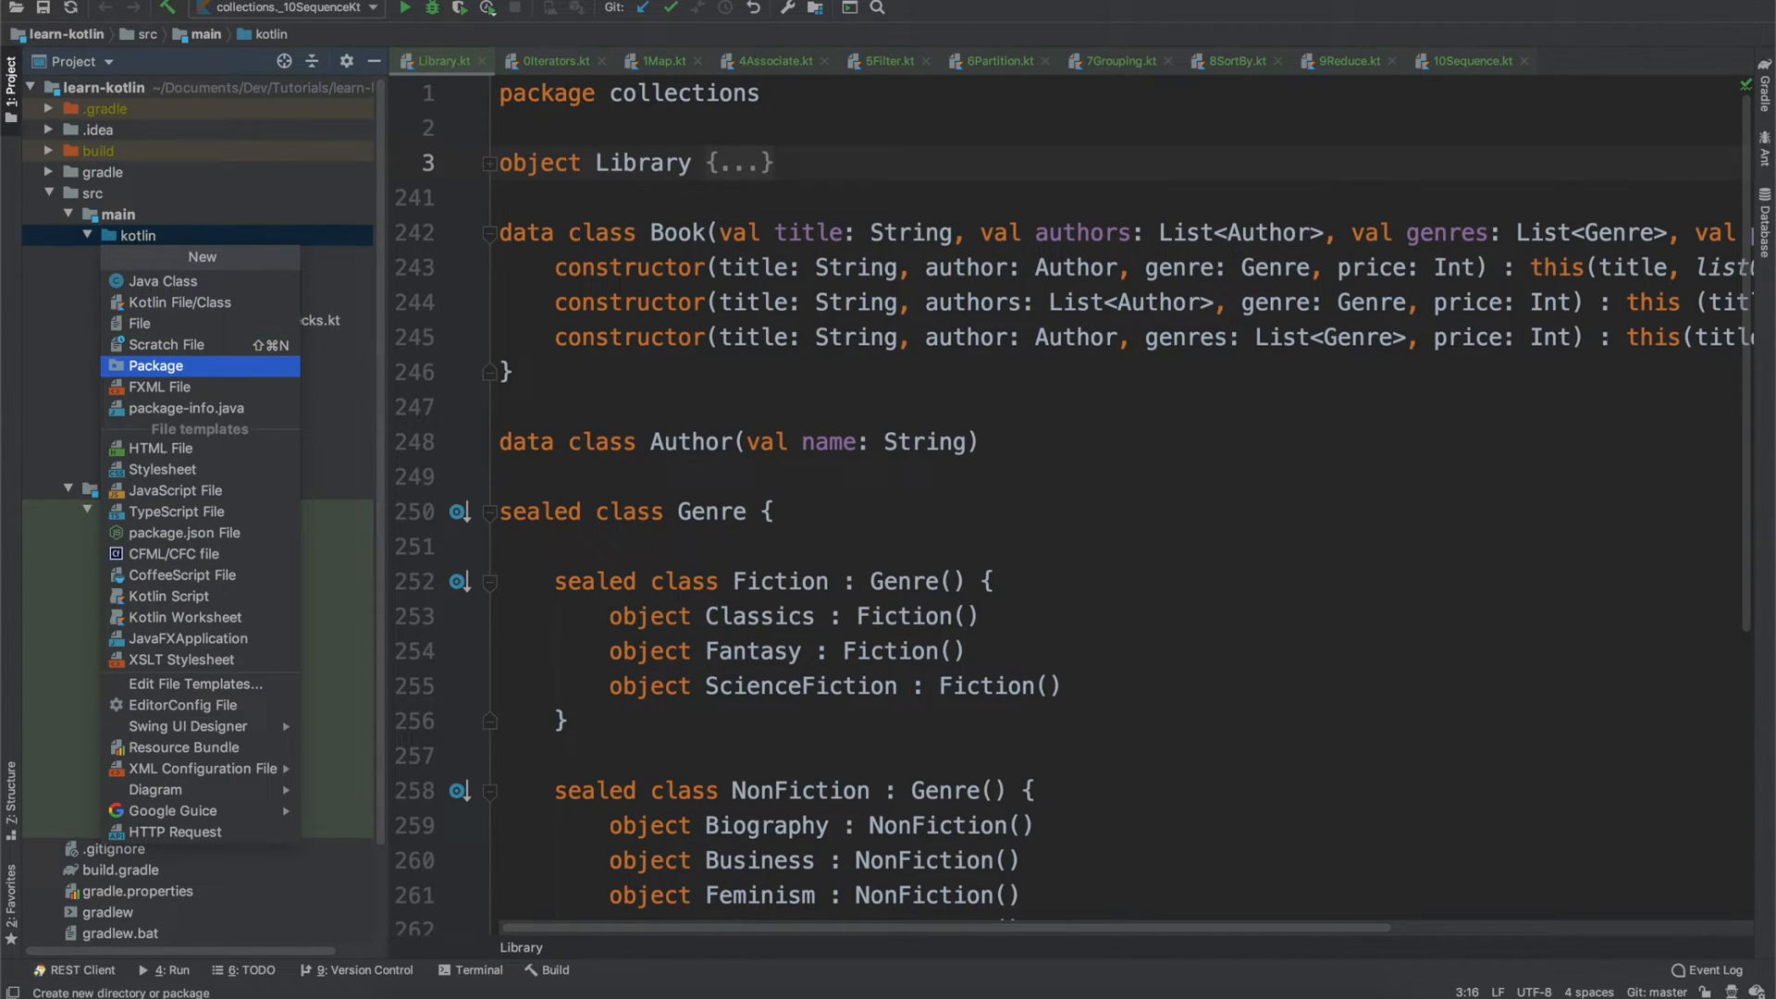
pyautogui.click(155, 365)
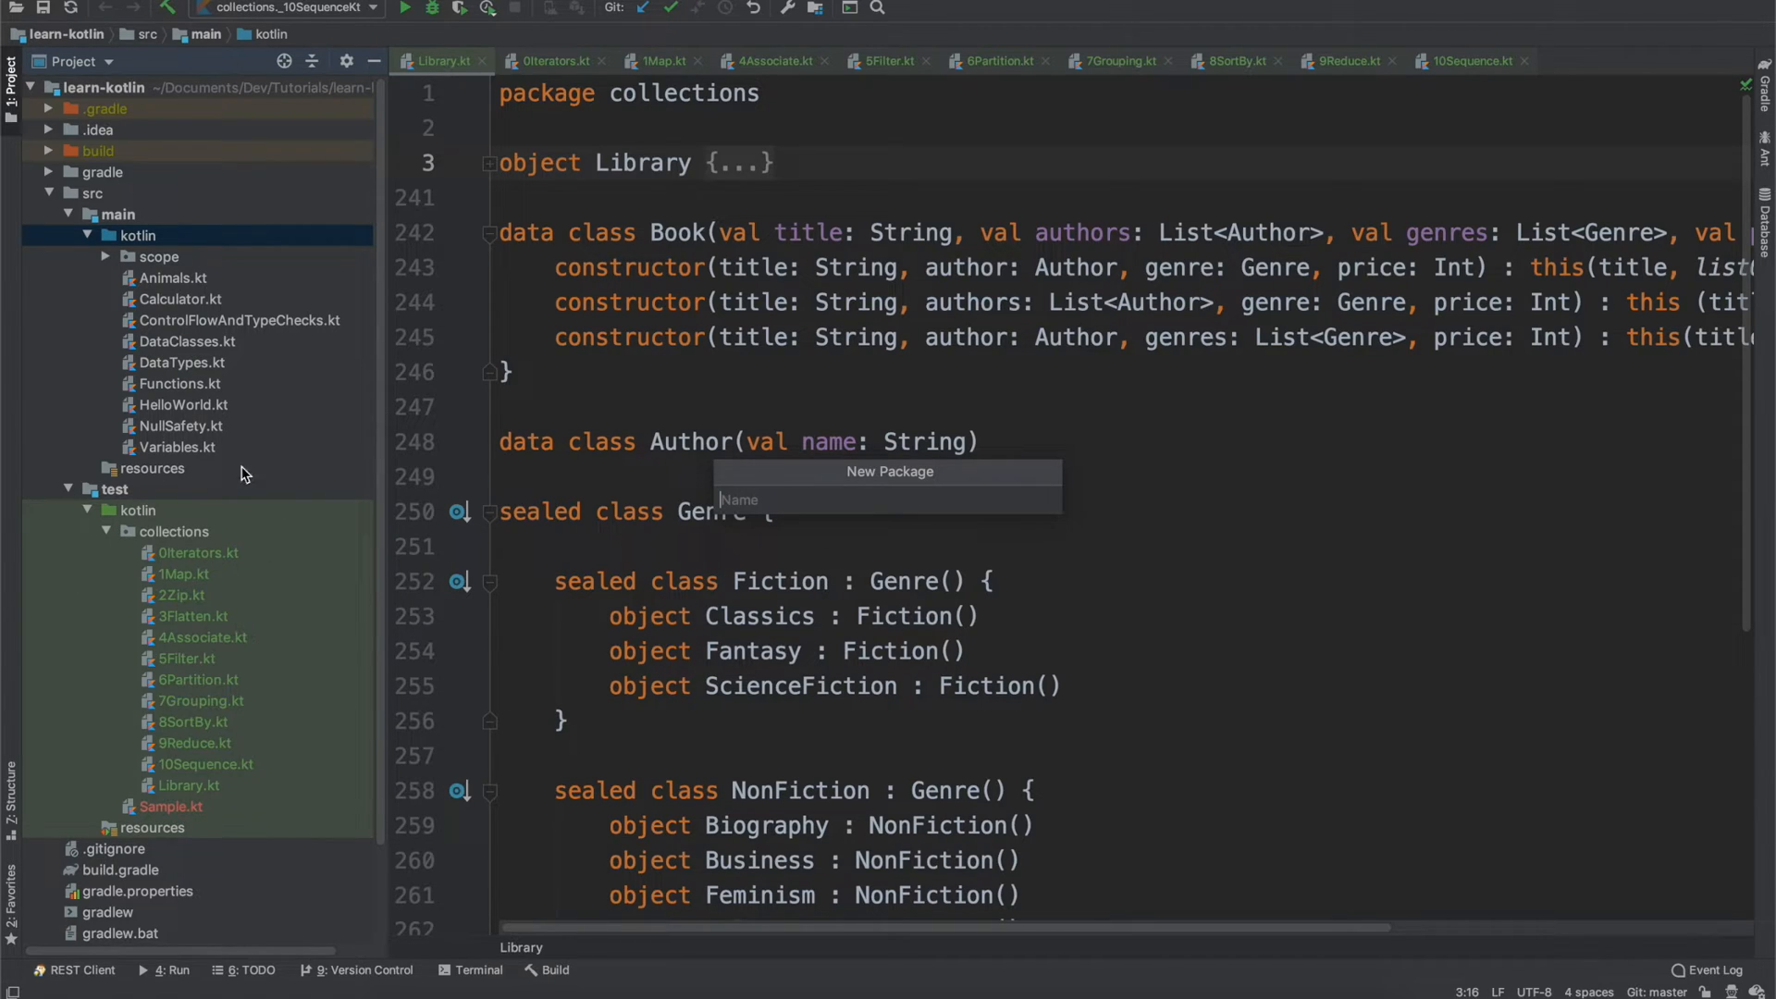
pyautogui.moveTo(223, 529)
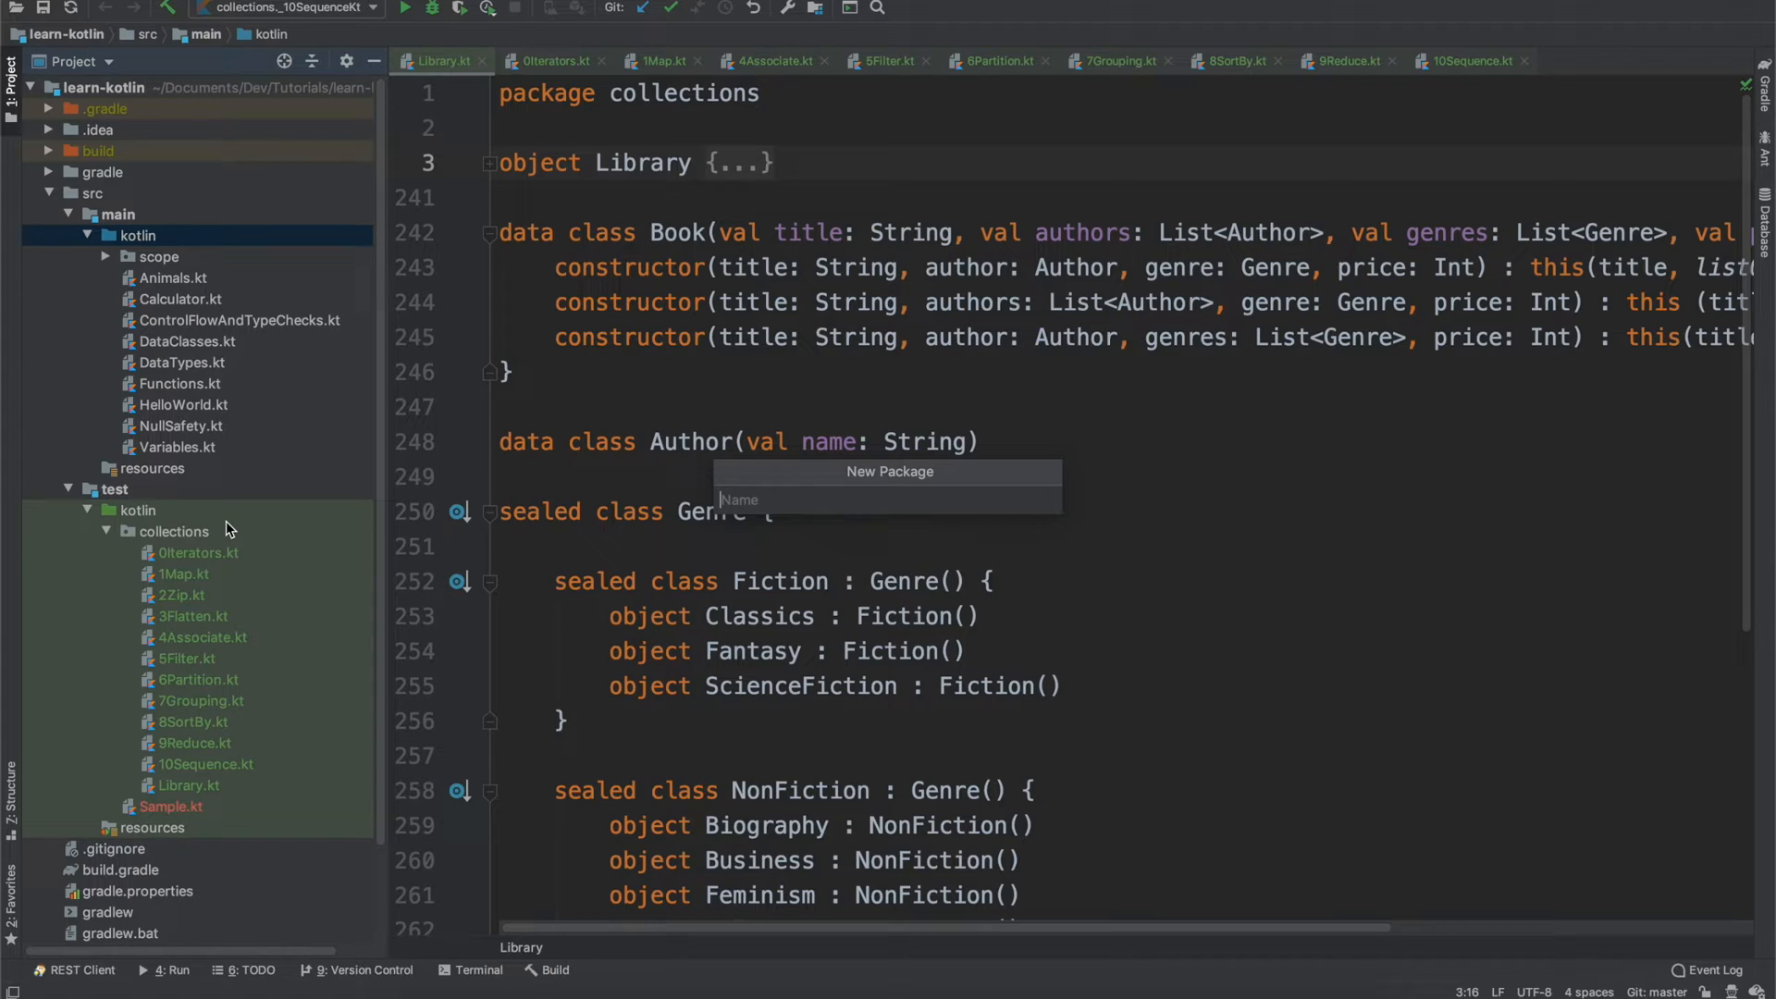
pyautogui.write('collections')
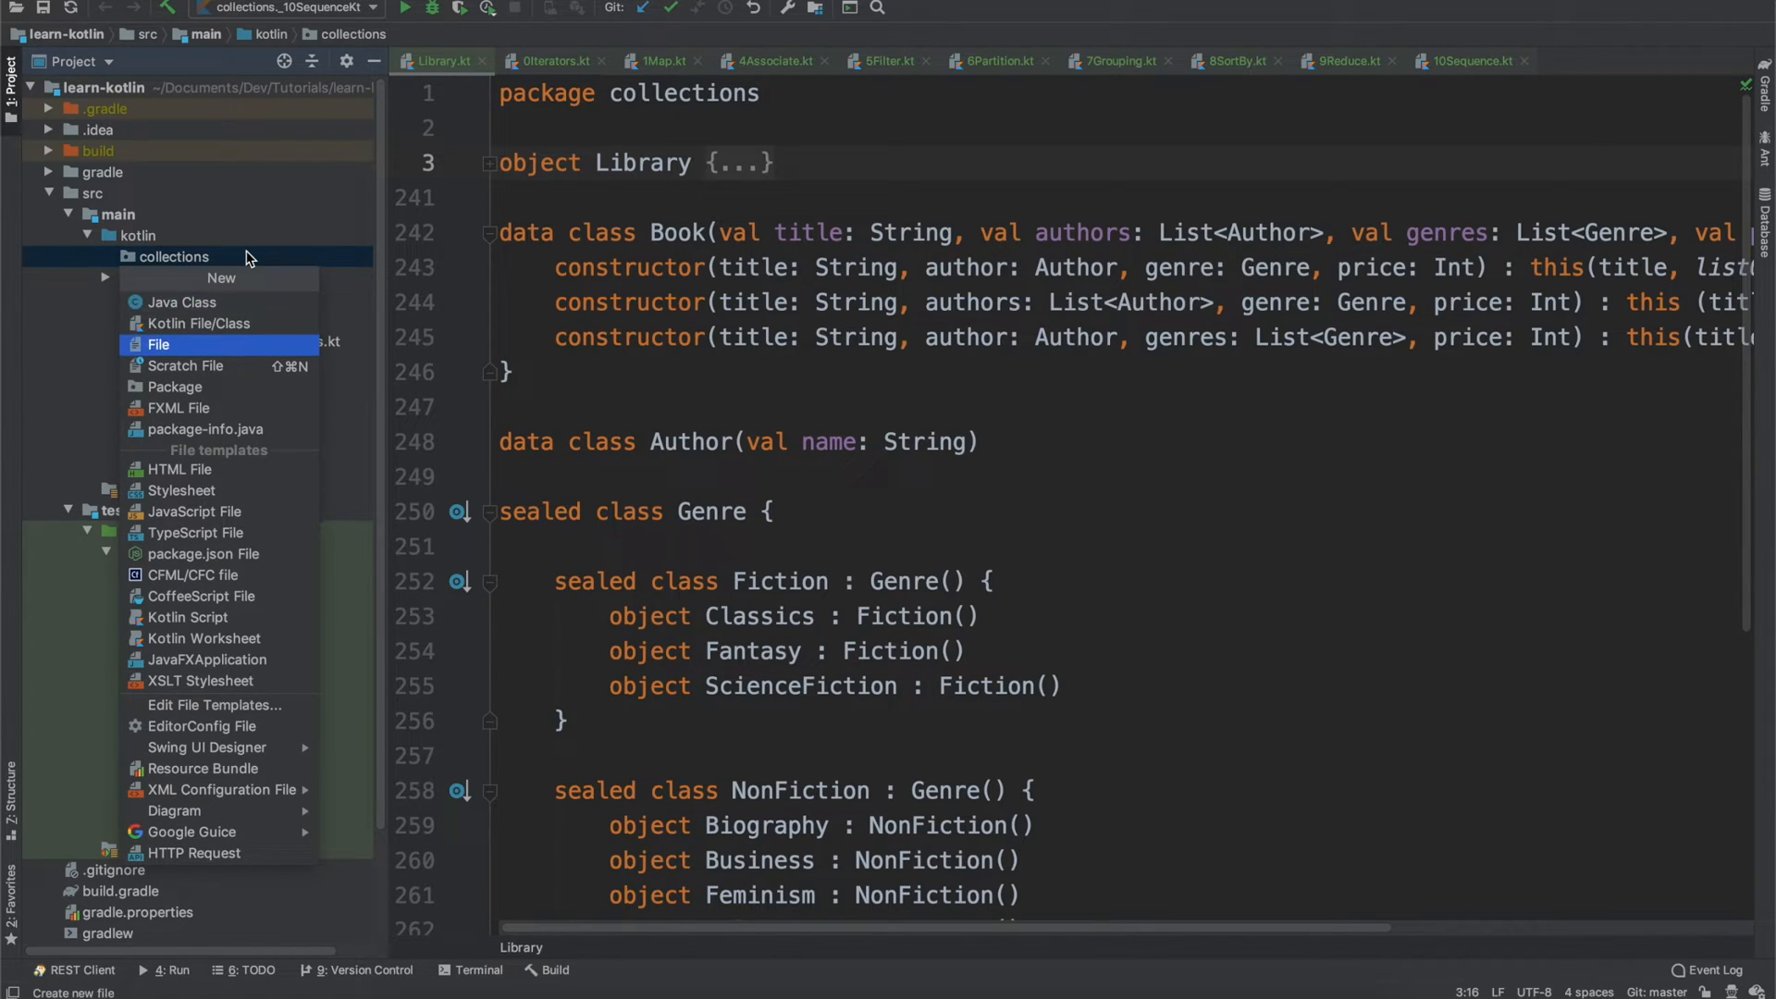
# - Create a new Kotlin file named Library inside the collections package
pyautogui.click(198, 322)
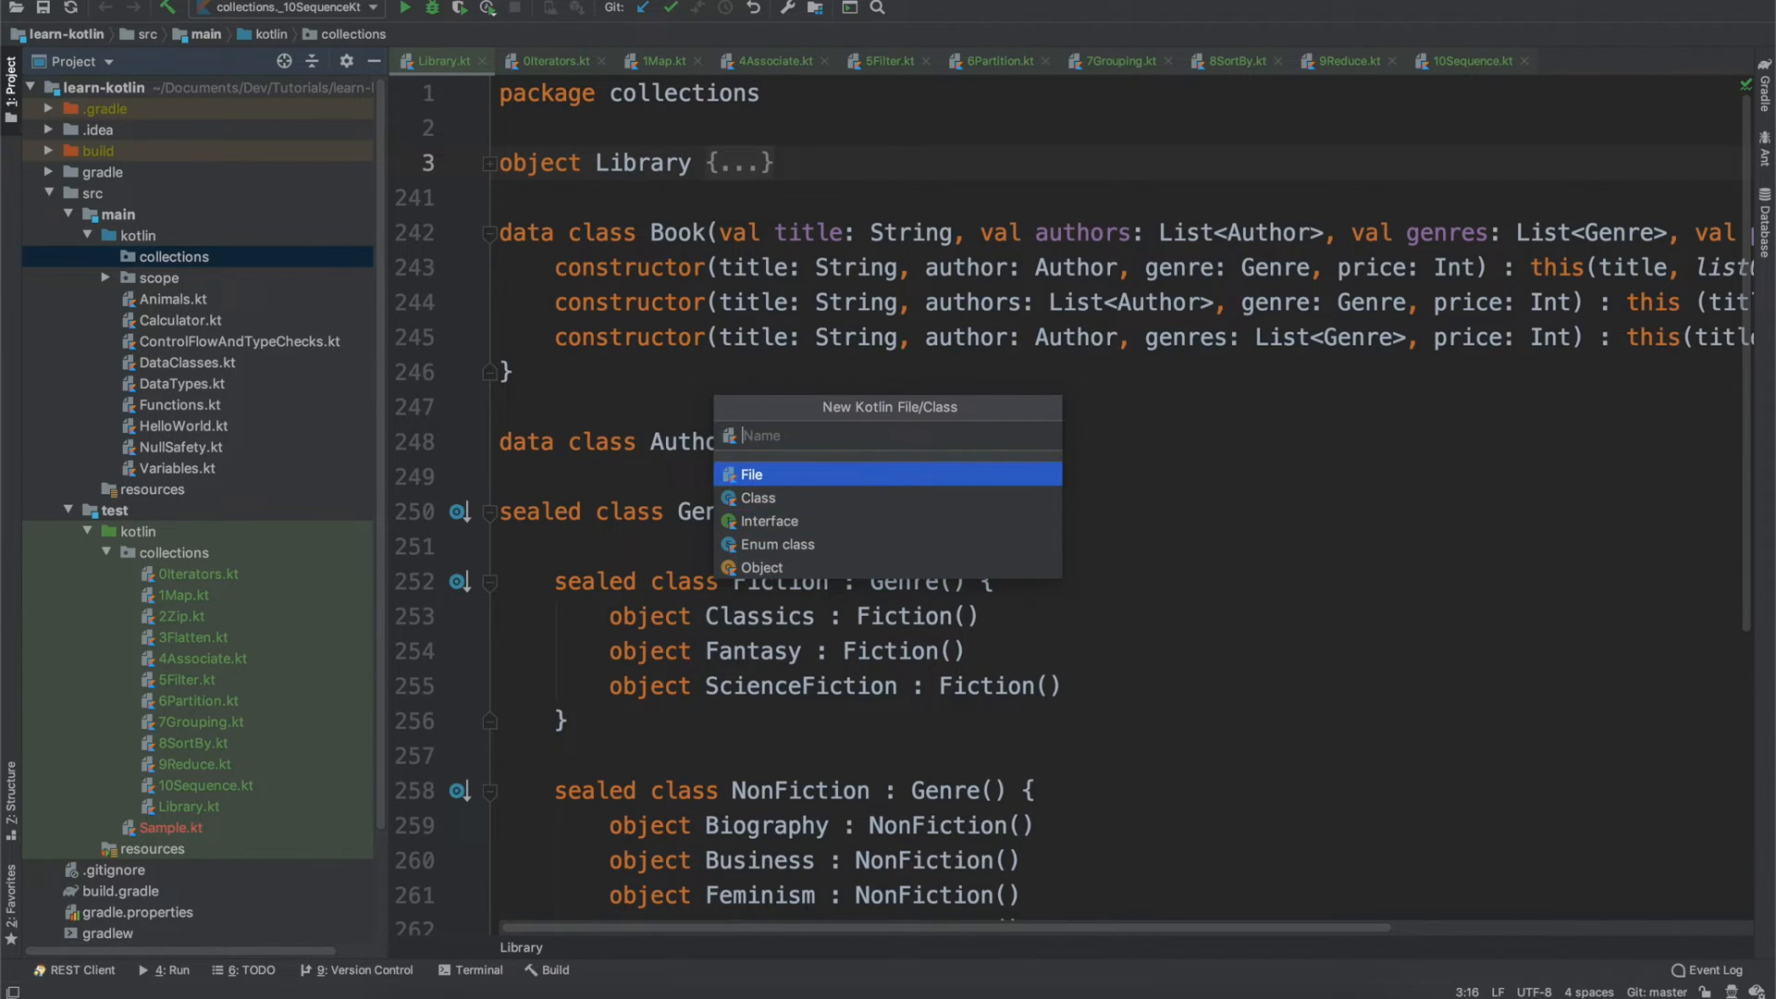
pyautogui.write('Library')
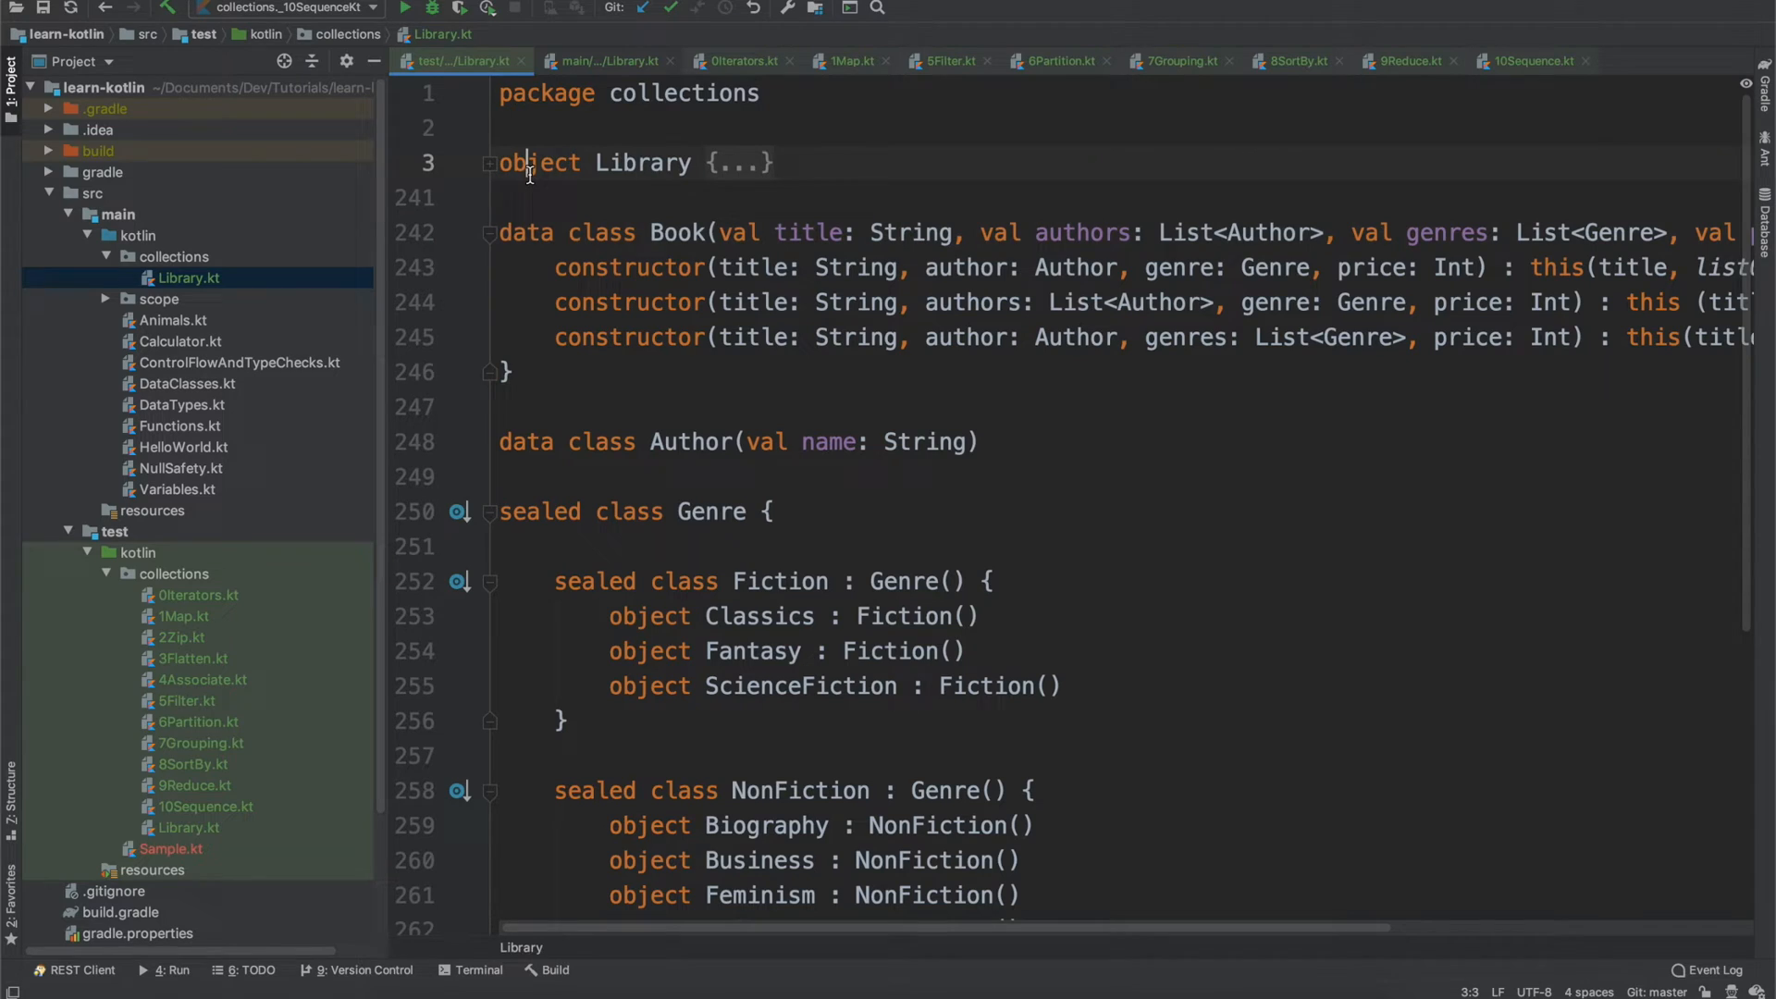
# - Compare the empty main Library.kt with the test copy and select the test Library.kt for commenting out
pyautogui.click(609, 59)
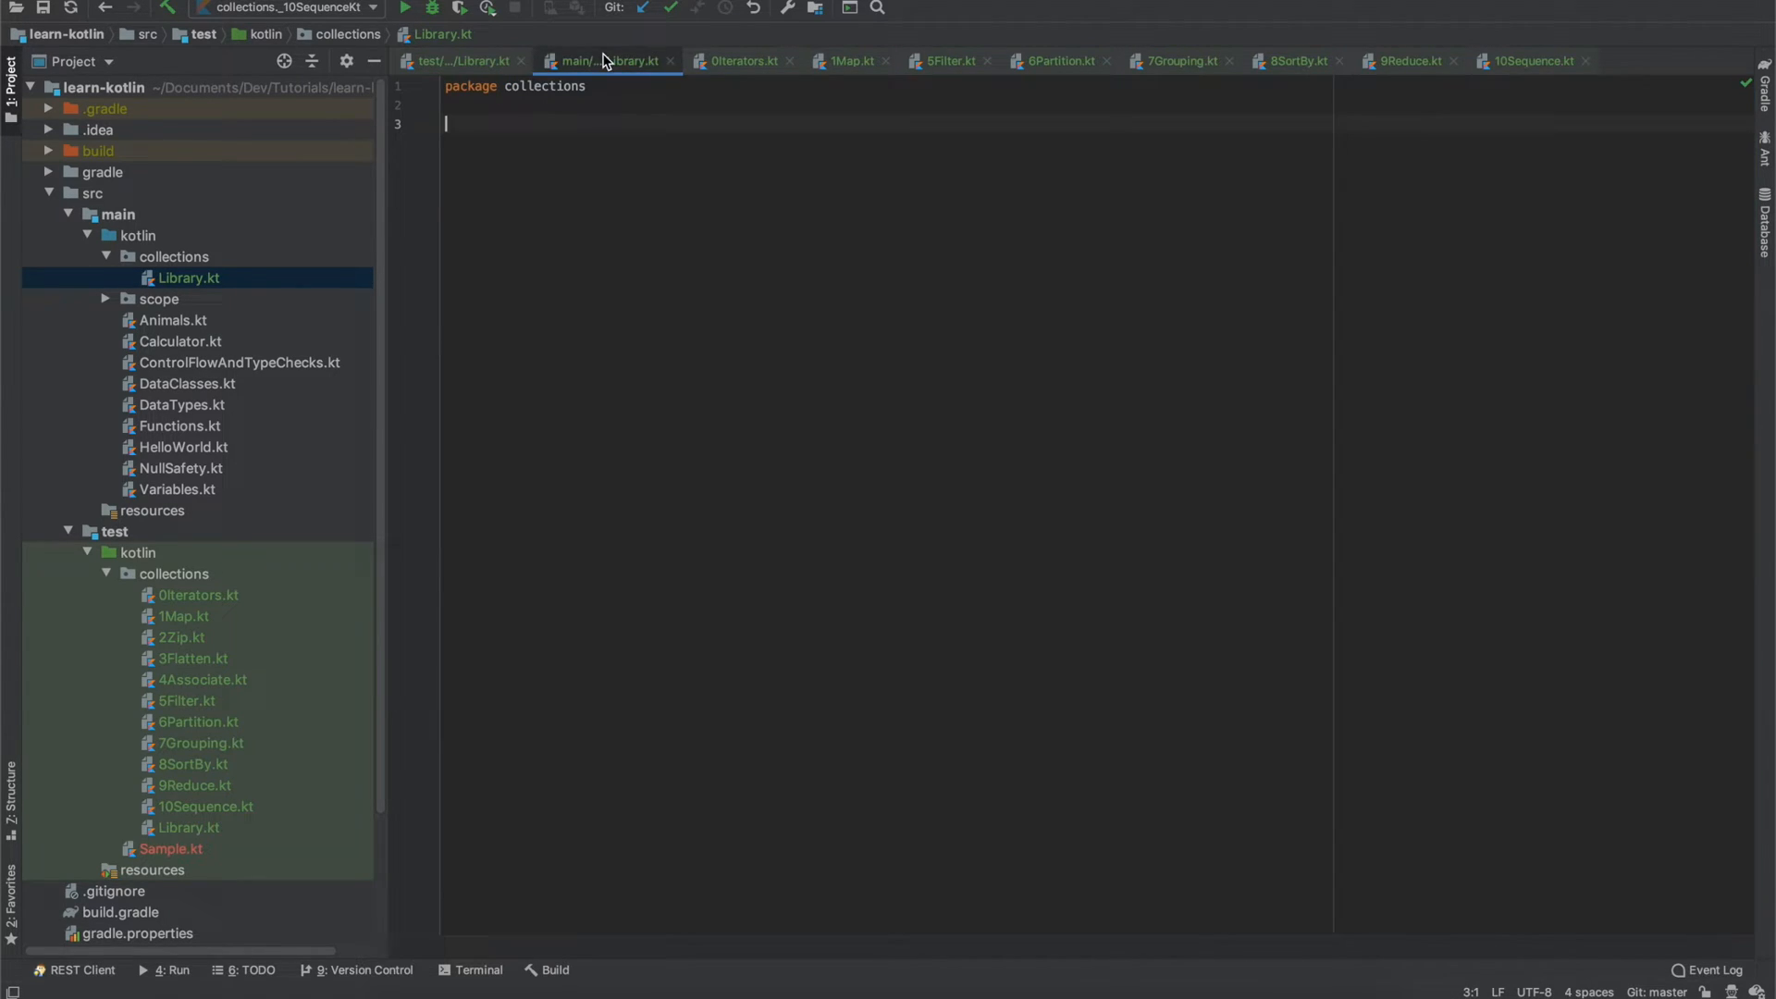
pyautogui.click(460, 59)
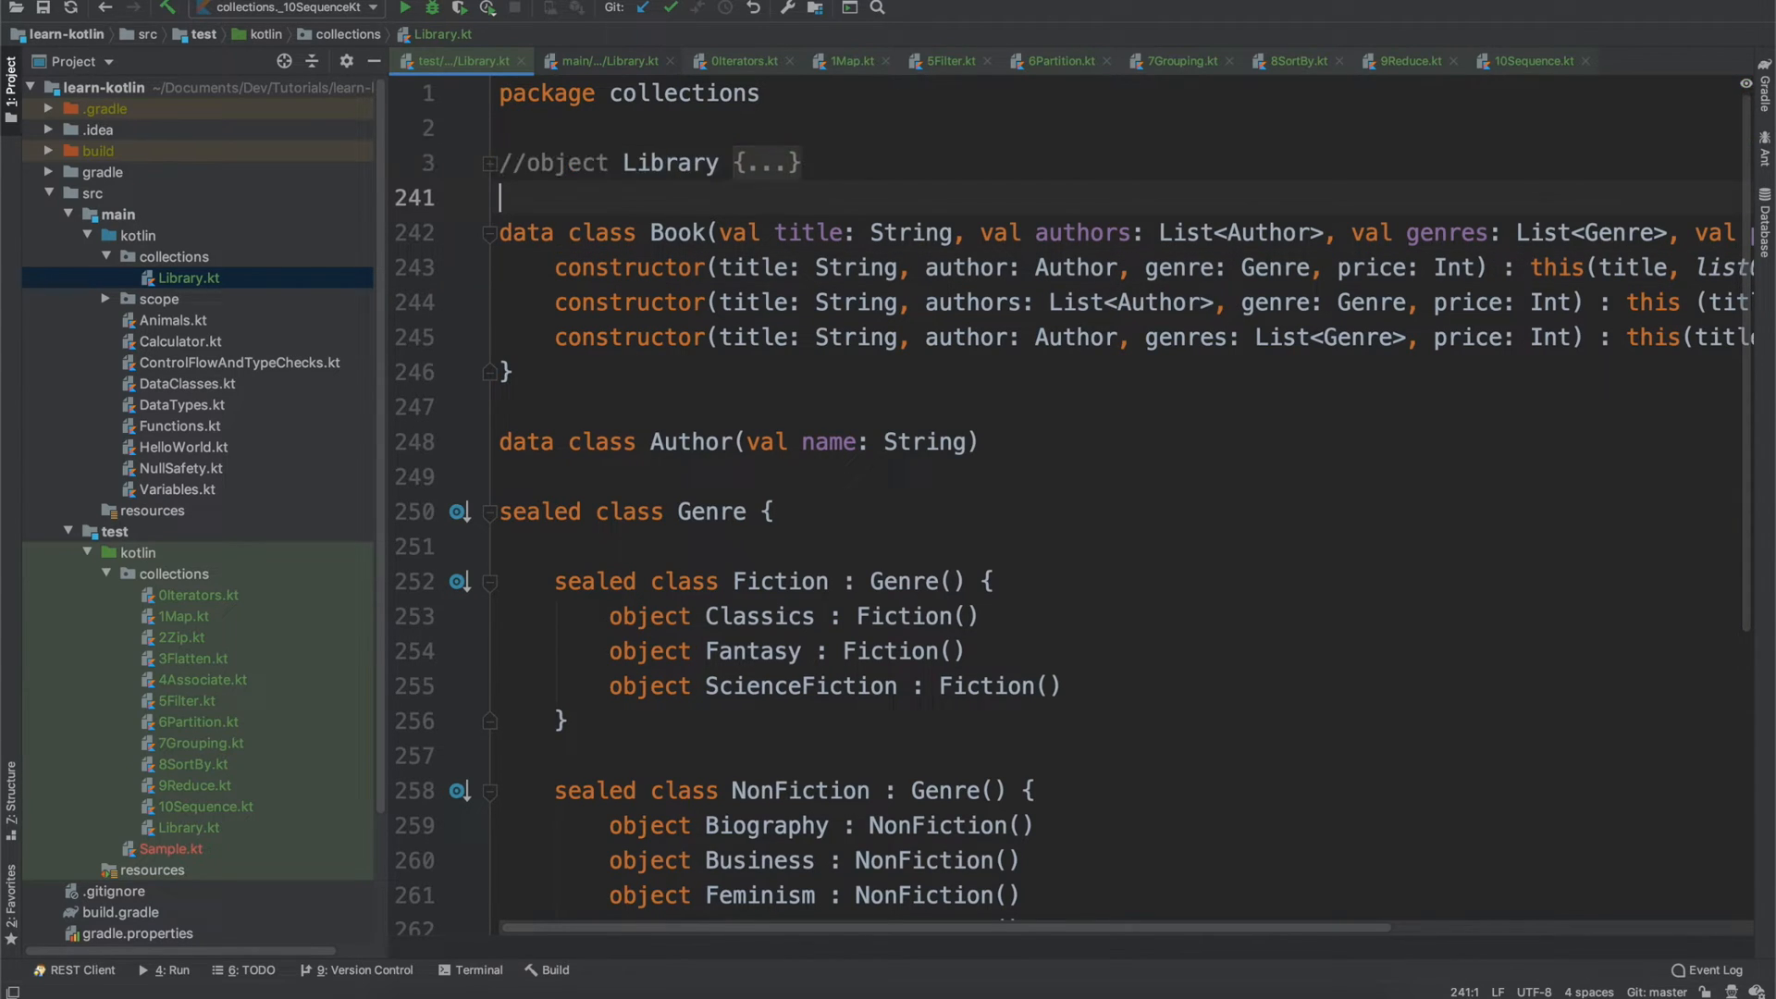
pyautogui.click(741, 59)
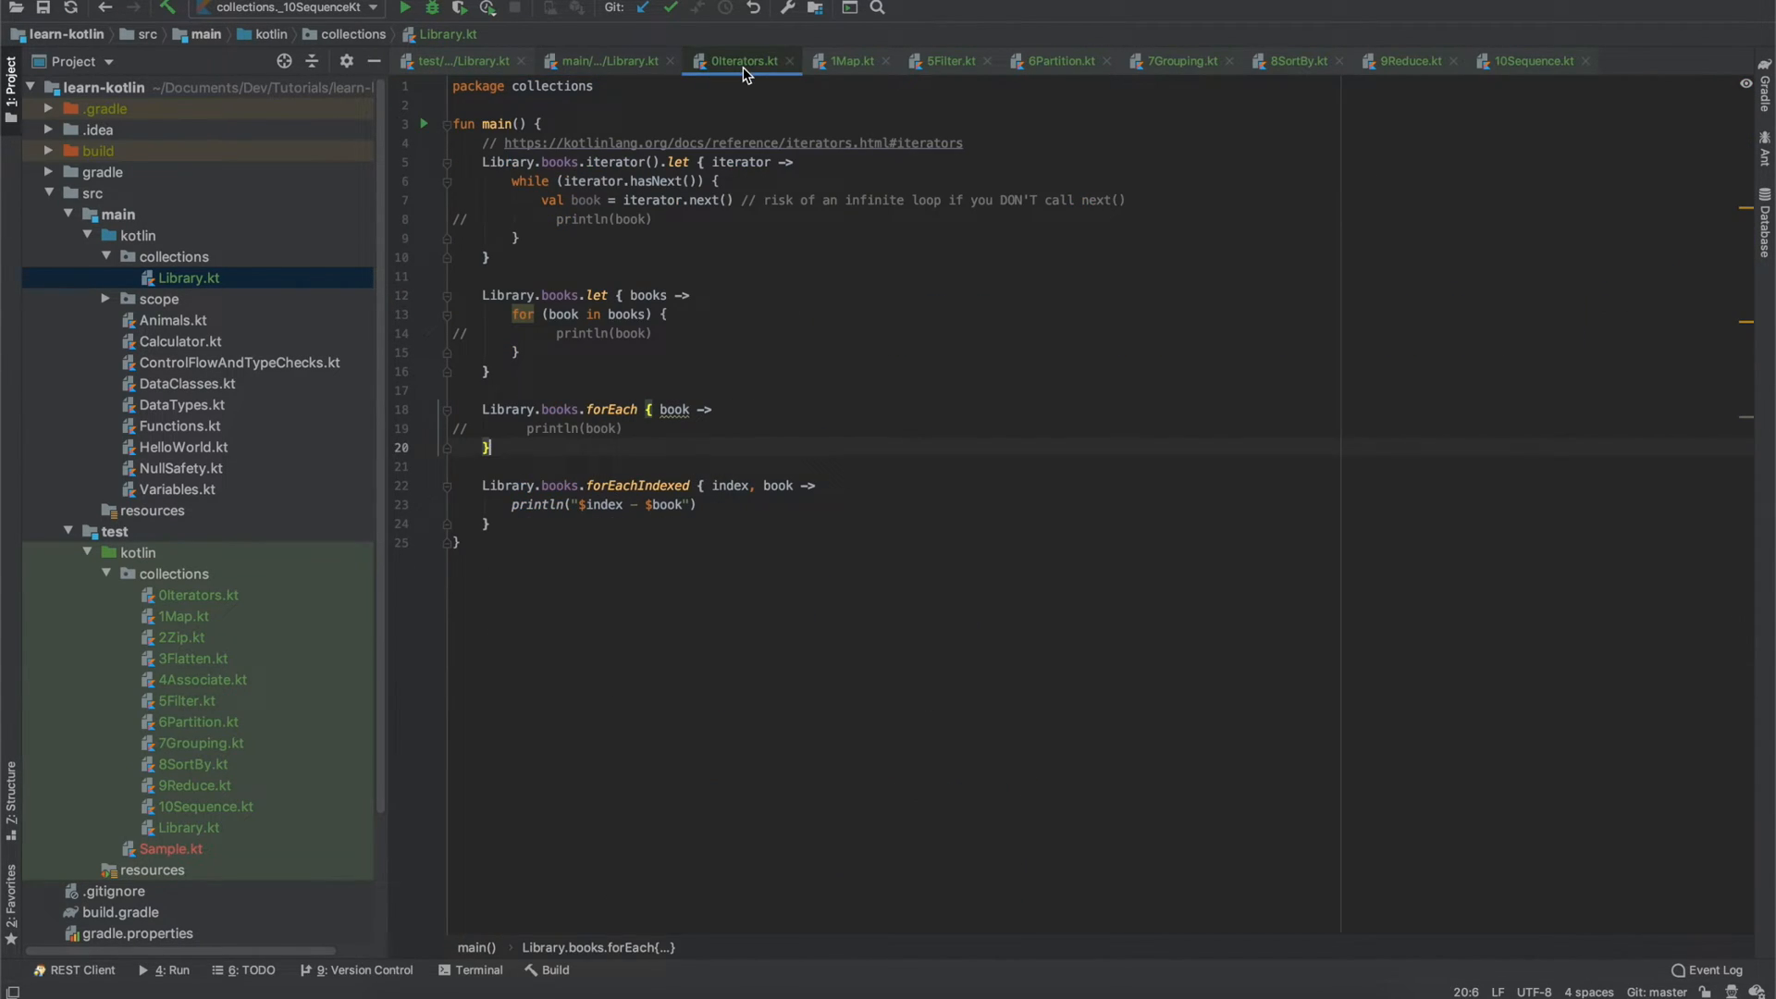
pyautogui.click(459, 61)
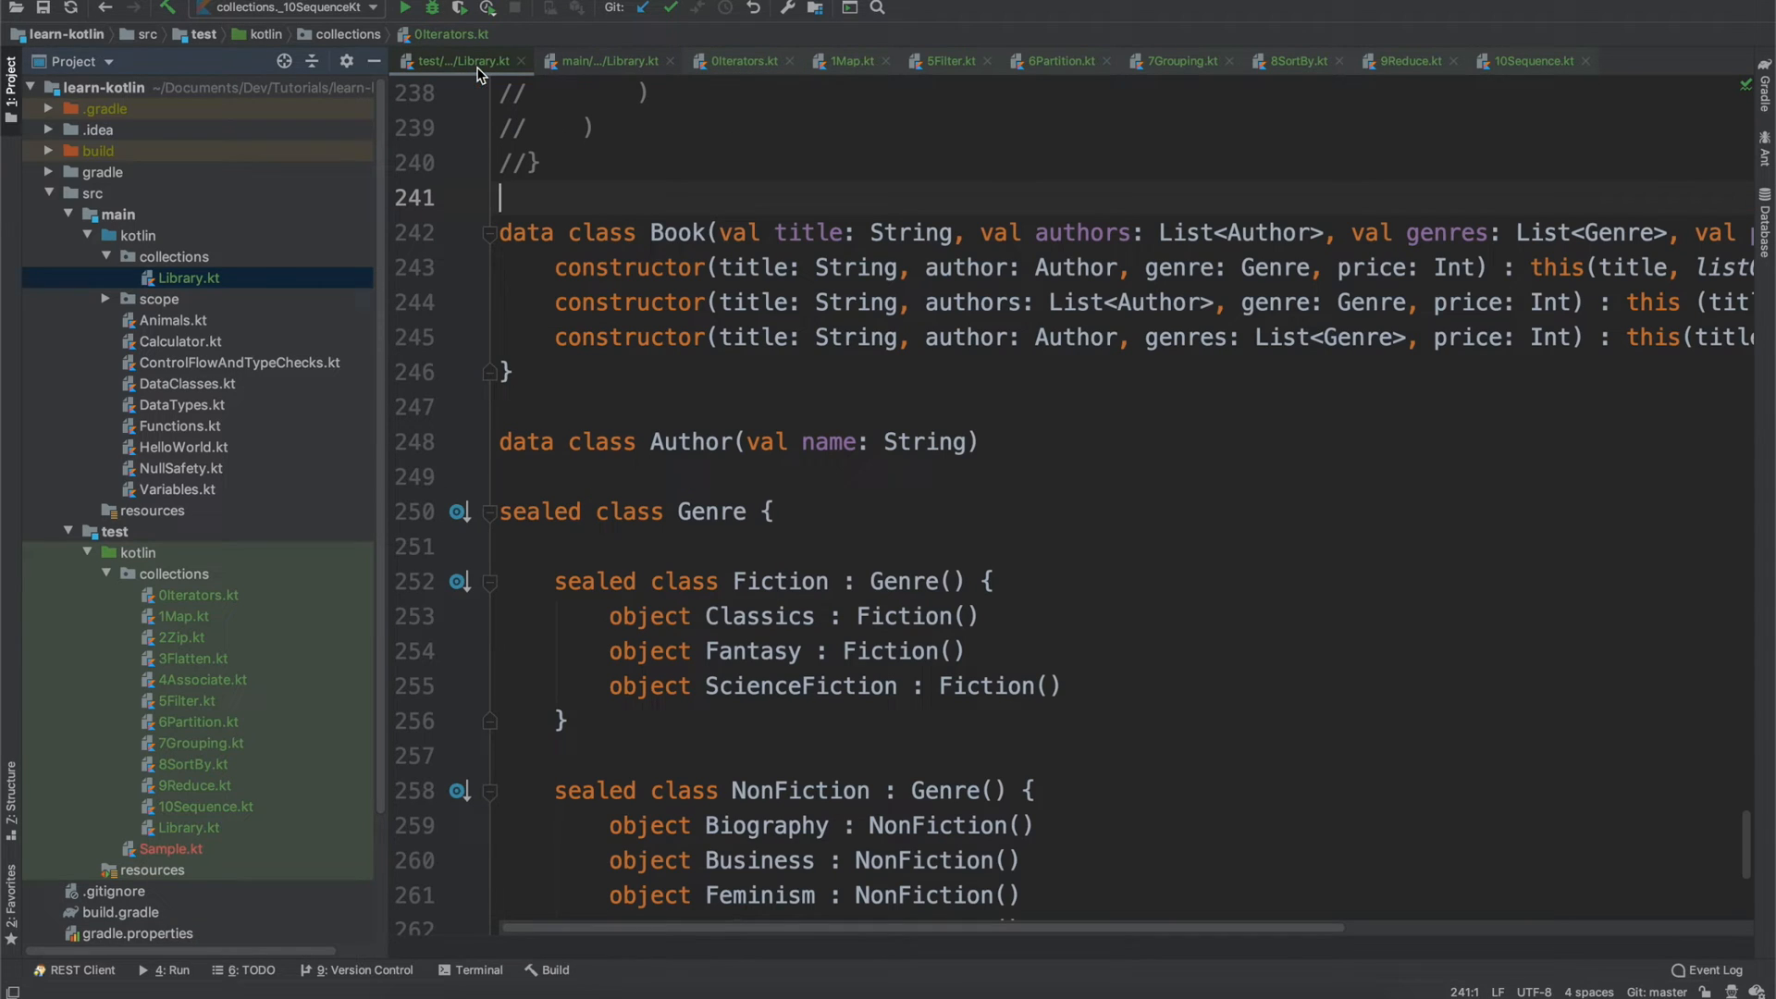
pyautogui.click(187, 699)
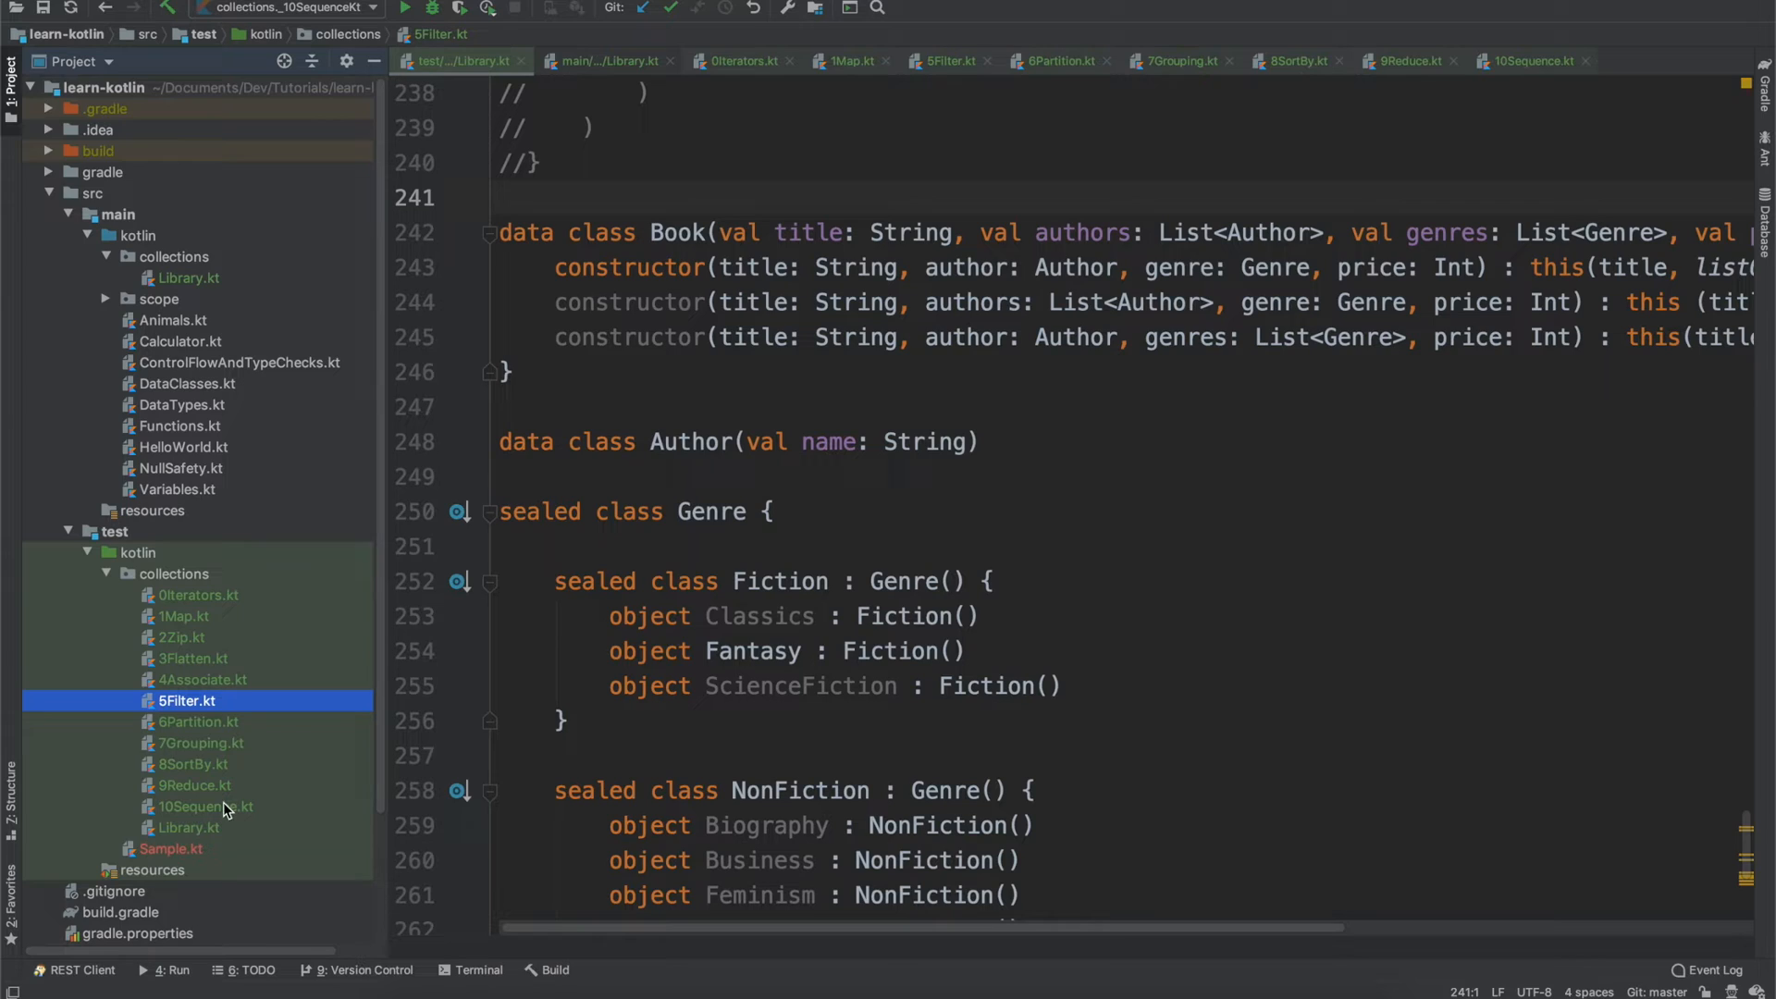
pyautogui.click(187, 827)
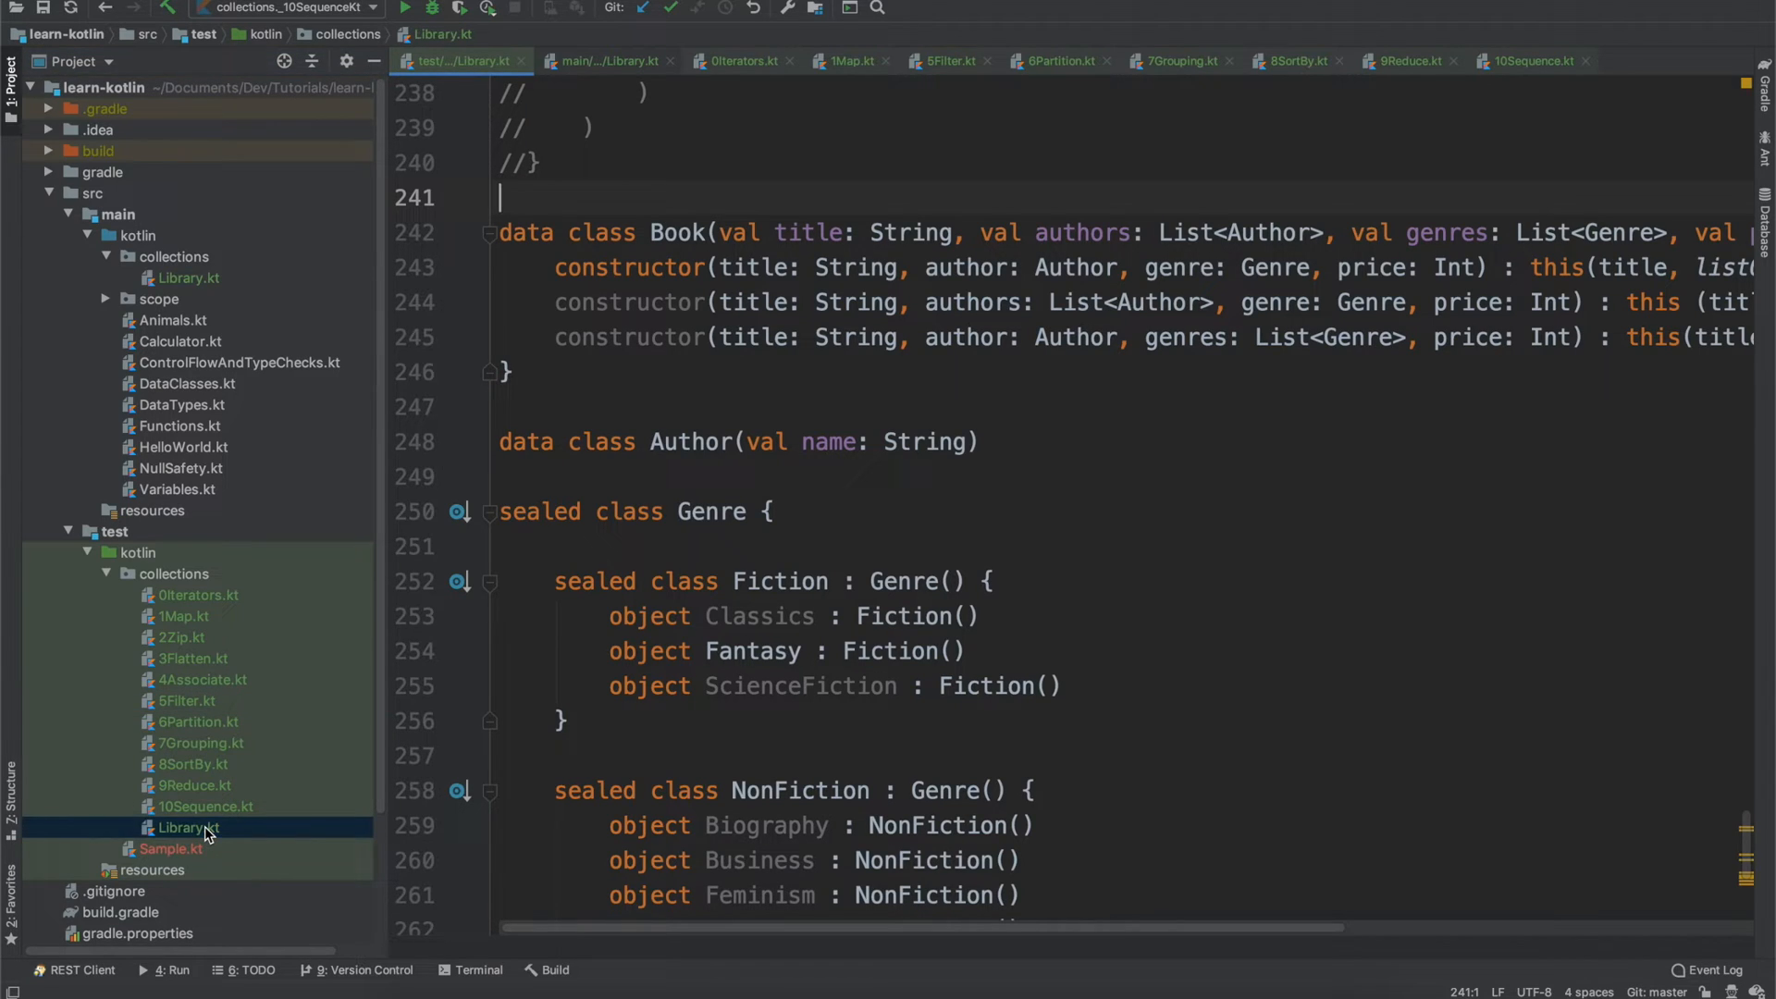
pyautogui.scroll(3)
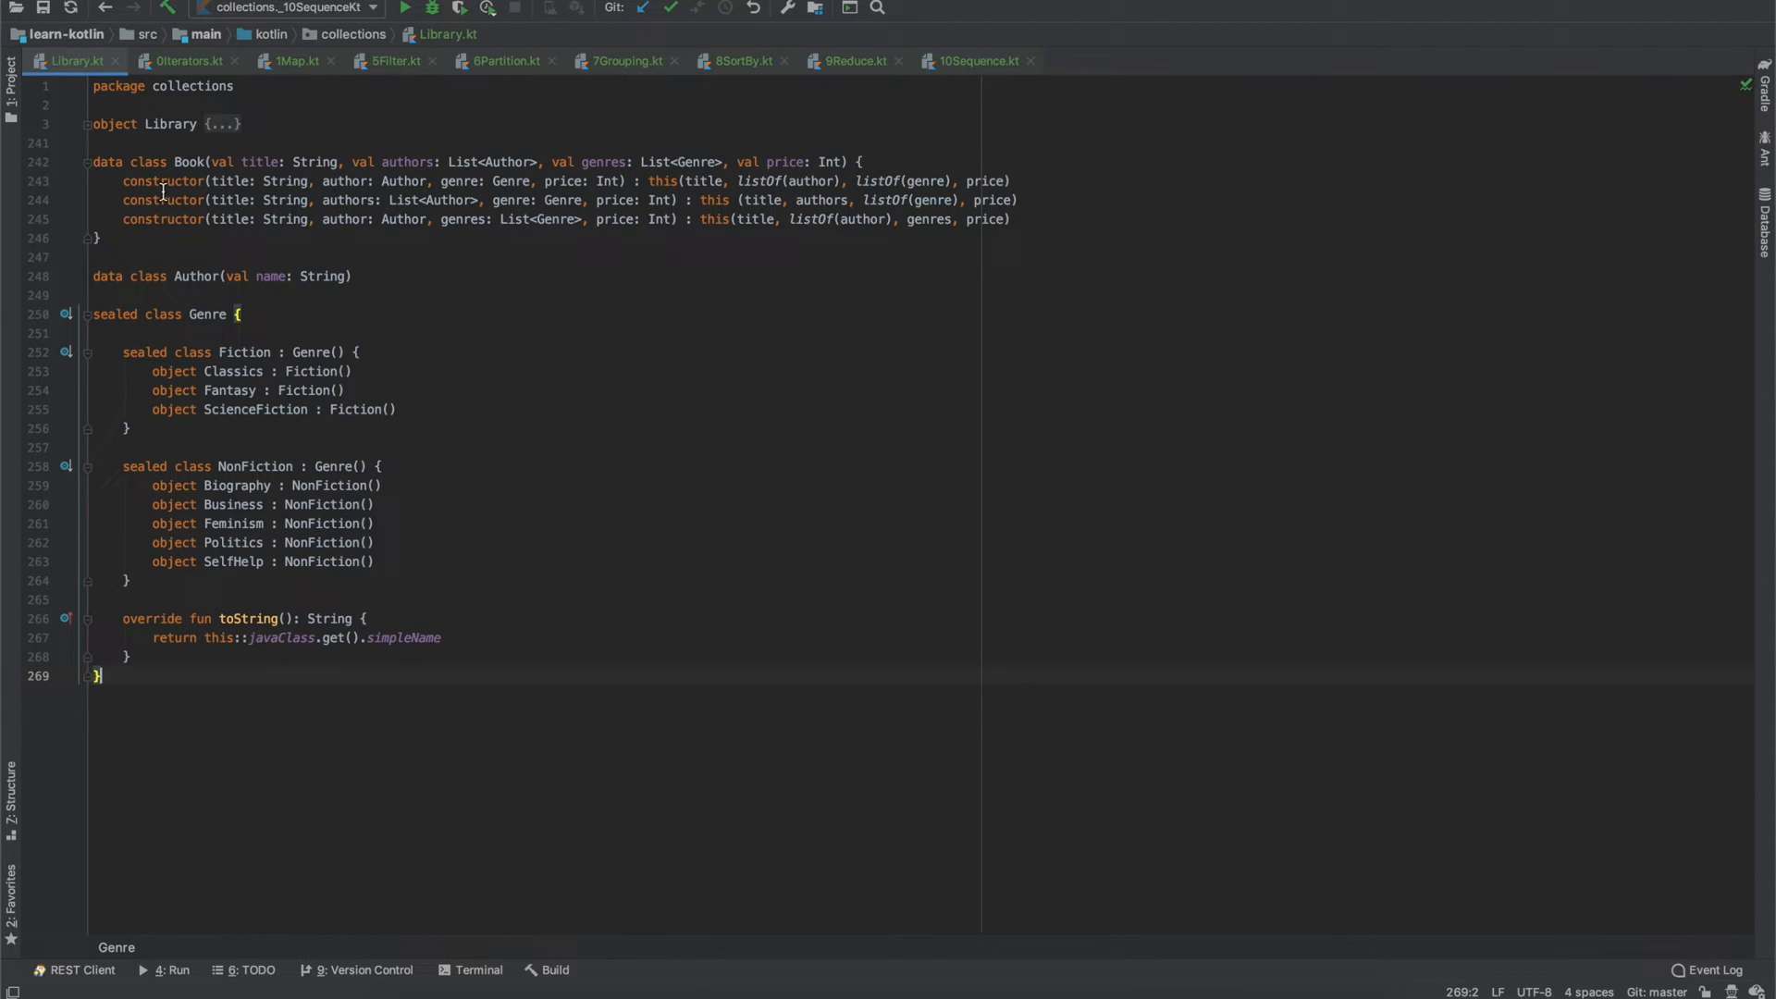
# - View 0Iterators.kt looping over Library.books with iterator, for, forEach and forEachIndexed
pyautogui.click(185, 59)
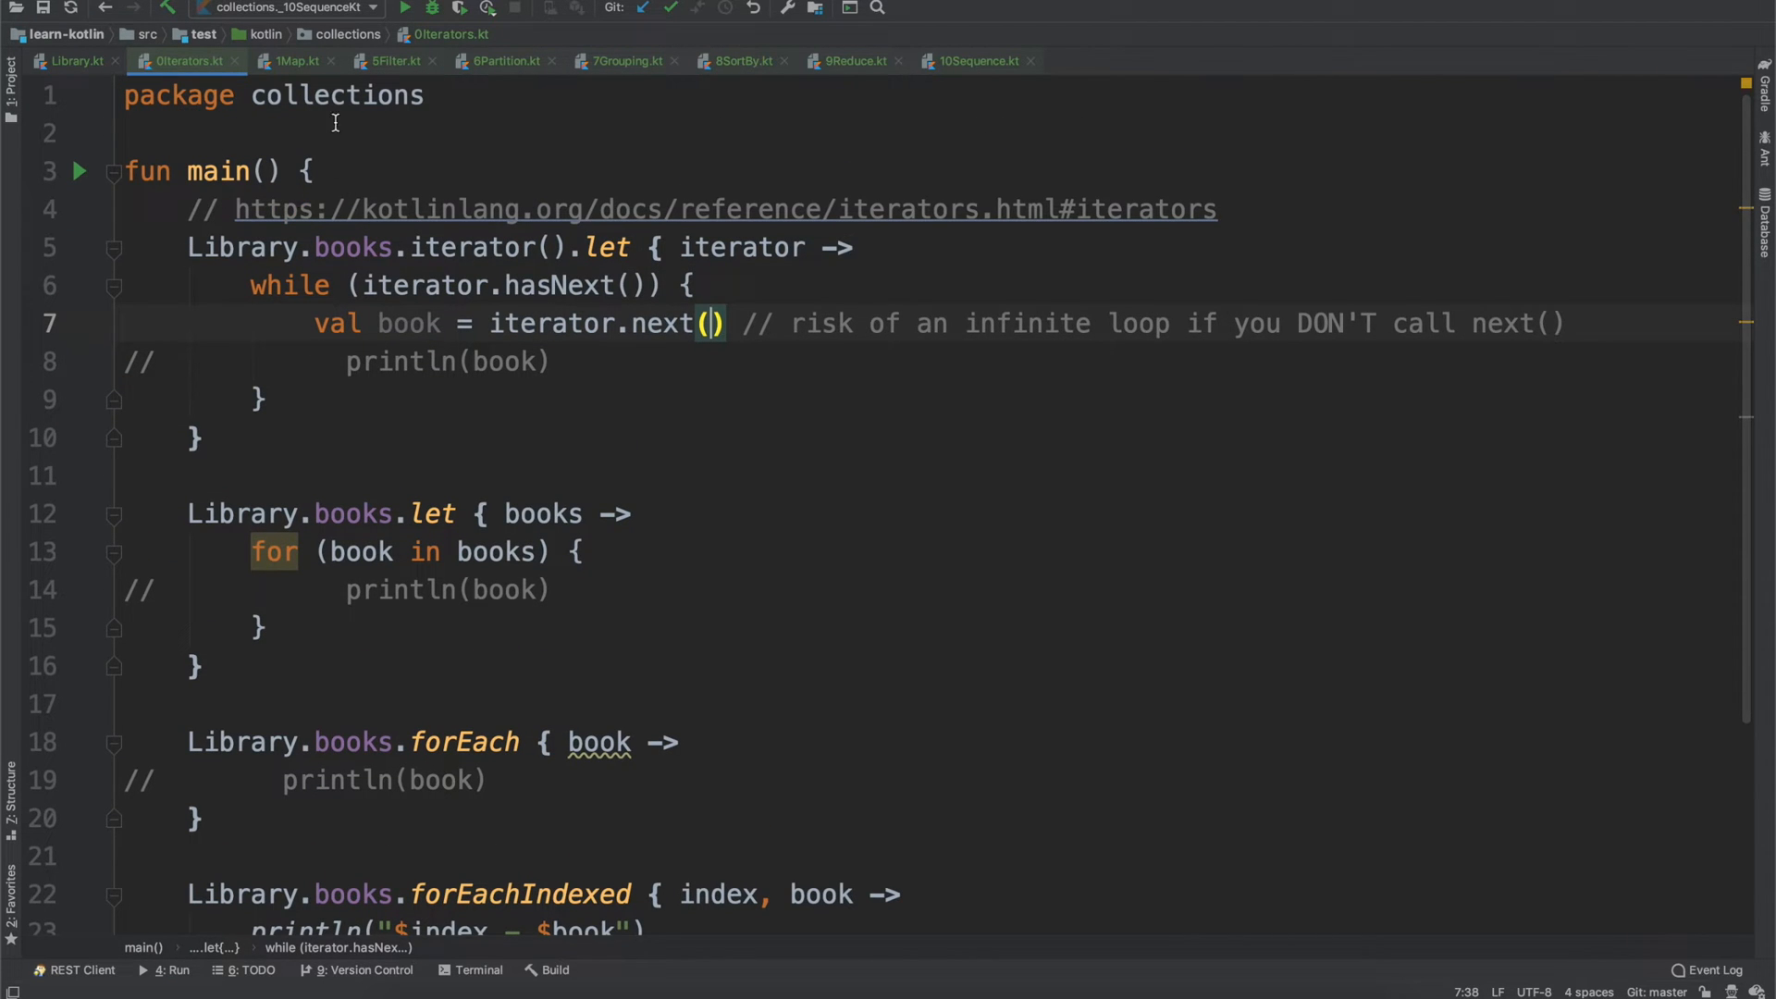
pyautogui.scroll(-3)
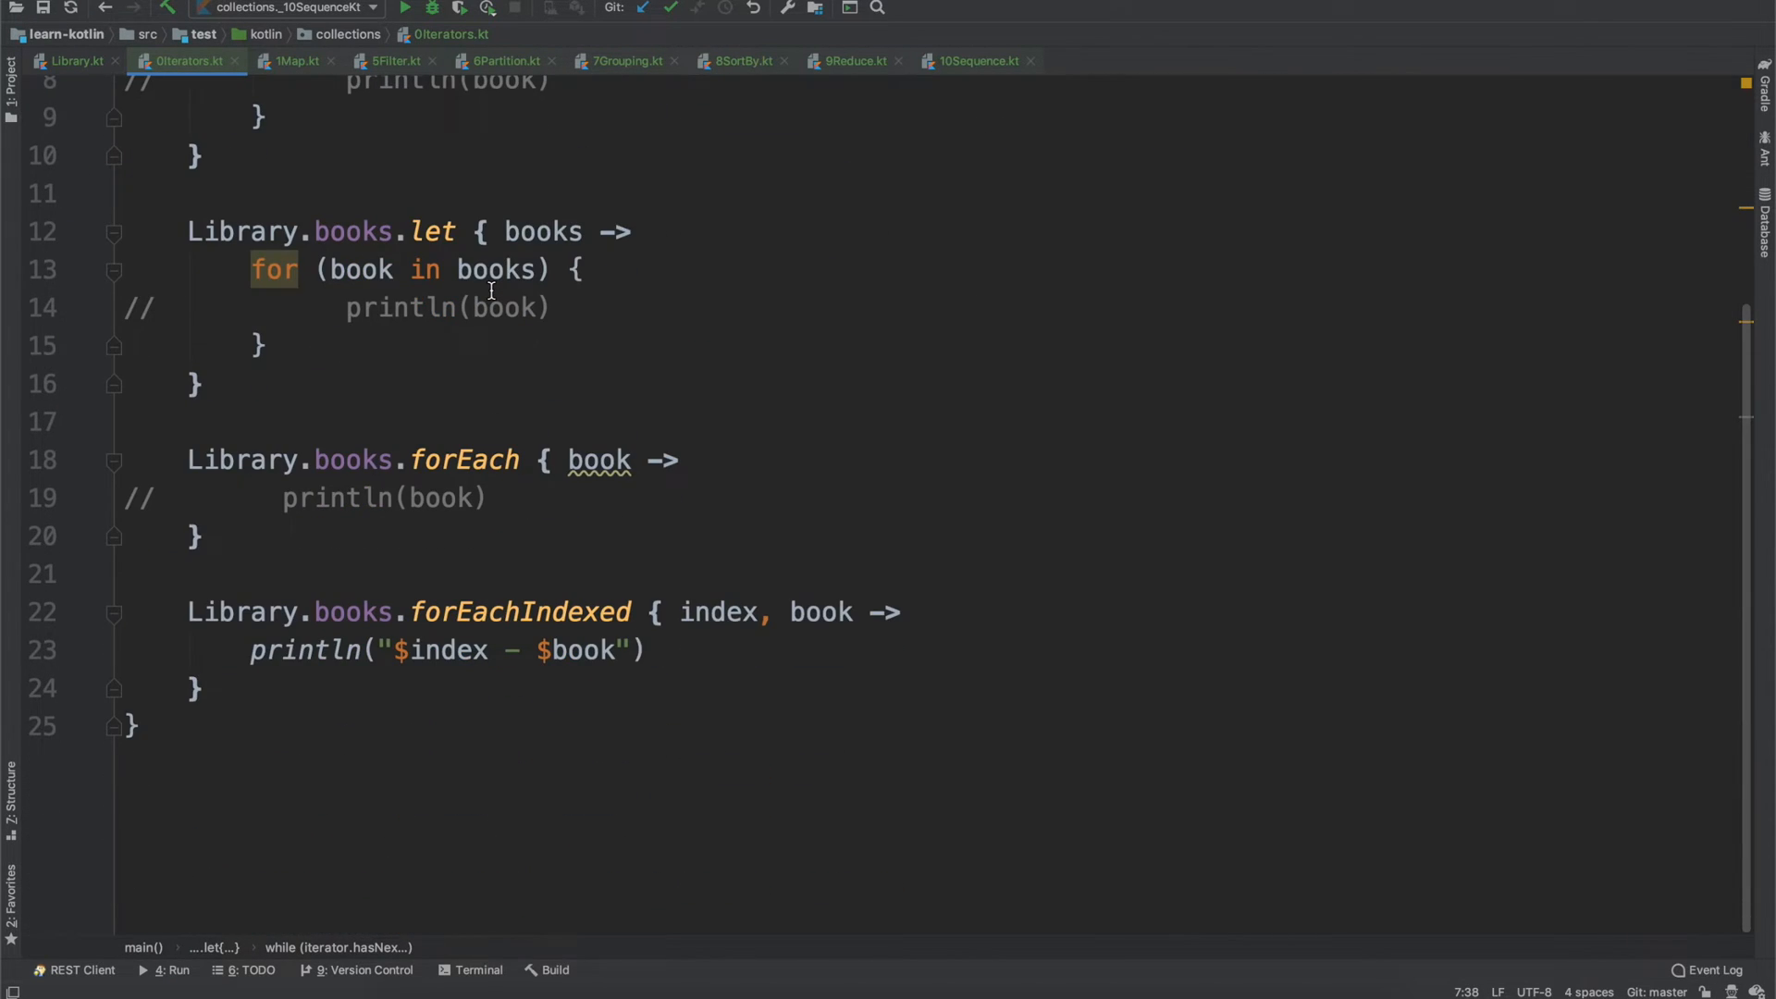
pyautogui.scroll(3)
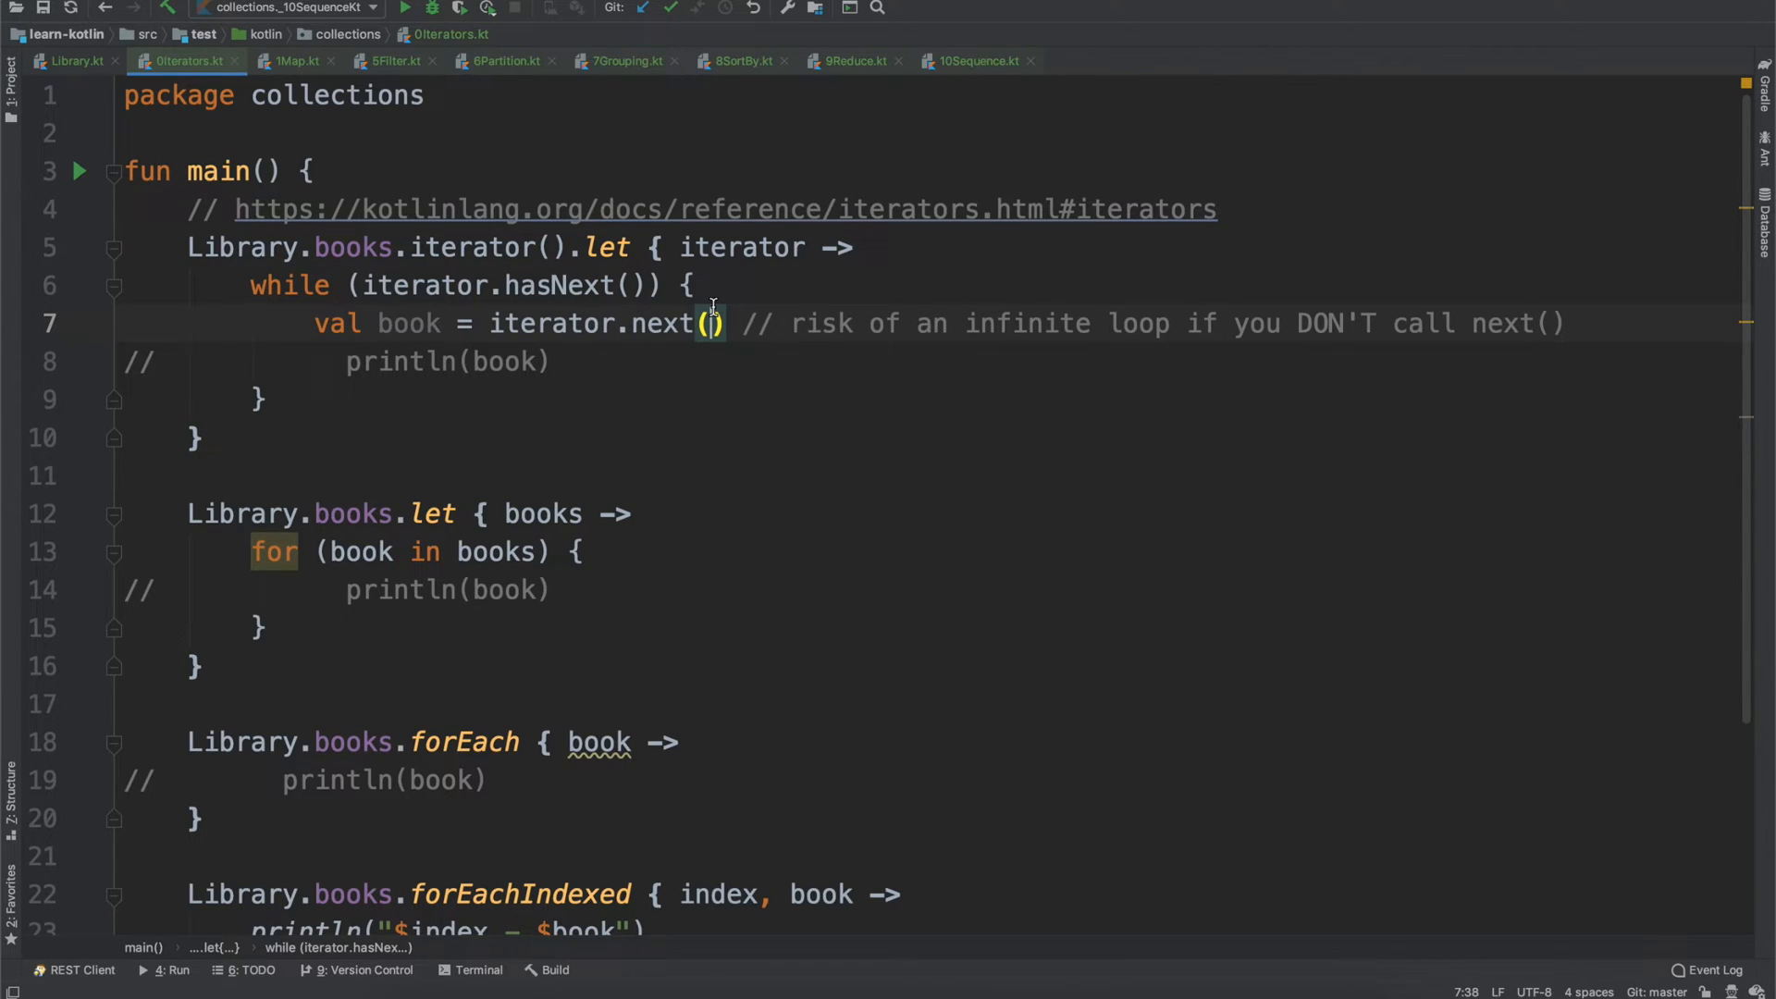
pyautogui.moveTo(411, 330)
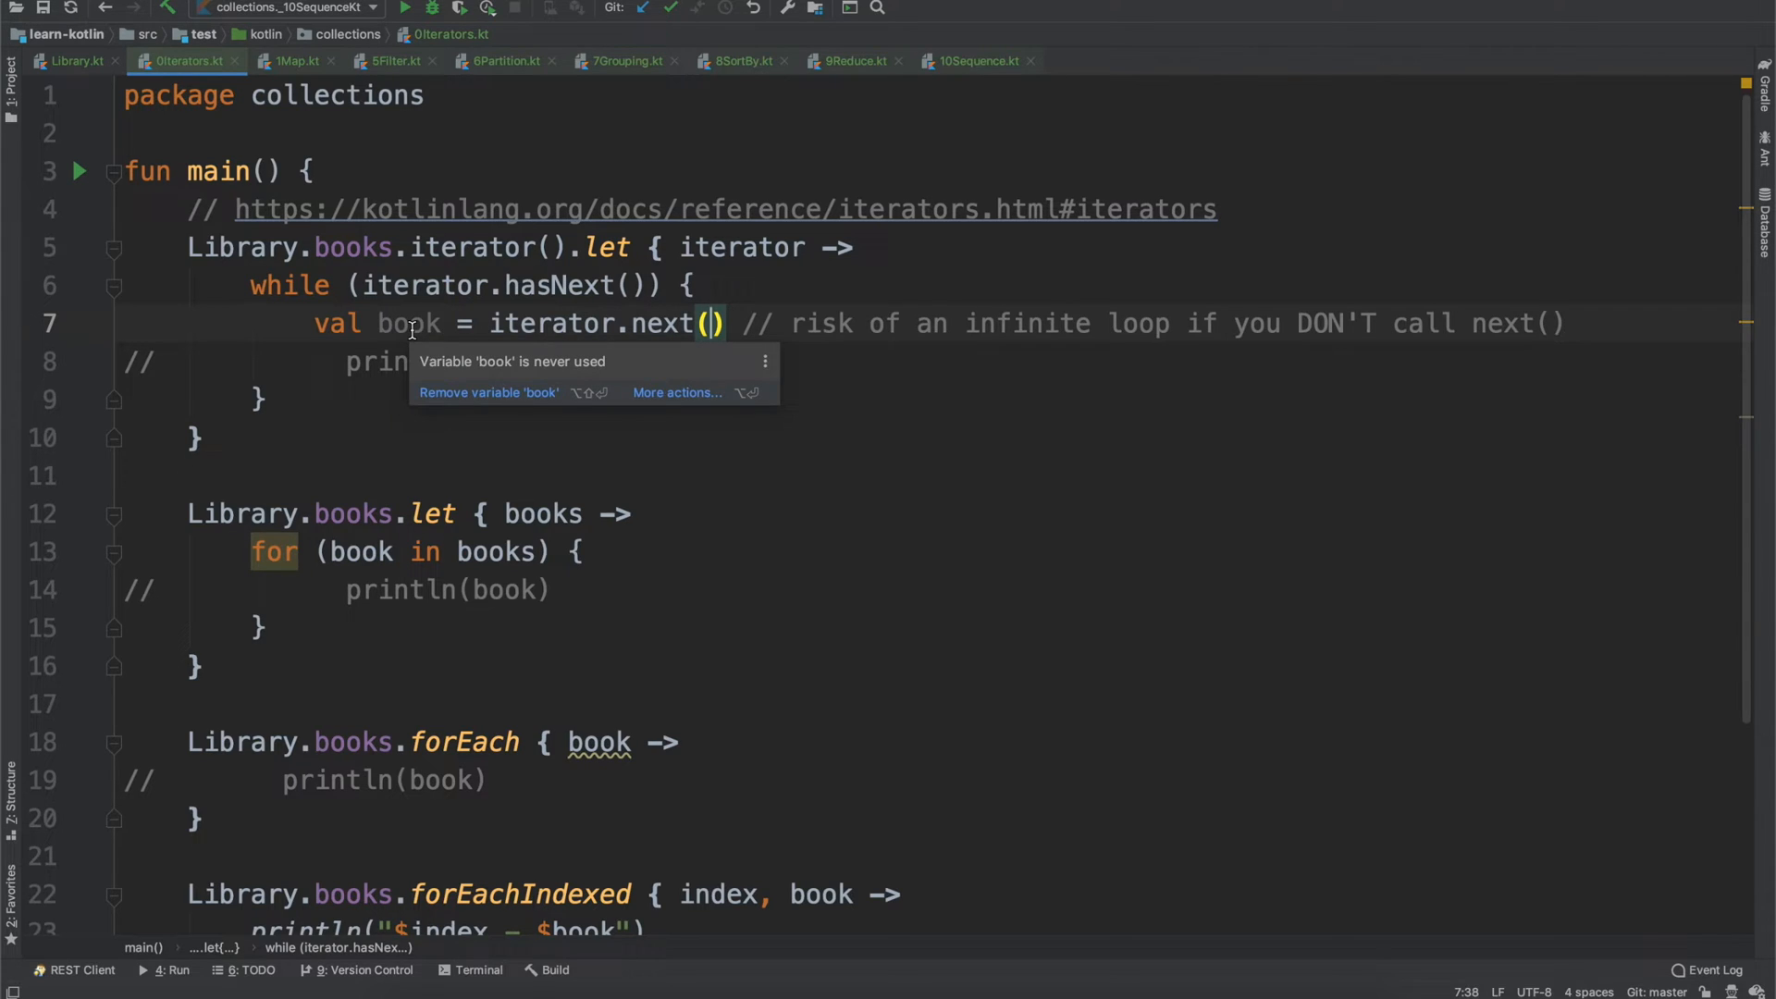
pyautogui.moveTo(298, 61)
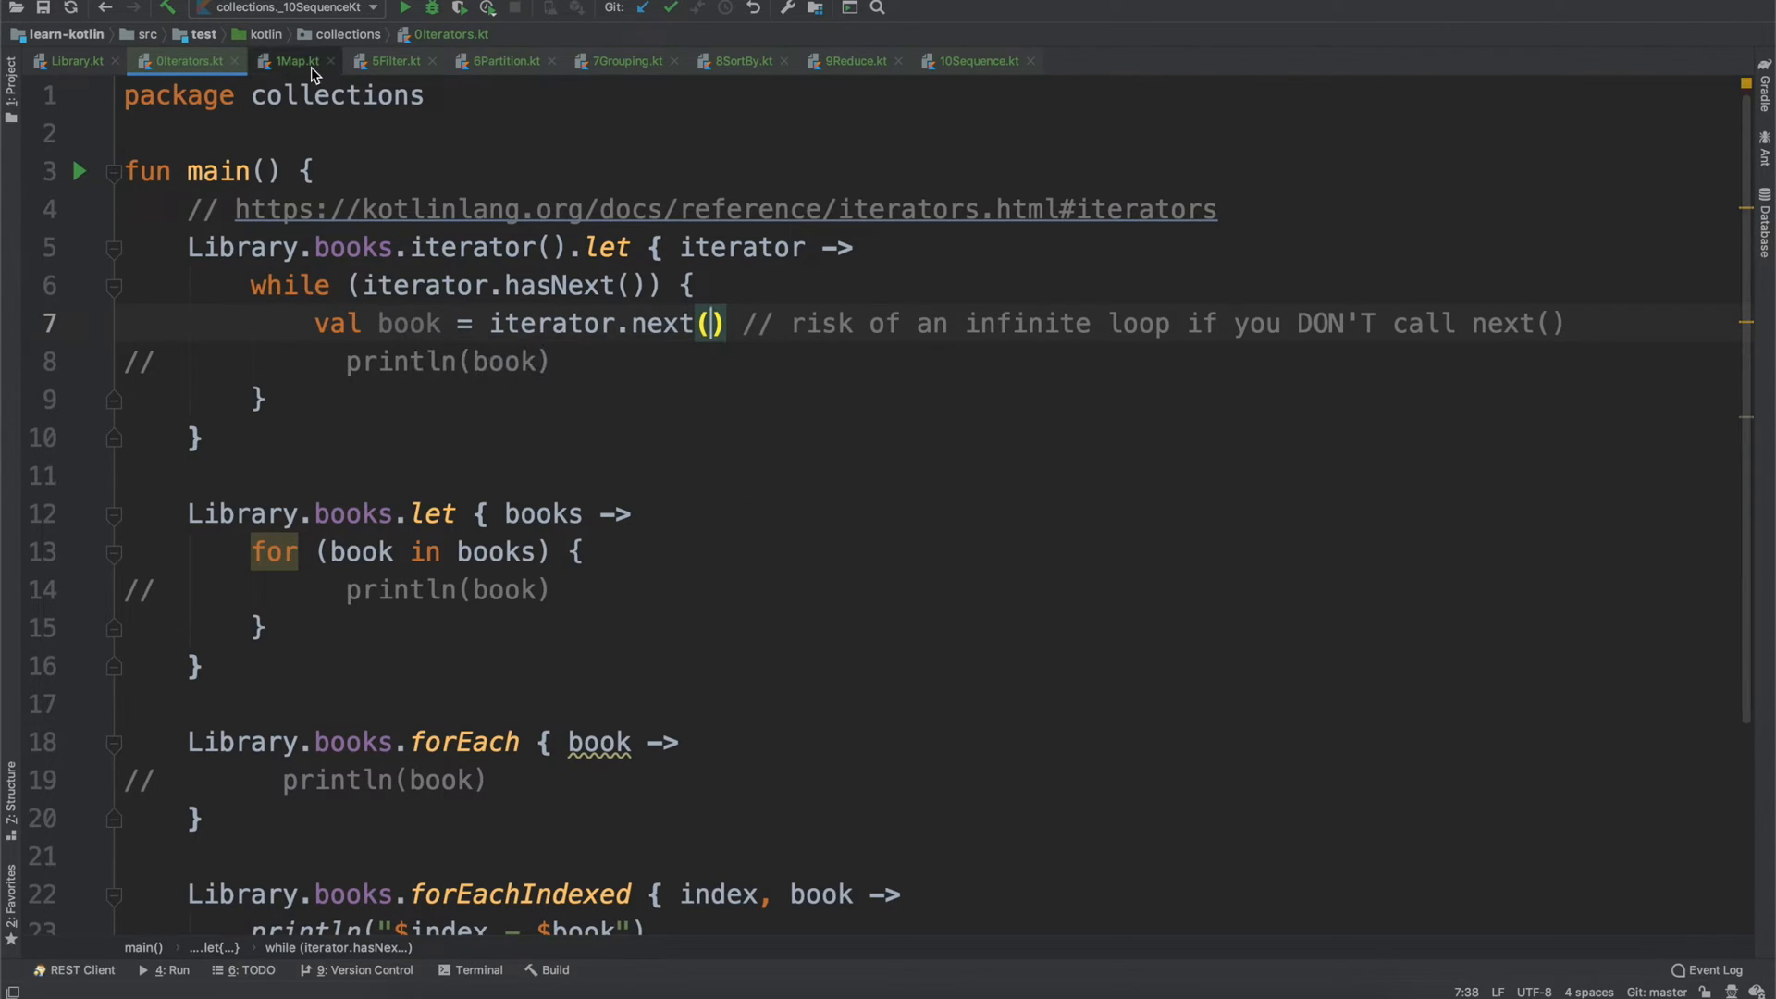
# - Review the 1Map.kt mapping examples and close the 5Filter, partition, grouping and other example tabs
pyautogui.click(294, 59)
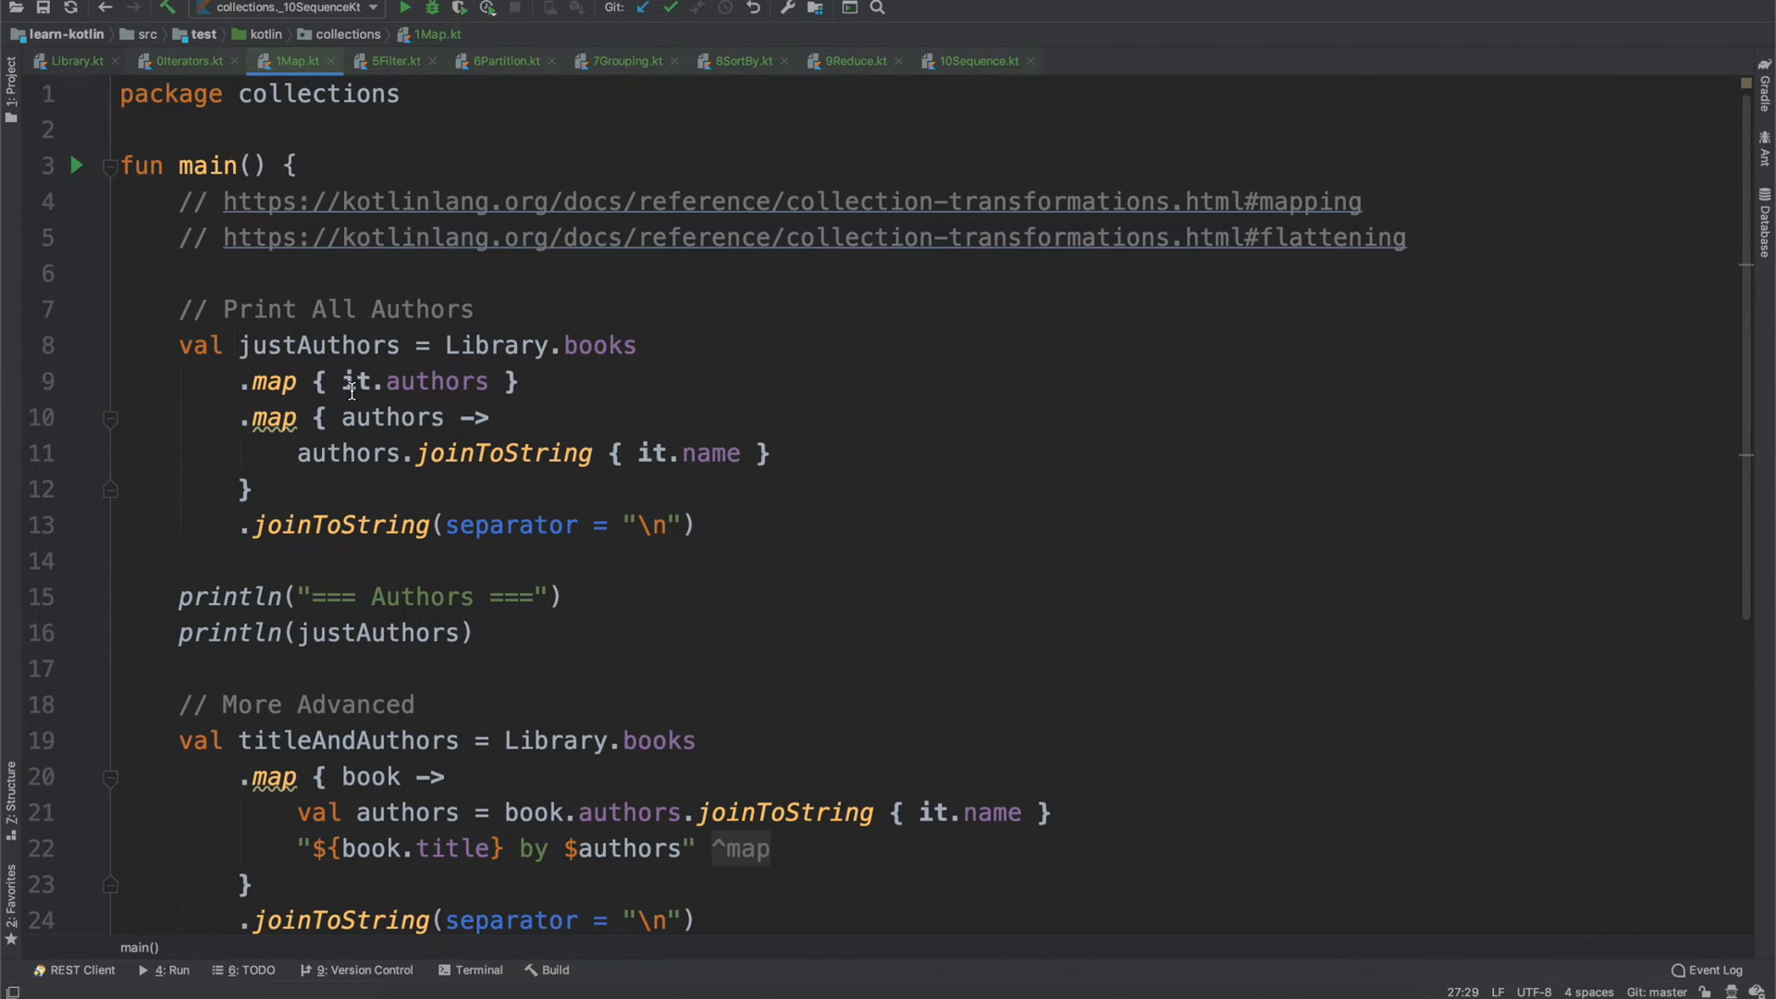
pyautogui.scroll(-3)
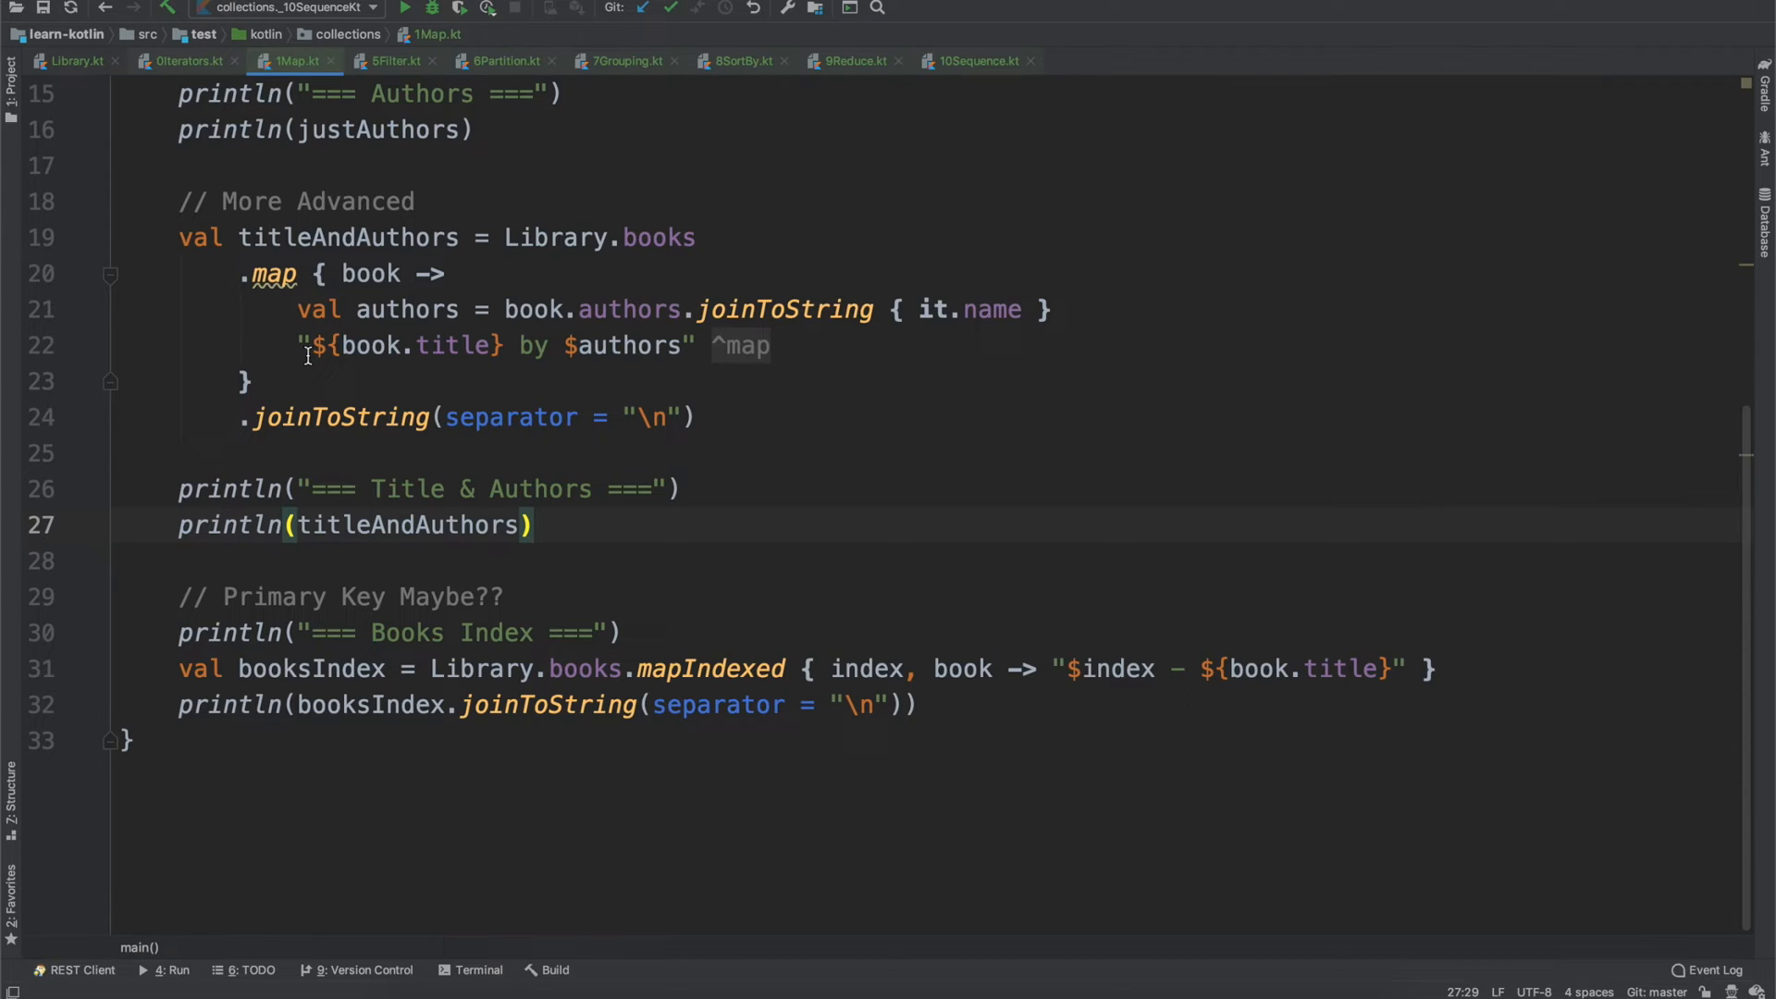
pyautogui.click(431, 61)
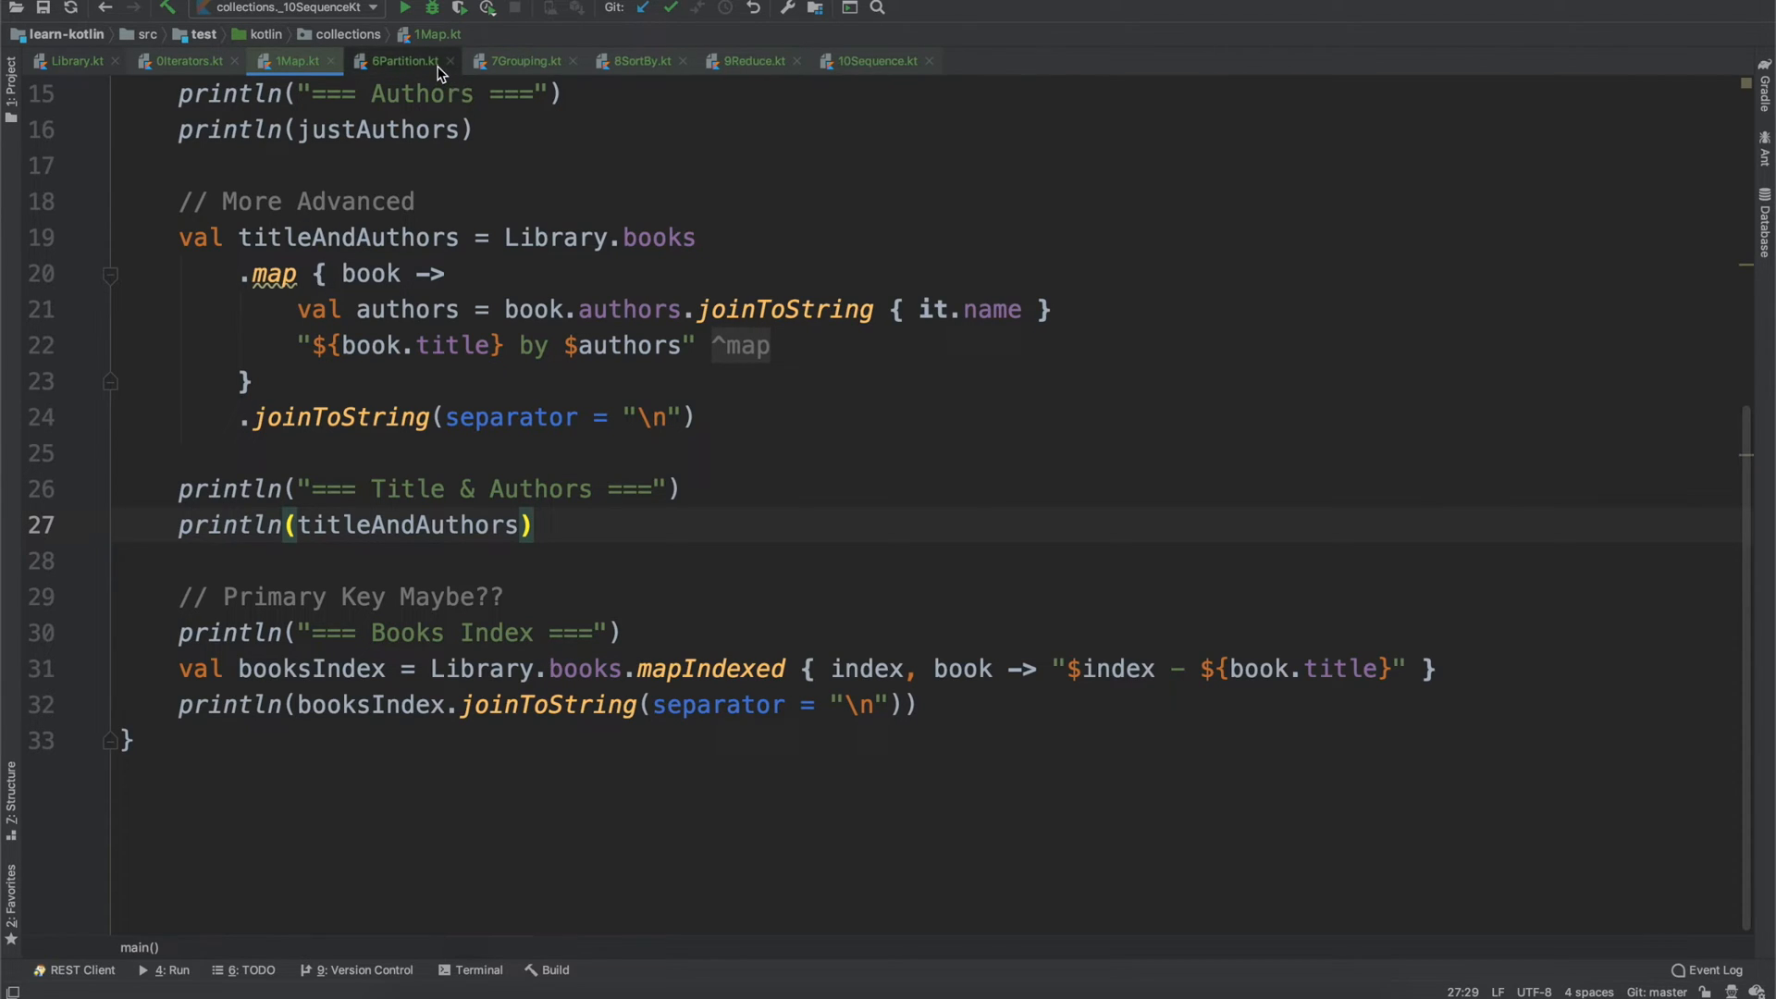
pyautogui.click(448, 60)
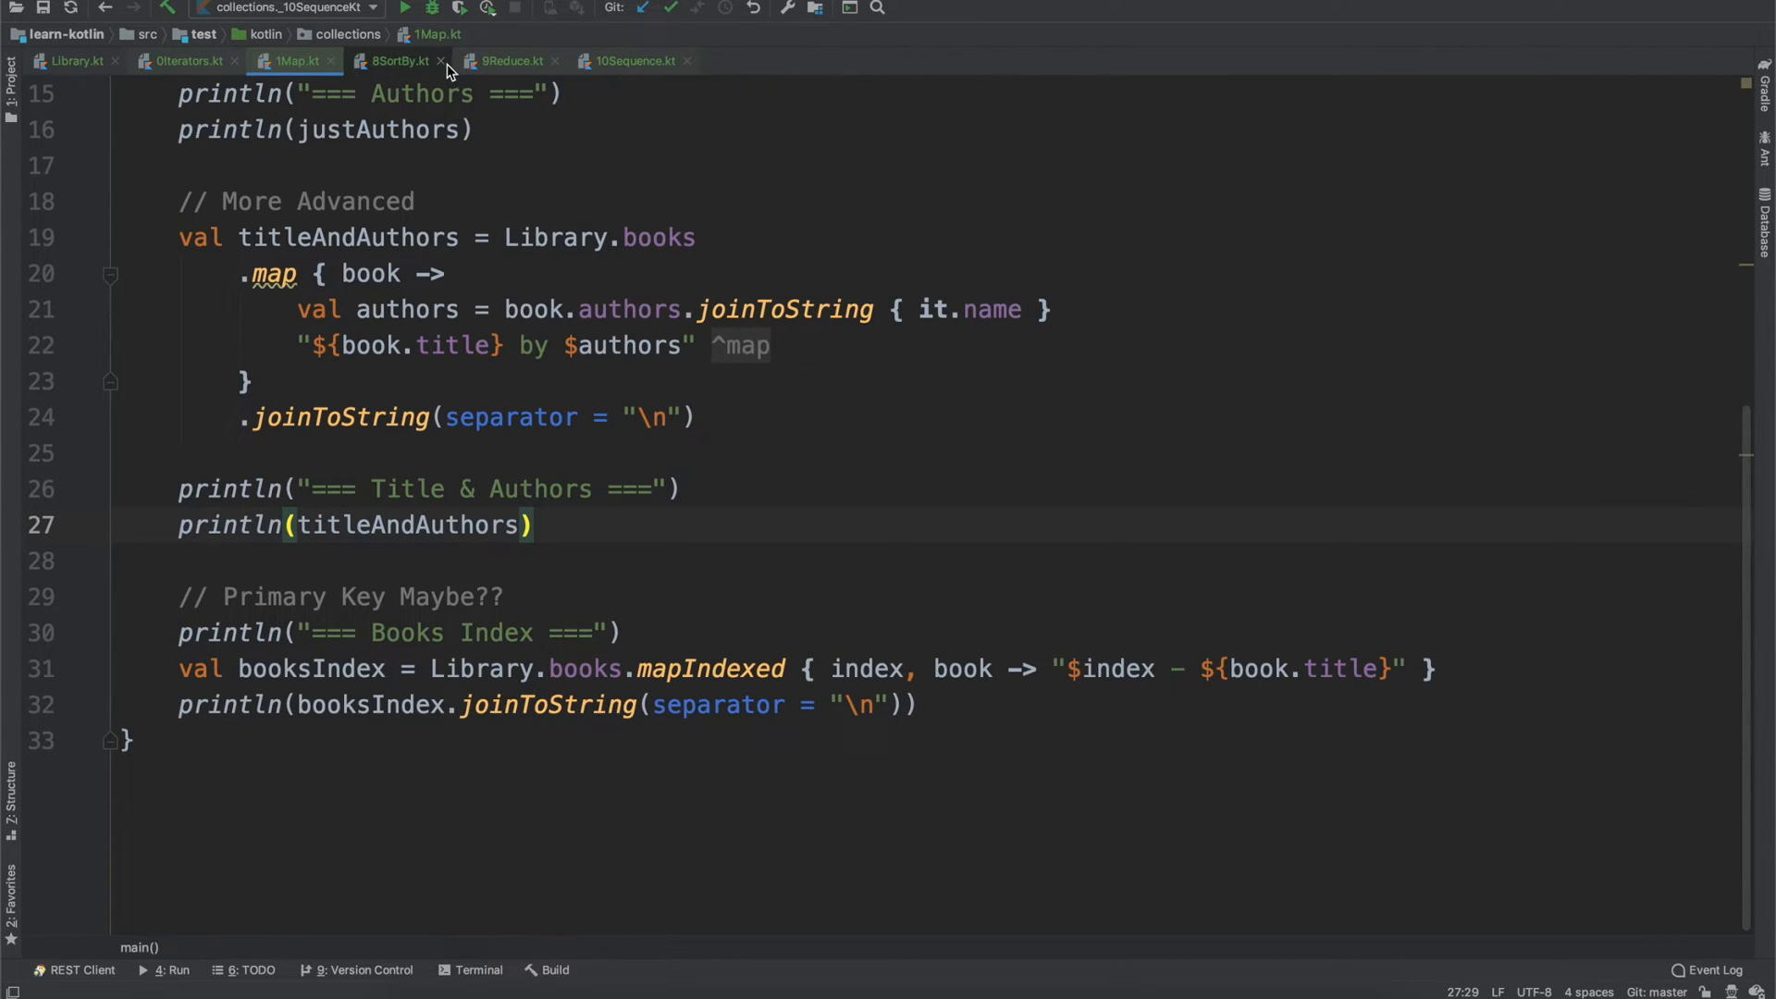
pyautogui.click(411, 60)
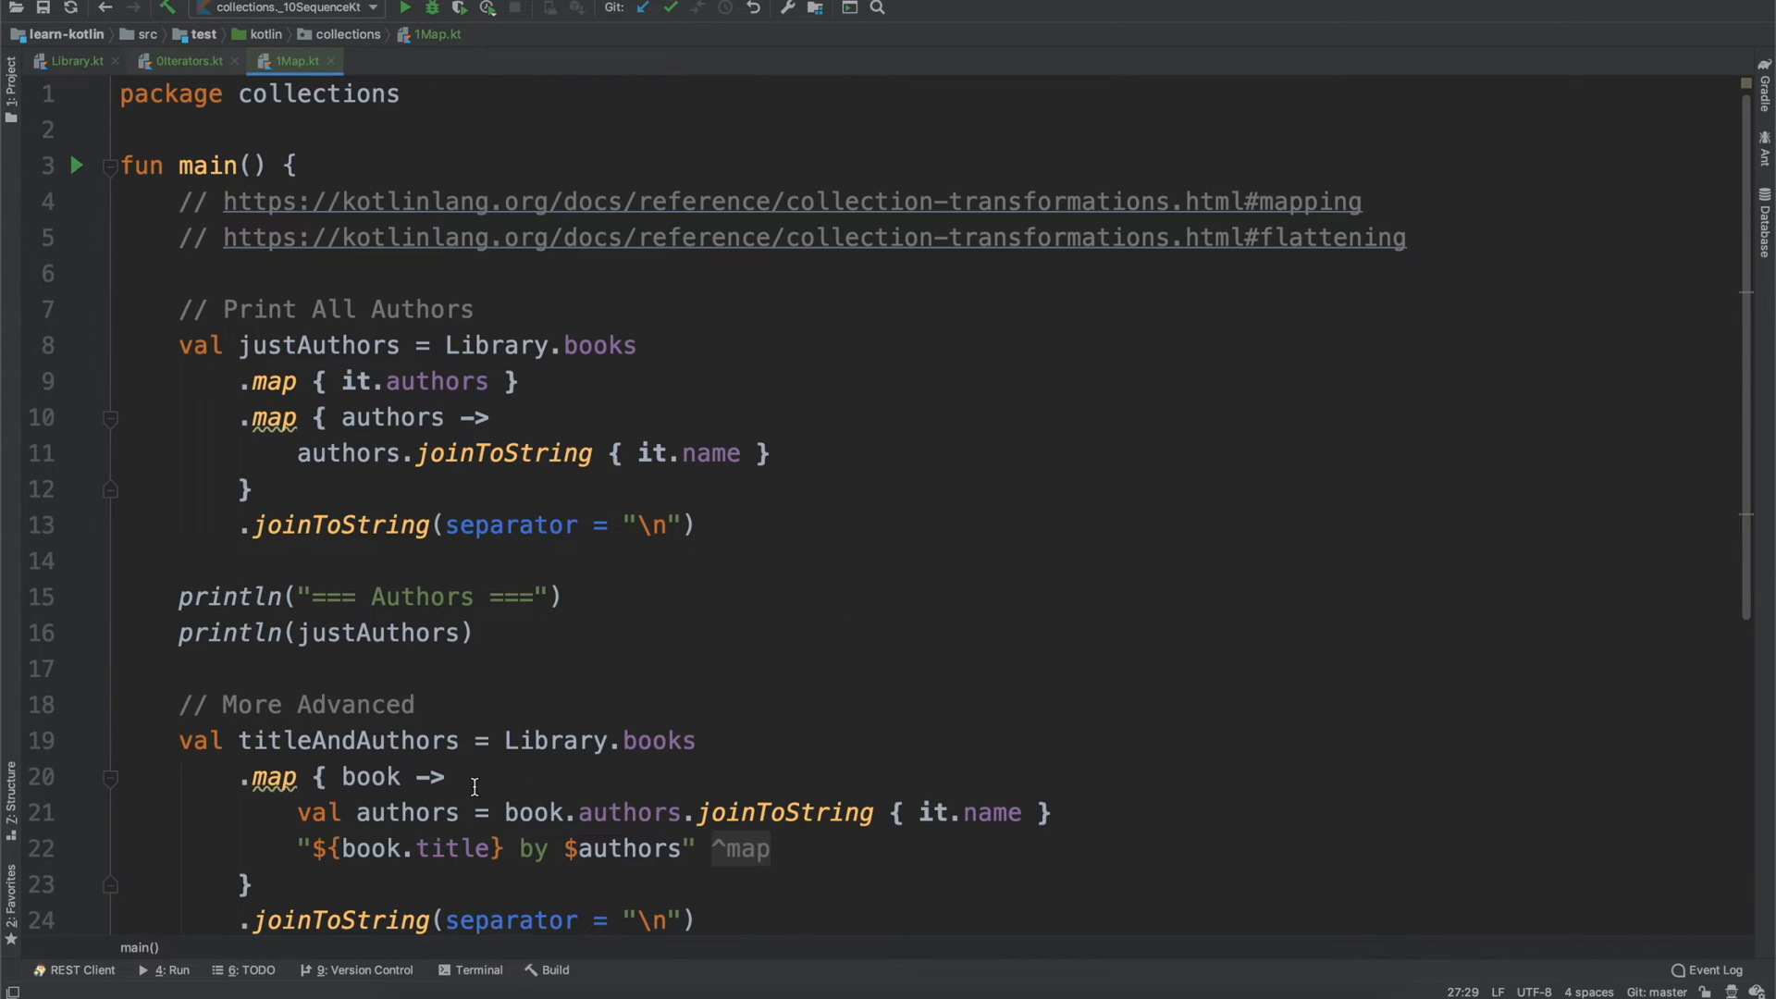
# - Focus the titleAndAuthors mapping example, then move on to 2Zip.kt
pyautogui.click(550, 740)
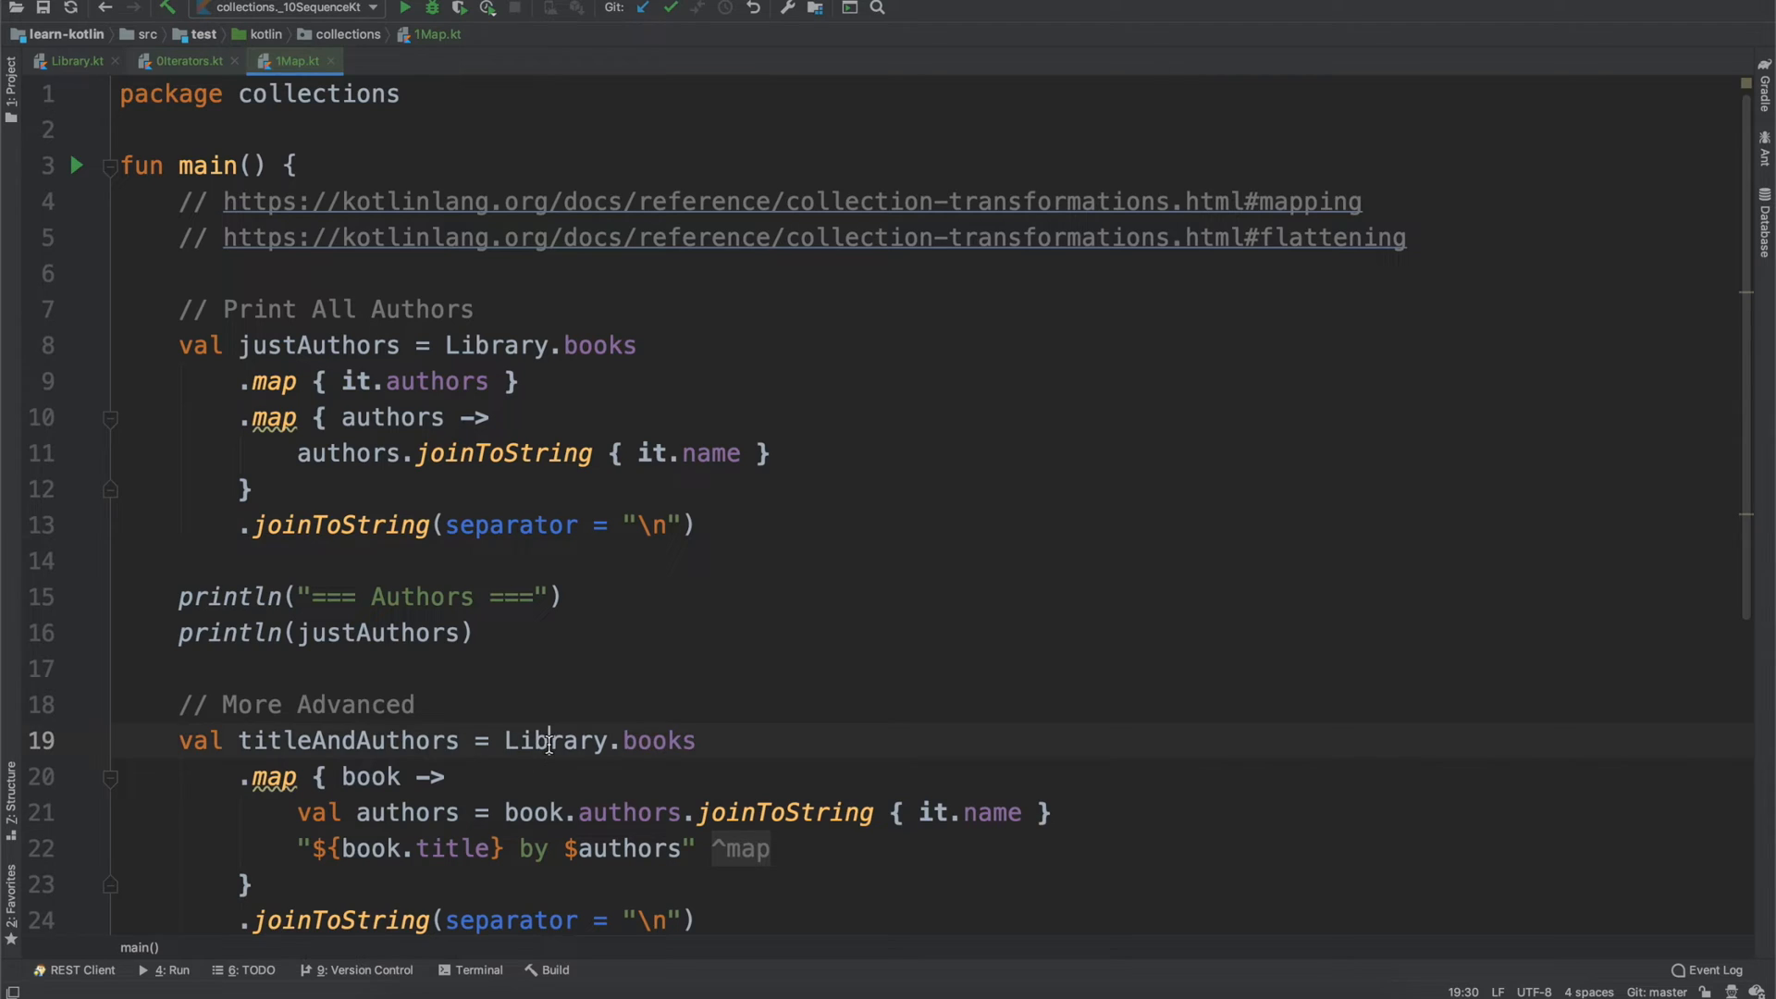
pyautogui.click(390, 59)
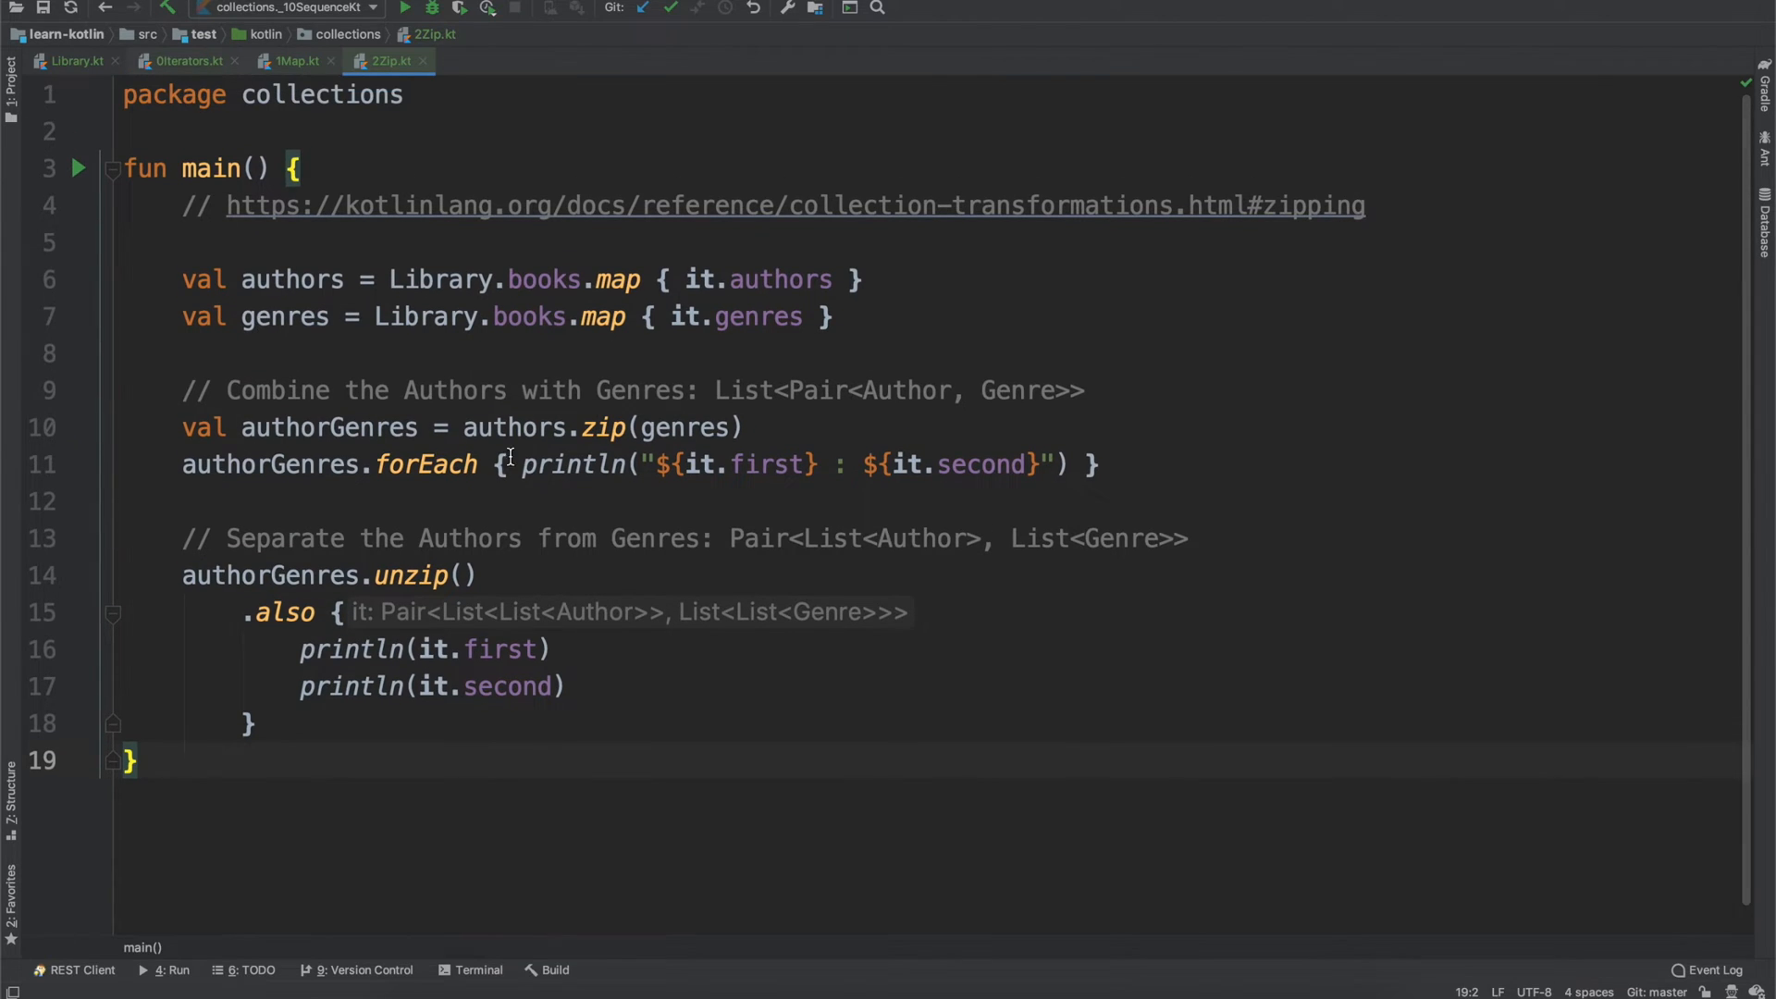
pyautogui.moveTo(612, 300)
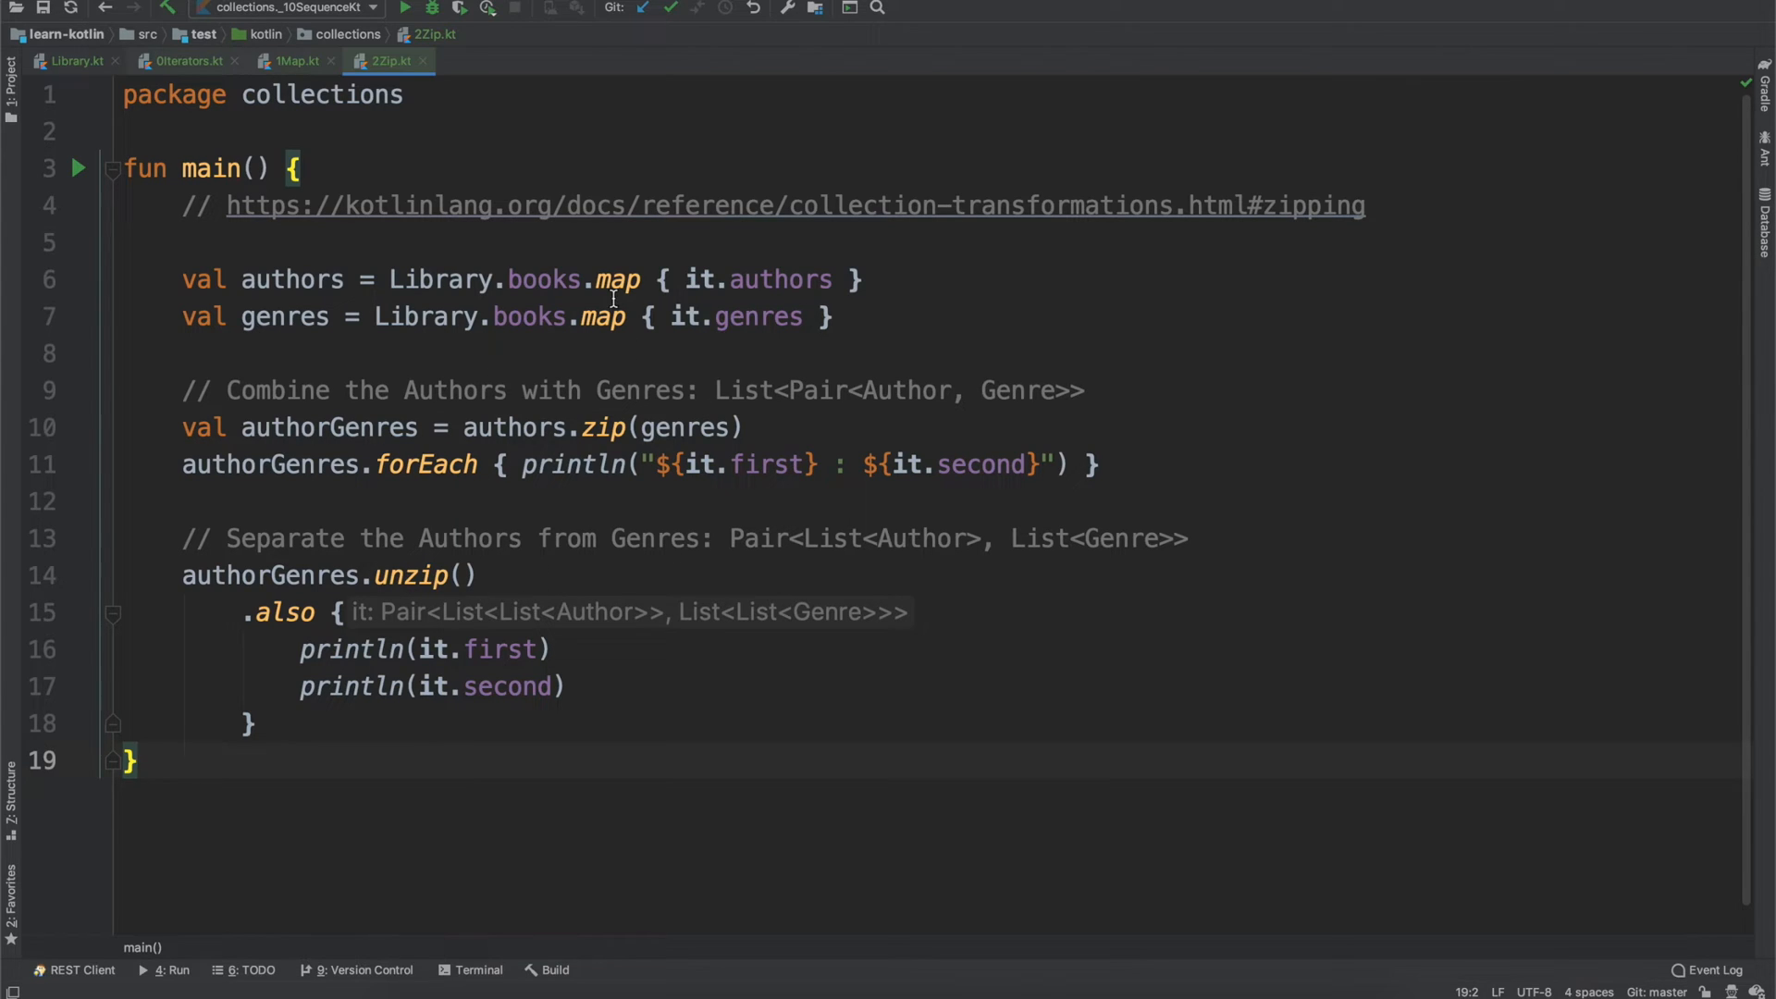
pyautogui.moveTo(442, 425)
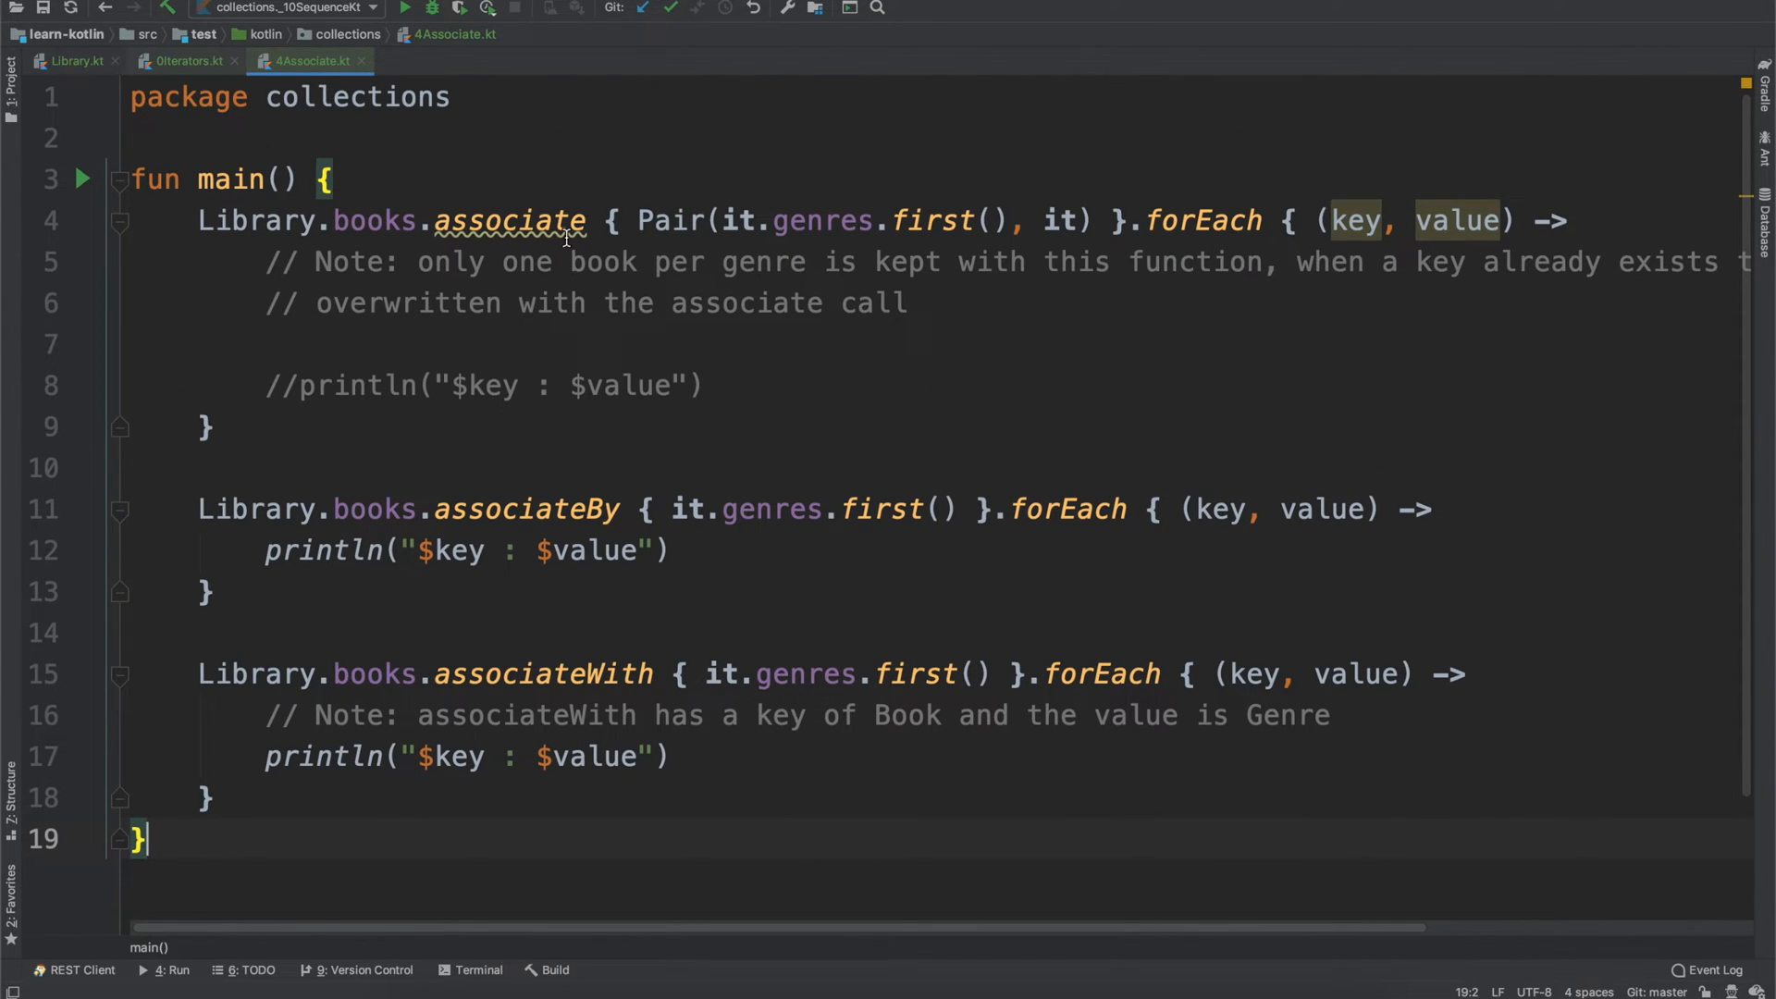
pyautogui.moveTo(468, 464)
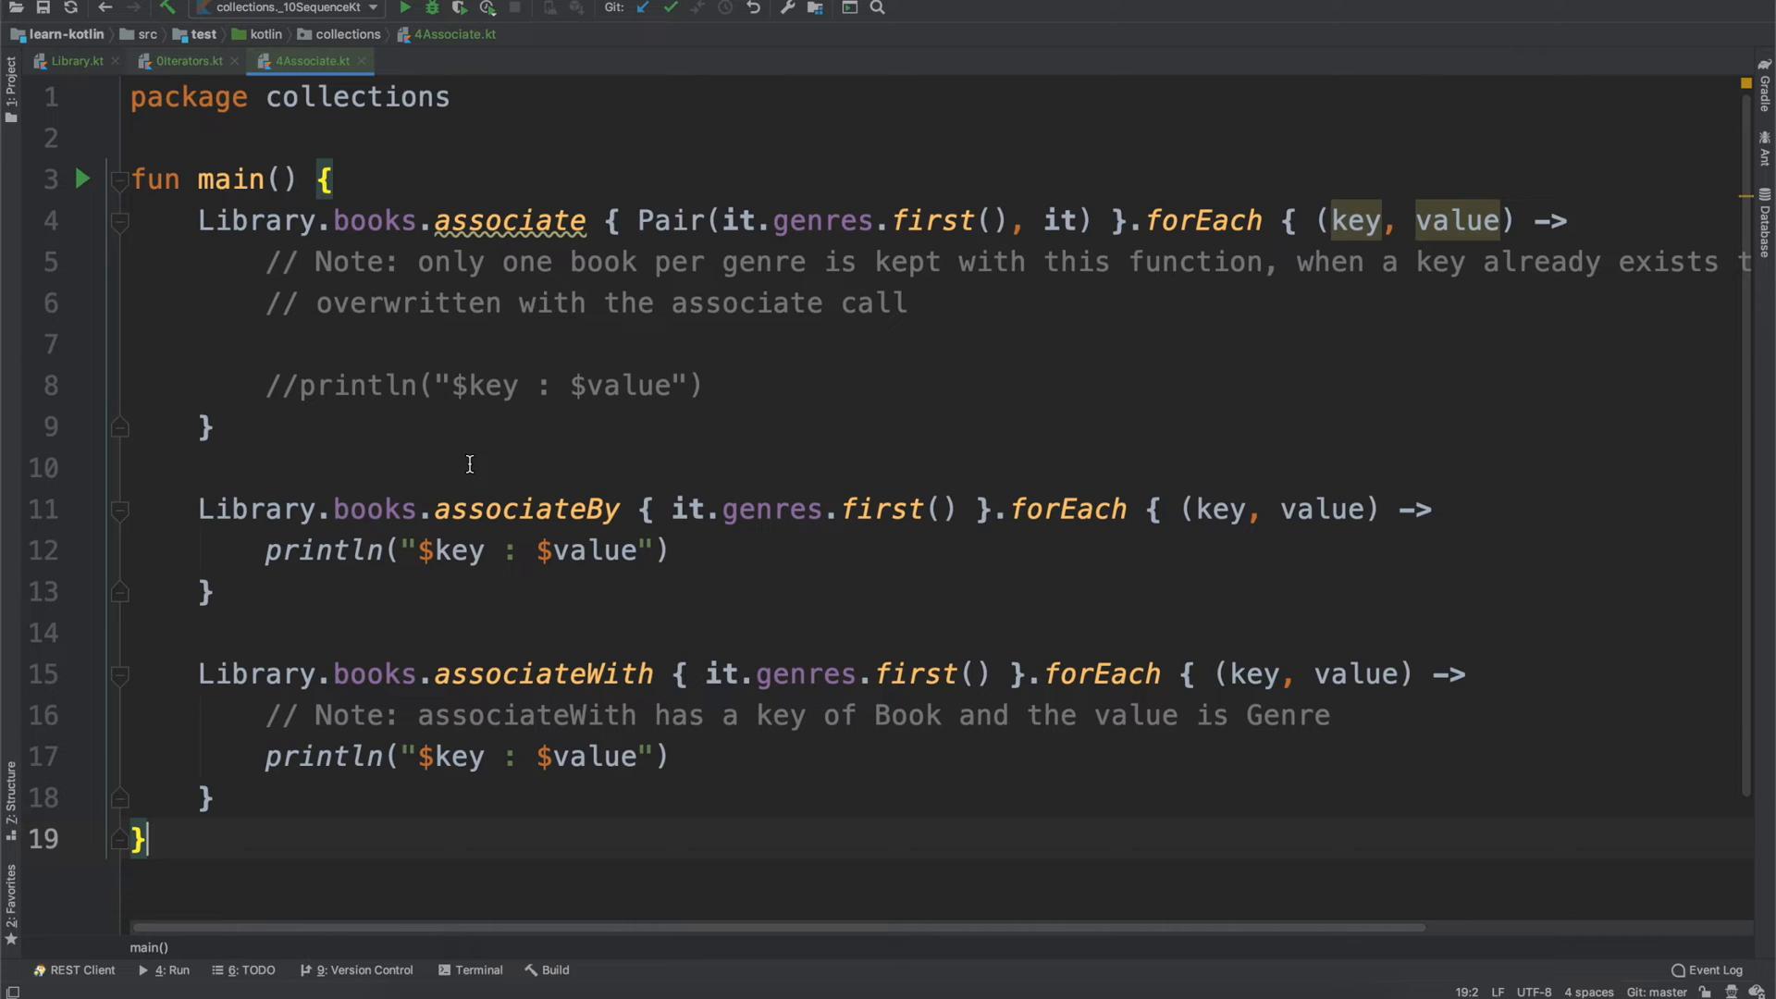
# - Show 5Filter.kt filtering Library.books by author count and genre
pyautogui.click(436, 33)
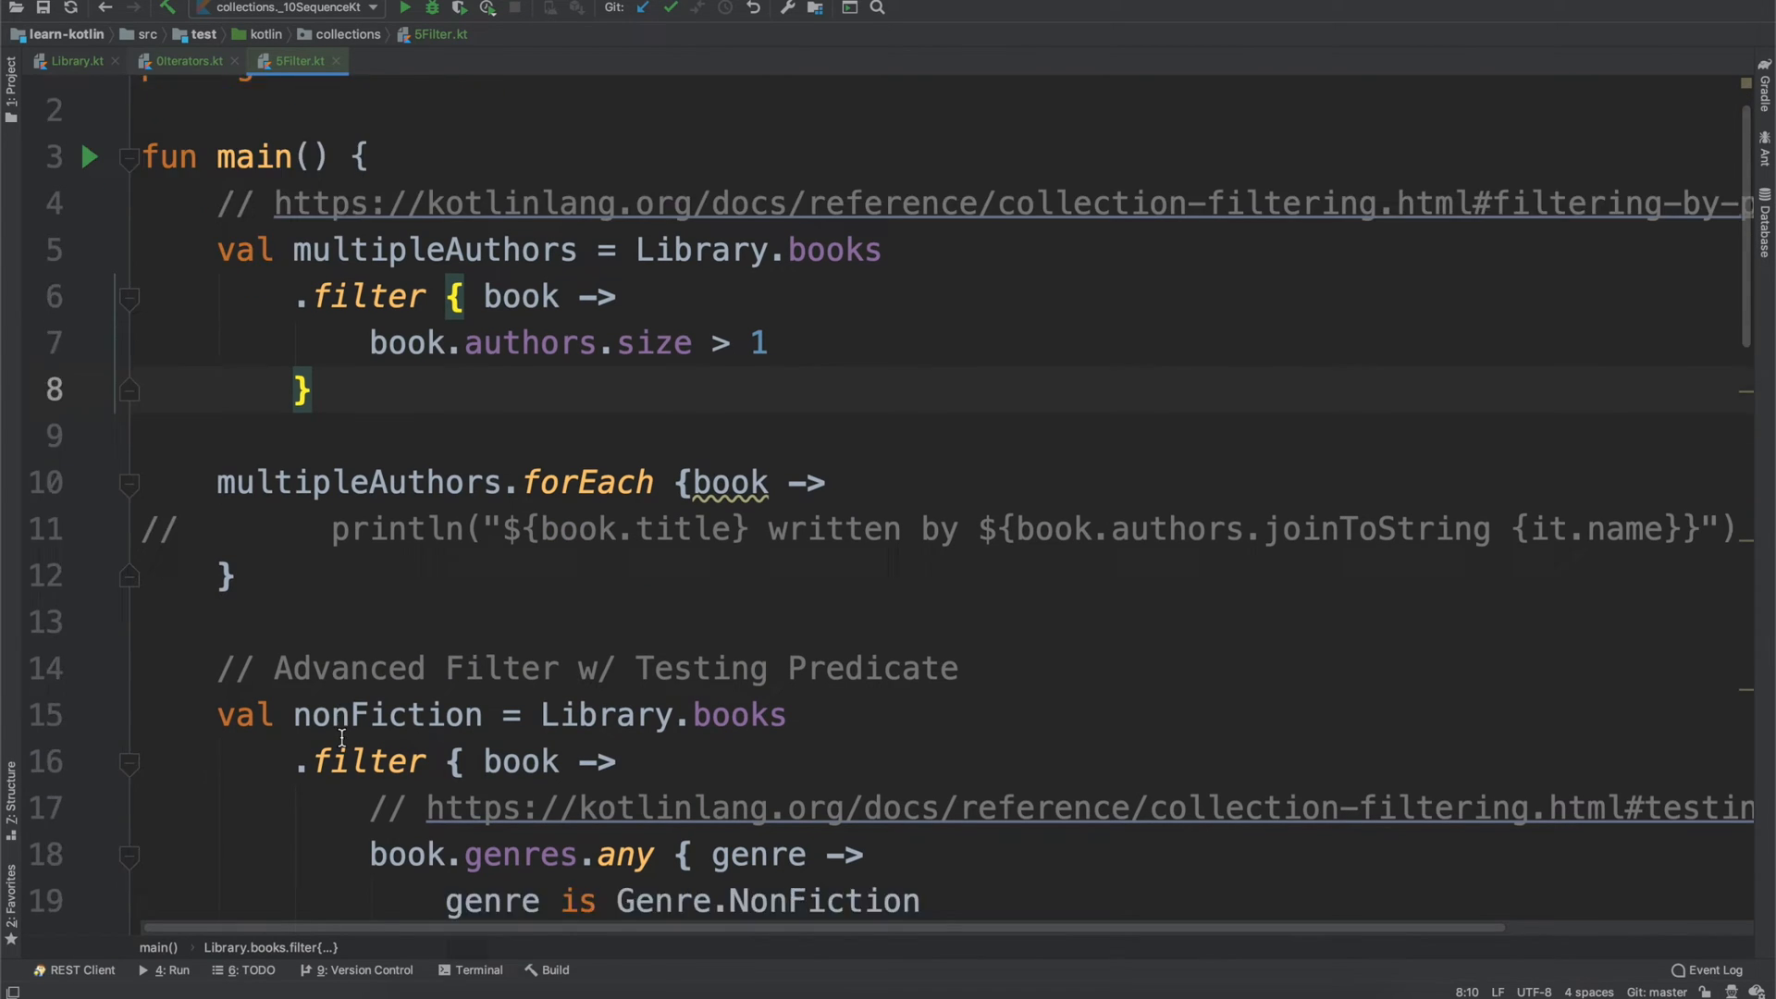
# - Review 5Filter.kt and move on to 7Grouping.kt grouping books by genre
pyautogui.scroll(3)
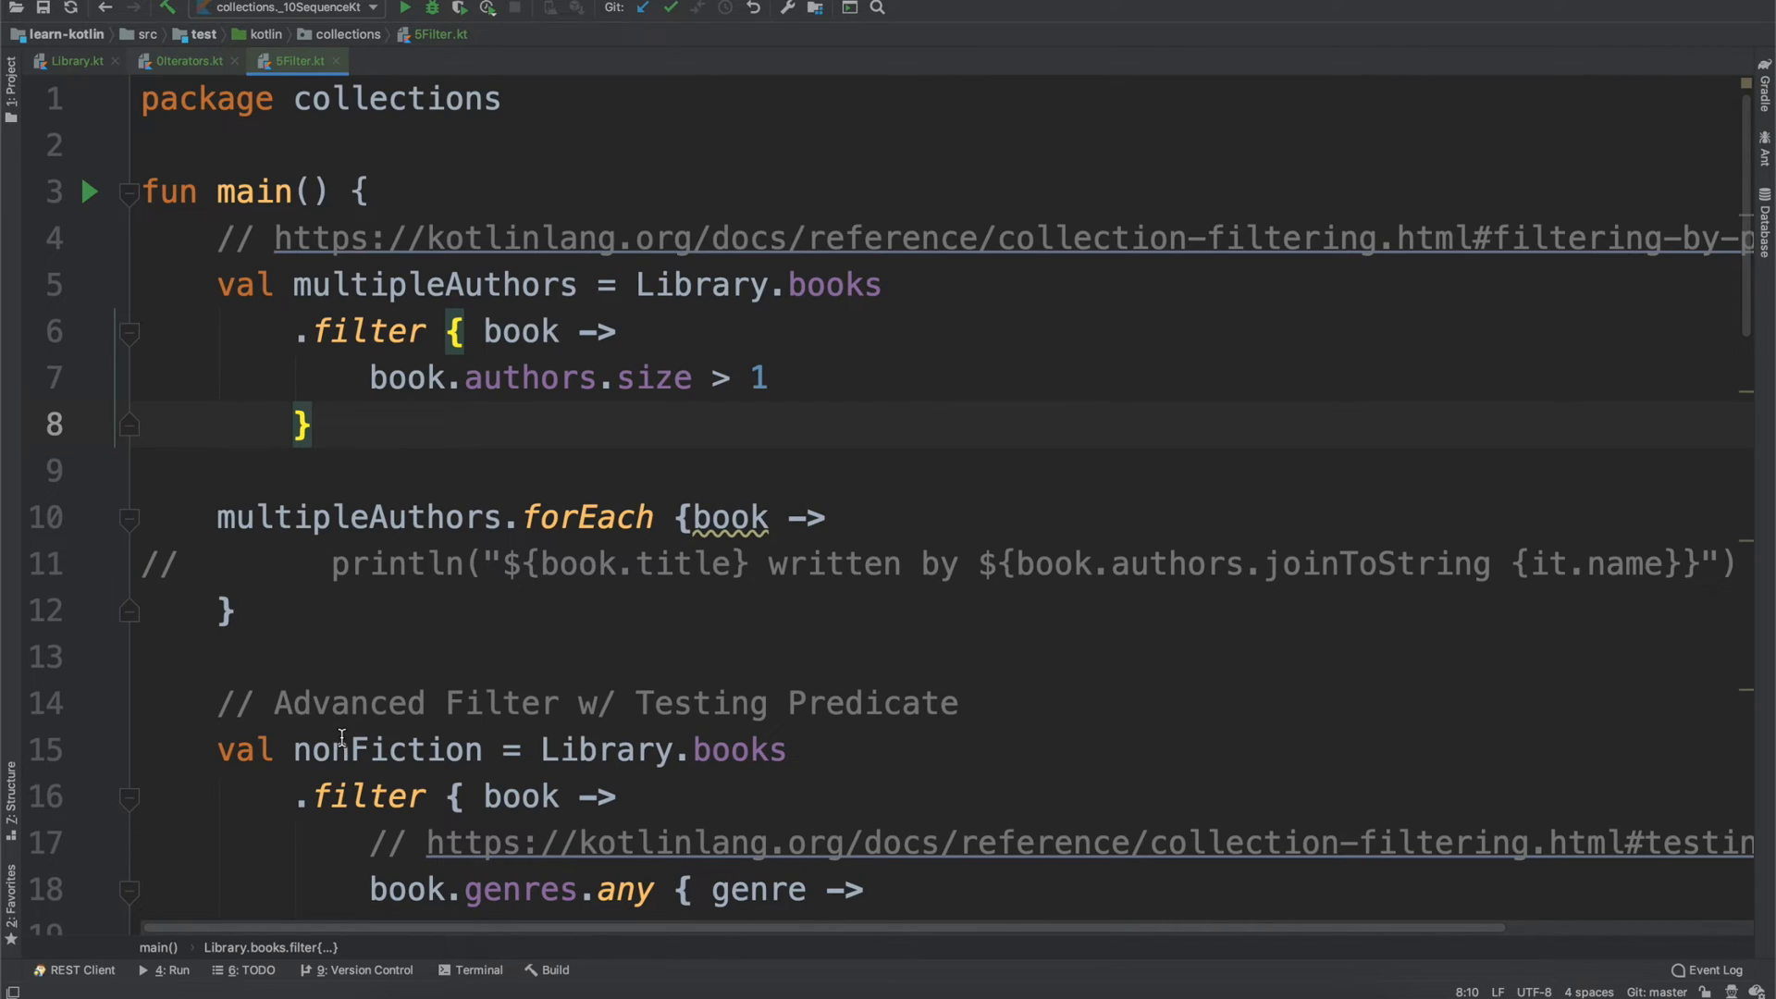
pyautogui.moveTo(507, 770)
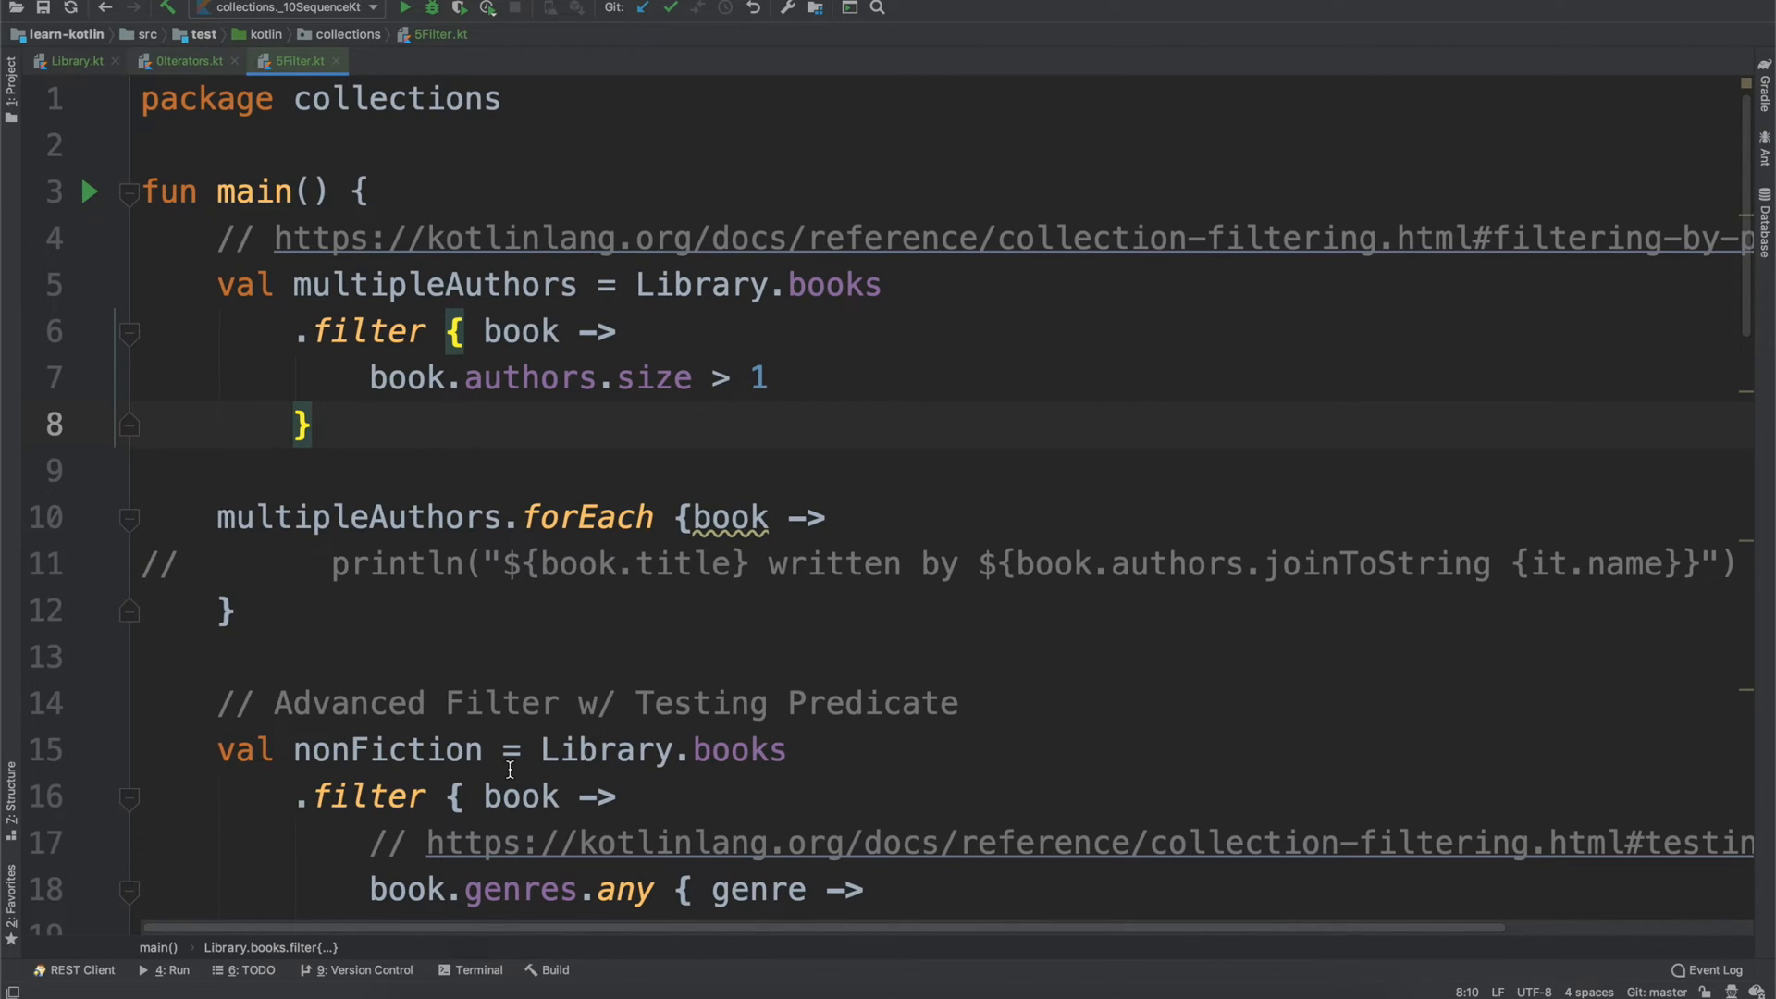
pyautogui.moveTo(475, 564)
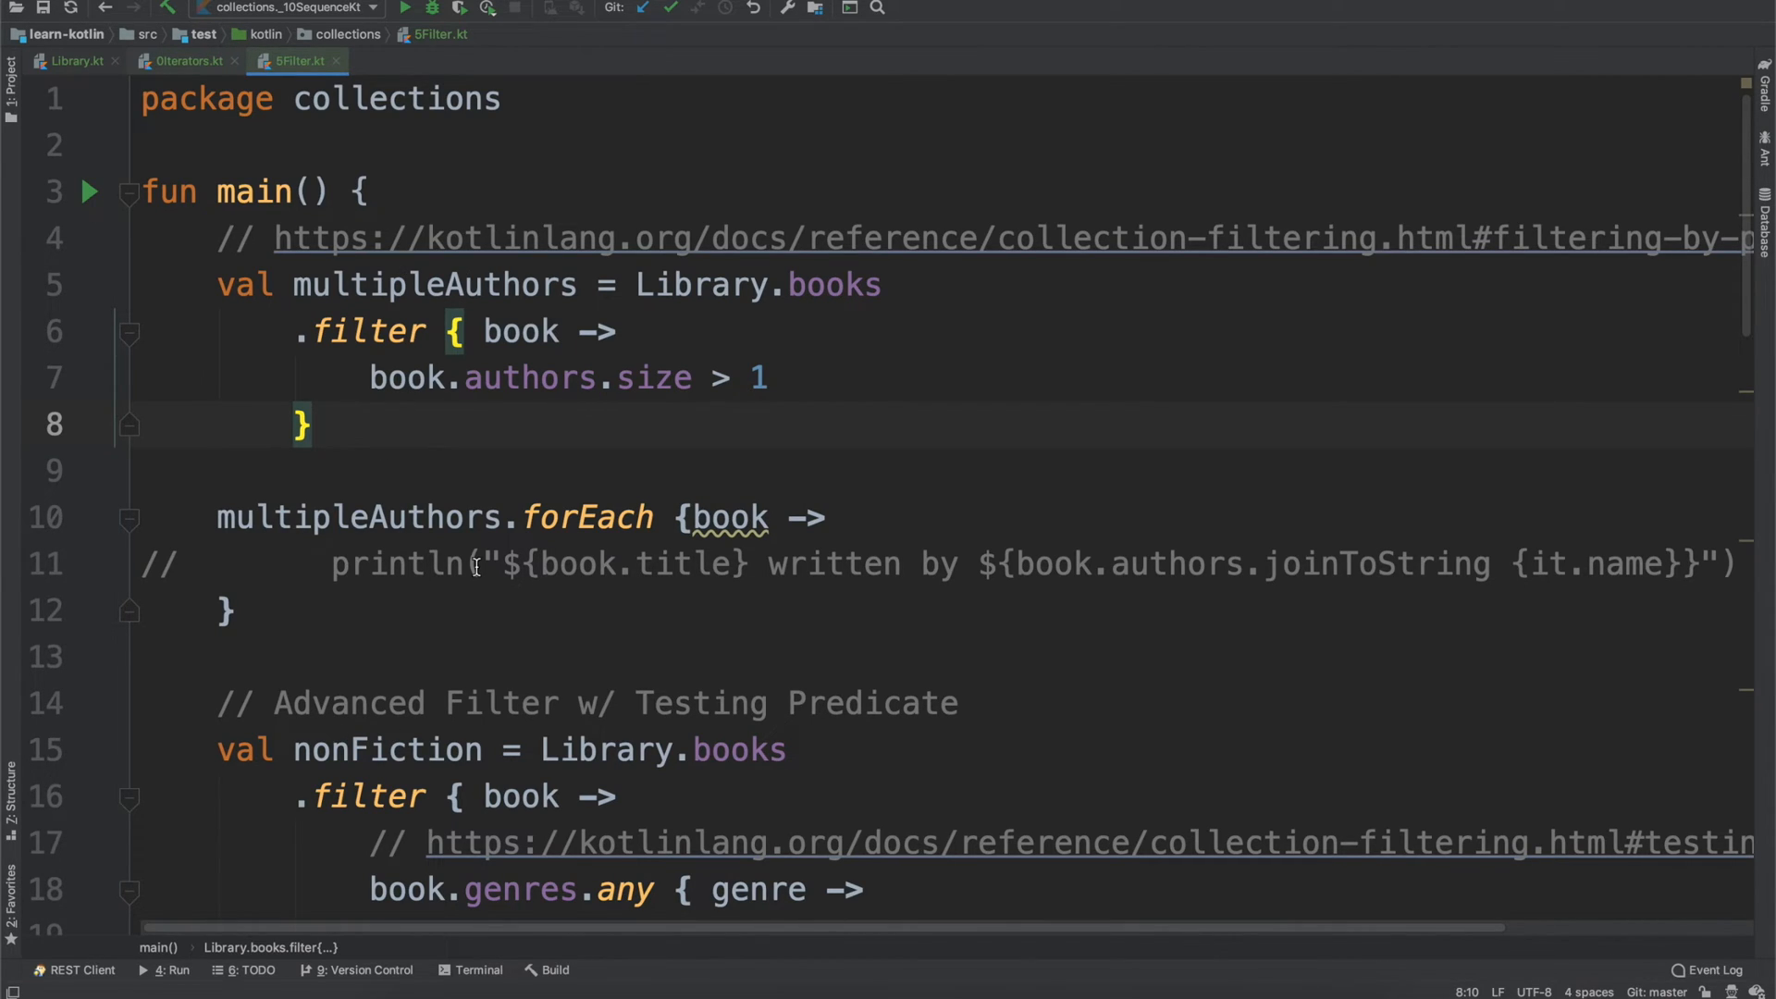
pyautogui.moveTo(660, 396)
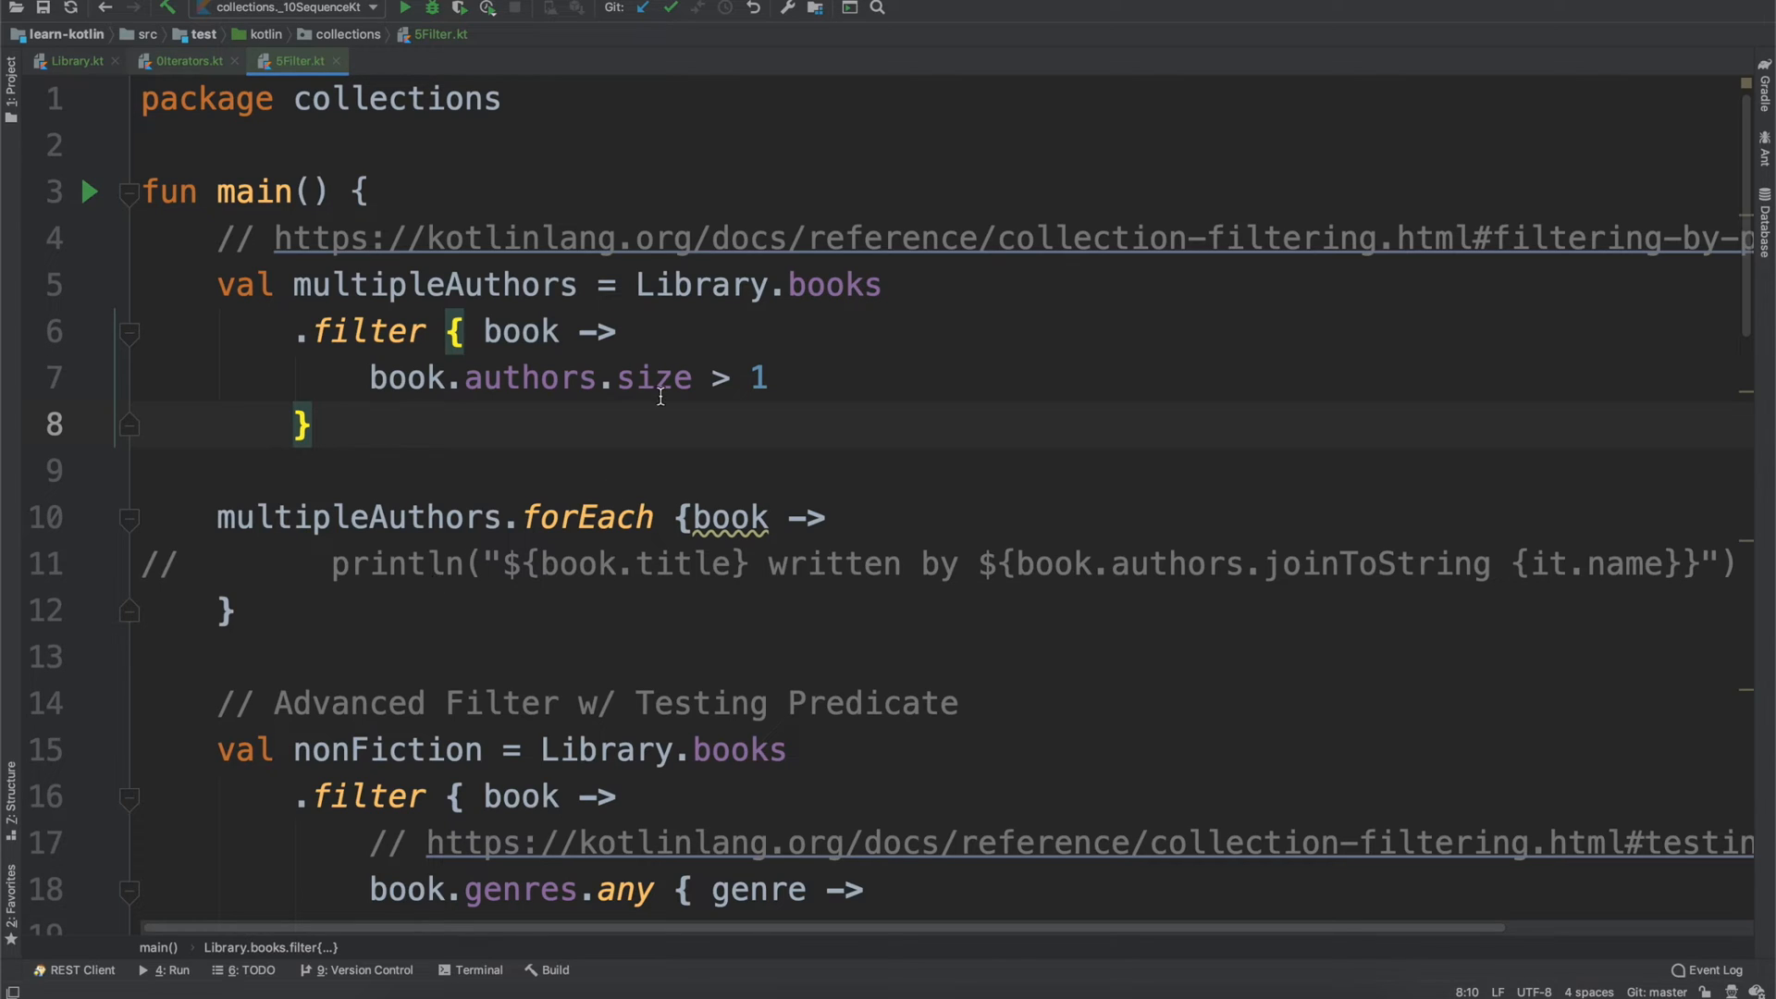
pyautogui.moveTo(683, 384)
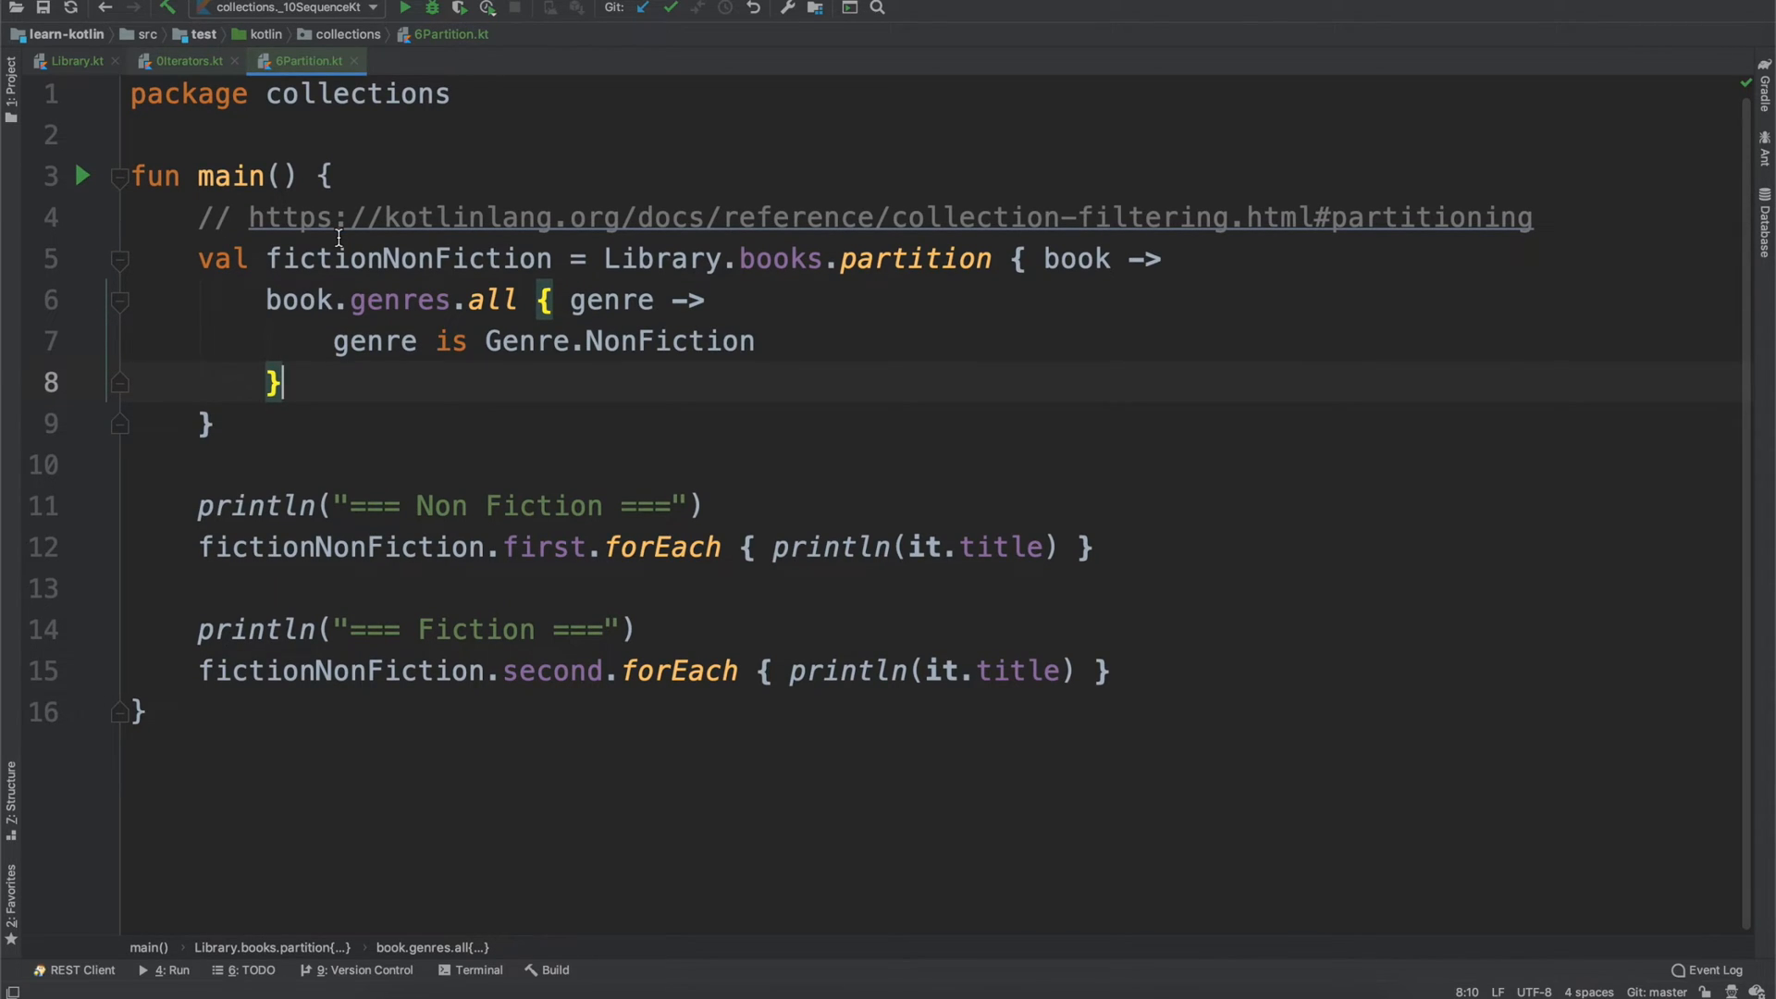
pyautogui.click(309, 59)
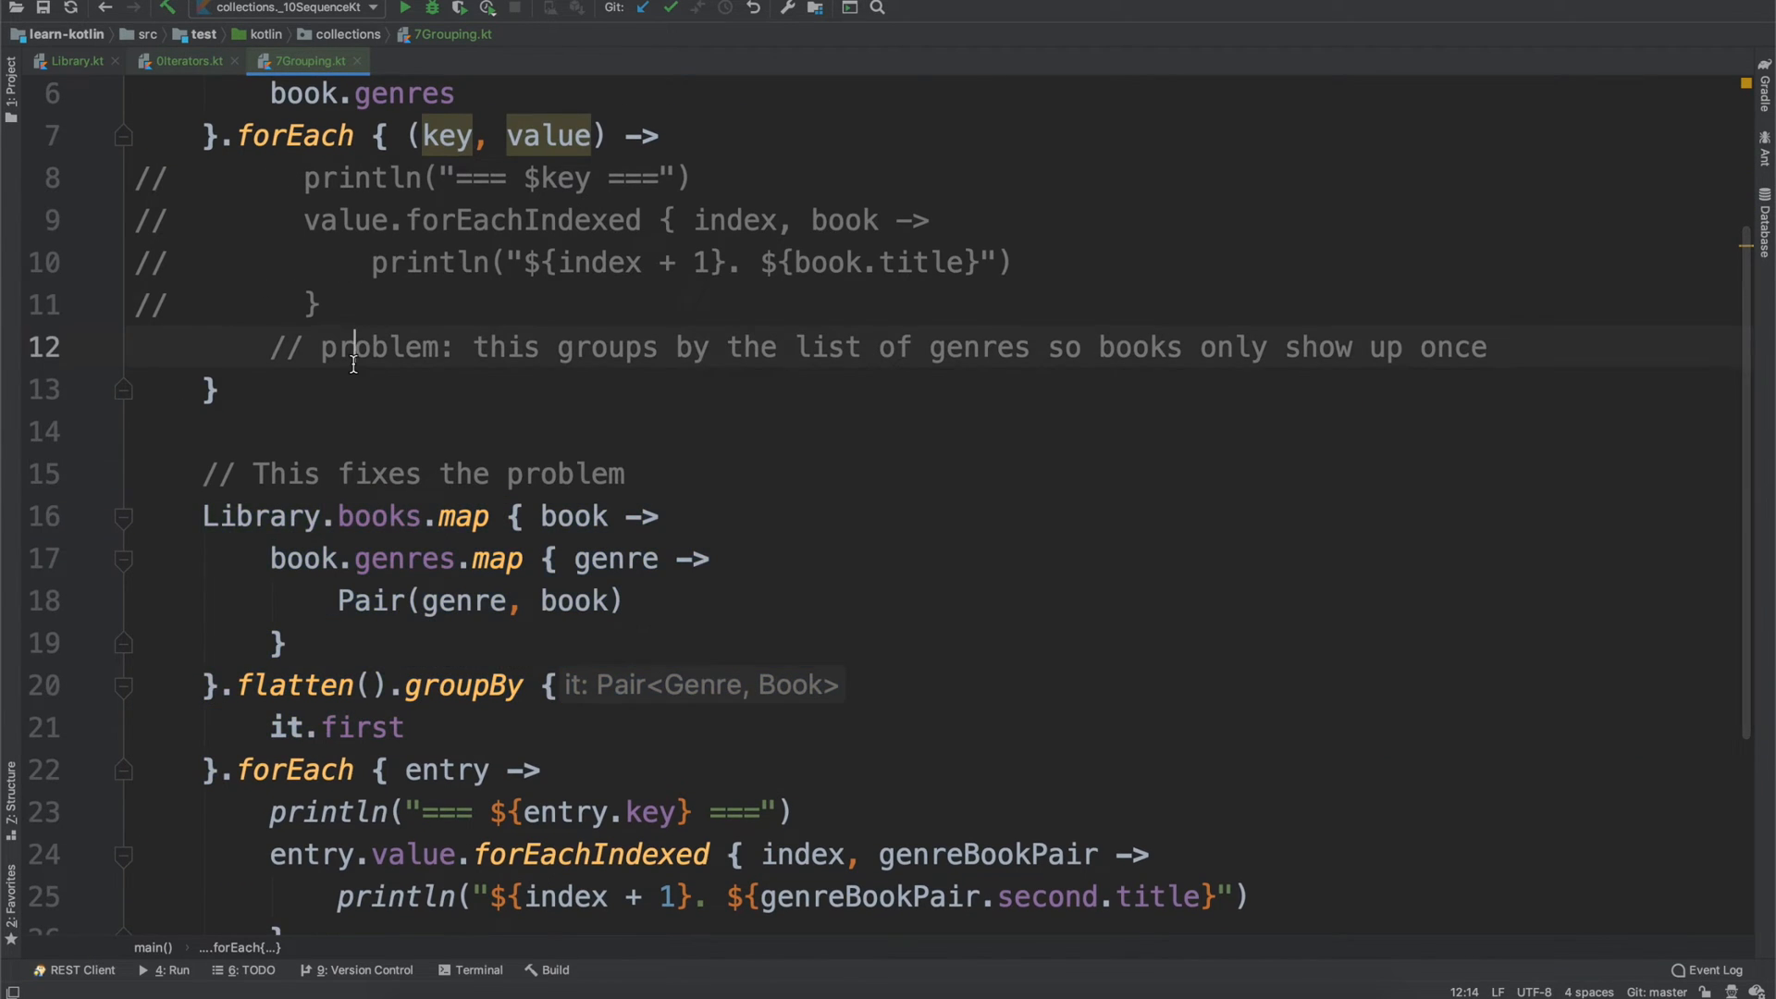
# - Move from 7Grouping.kt to 8SortBy.kt with sorted, sortedBy, sortedByDescending and reversed examples
pyautogui.scroll(3)
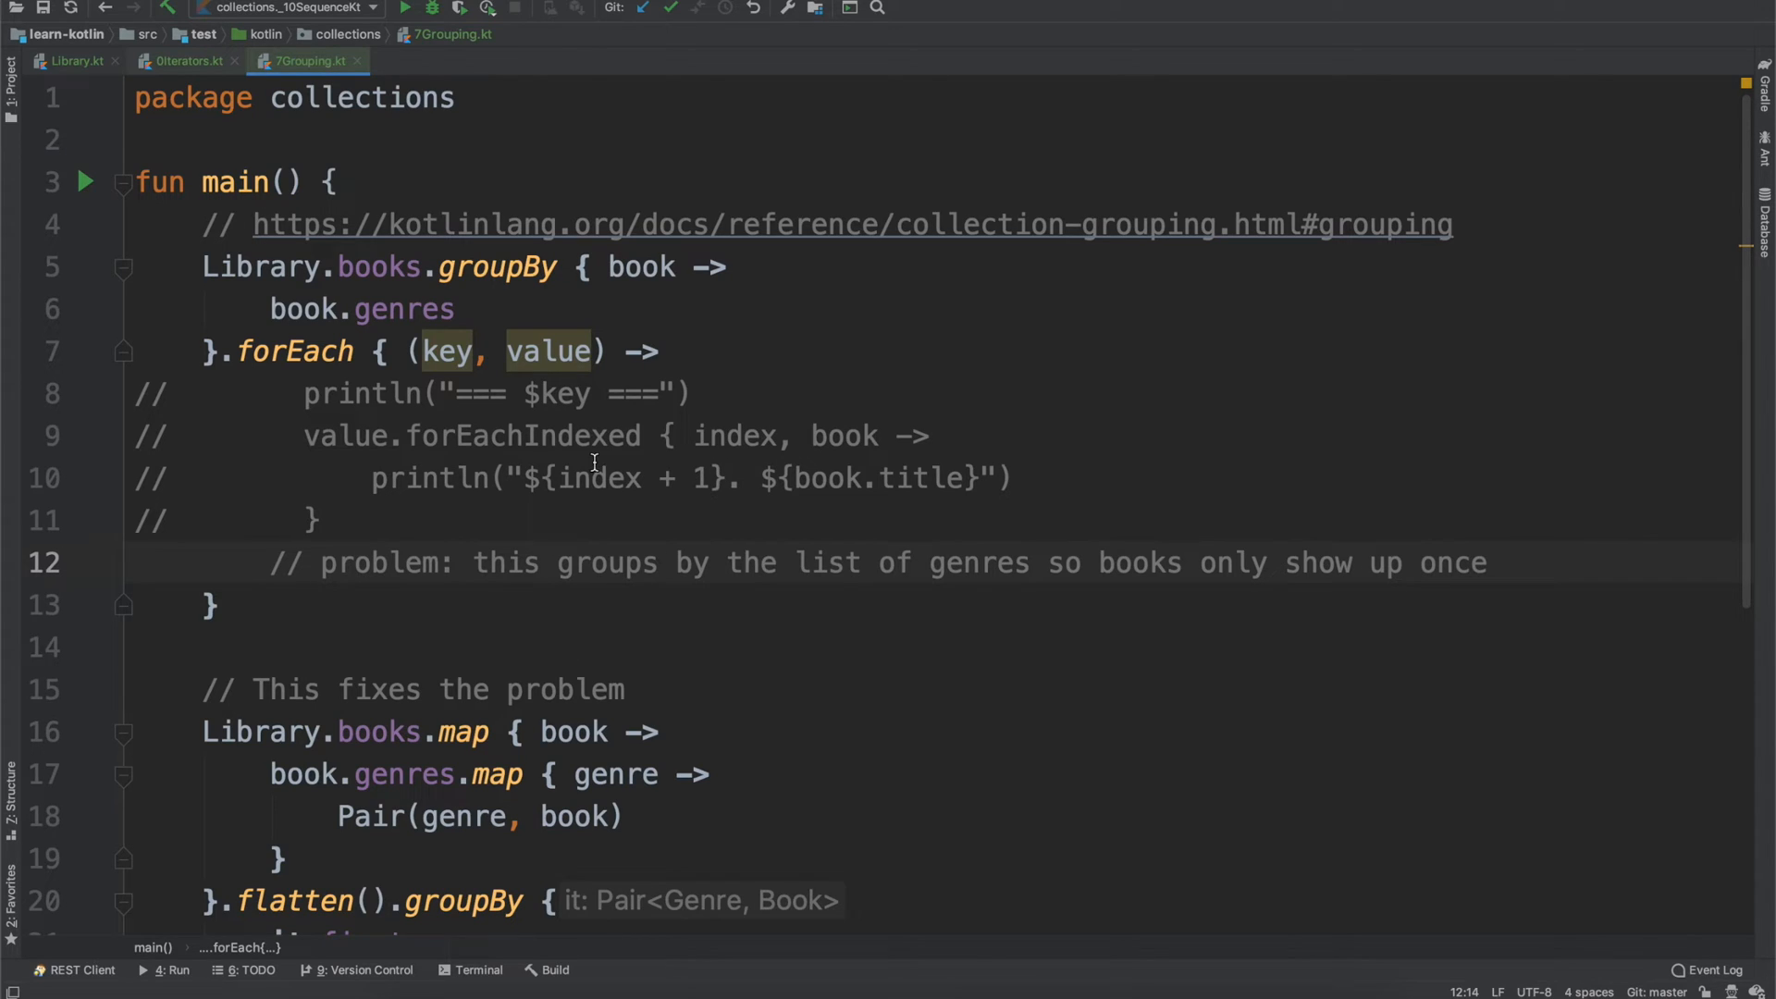
pyautogui.moveTo(753, 333)
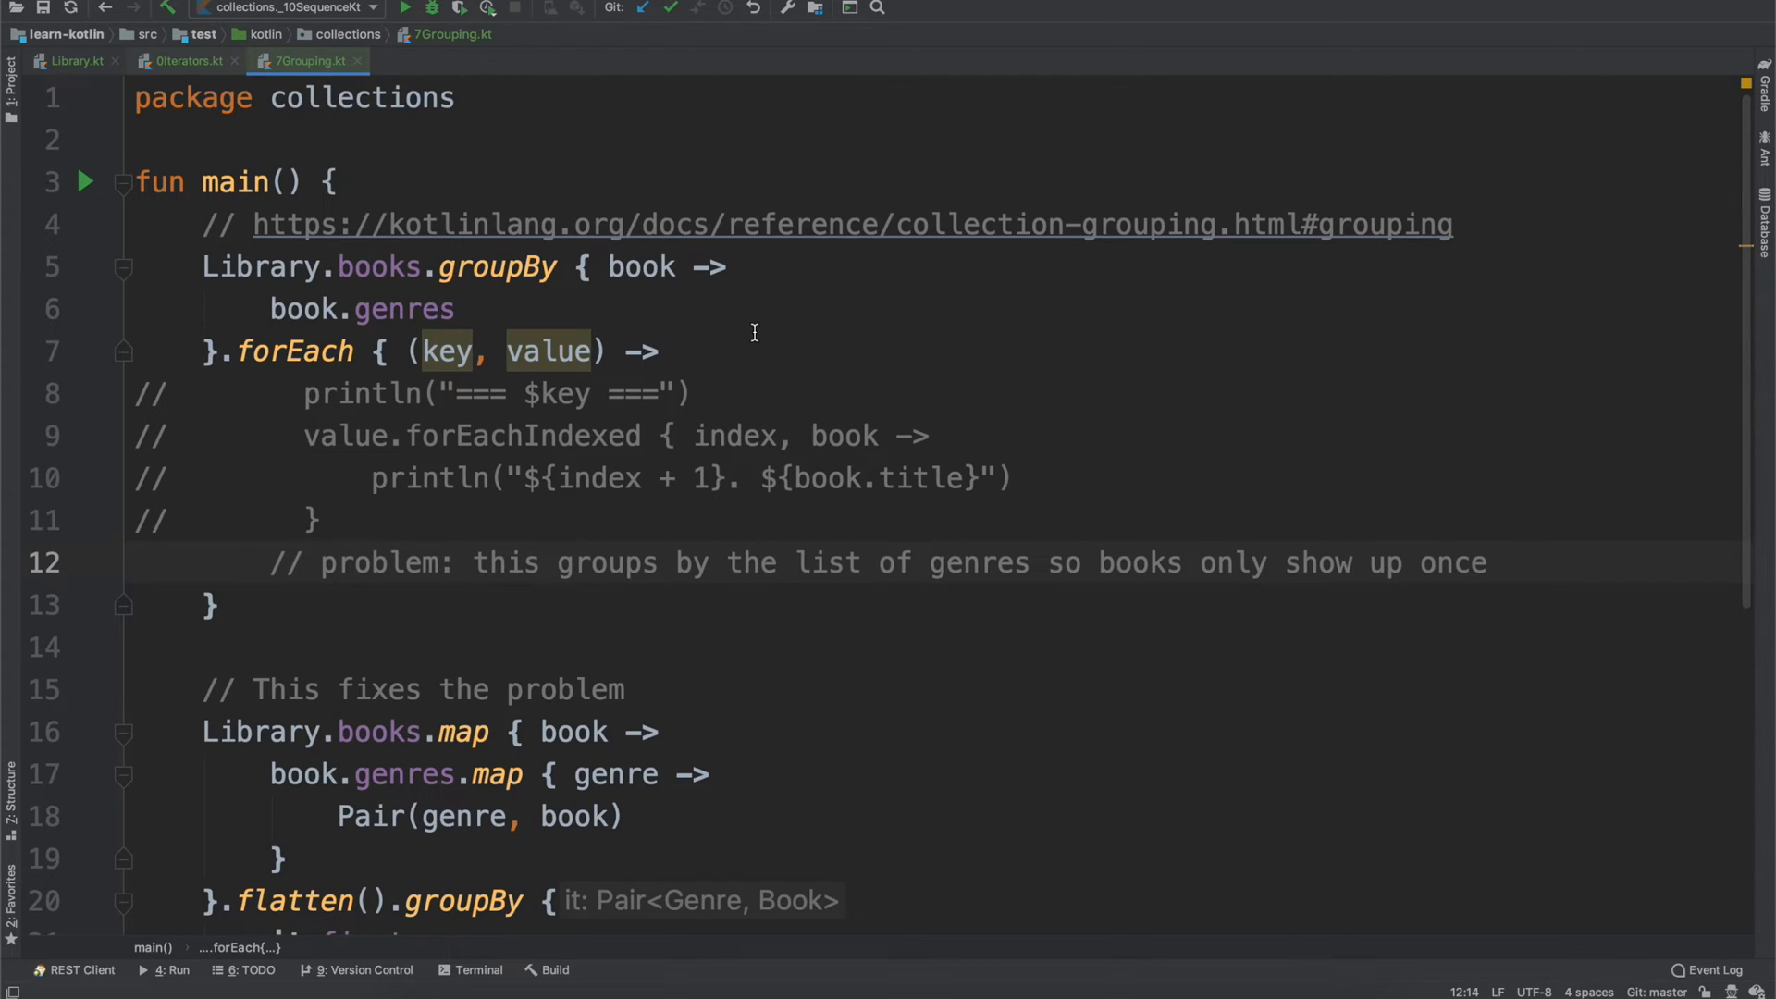
pyautogui.moveTo(746, 365)
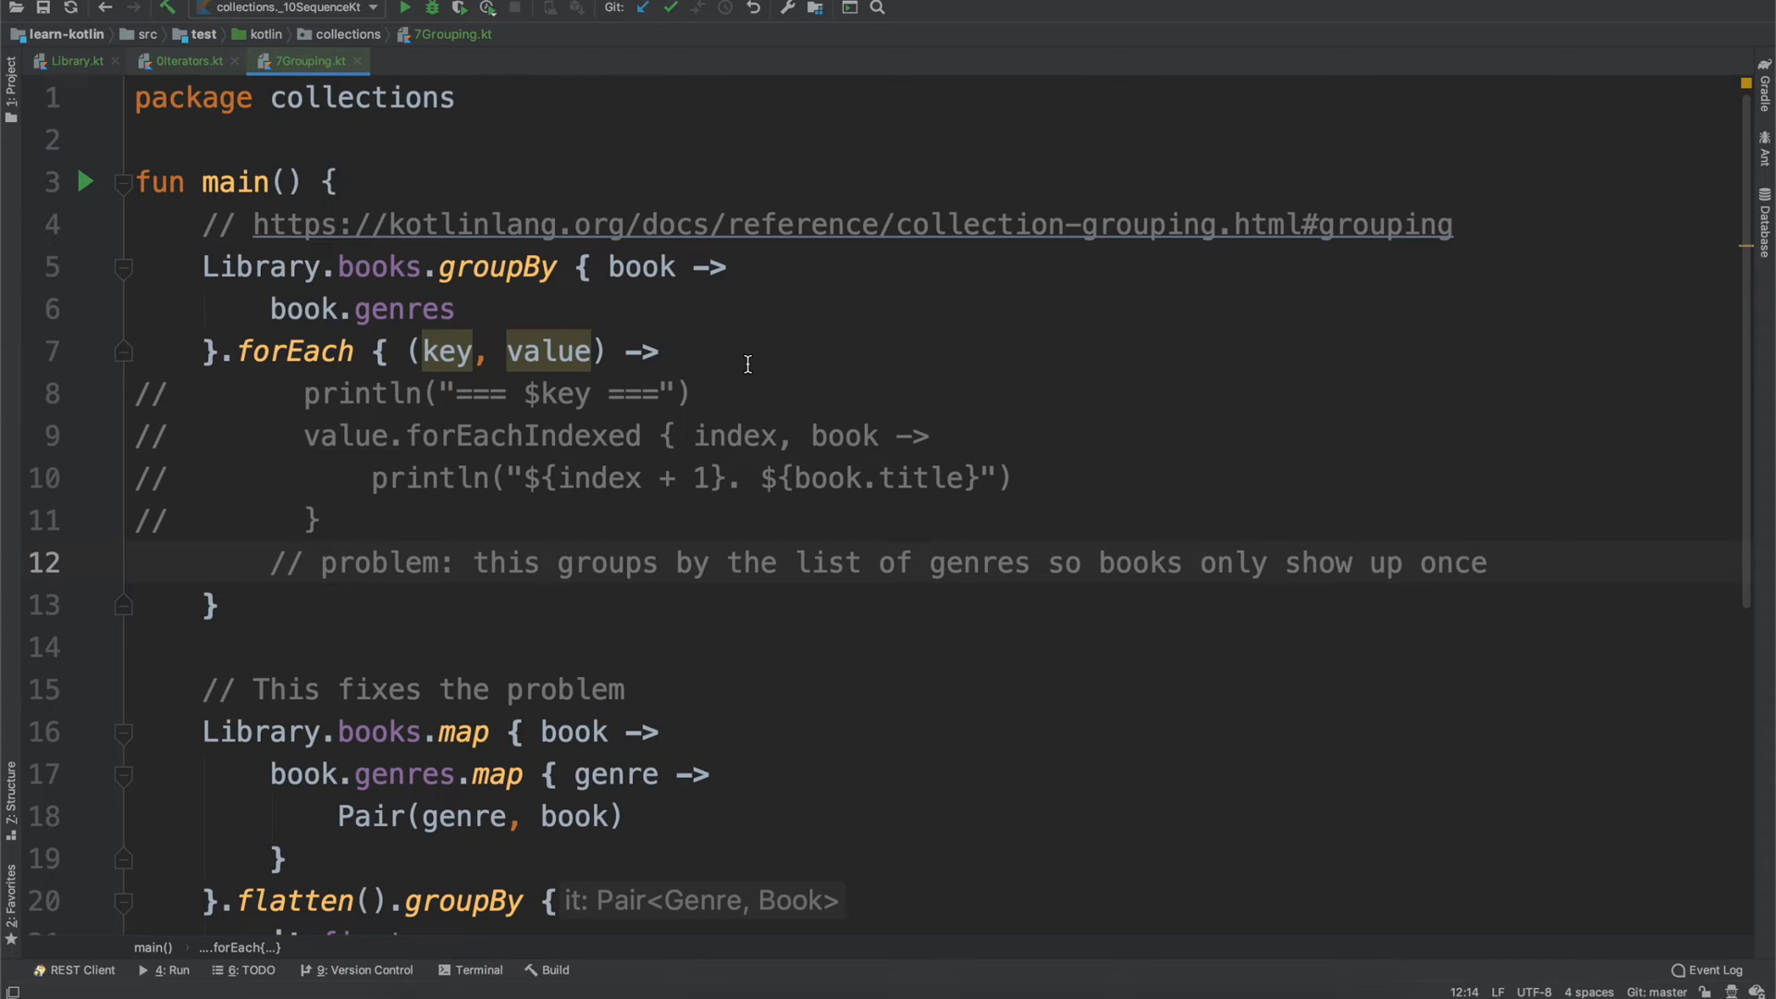
pyautogui.click(433, 60)
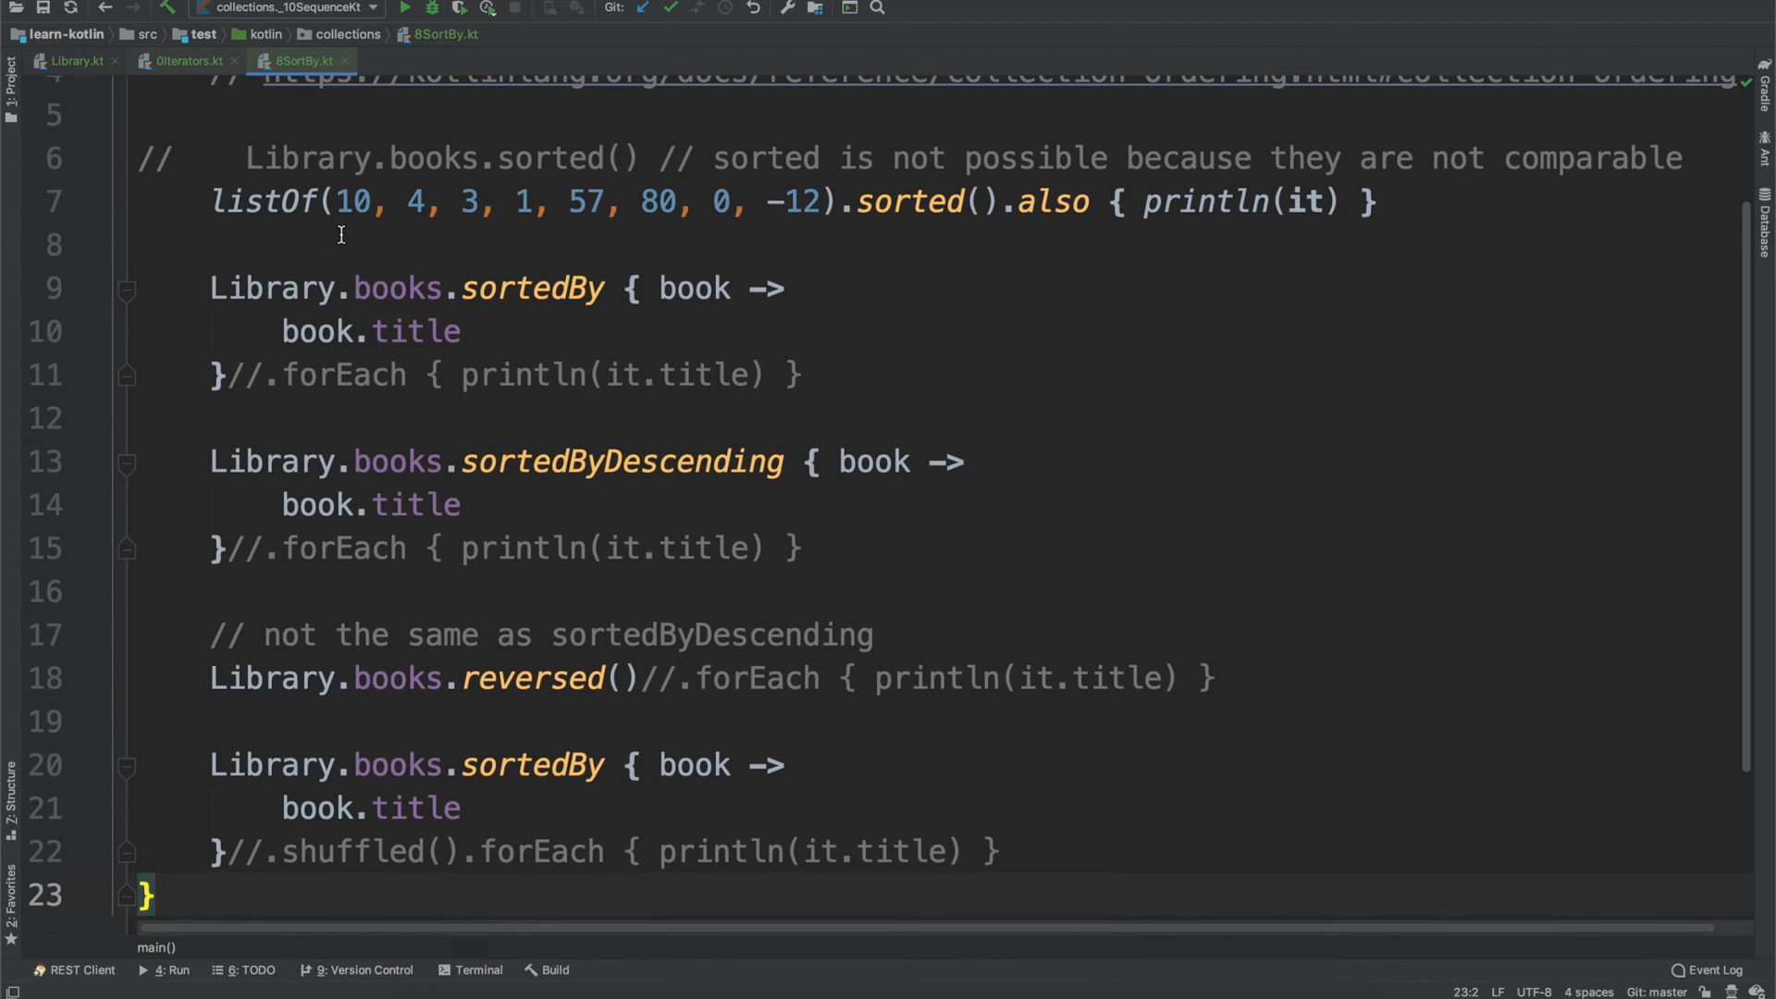
# - Review the sorting file and open 9Reduce.kt with reduce, sum, sumBy, average, minBy and maxBy
pyautogui.scroll(3)
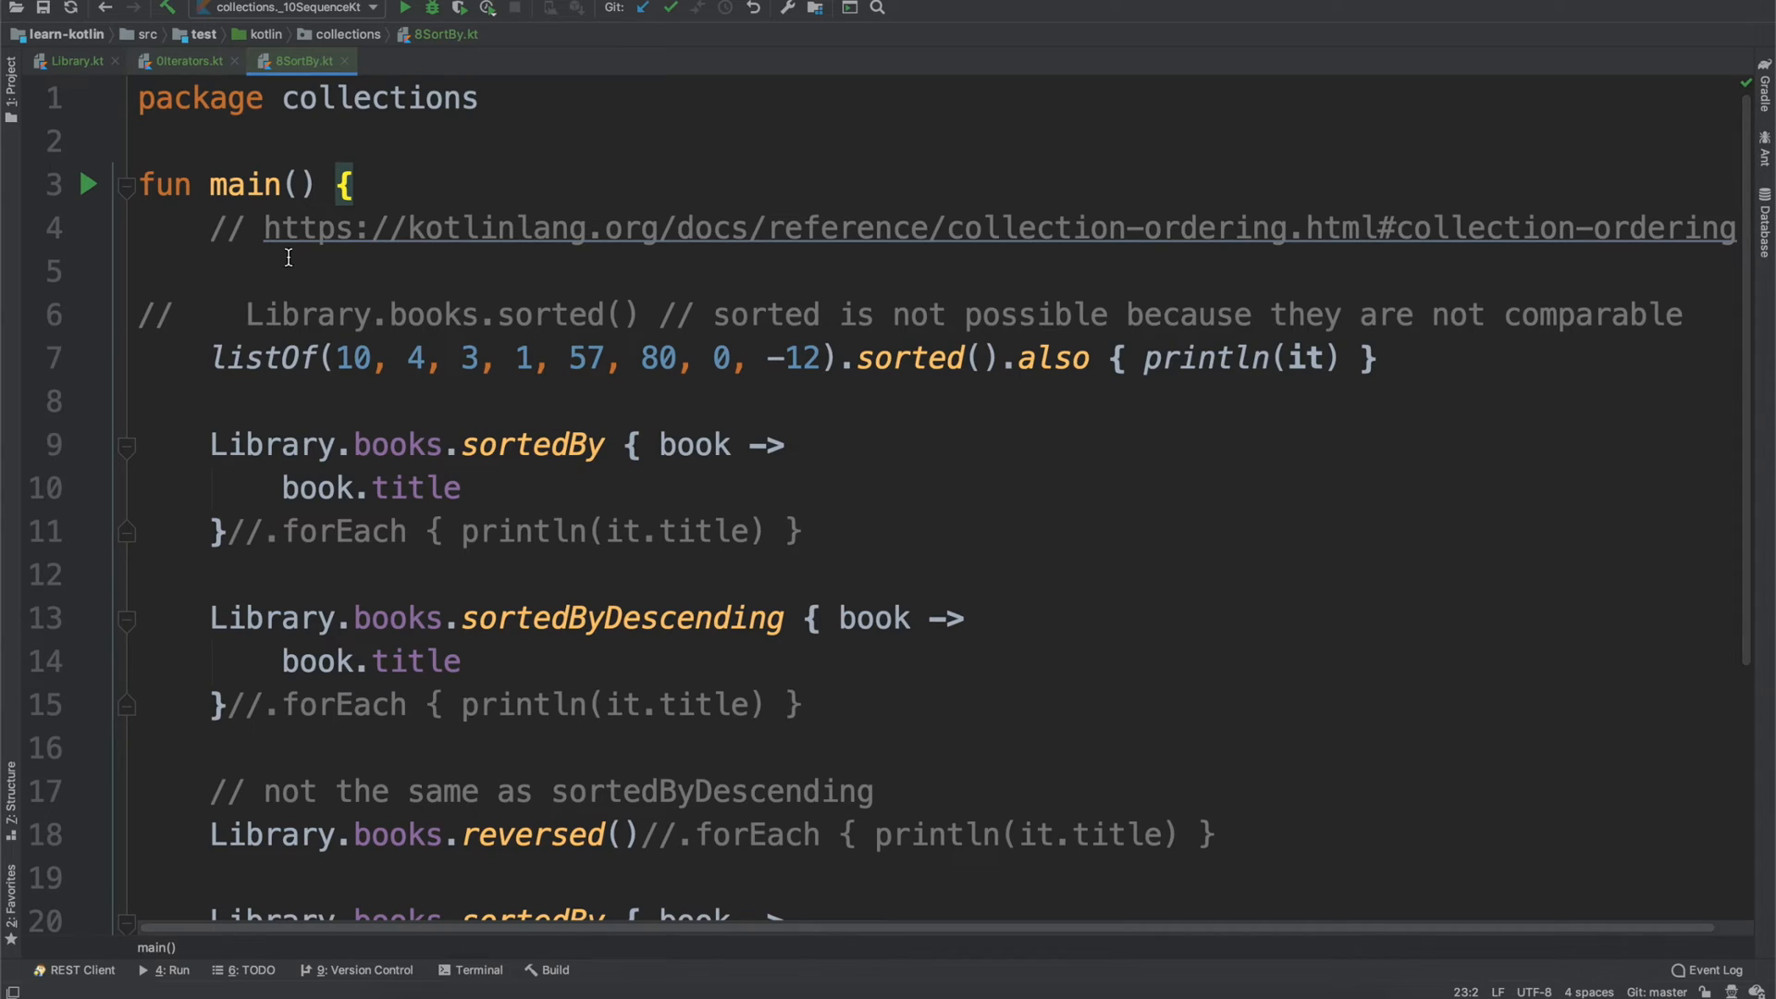
pyautogui.moveTo(407, 342)
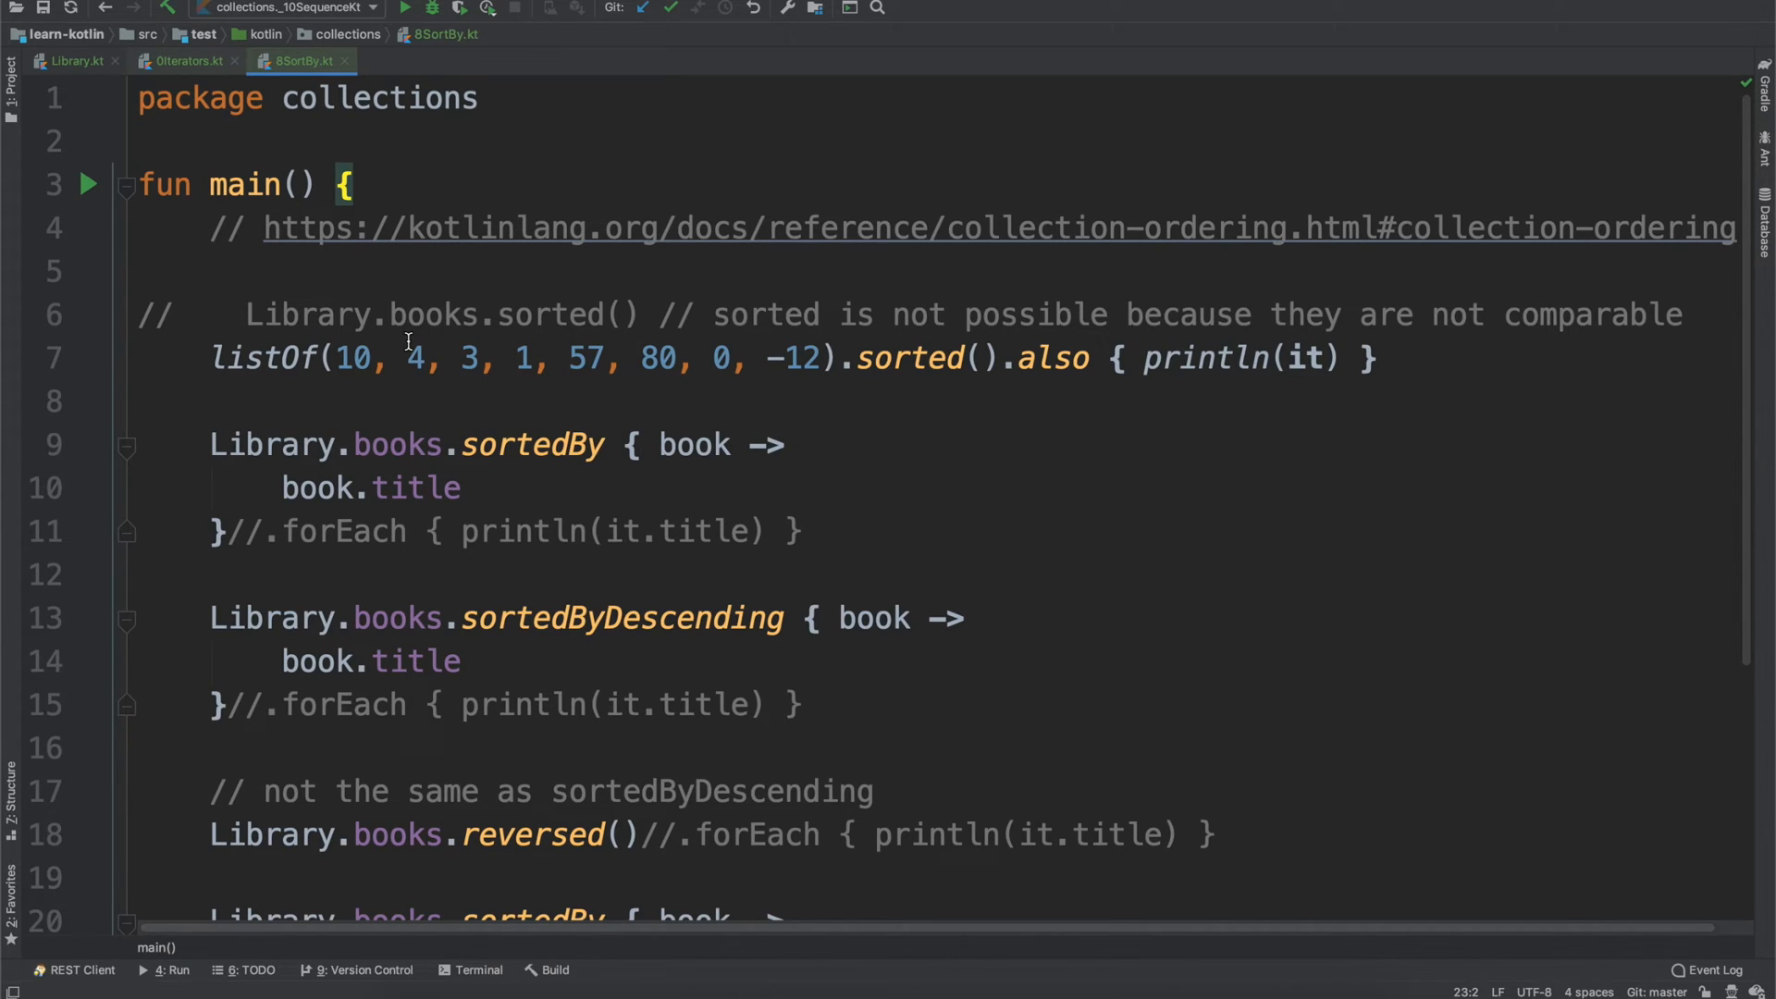
pyautogui.moveTo(559, 493)
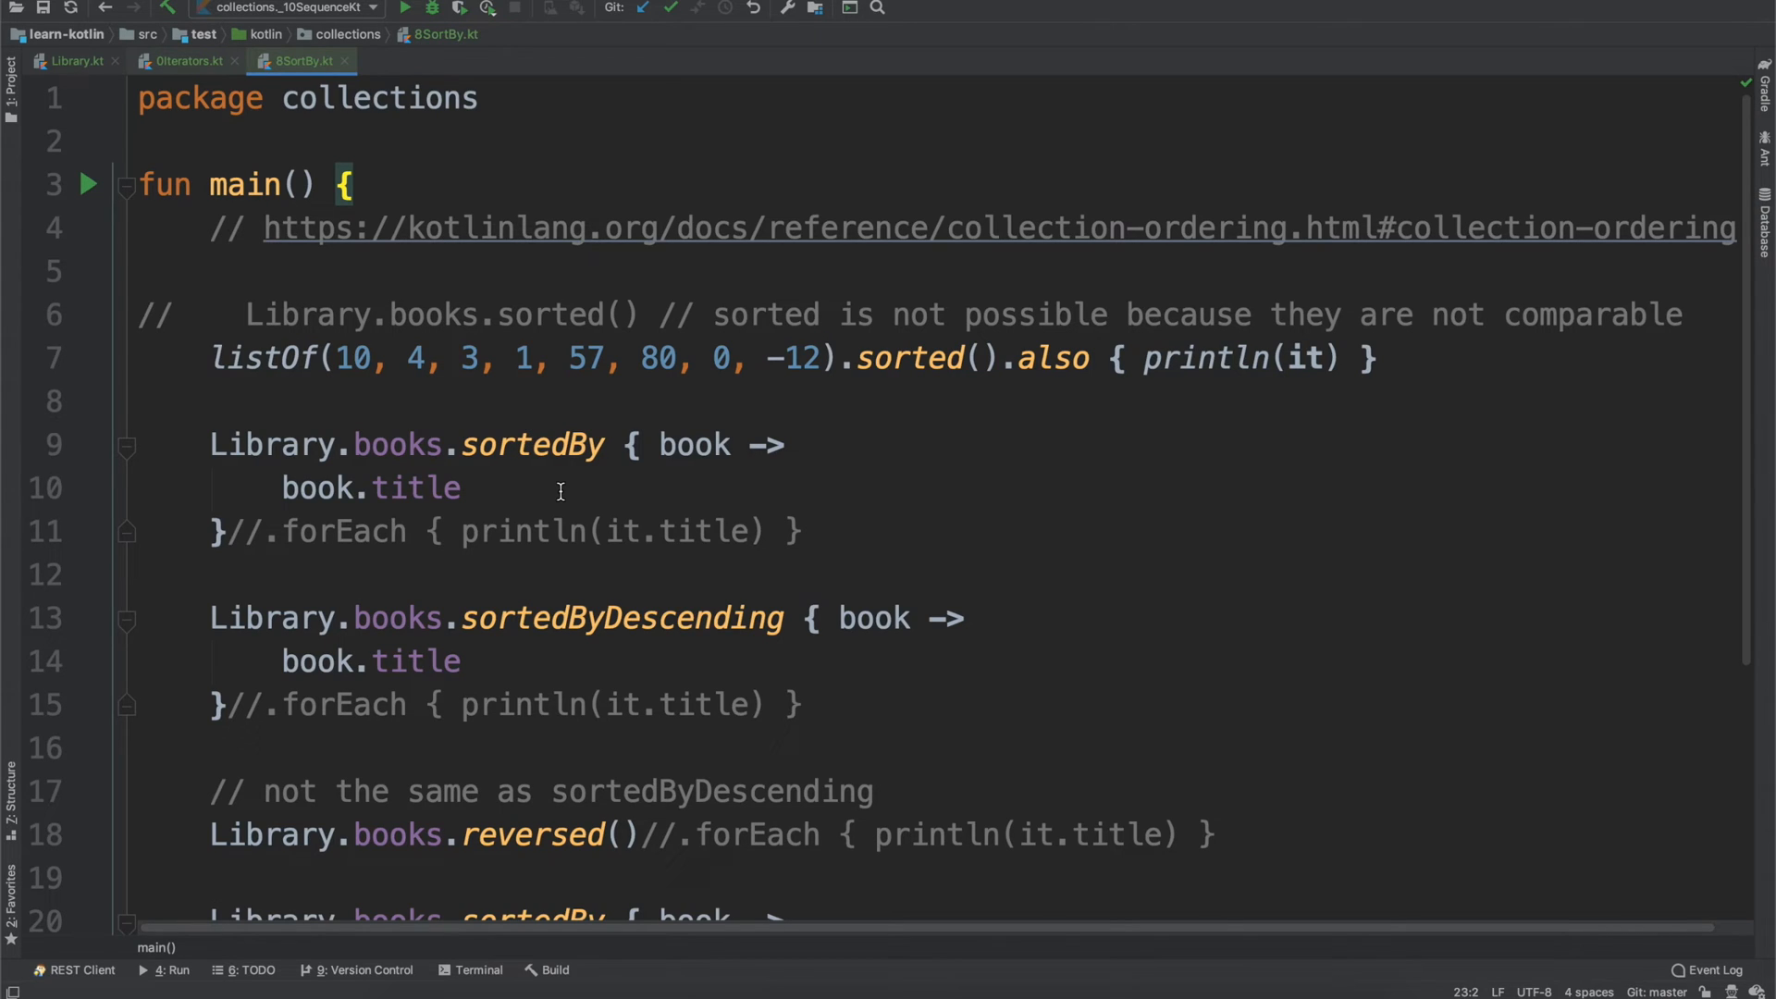
pyautogui.scroll(-3)
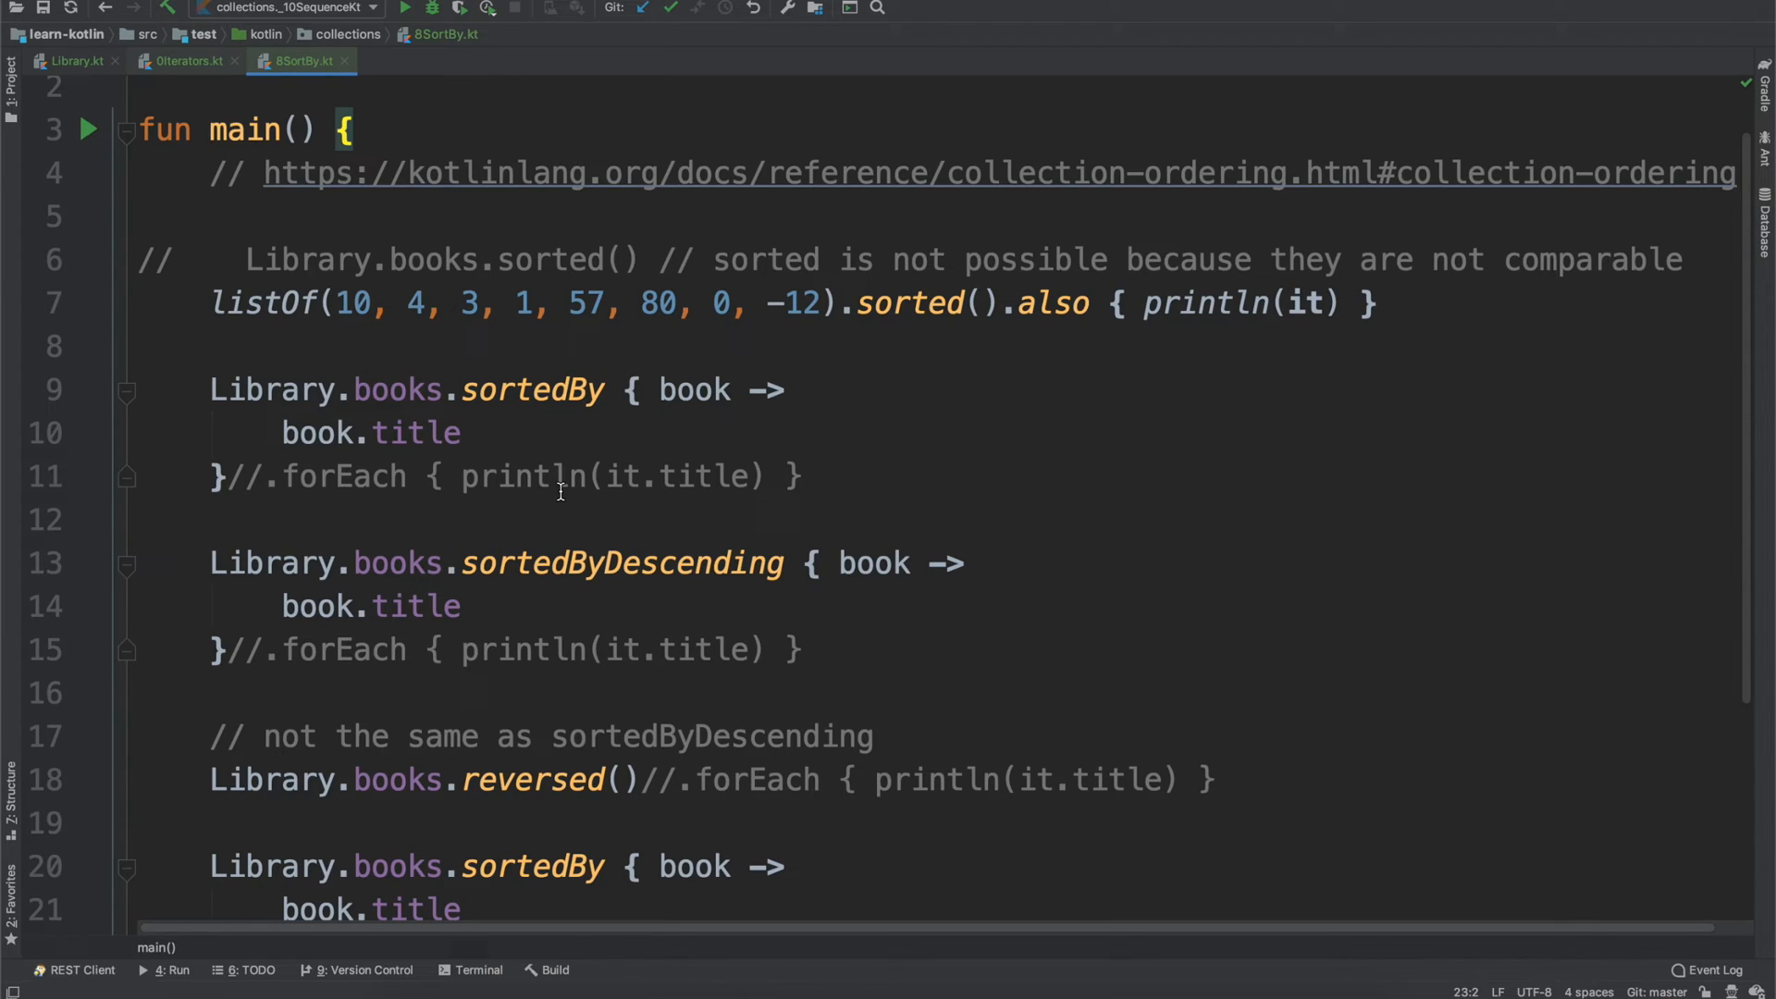
pyautogui.click(417, 59)
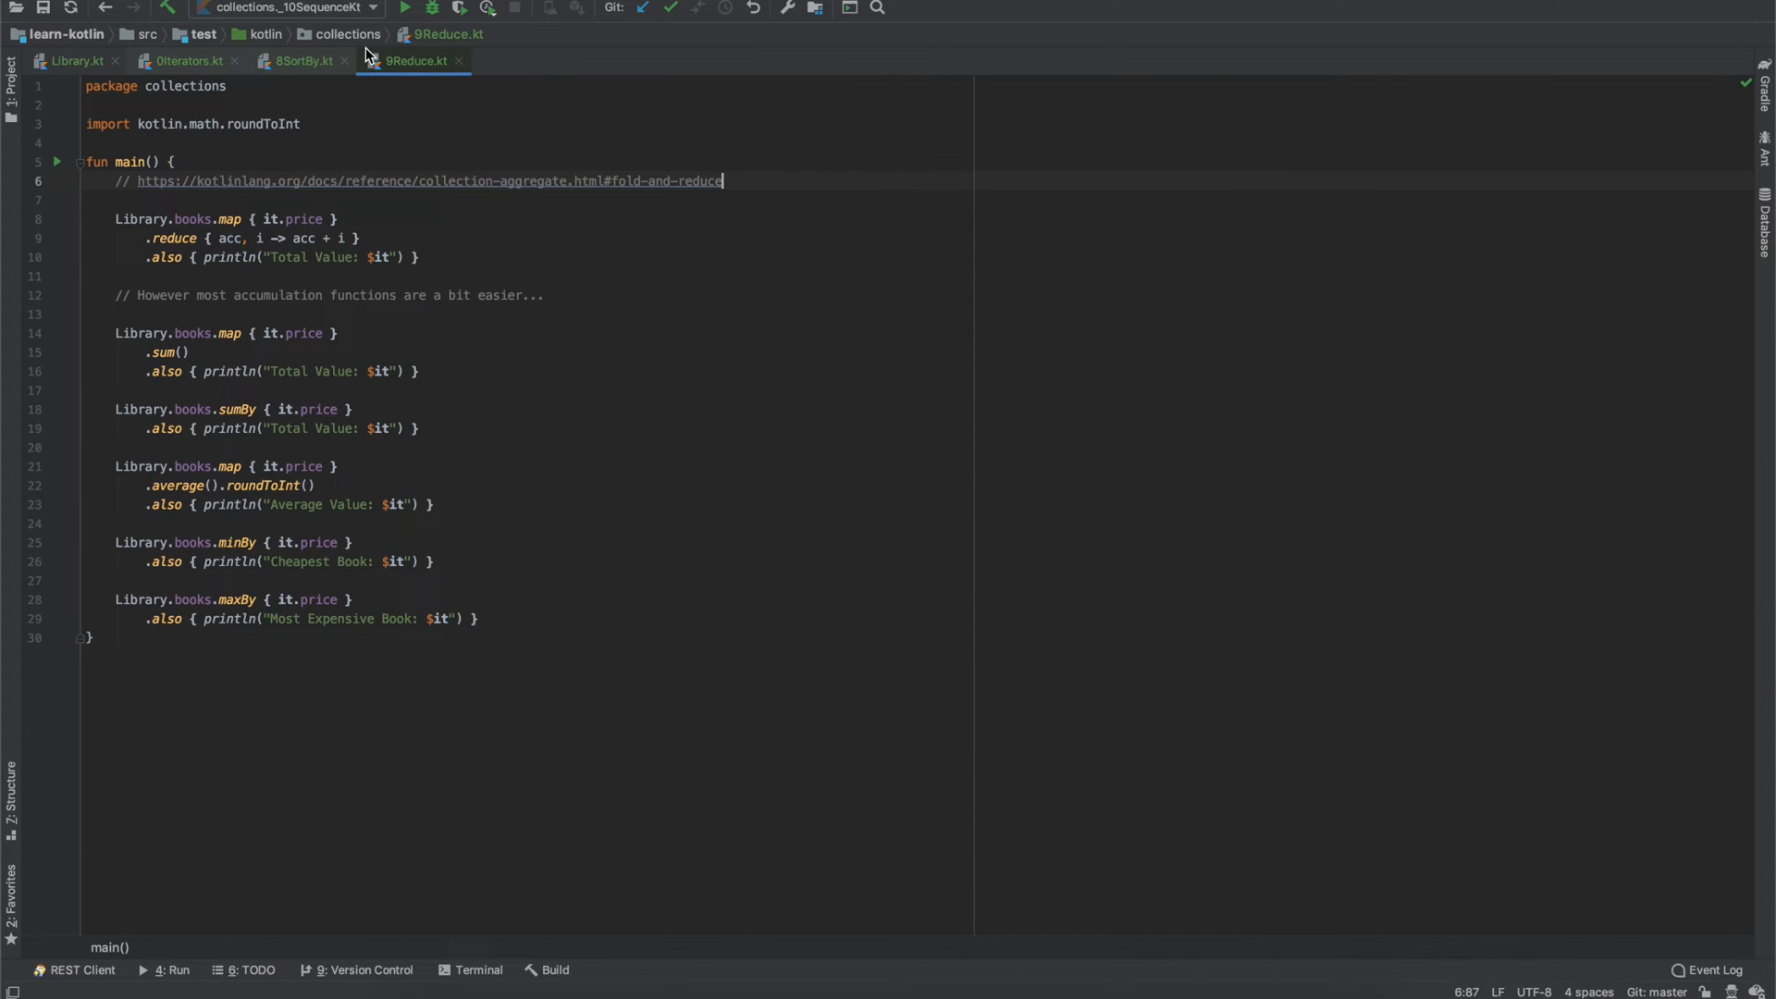
# - Switch to 10Sequence.kt with the measureTimeMillis sequence benchmark
pyautogui.click(344, 59)
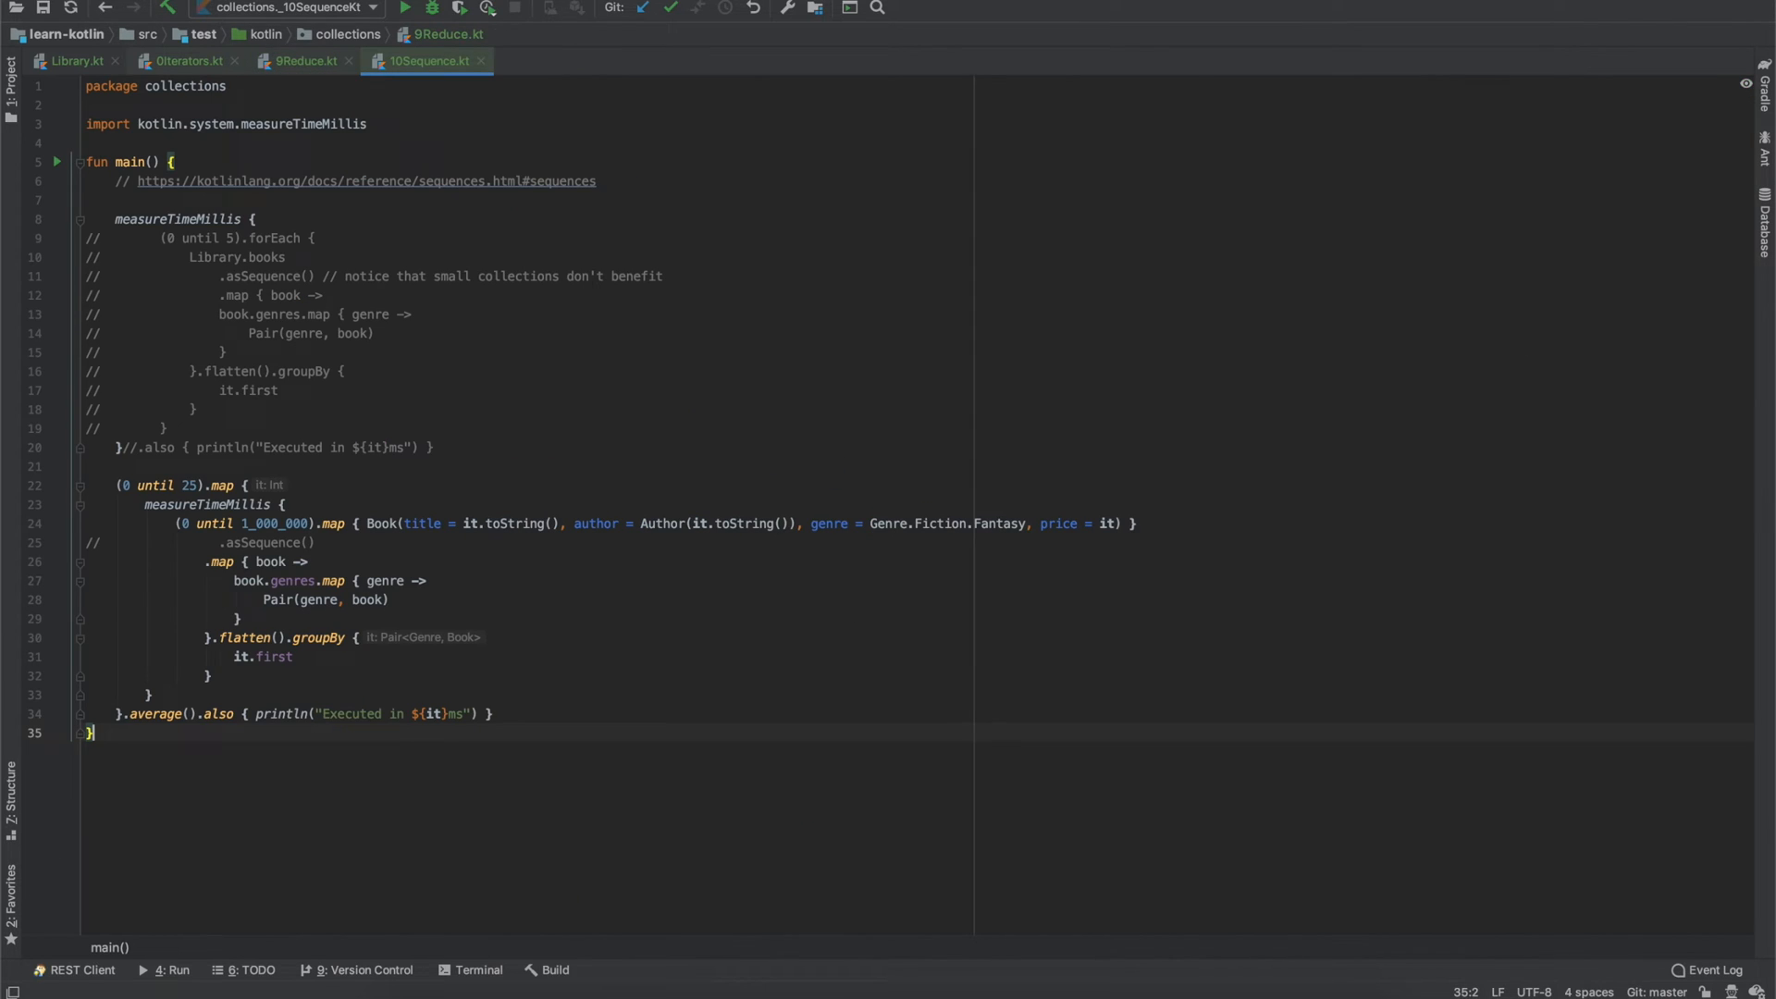
# - Leave only Library.kt open, showing the Book, Author and Genre declarations
pyautogui.click(347, 59)
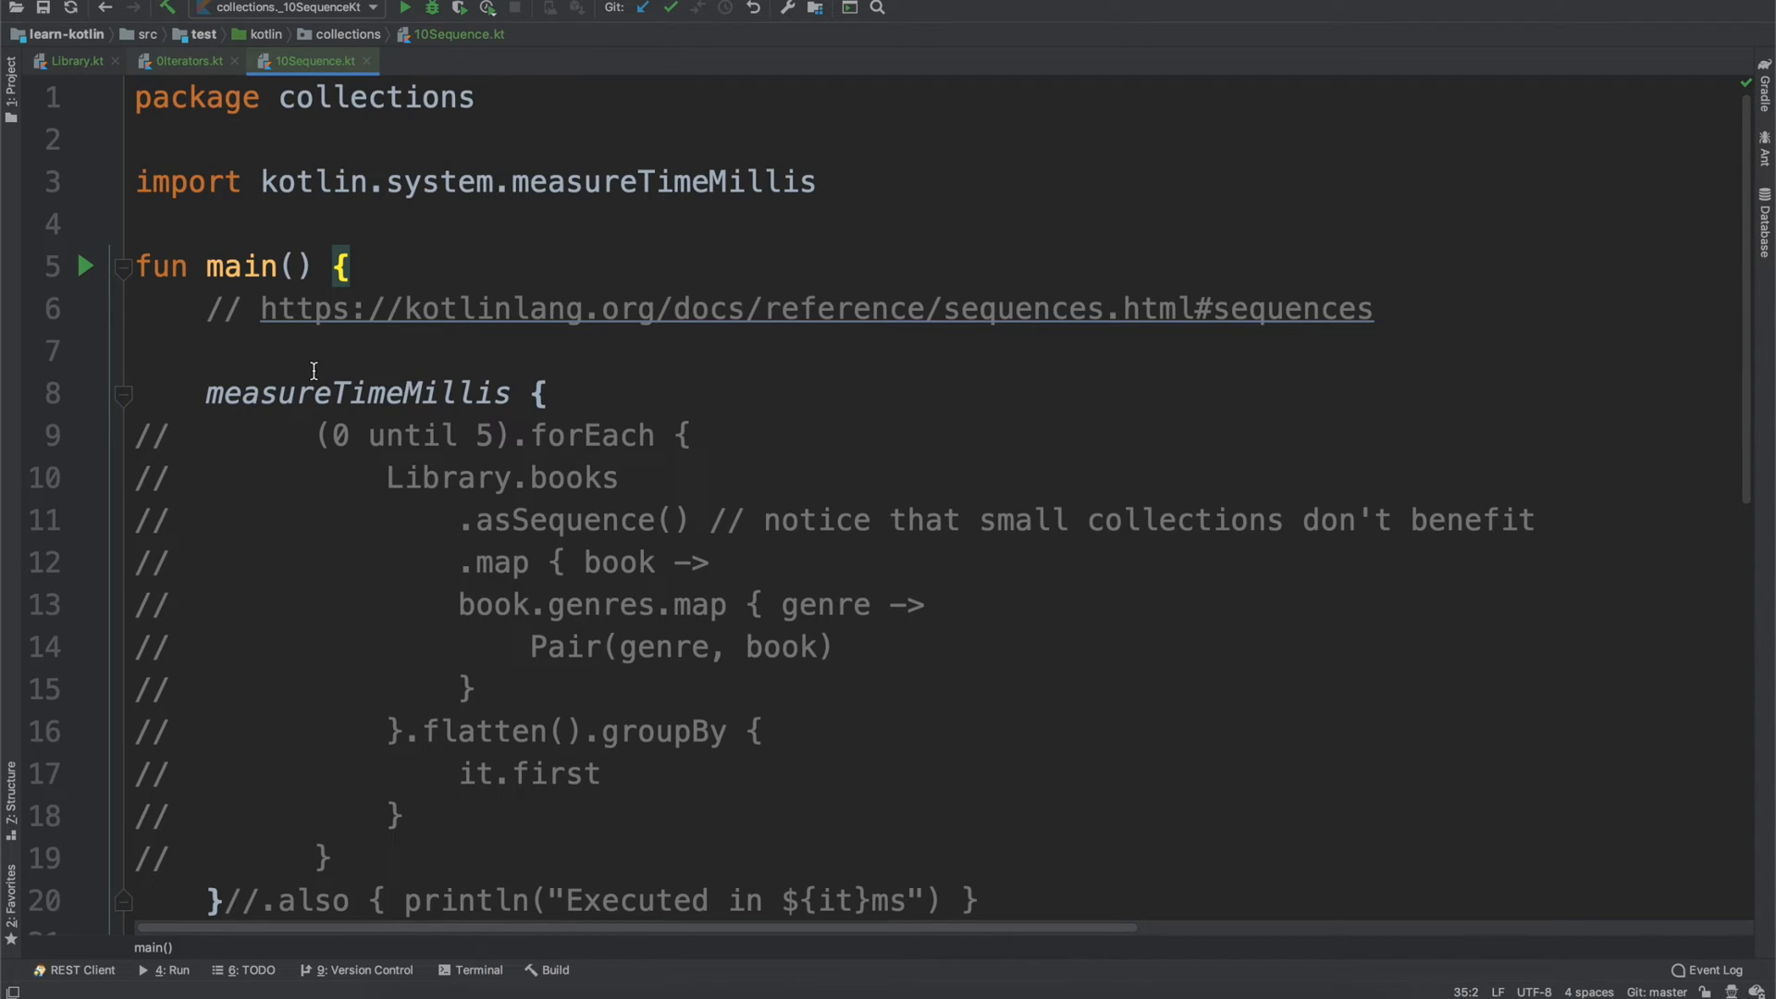
pyautogui.moveTo(385, 370)
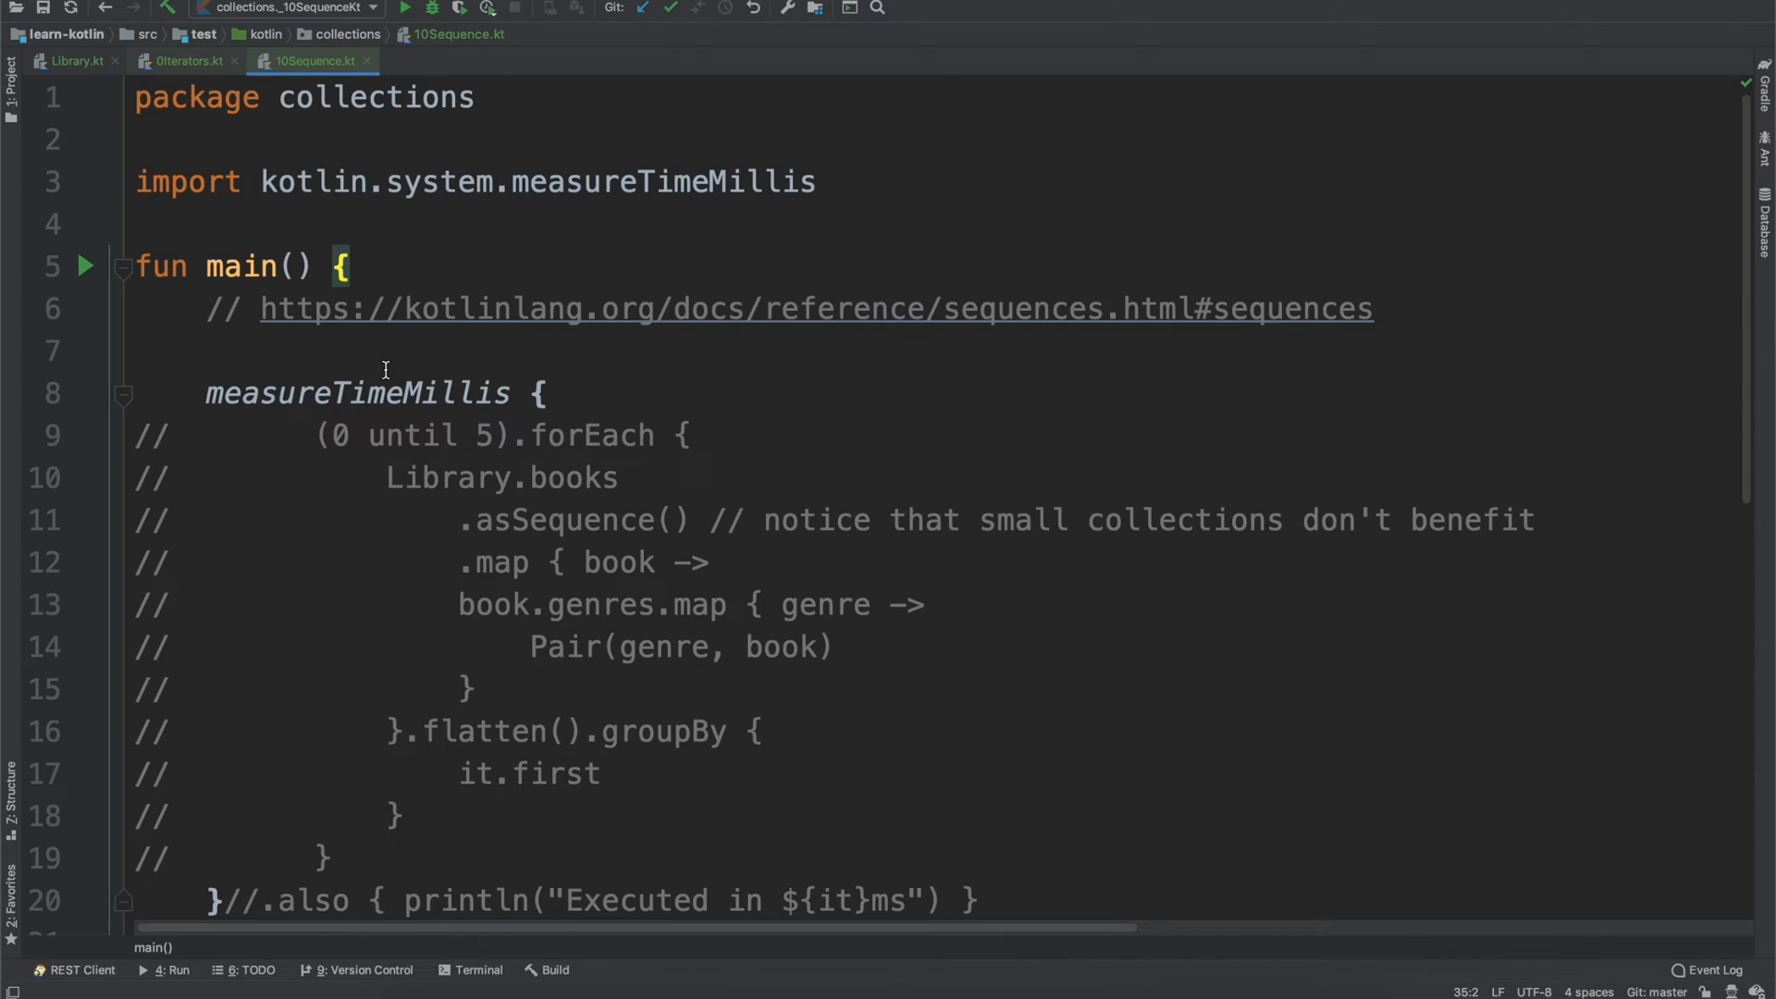
pyautogui.moveTo(915, 423)
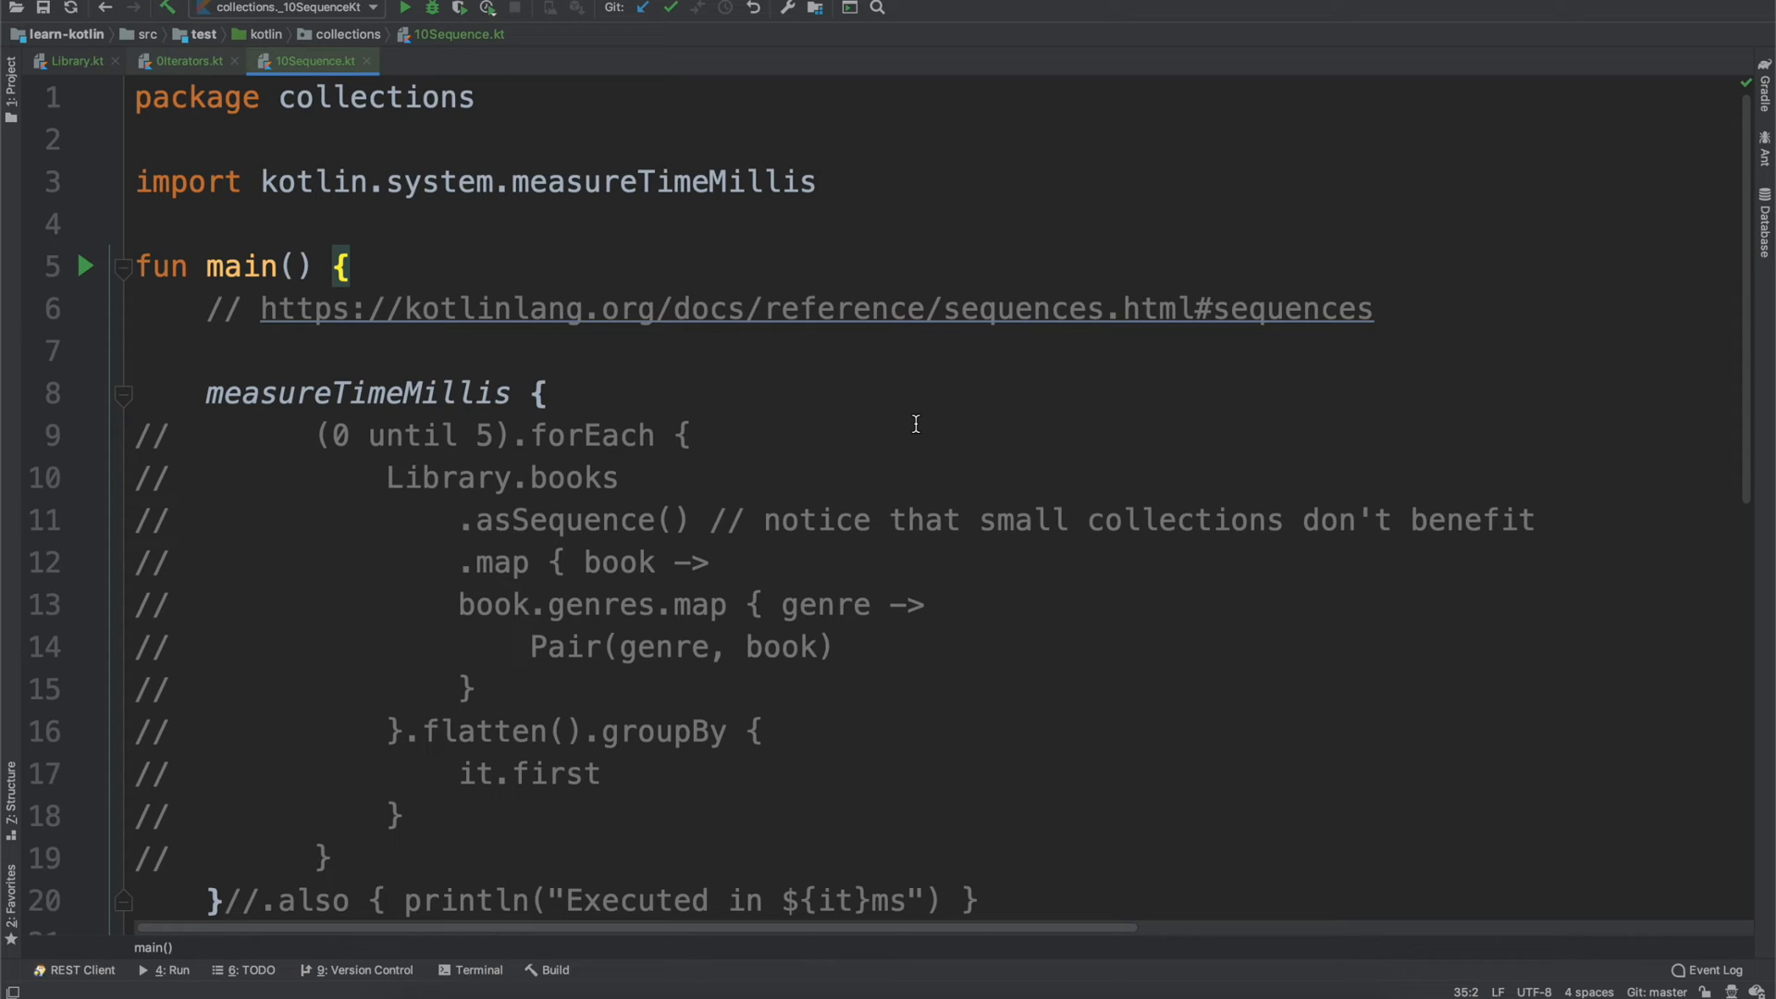
pyautogui.click(74, 59)
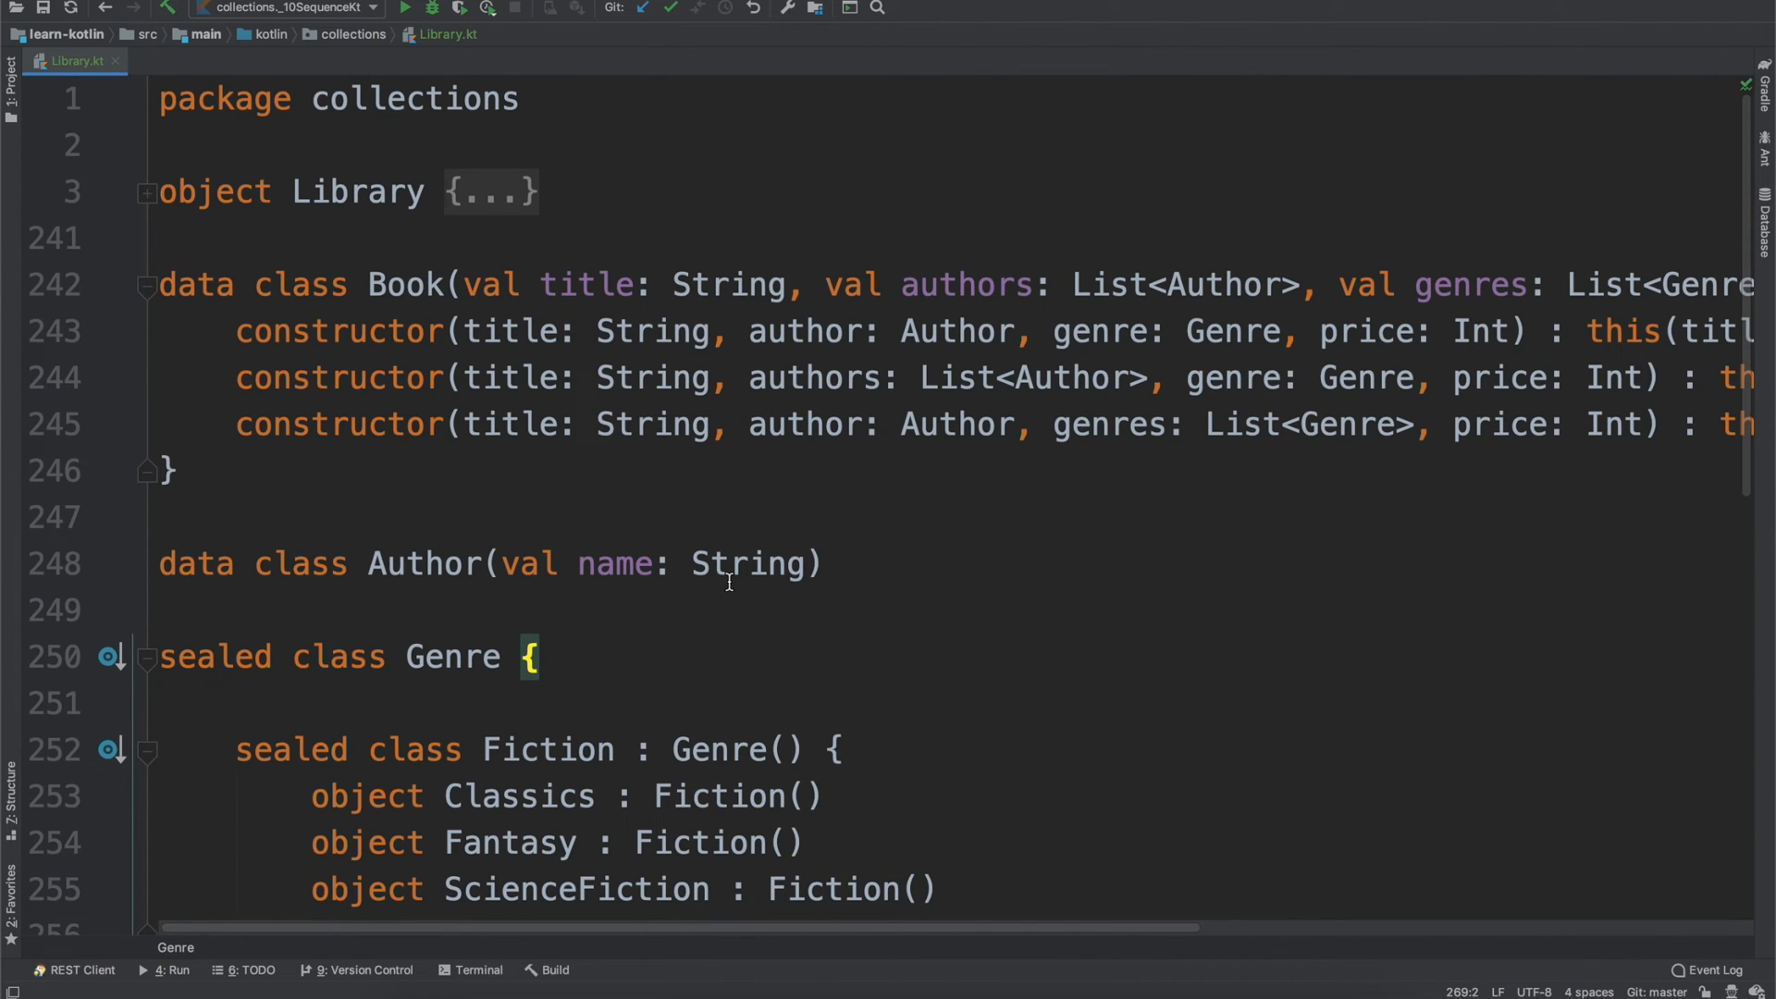
pyautogui.moveTo(649, 235)
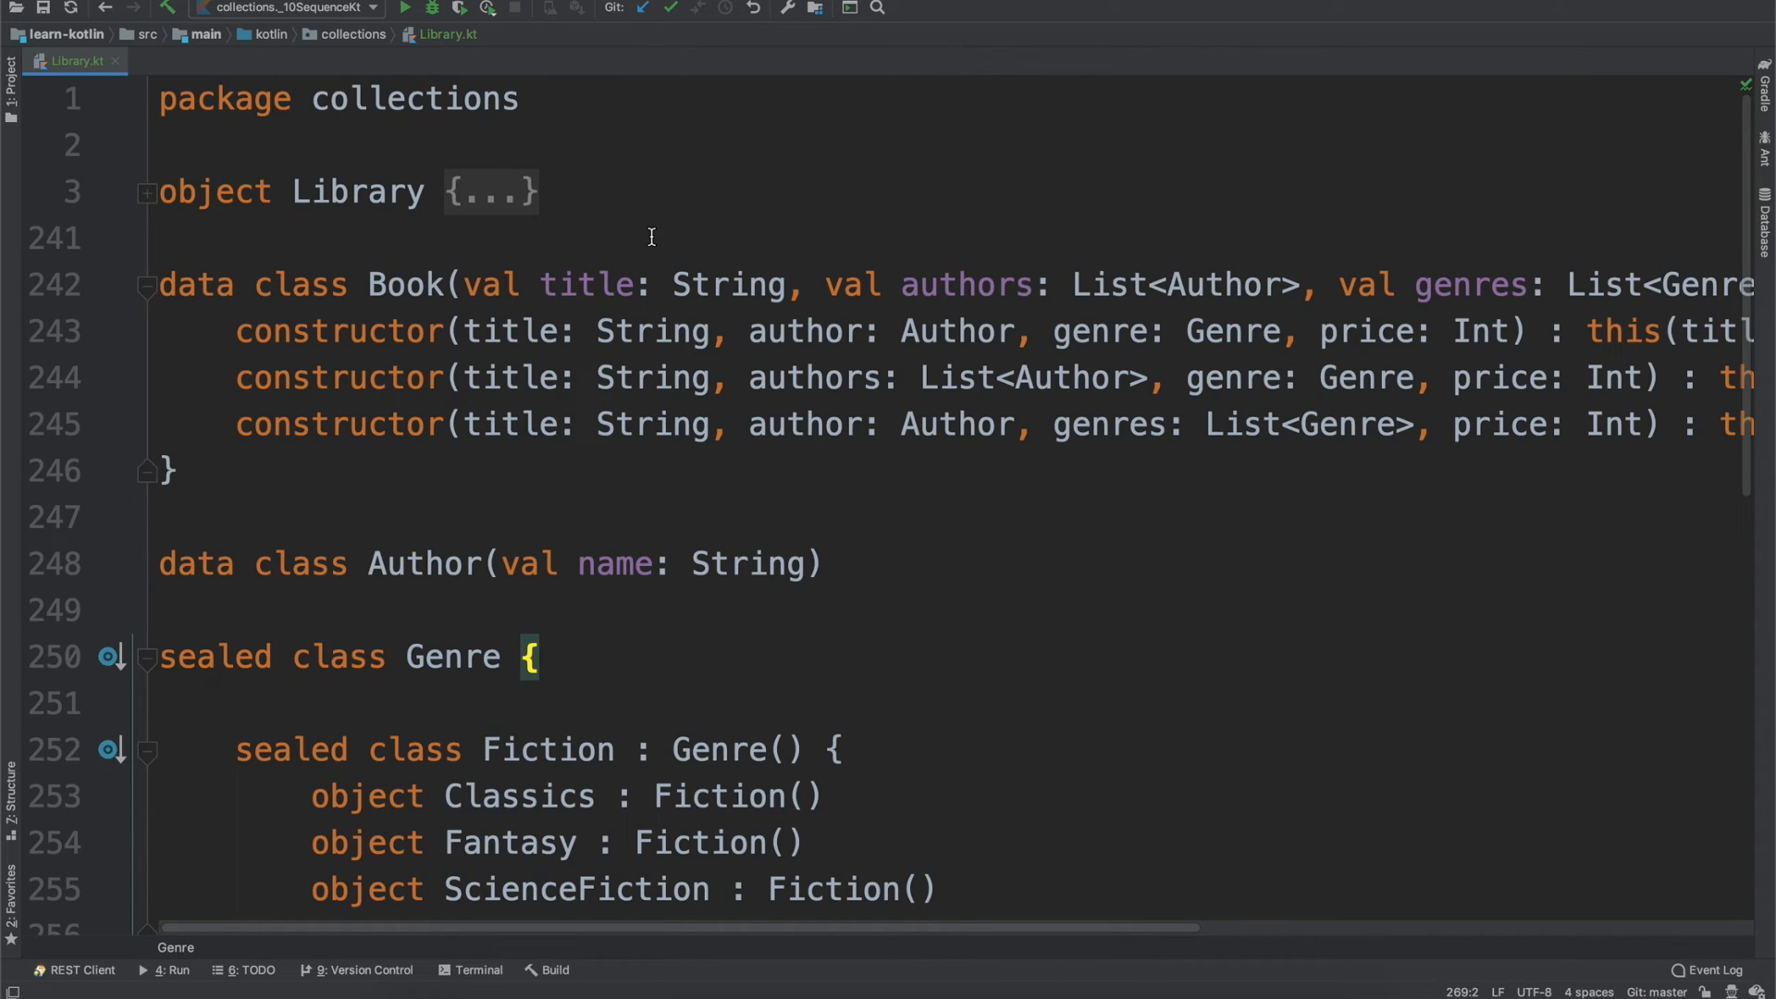
pyautogui.moveTo(492, 200)
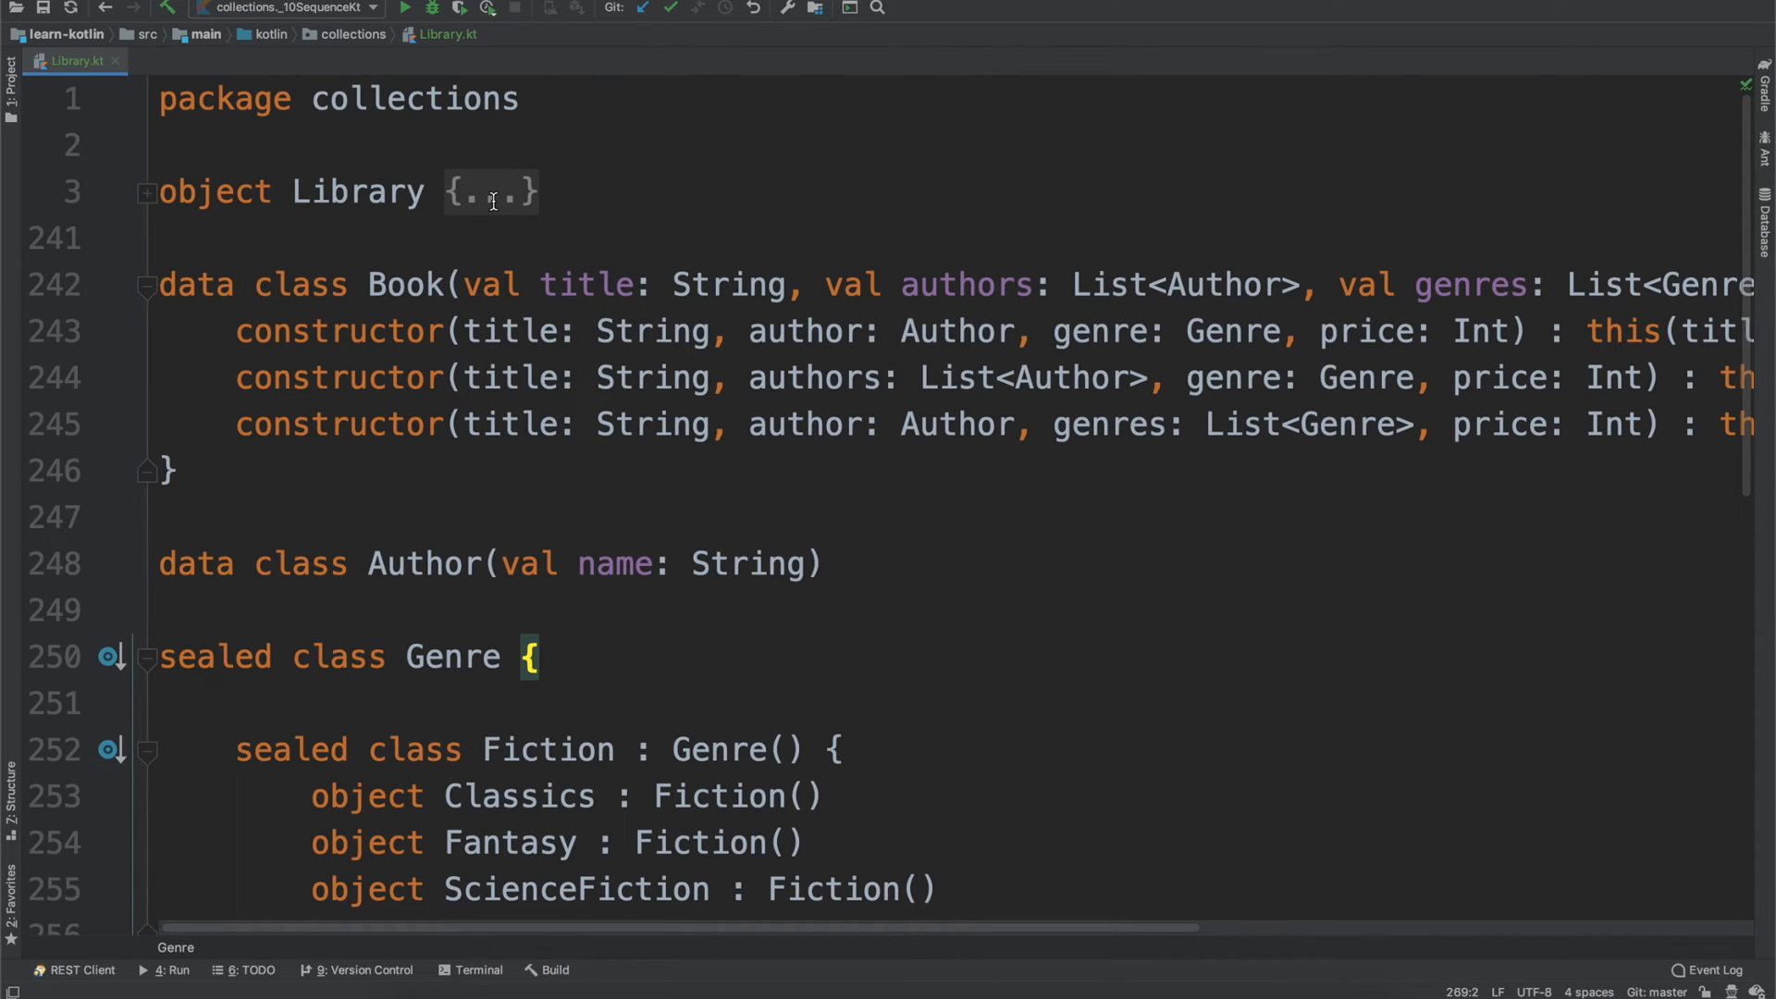
pyautogui.moveTo(576, 217)
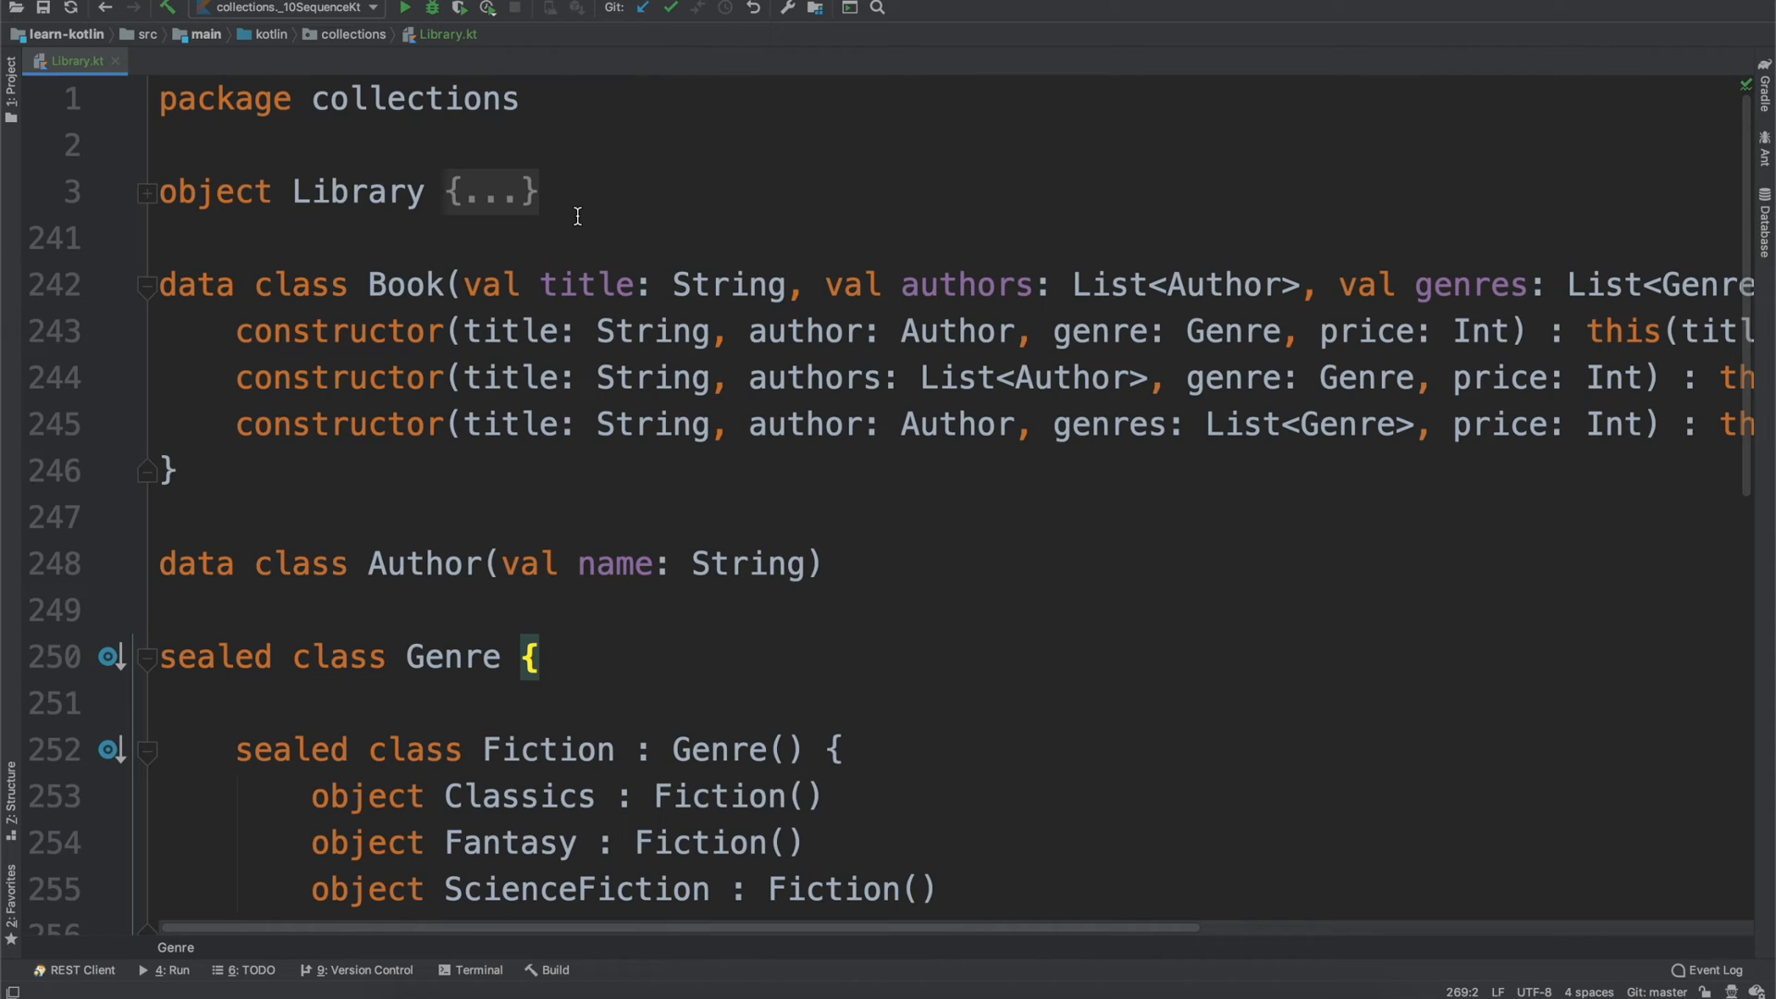
pyautogui.moveTo(379, 62)
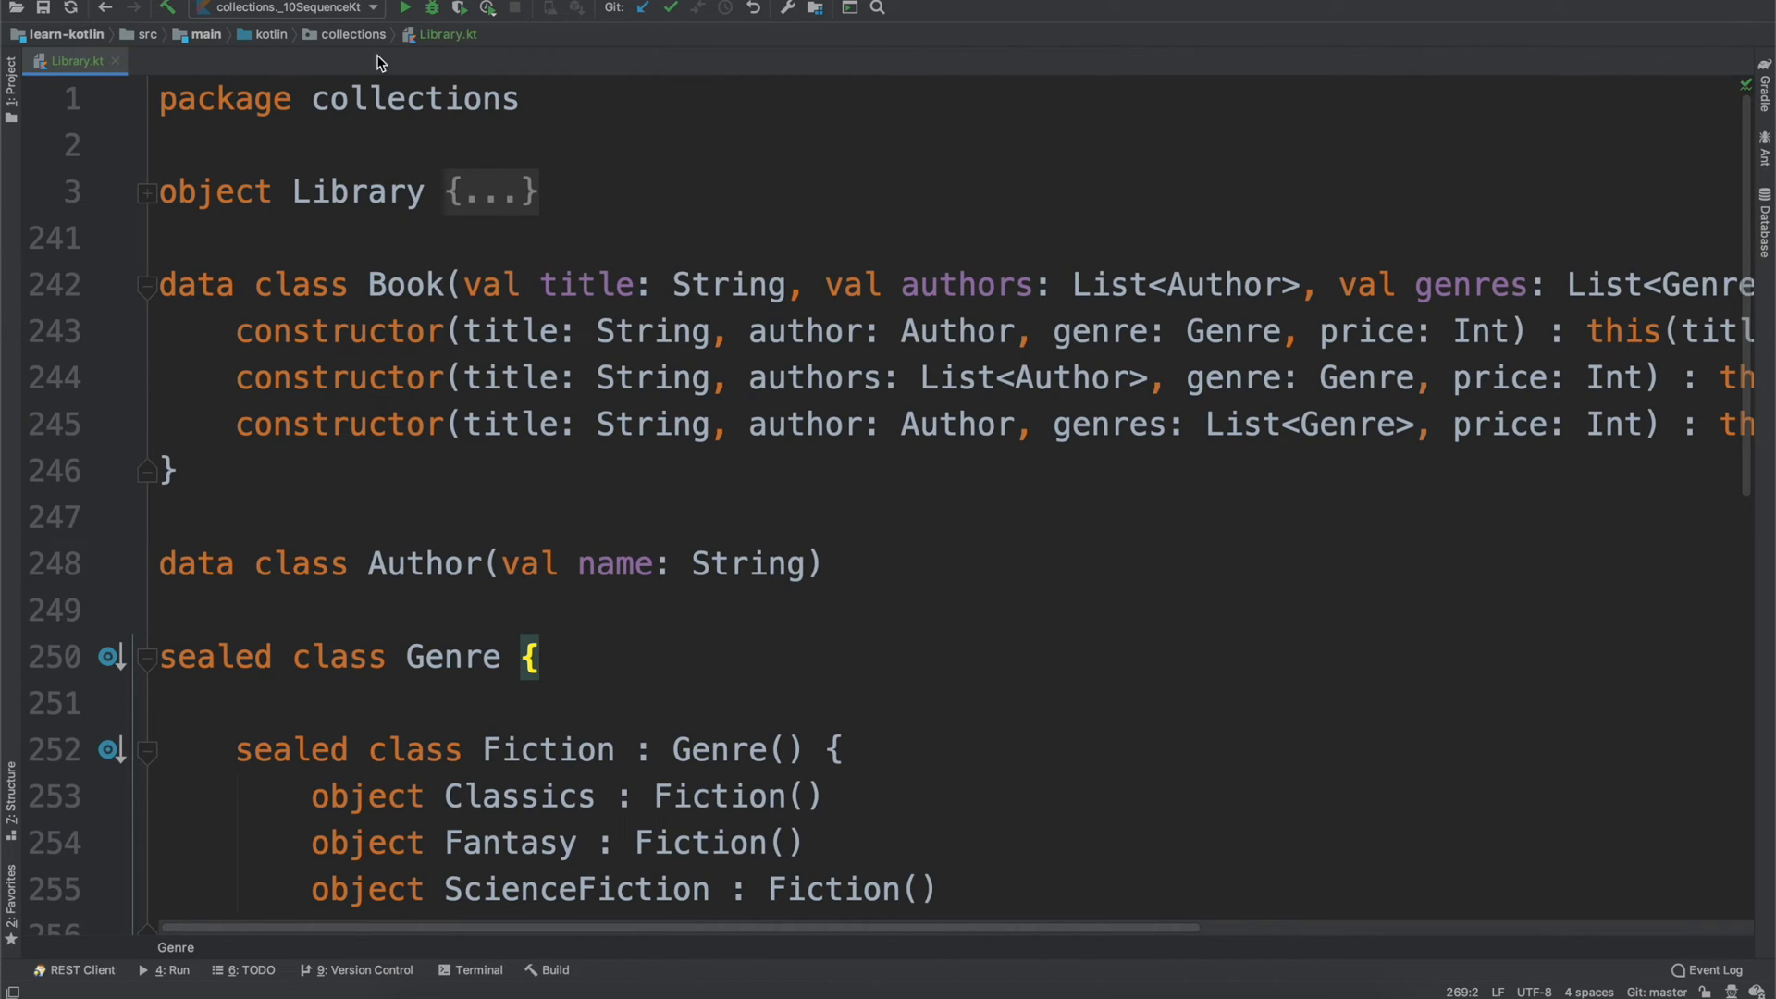
pyautogui.moveTo(188, 257)
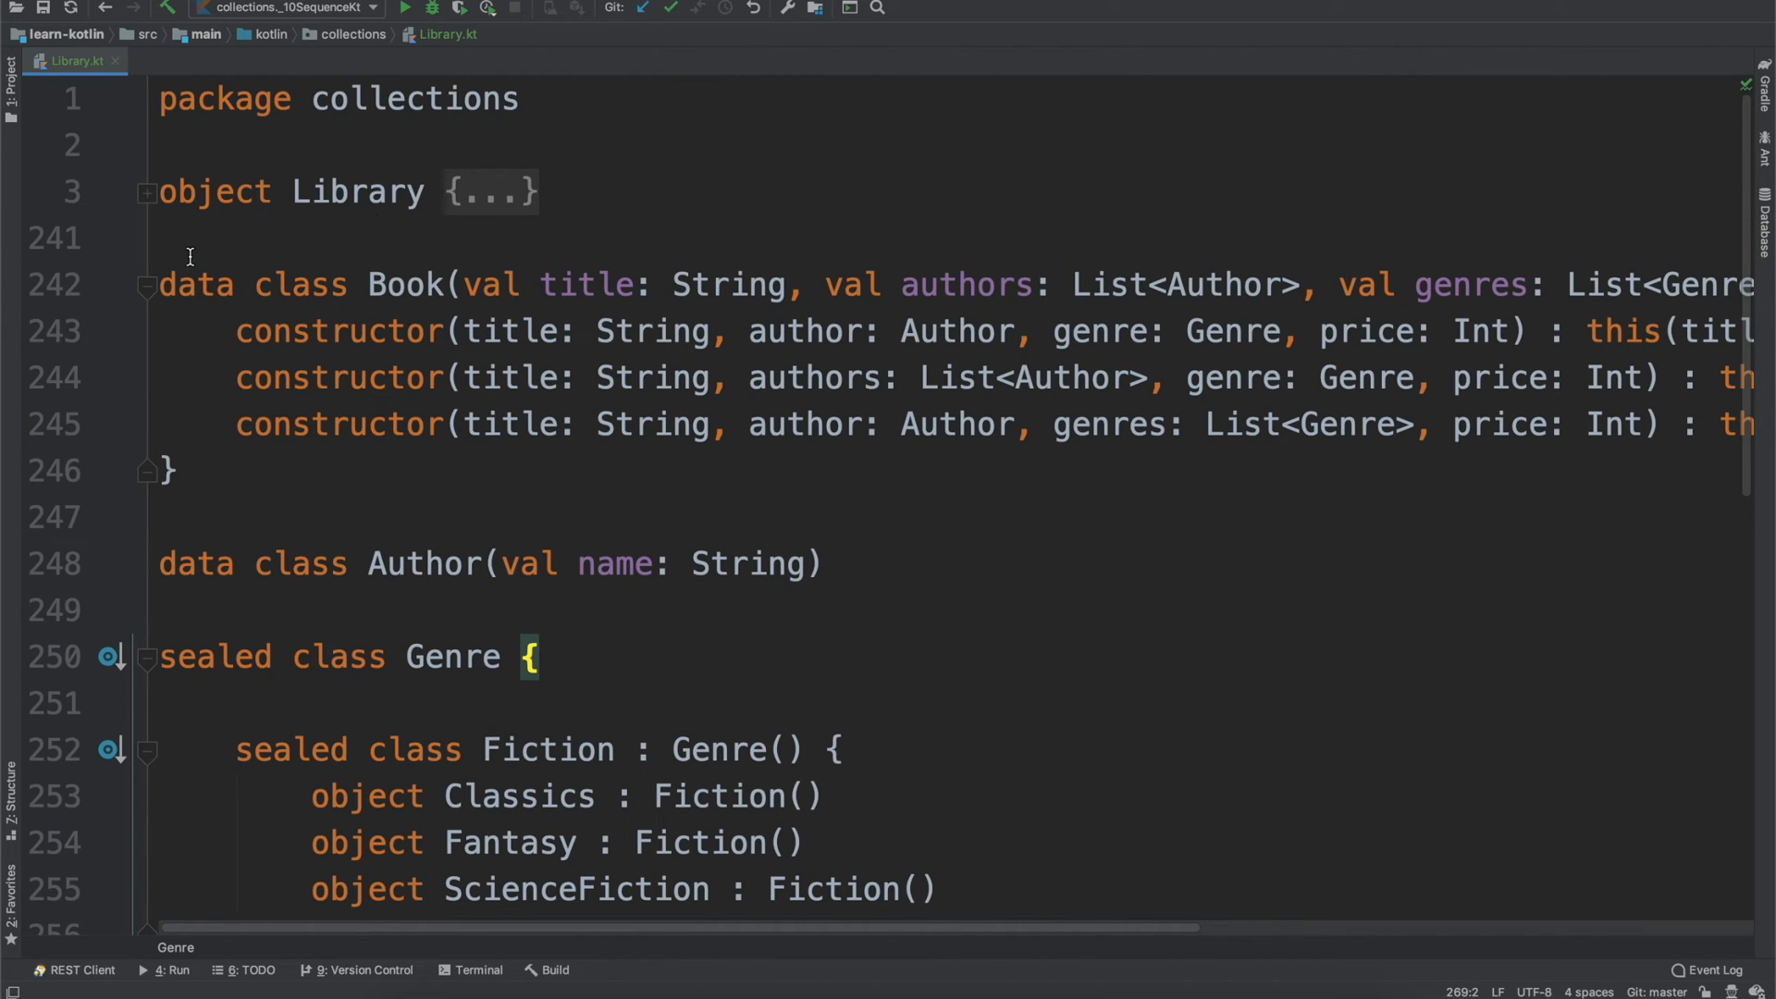
pyautogui.moveTo(304, 445)
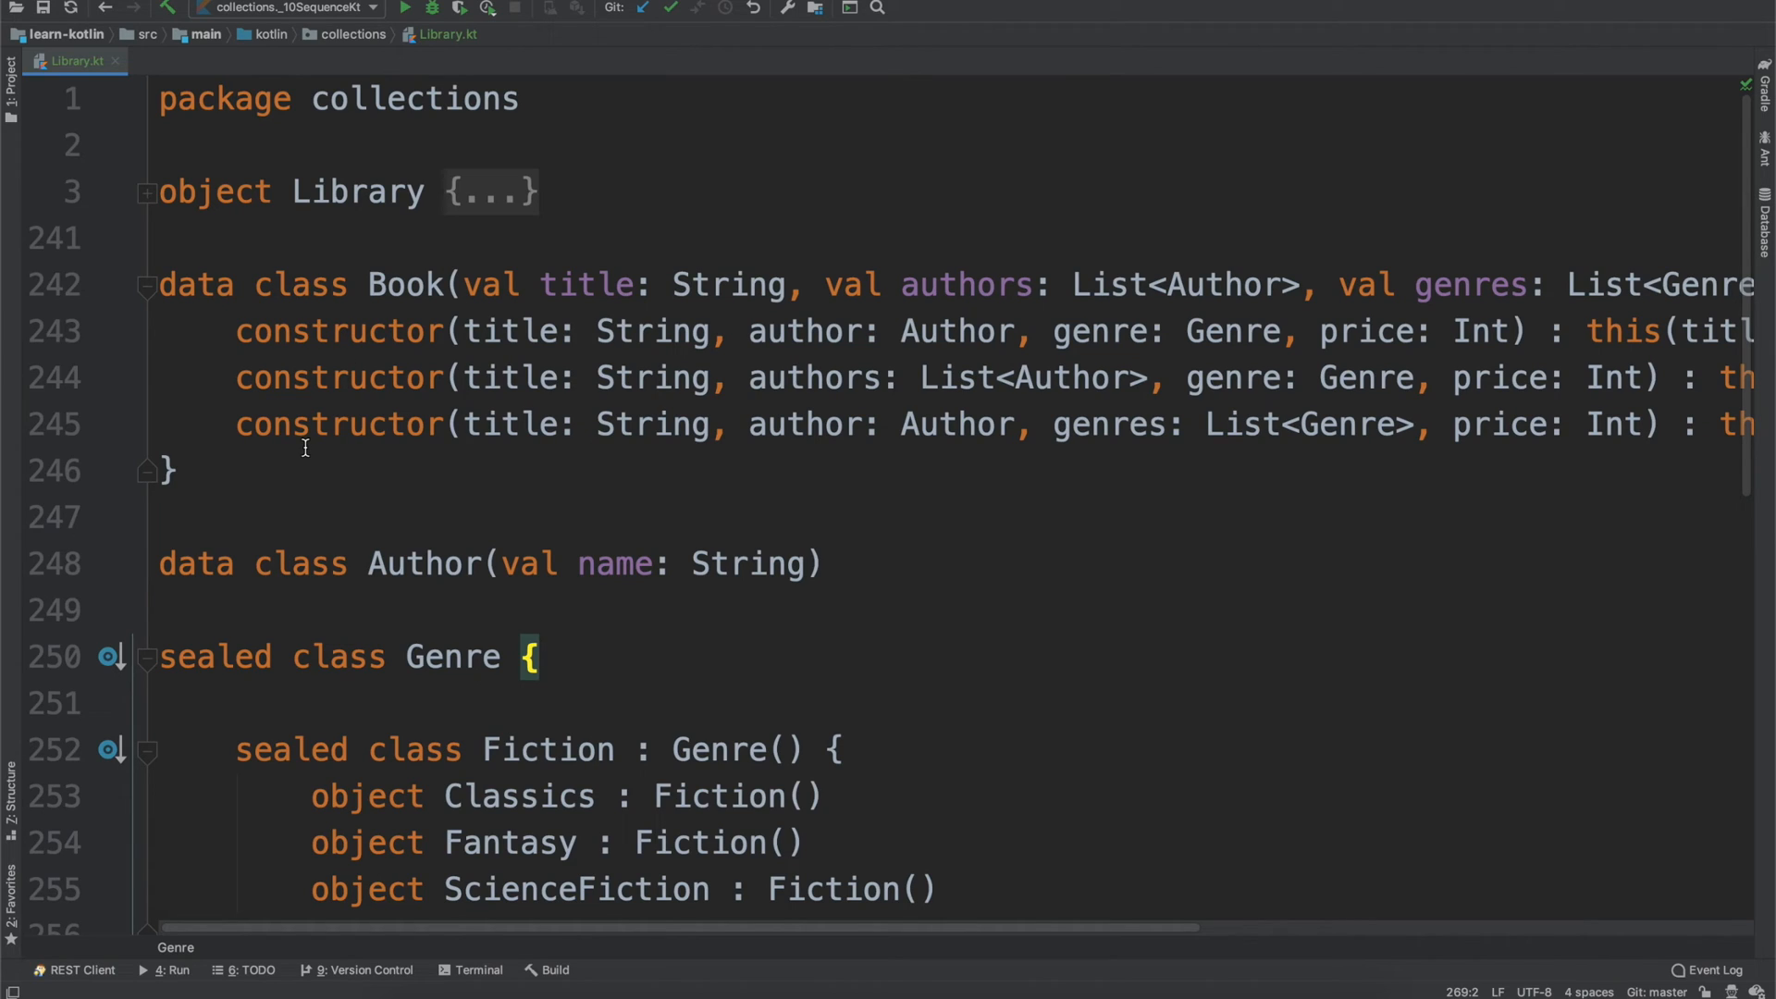
pyautogui.moveTo(321, 191)
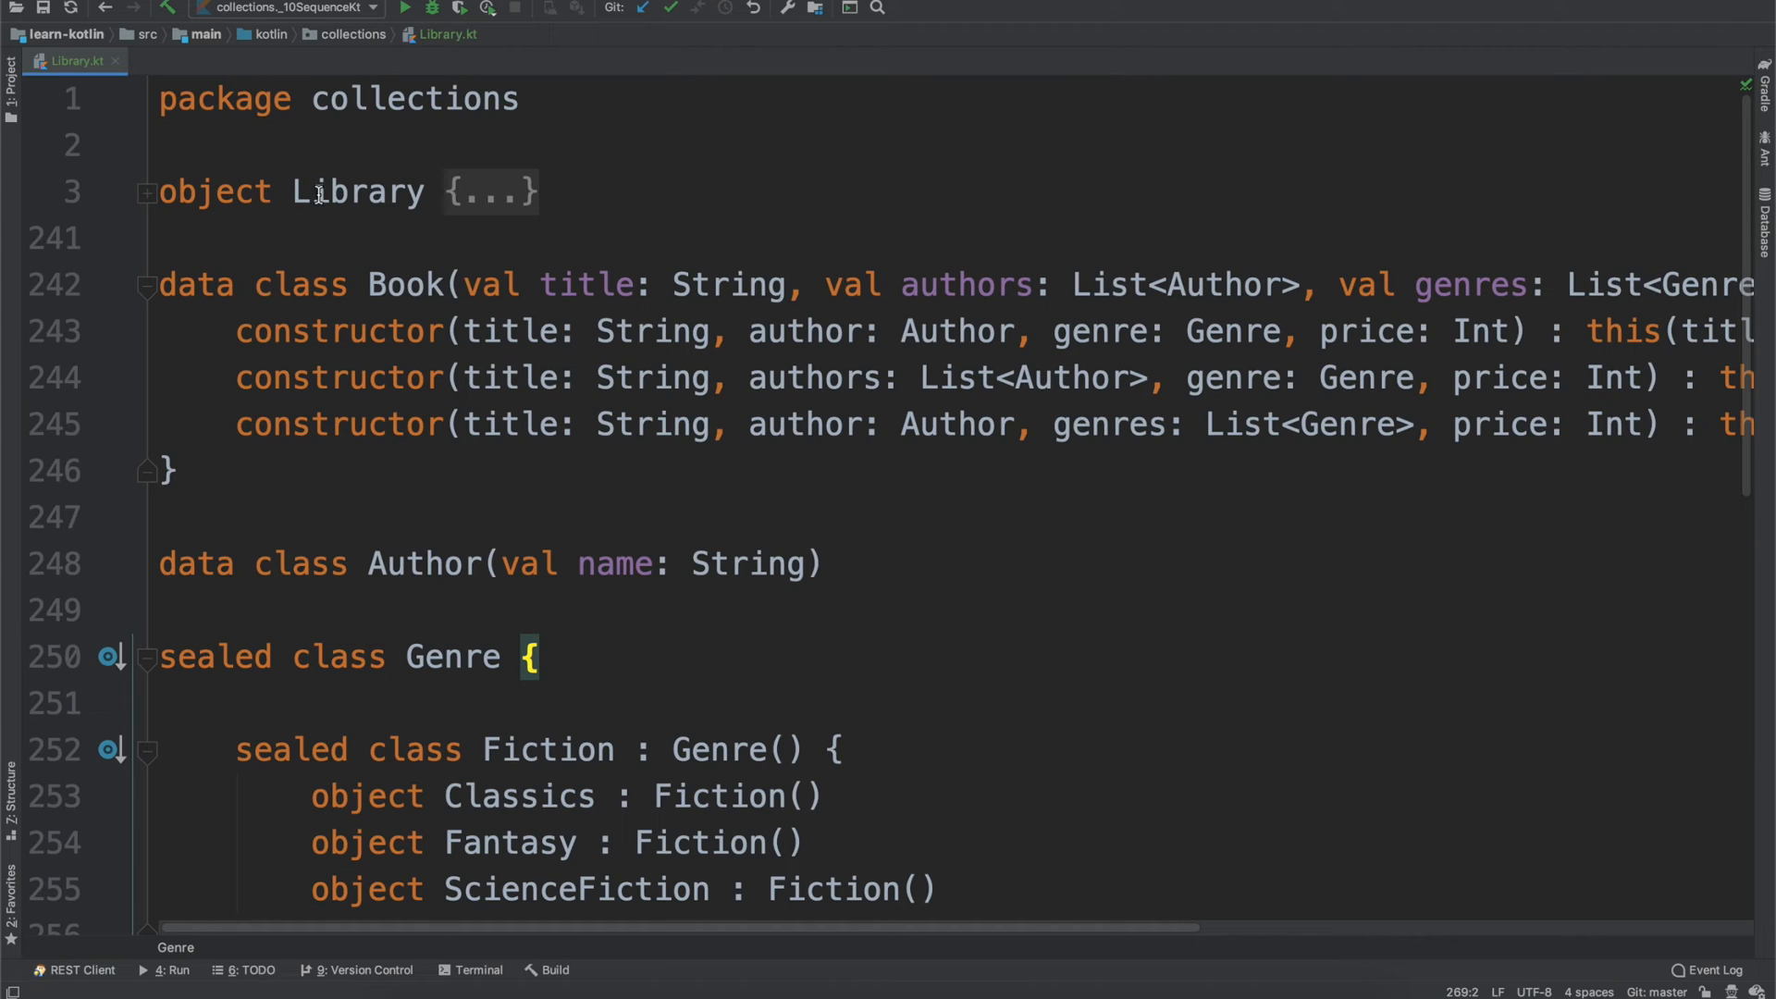
pyautogui.click(292, 191)
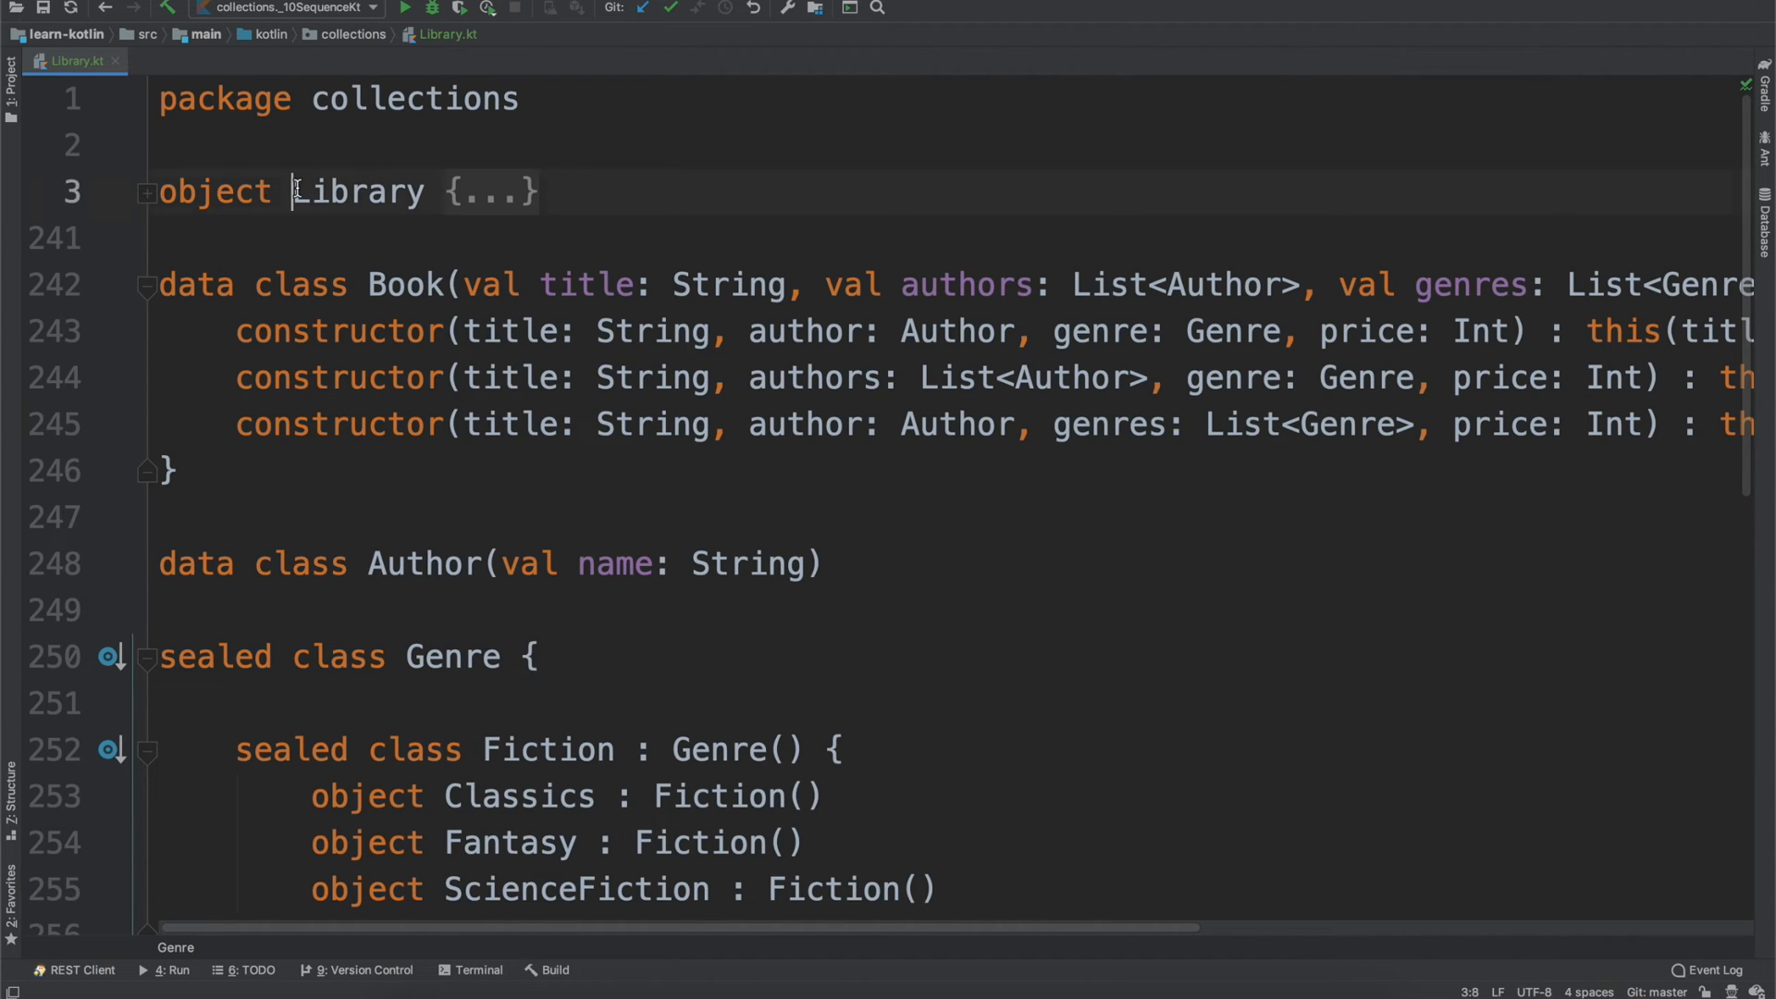
pyautogui.doubleClick(357, 191)
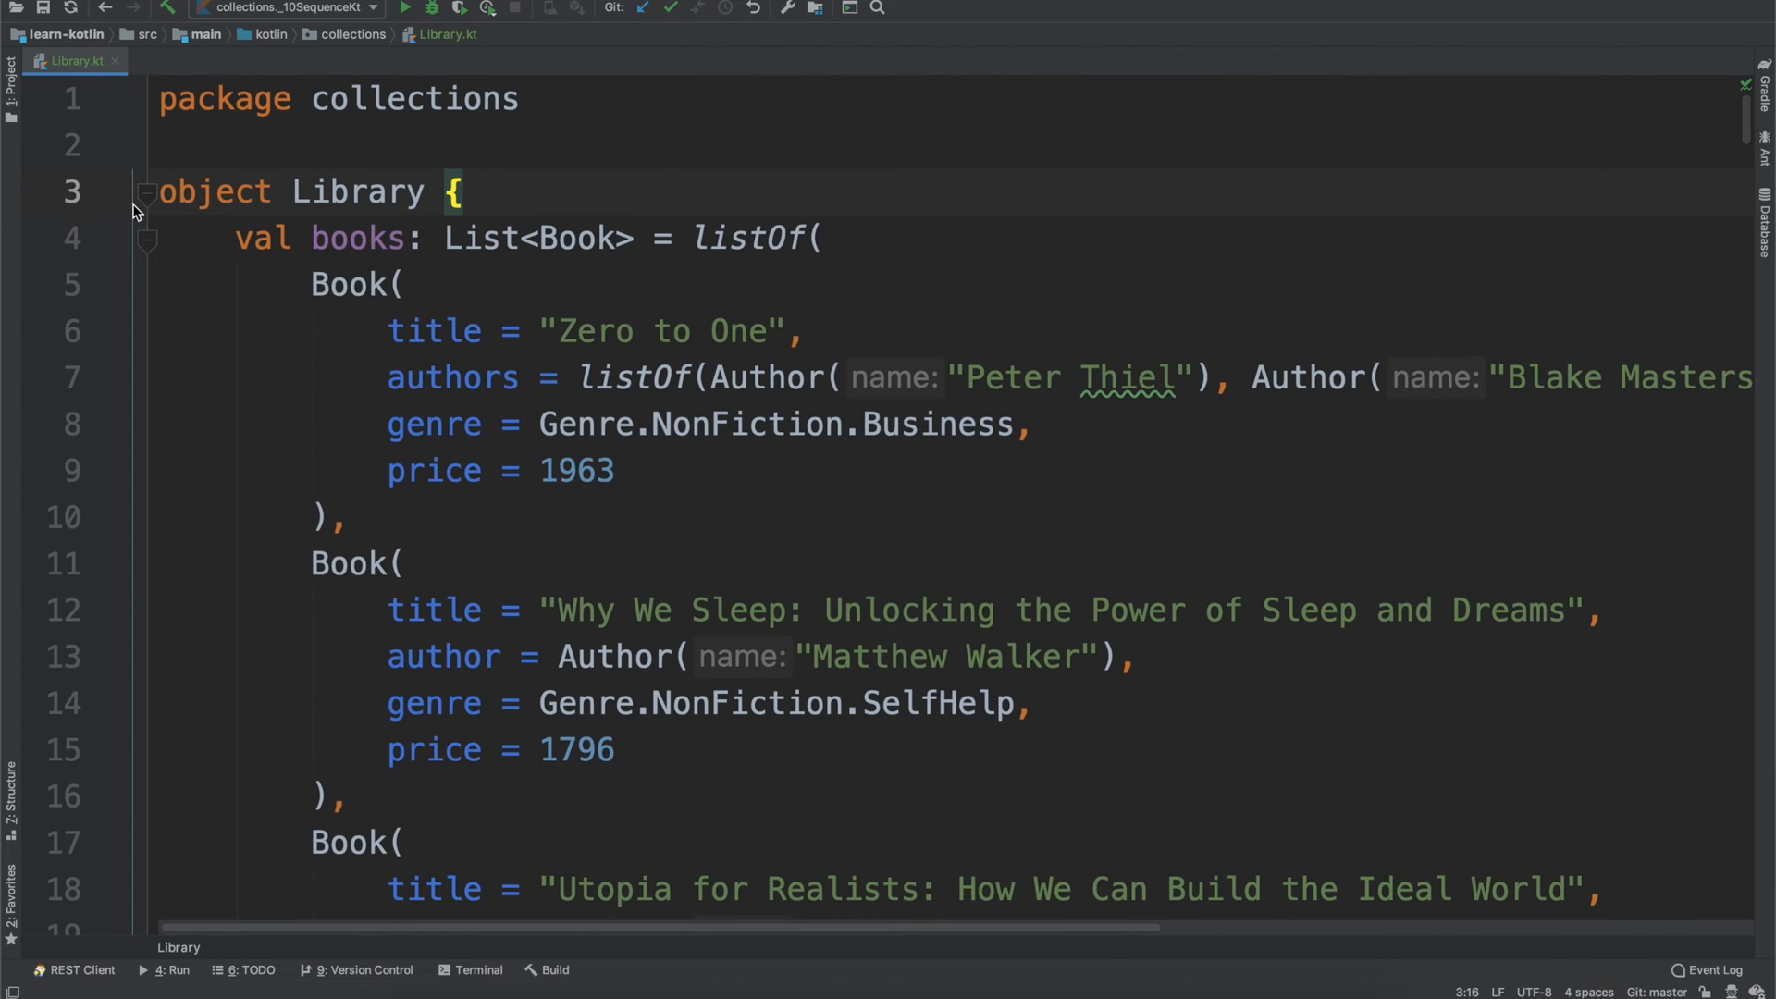
pyautogui.click(145, 190)
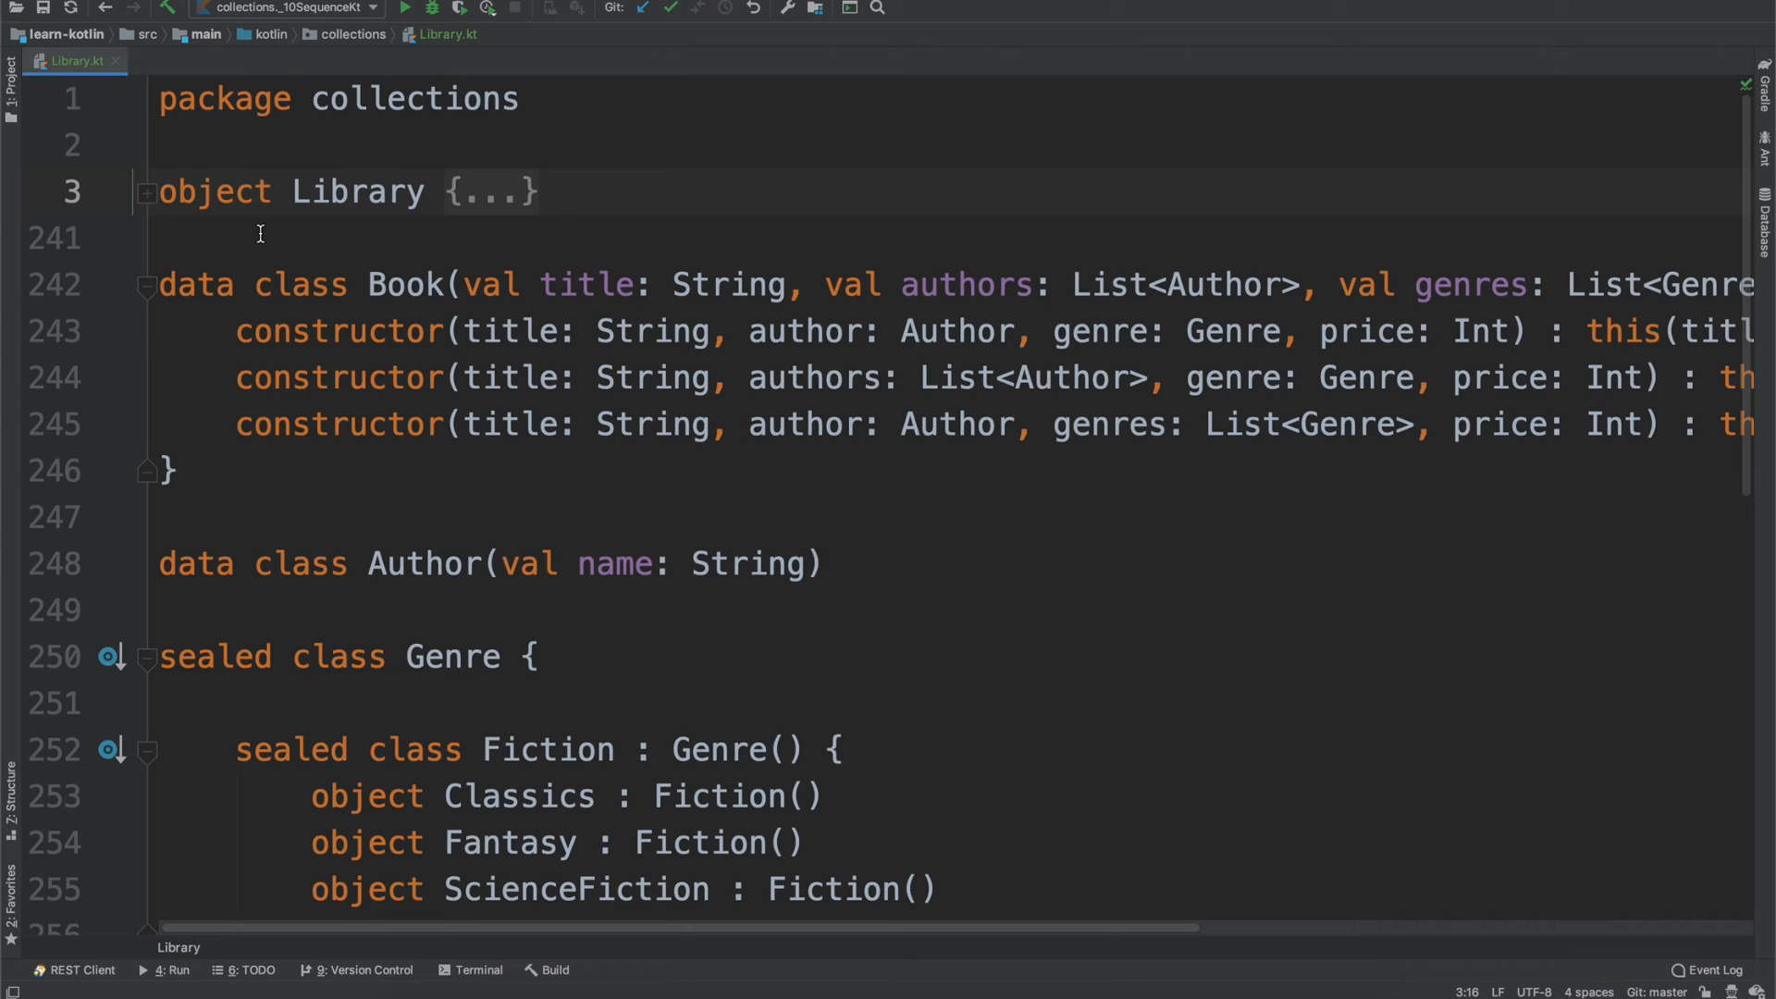
pyautogui.moveTo(287, 455)
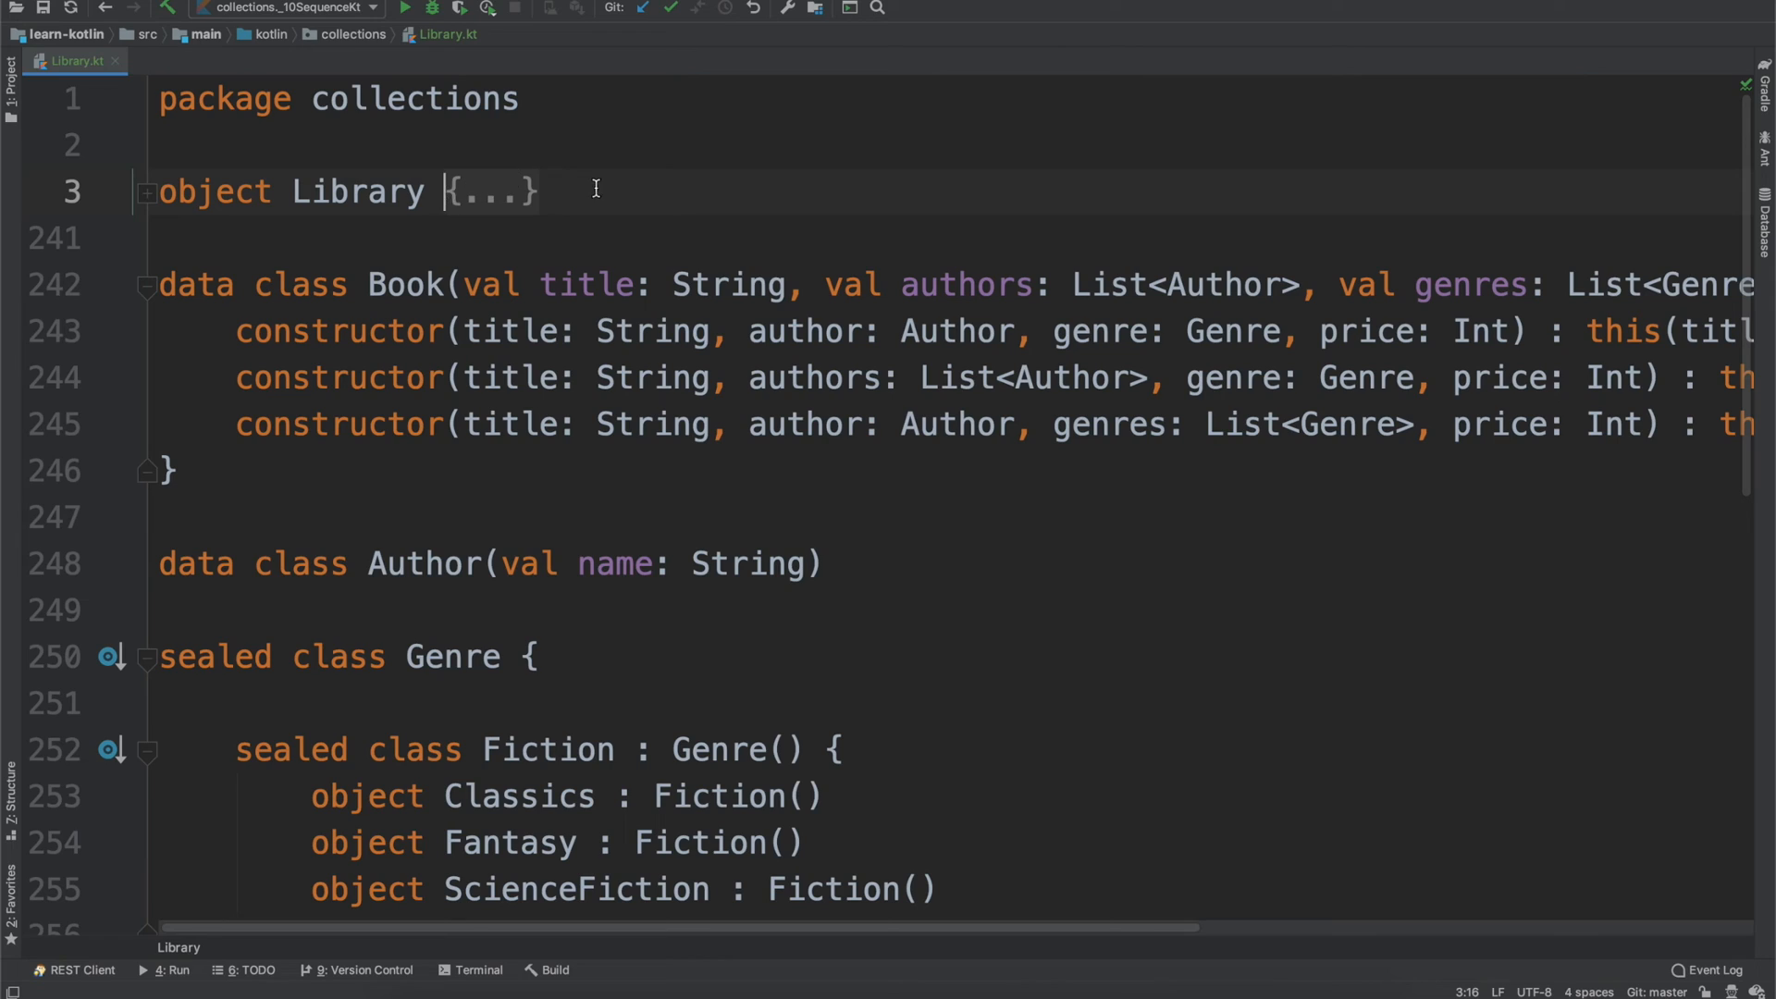
pyautogui.moveTo(461, 148)
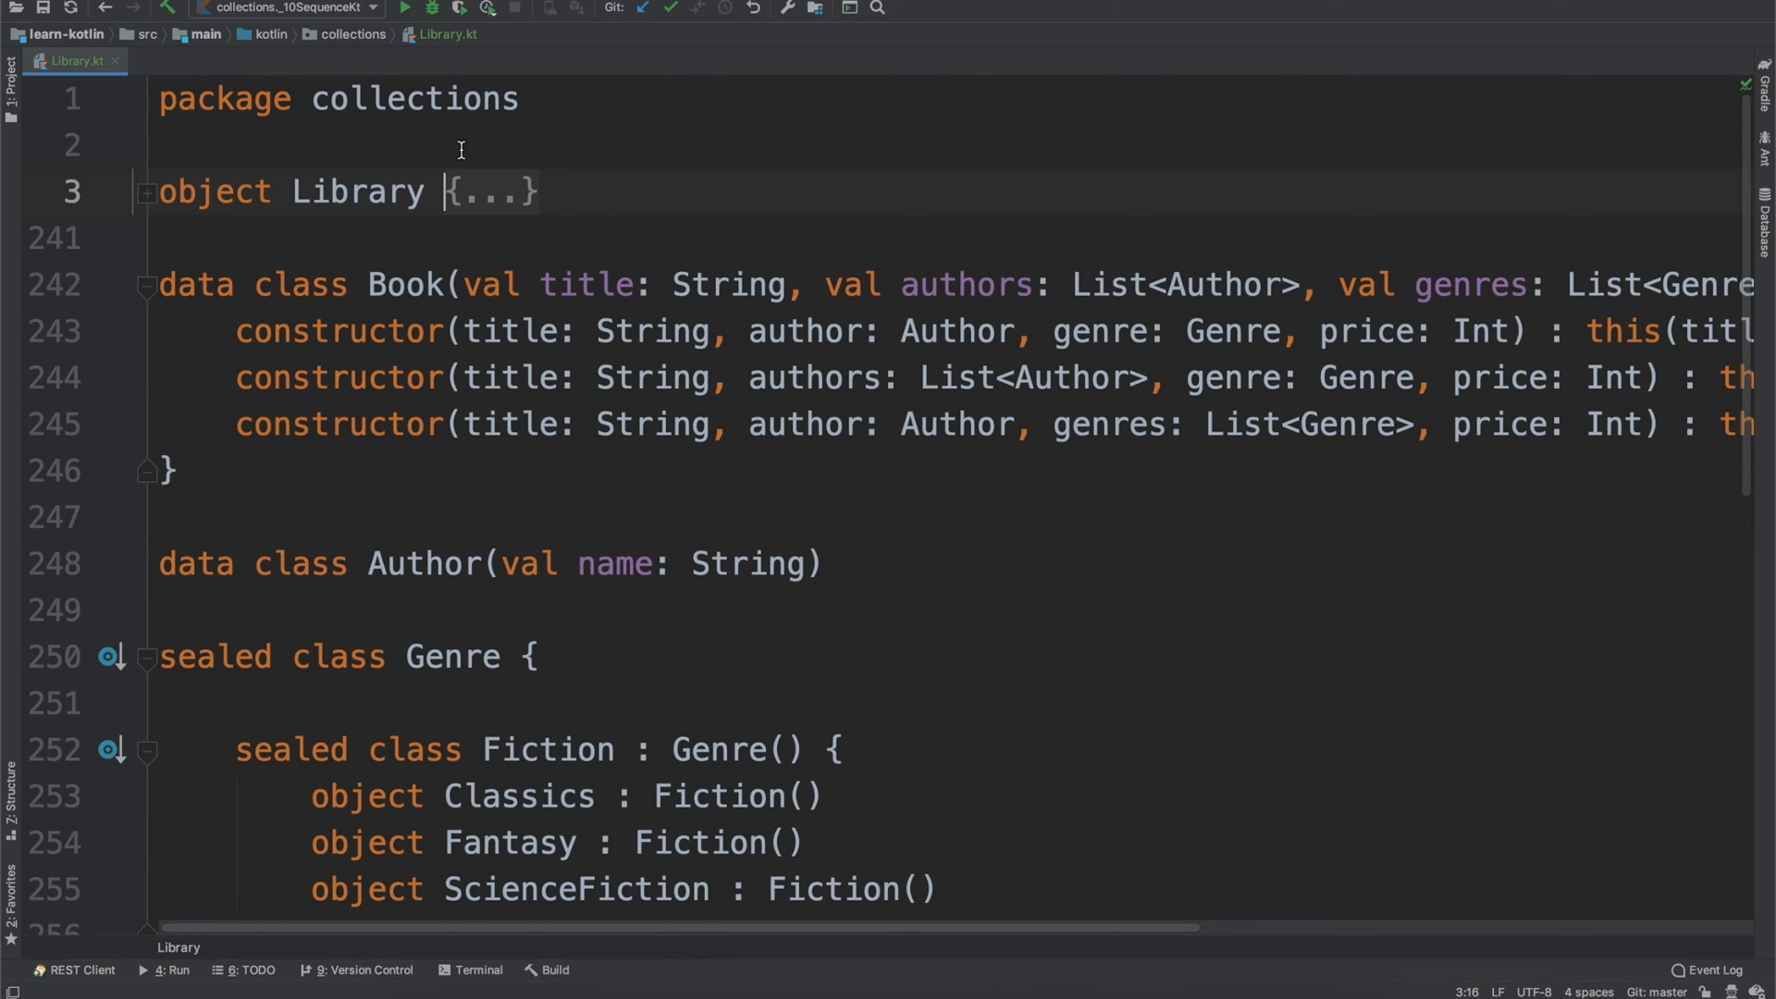
pyautogui.moveTo(460, 235)
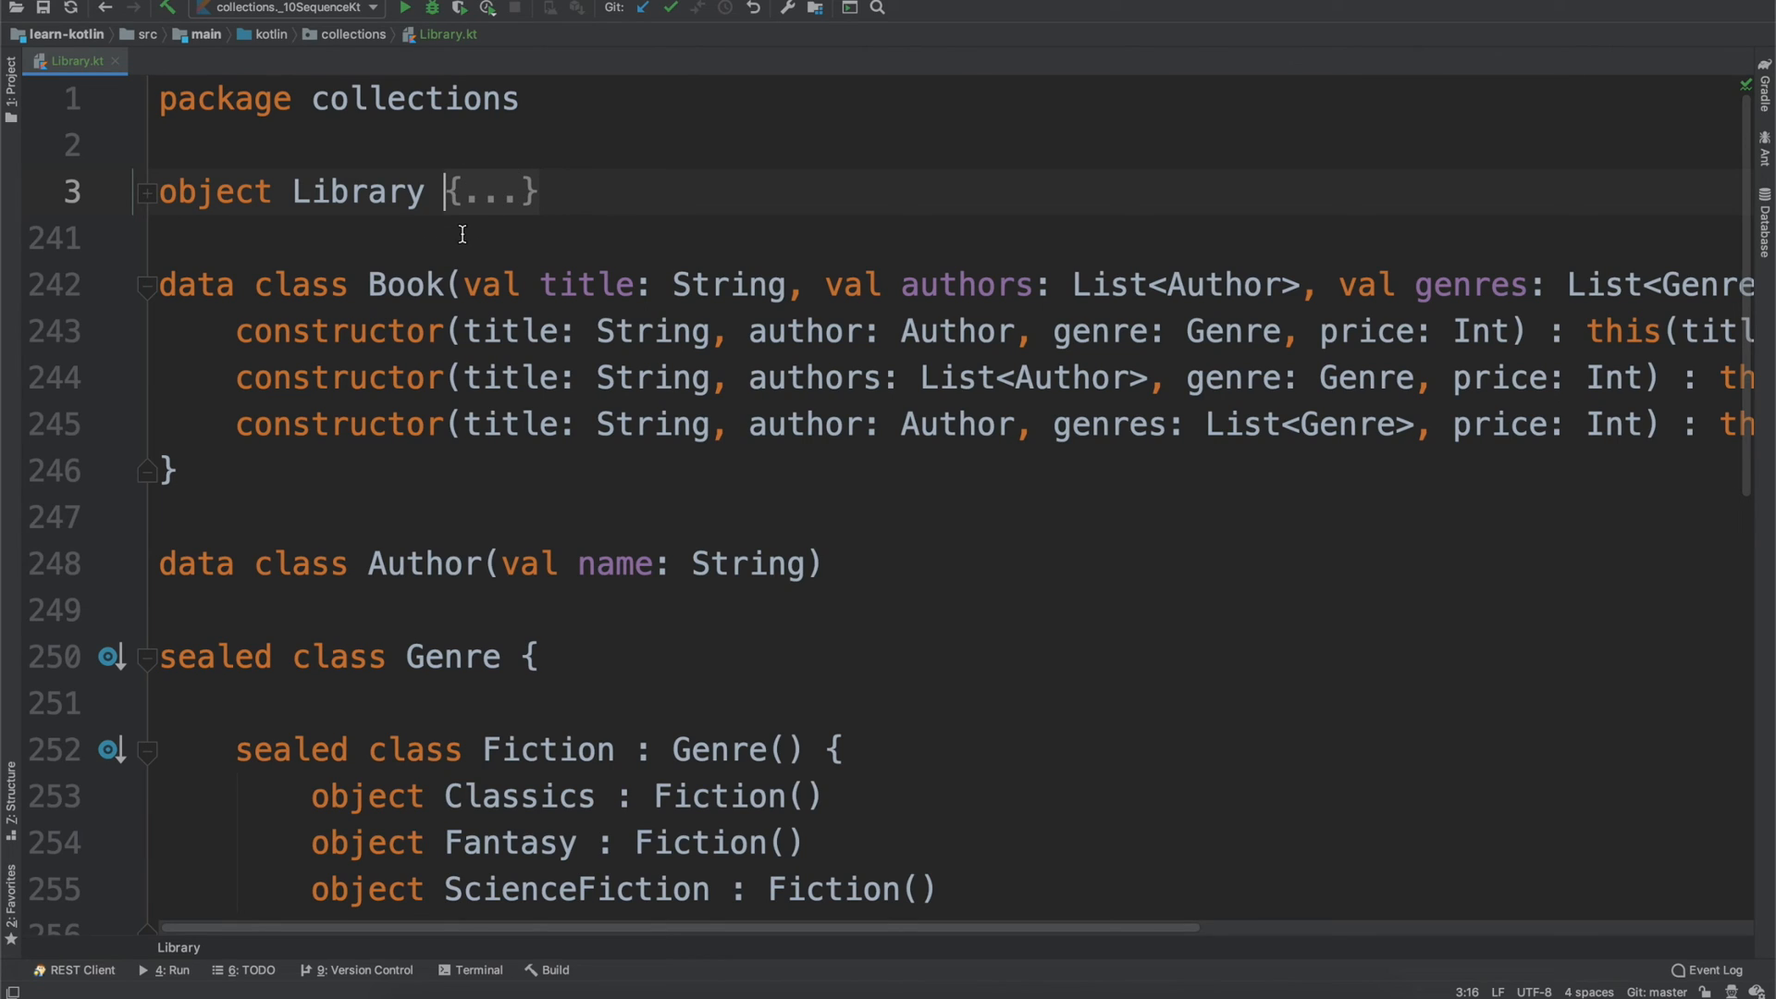
pyautogui.moveTo(552, 202)
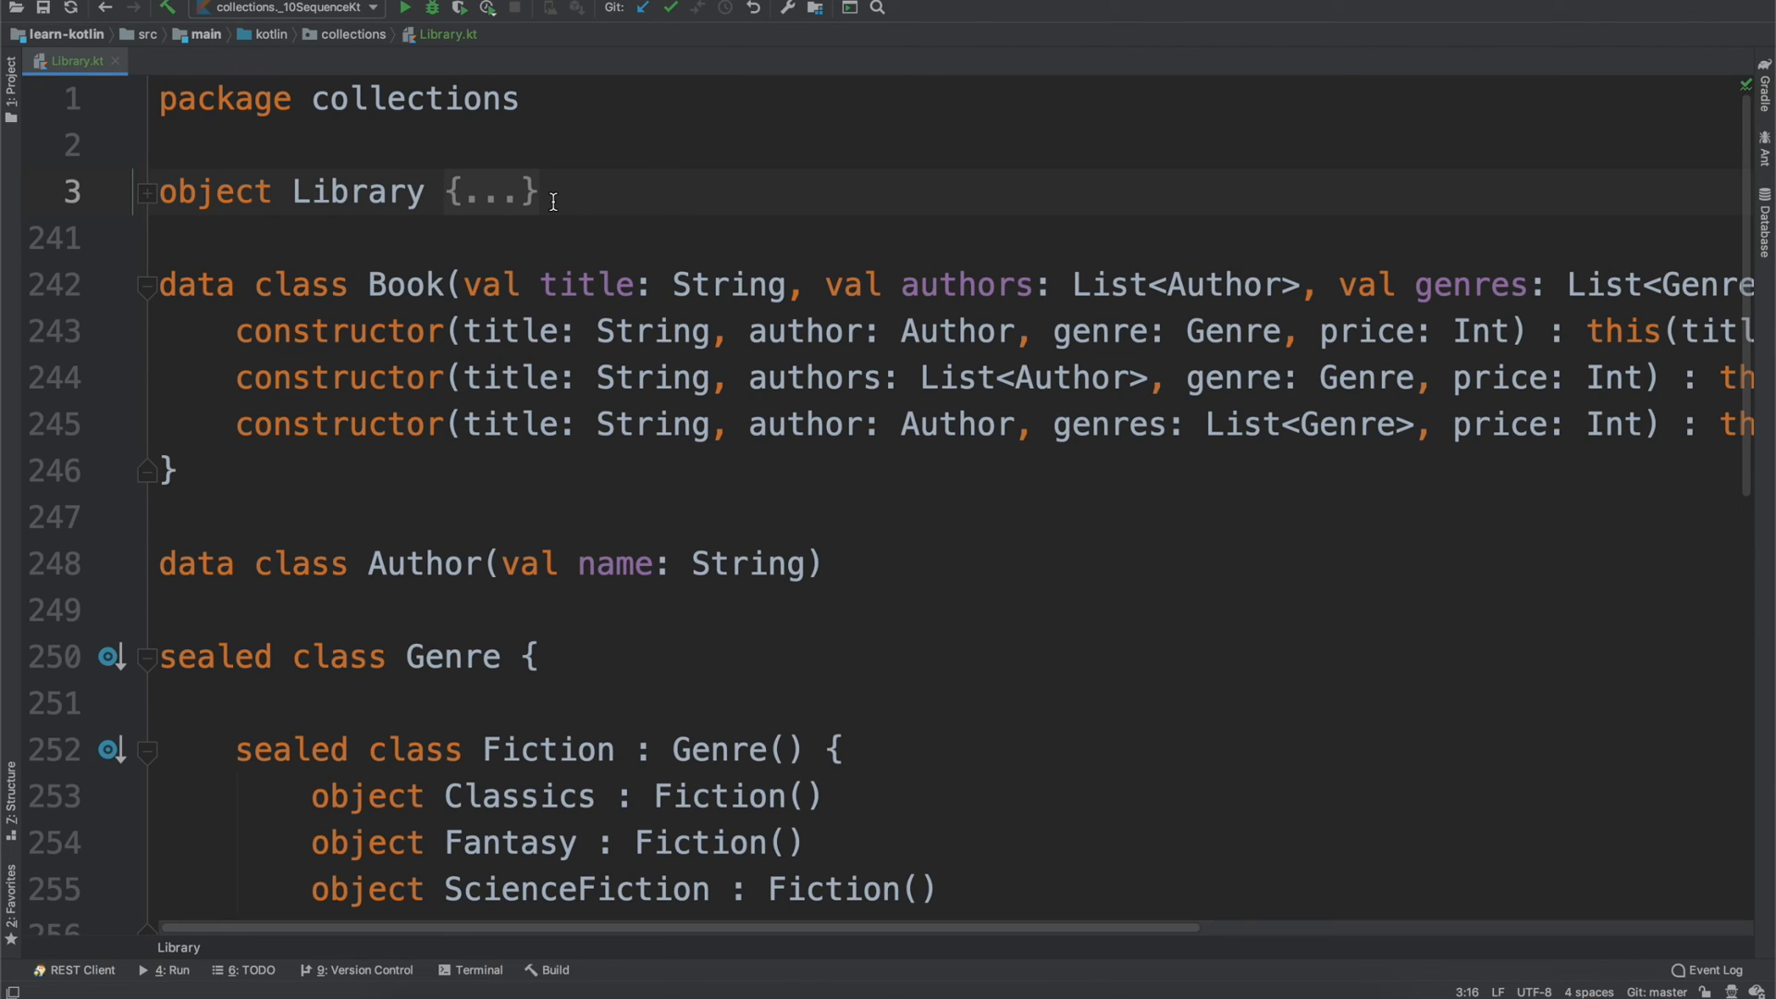